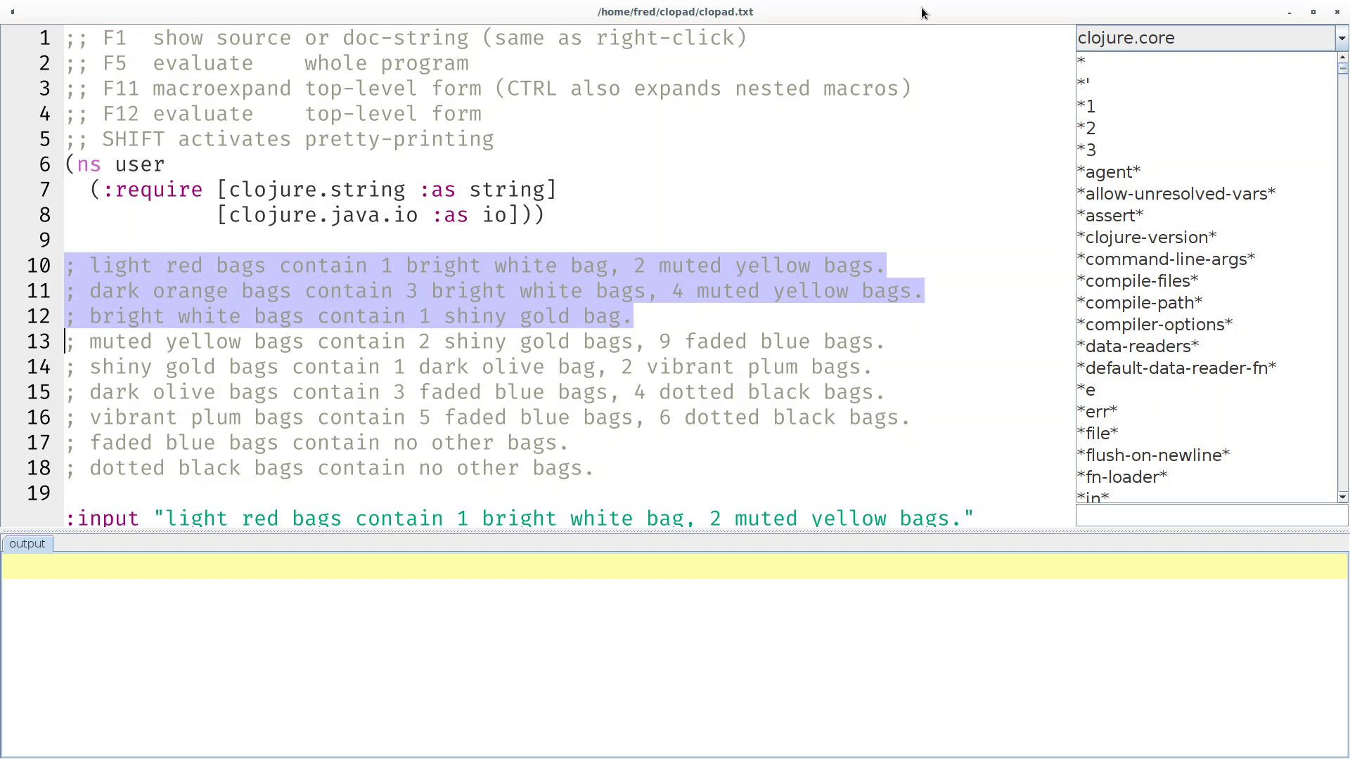
Evaluate the sample :output form and highlight 'light red' and '1 bright white' in the first rule.
key("F12")
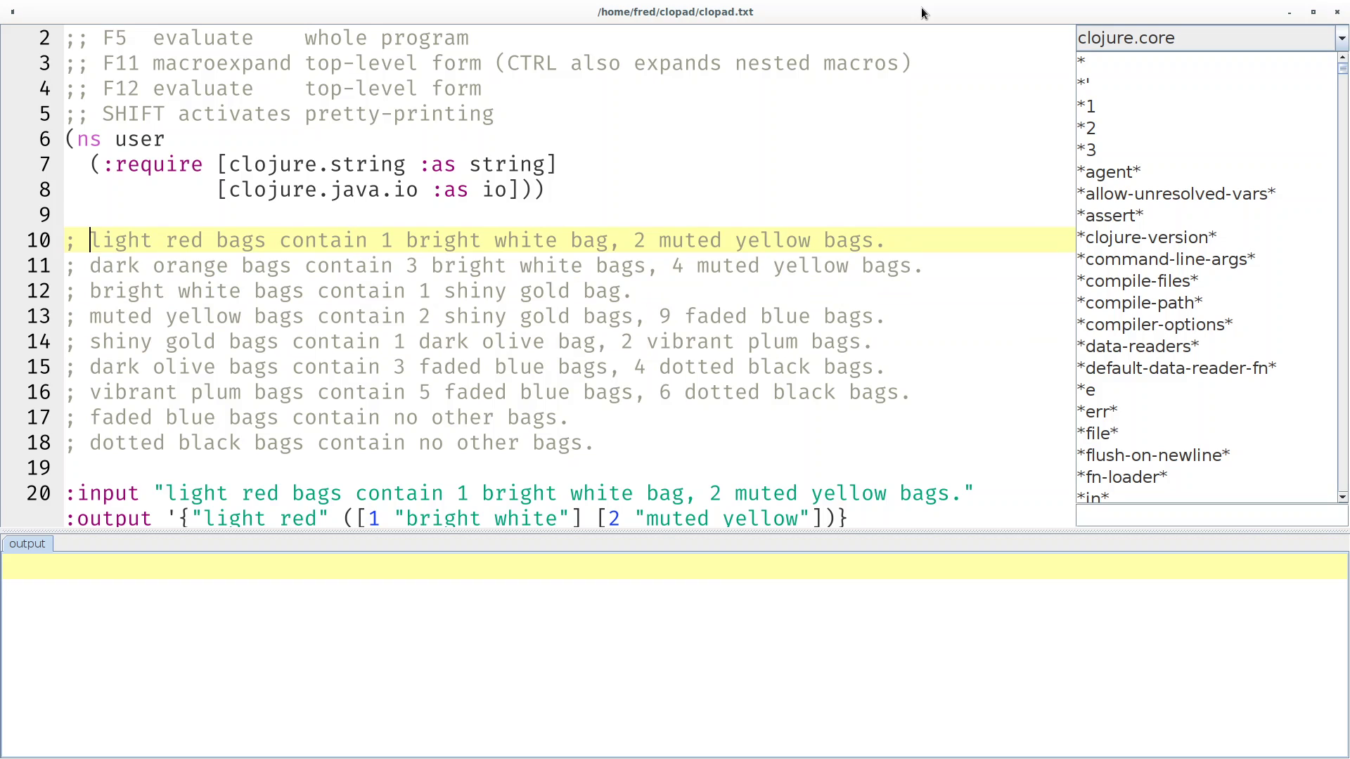
double_click(121, 240)
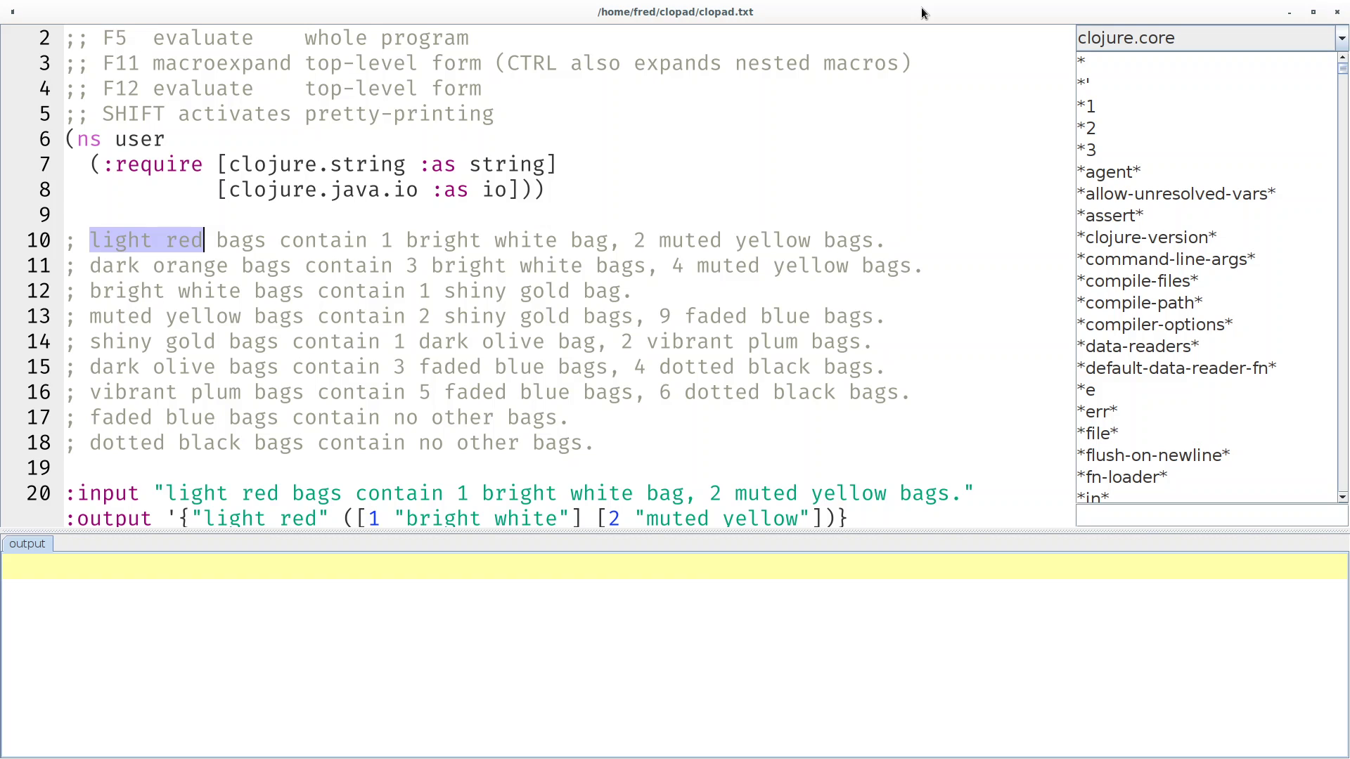
left_click(366, 239)
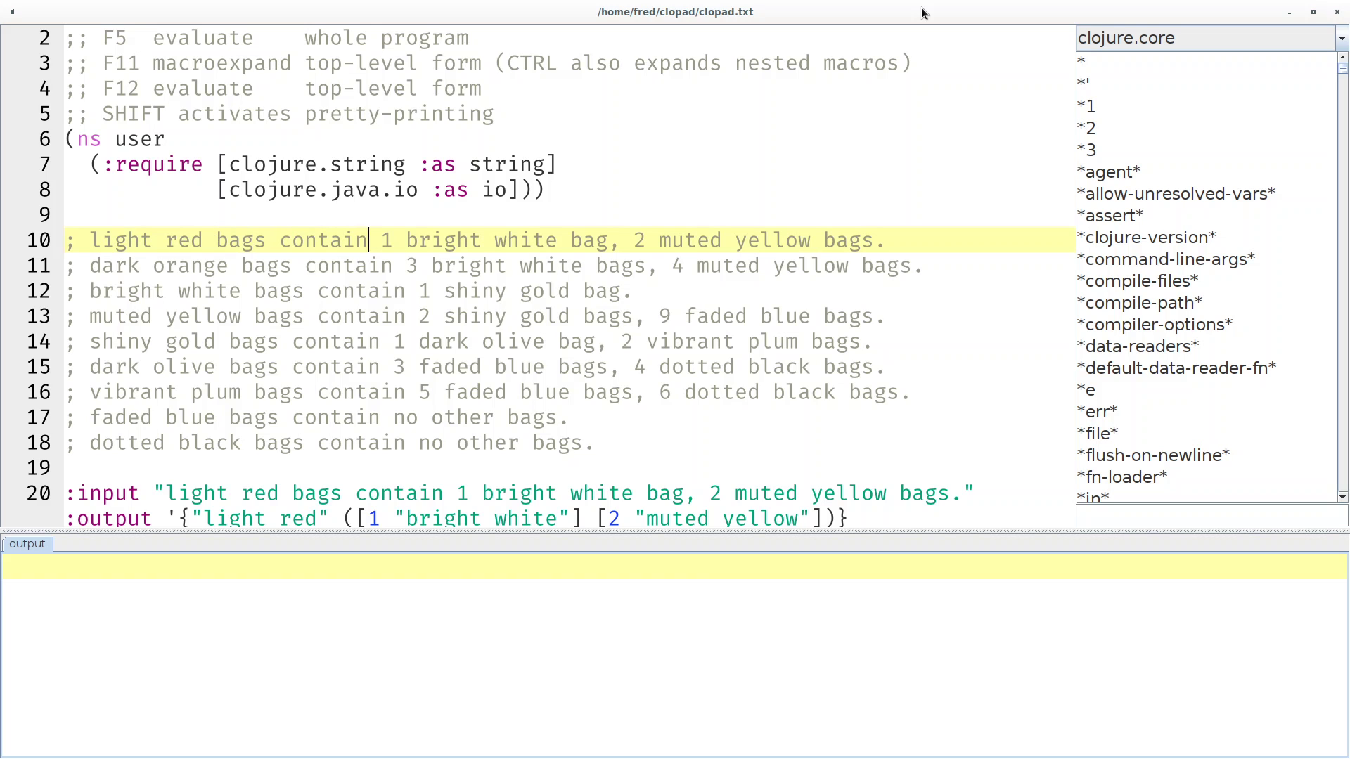
left_click_drag(381, 239, 608, 239)
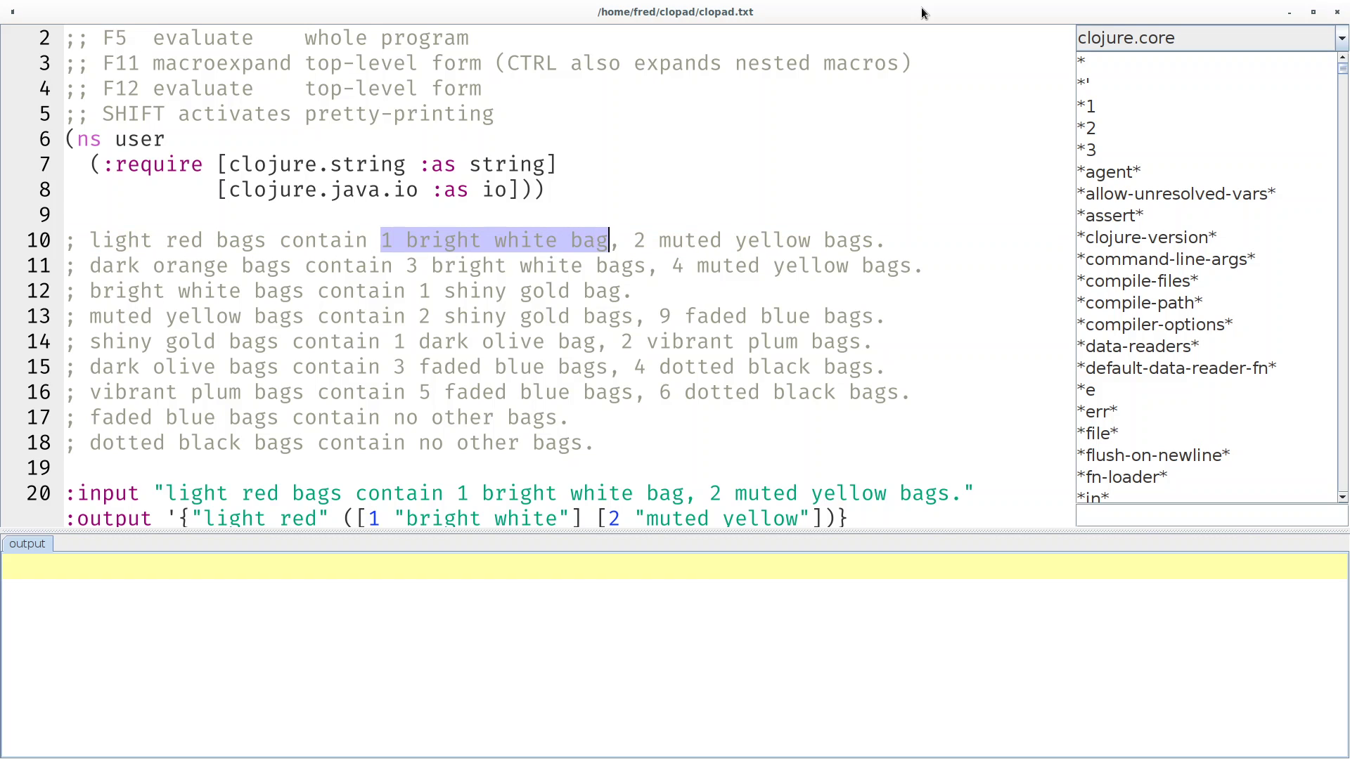
left_click(620, 239)
type("(defn parse-bag [serialized]")
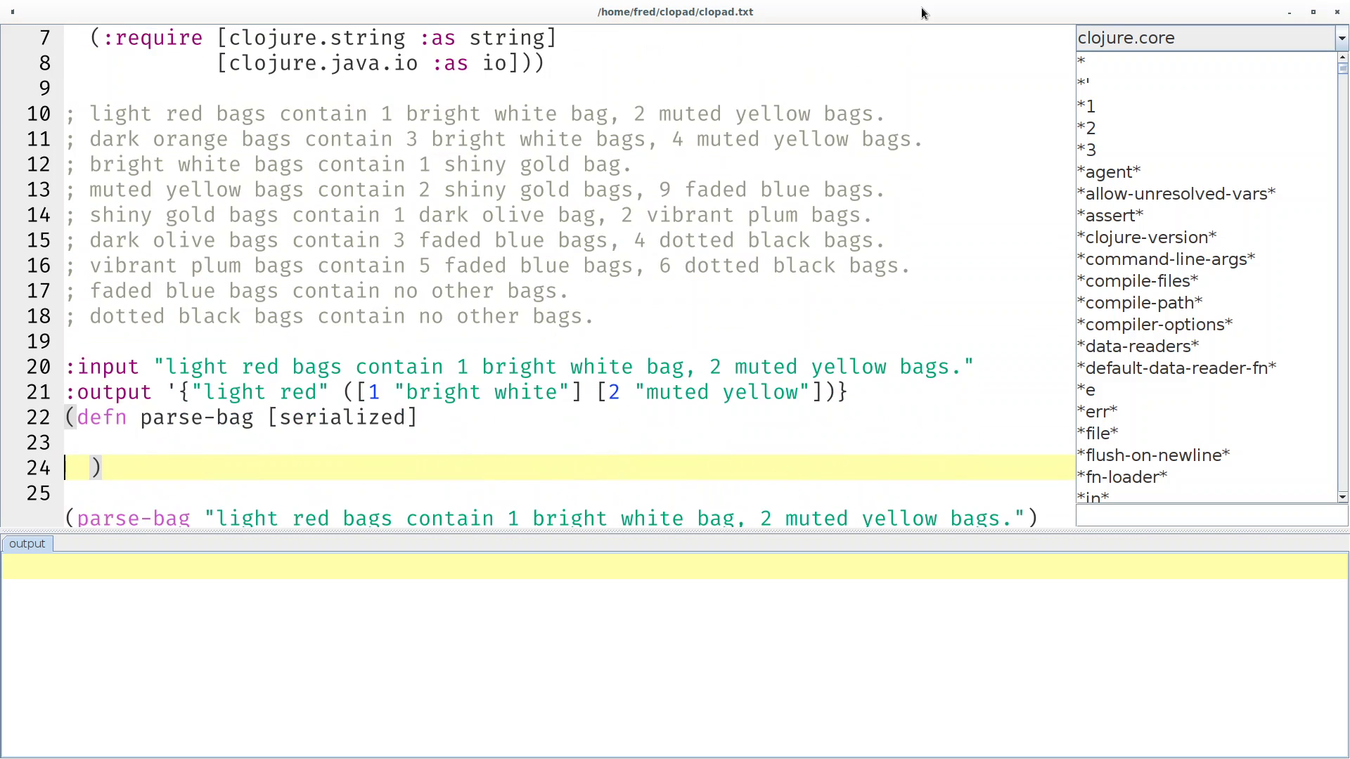
Evaluate the :input form and move down to the parse-bag definition.
key("Up")
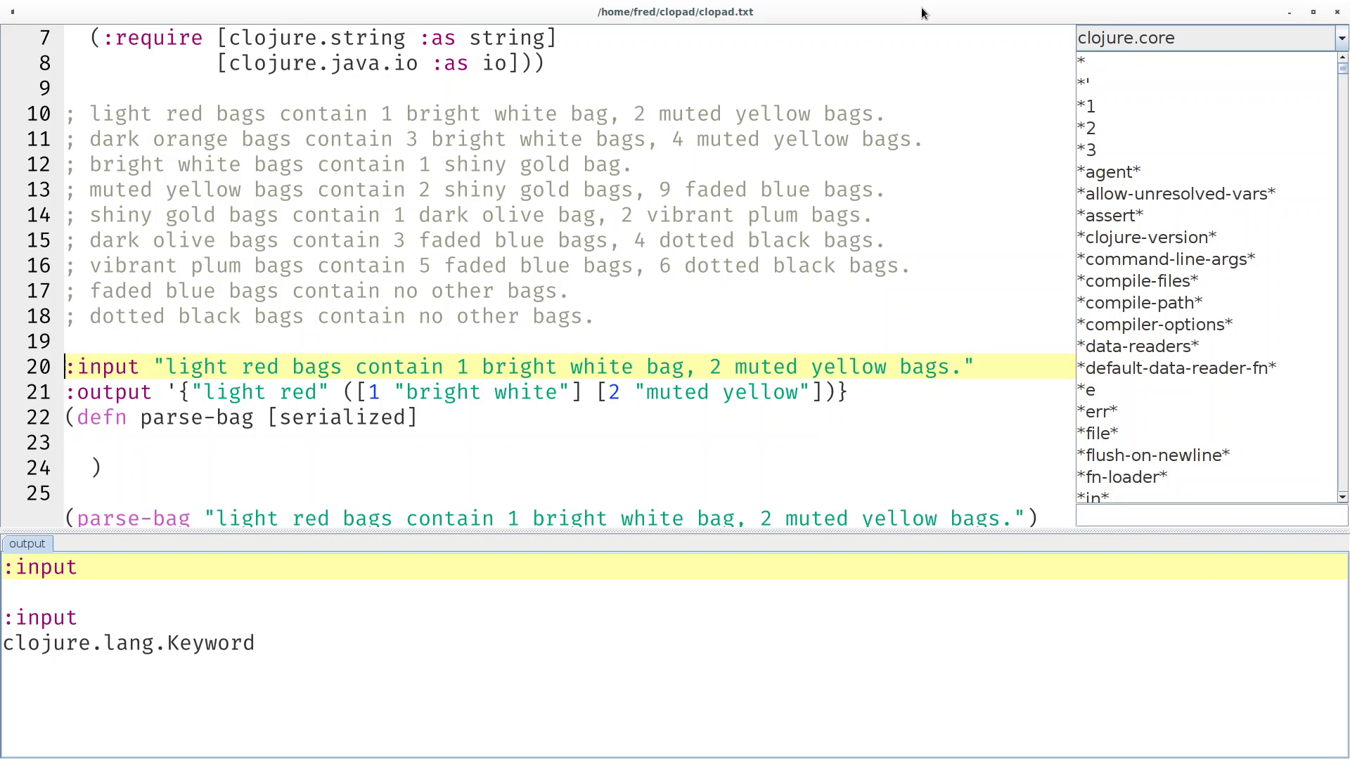
left_click(138, 367)
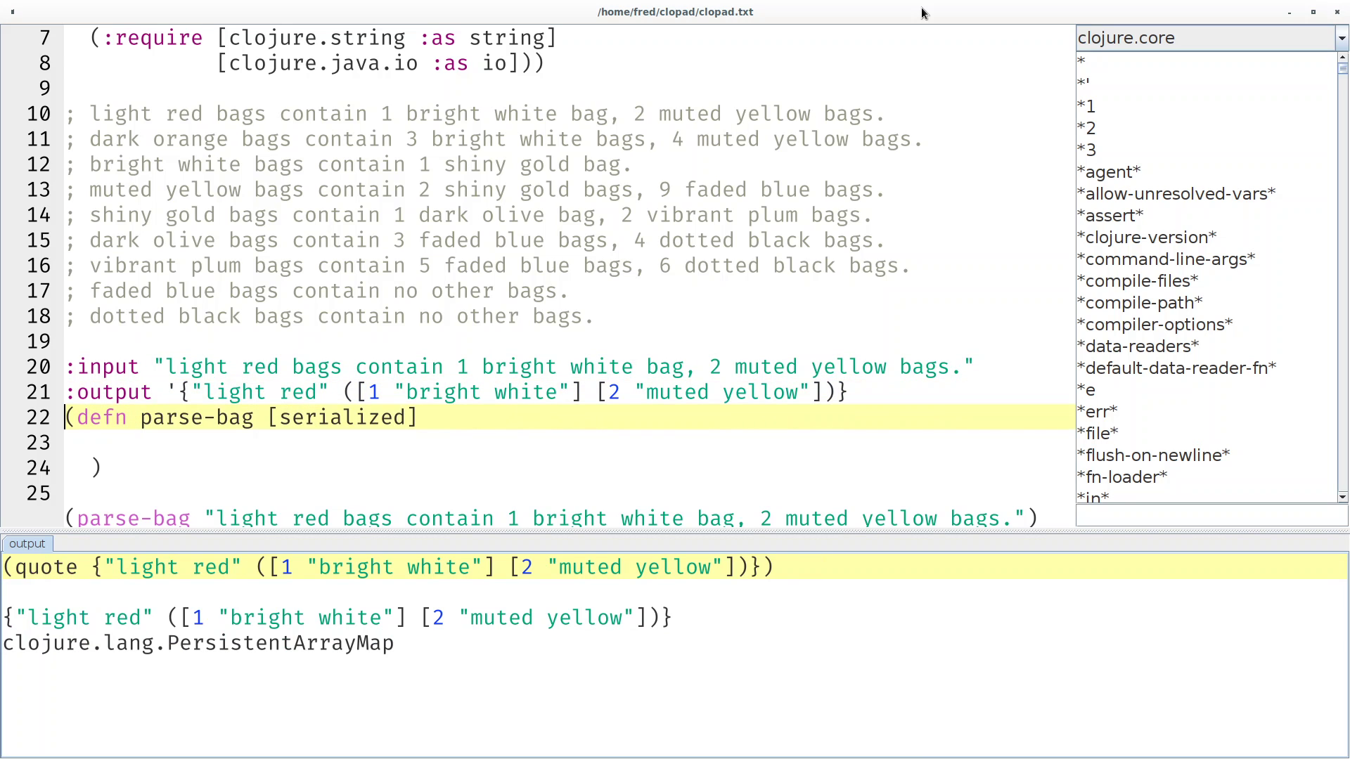
scroll("down", 3)
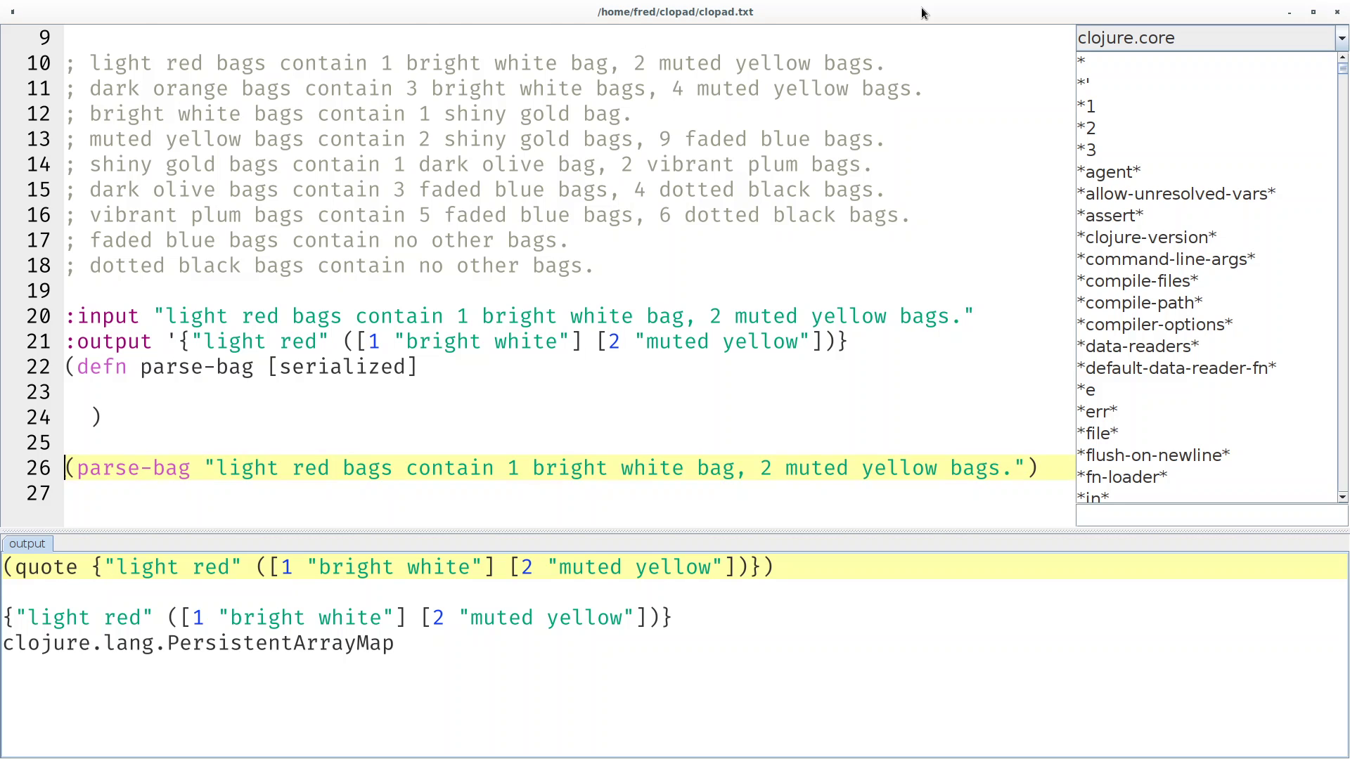
Write a re-seq call with pattern bags? on the sample rule, returning bags, bag, bags.
type("(re-")
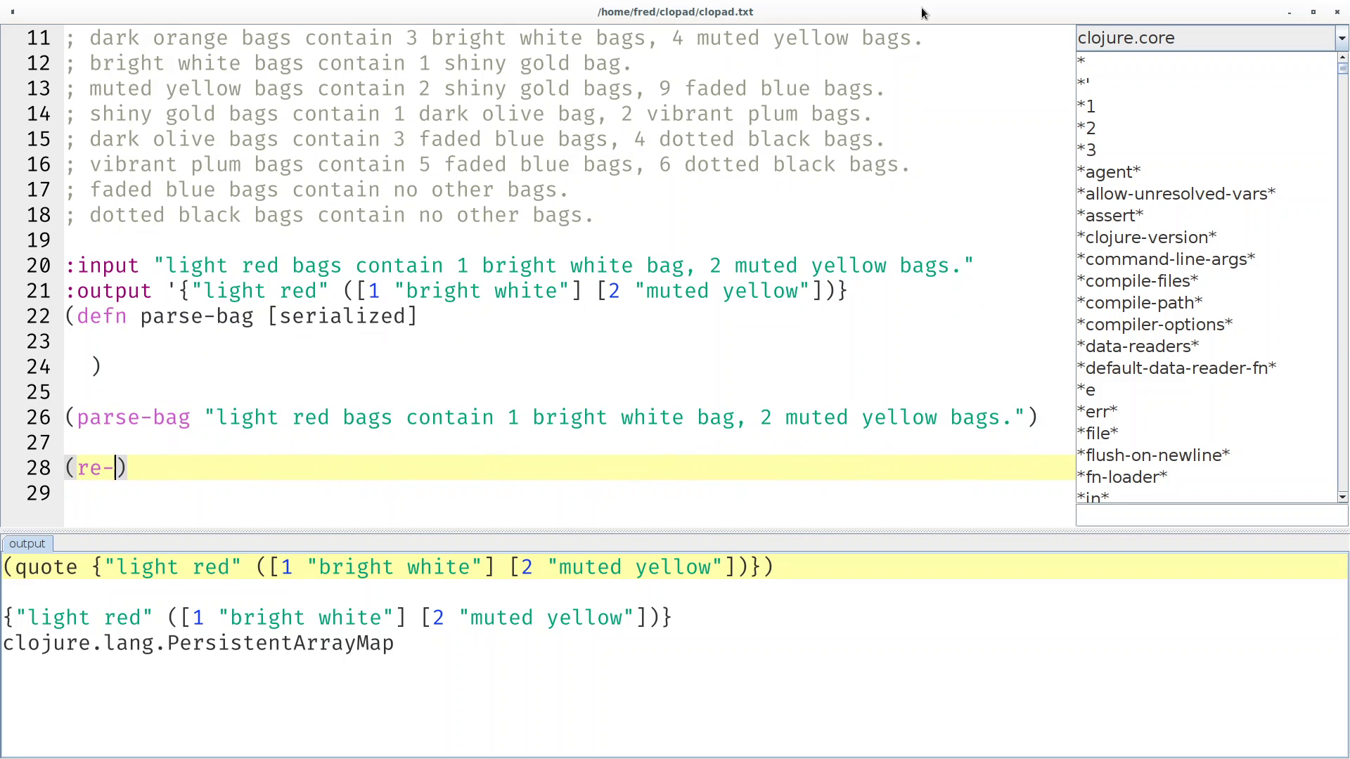
type("seq #\"")
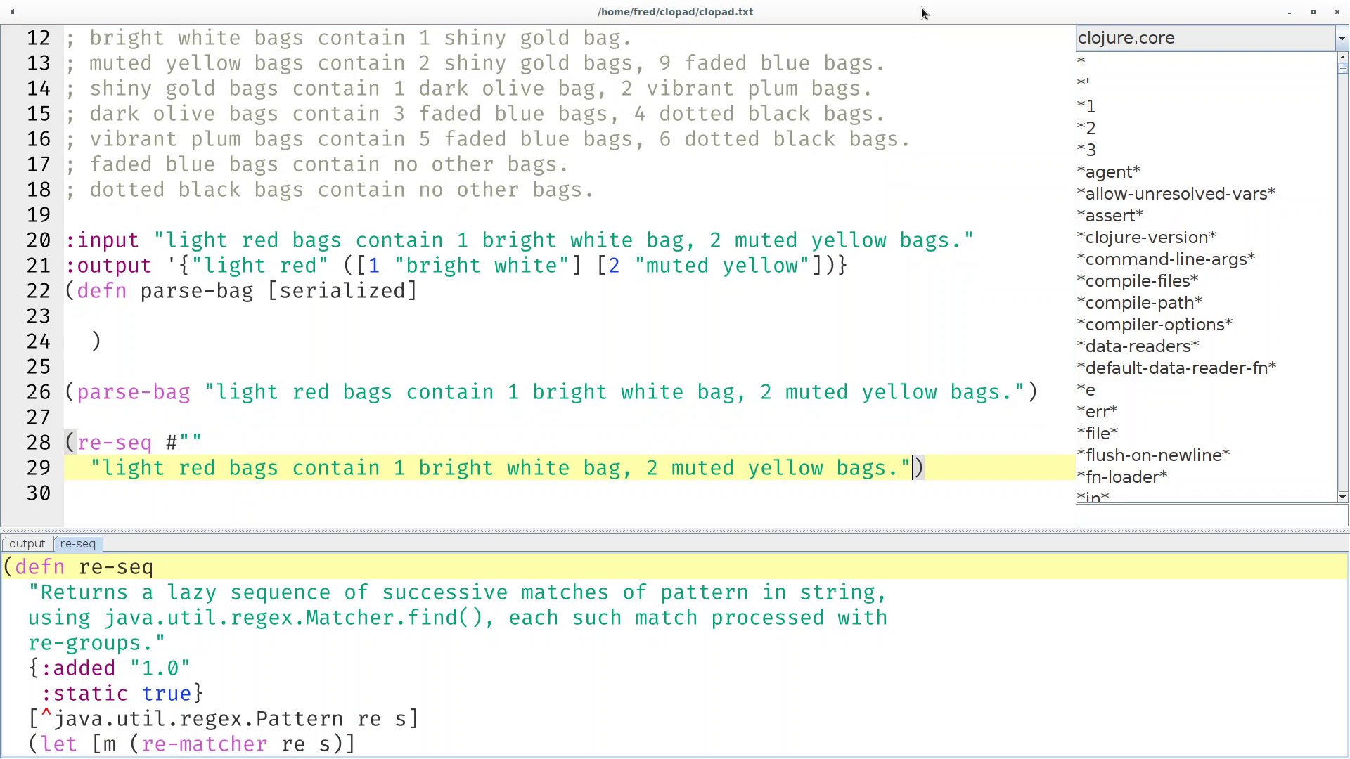
left_click(191, 442)
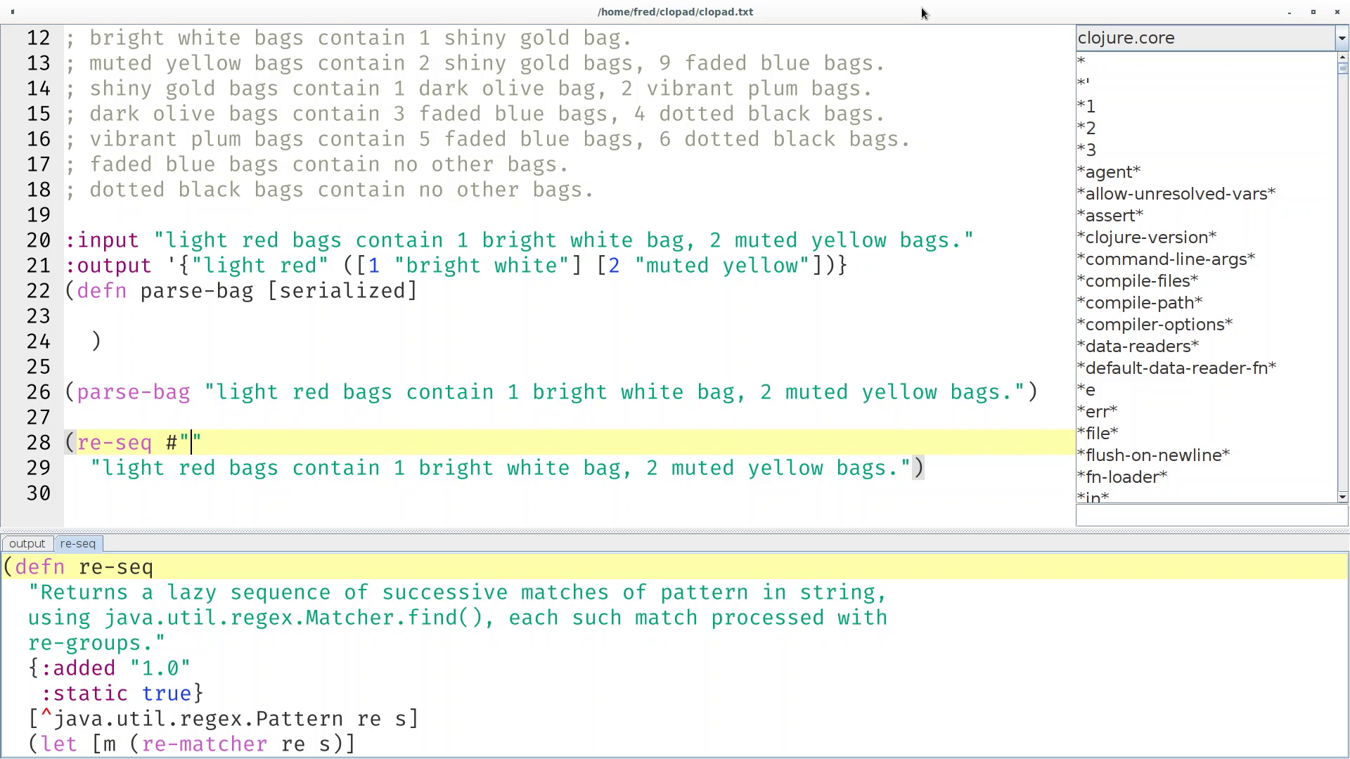
type("bag")
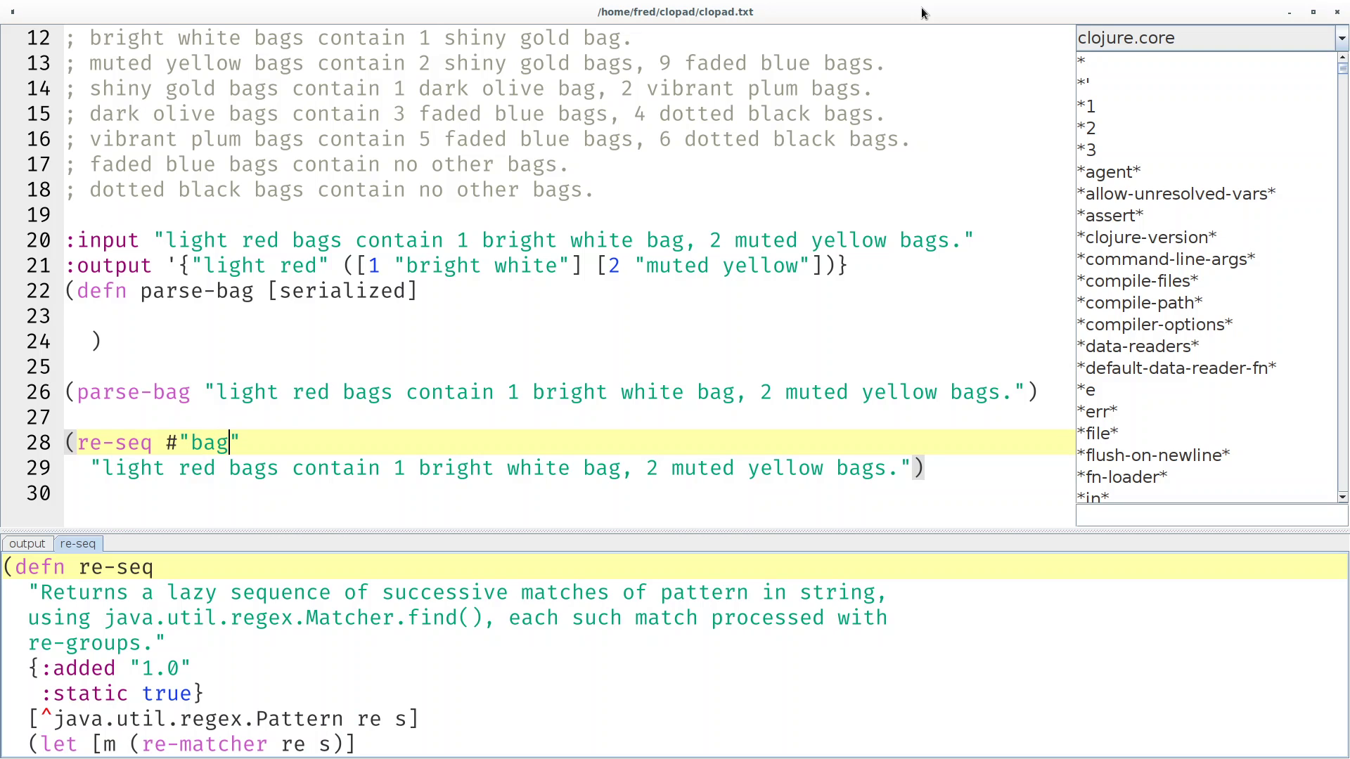
type("s")
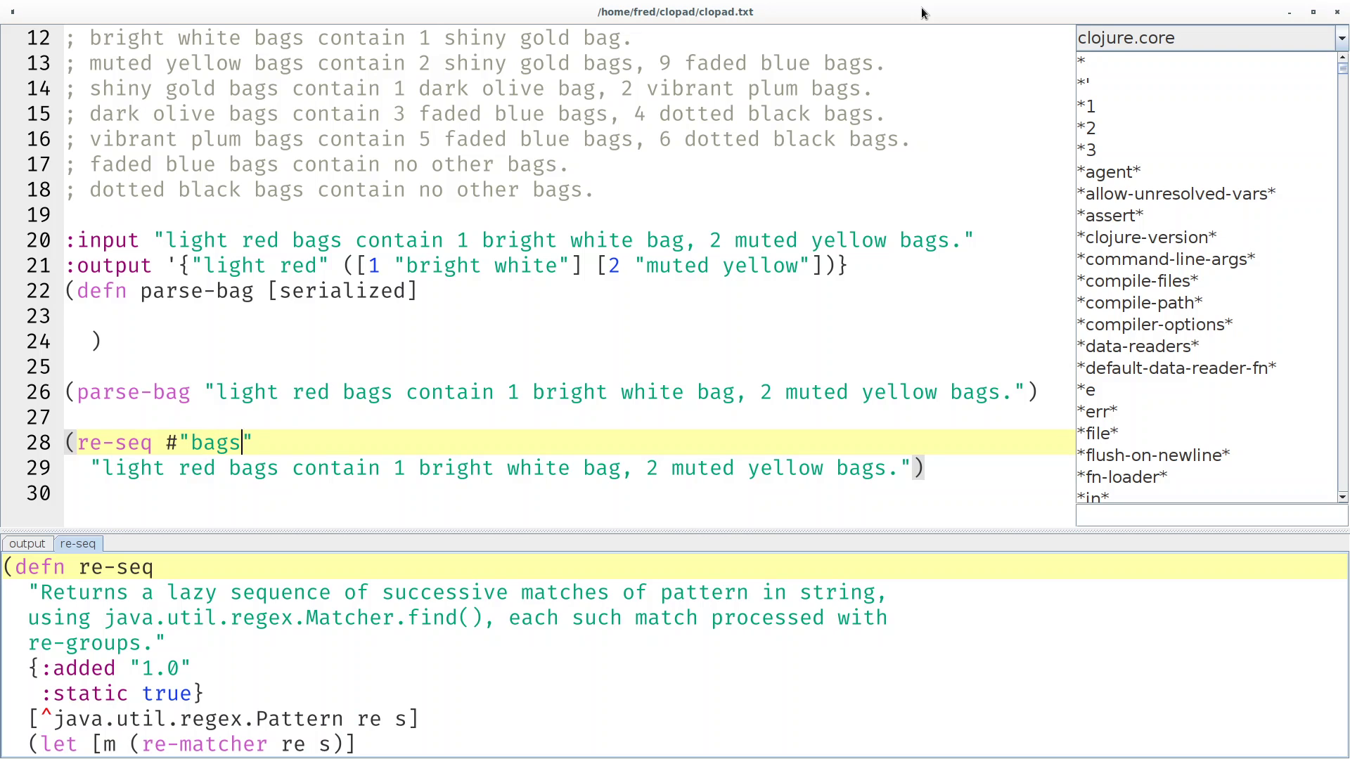
type("?")
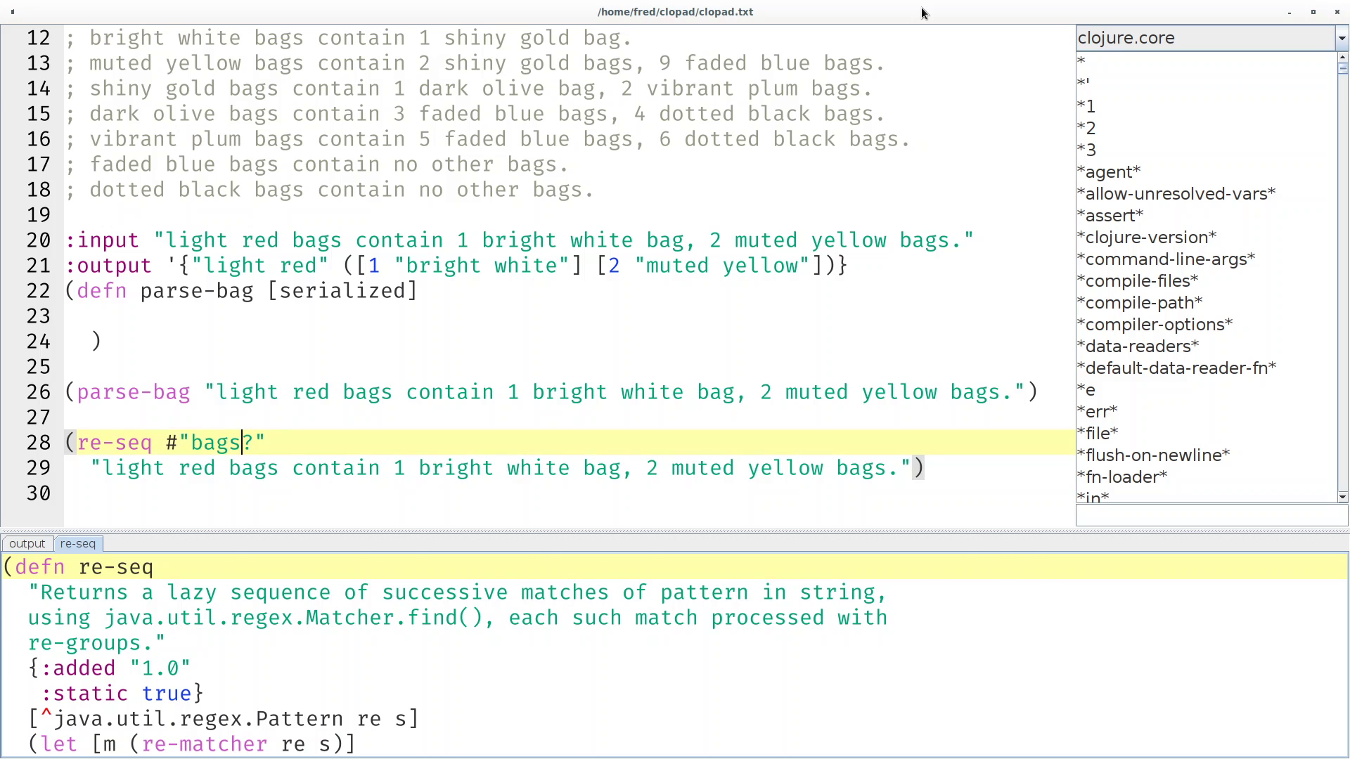
left_click(26, 543)
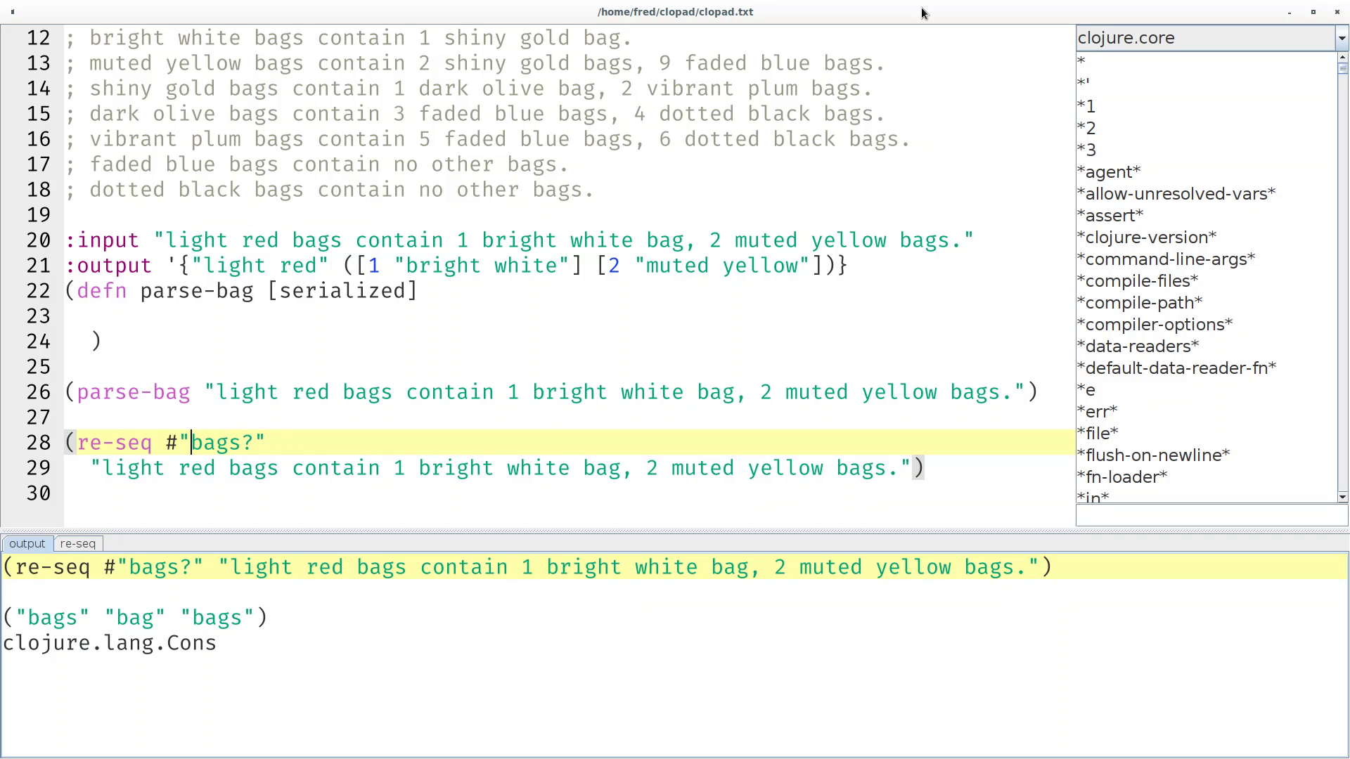
Extend the pattern to (\w+ \w+) bags? so matches pair each phrase with its two-word colour.
type("\\w")
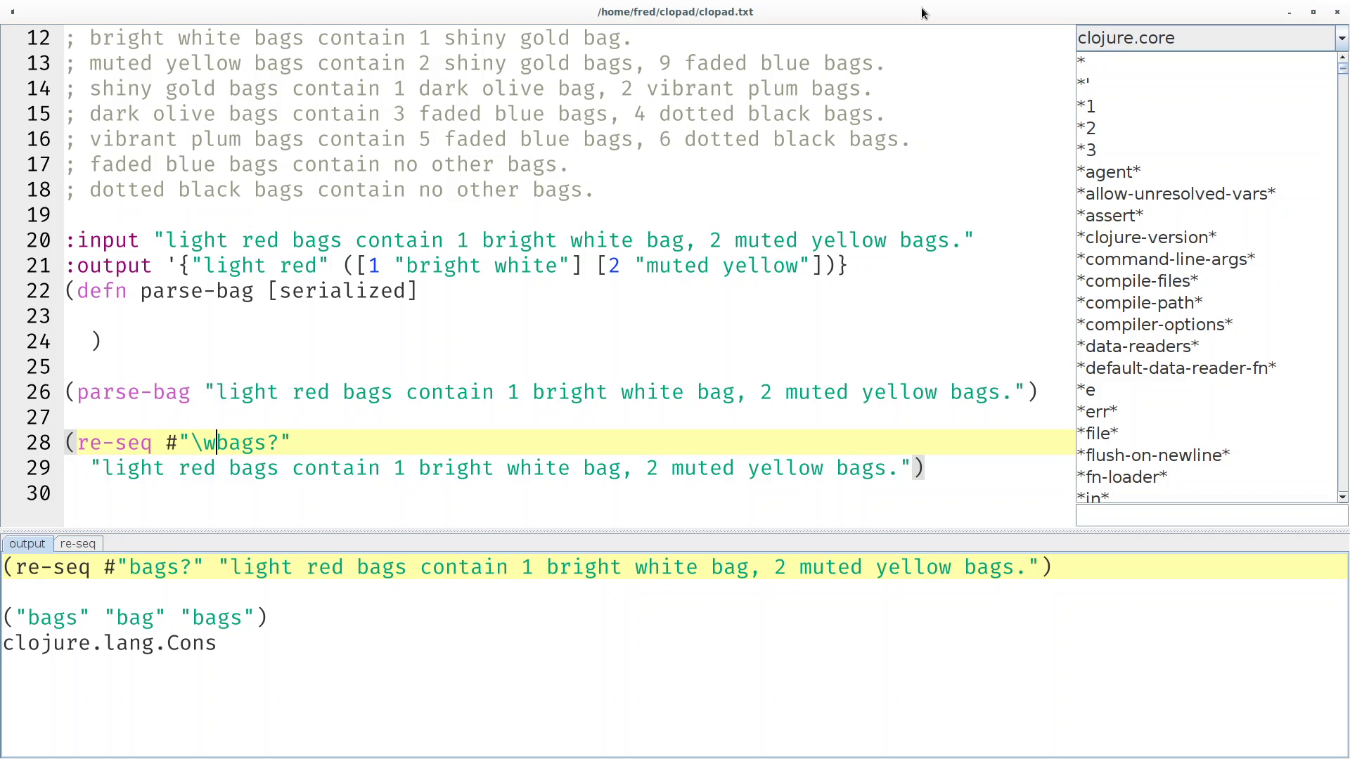
type("+")
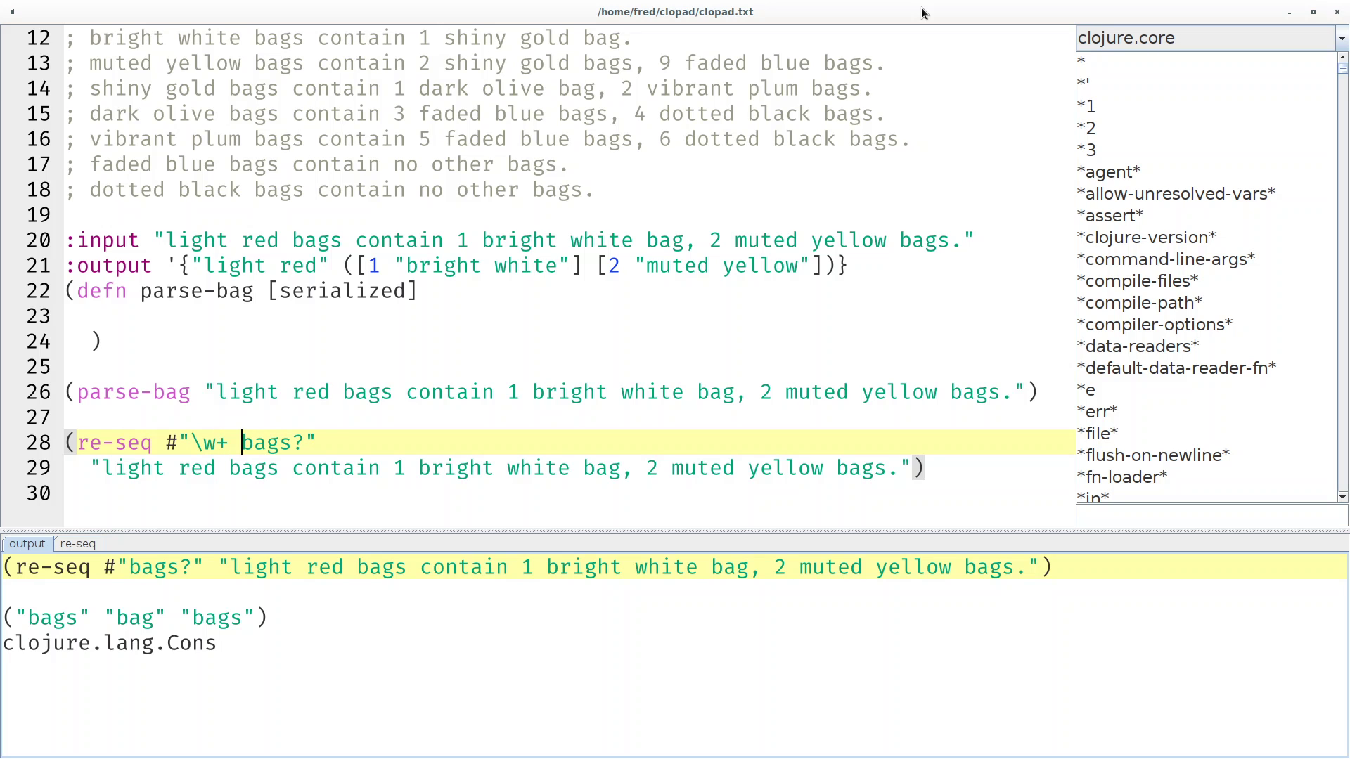
type("\\w+")
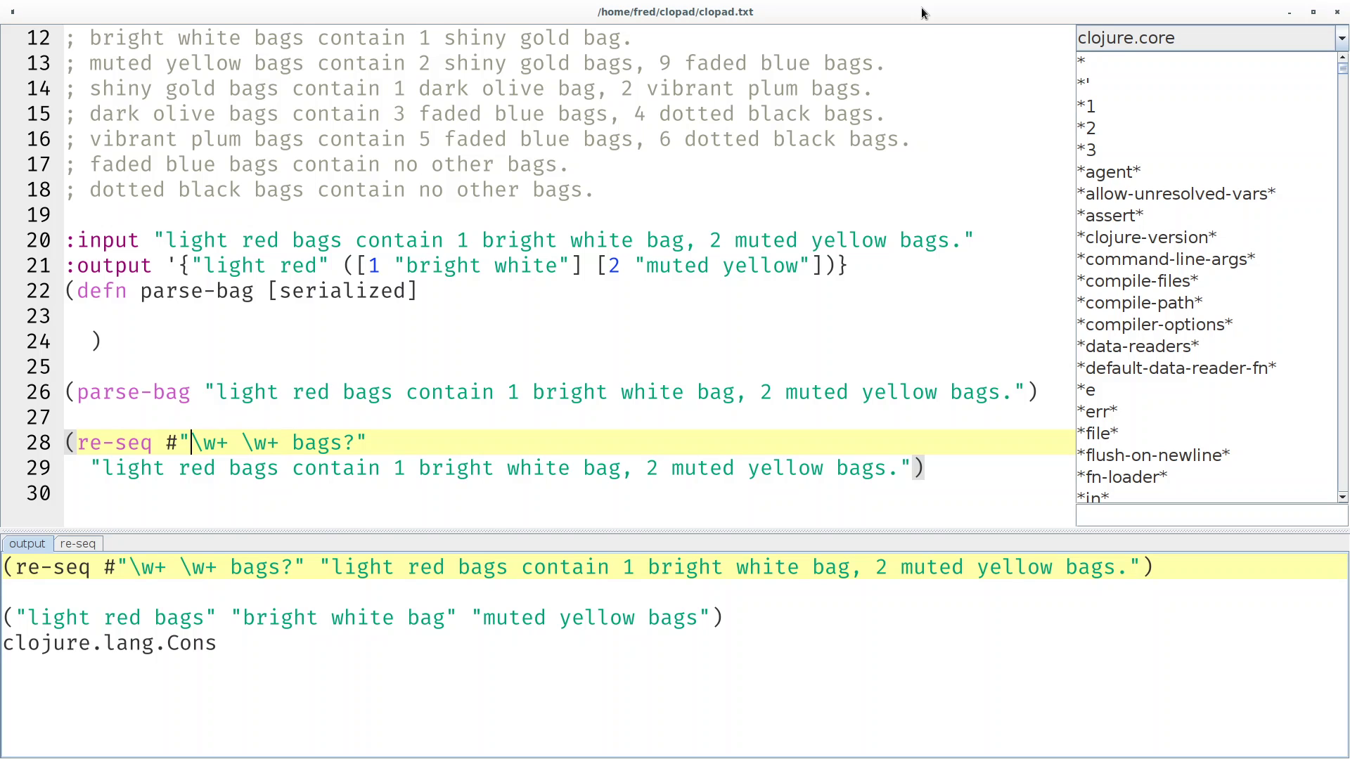
type("(")
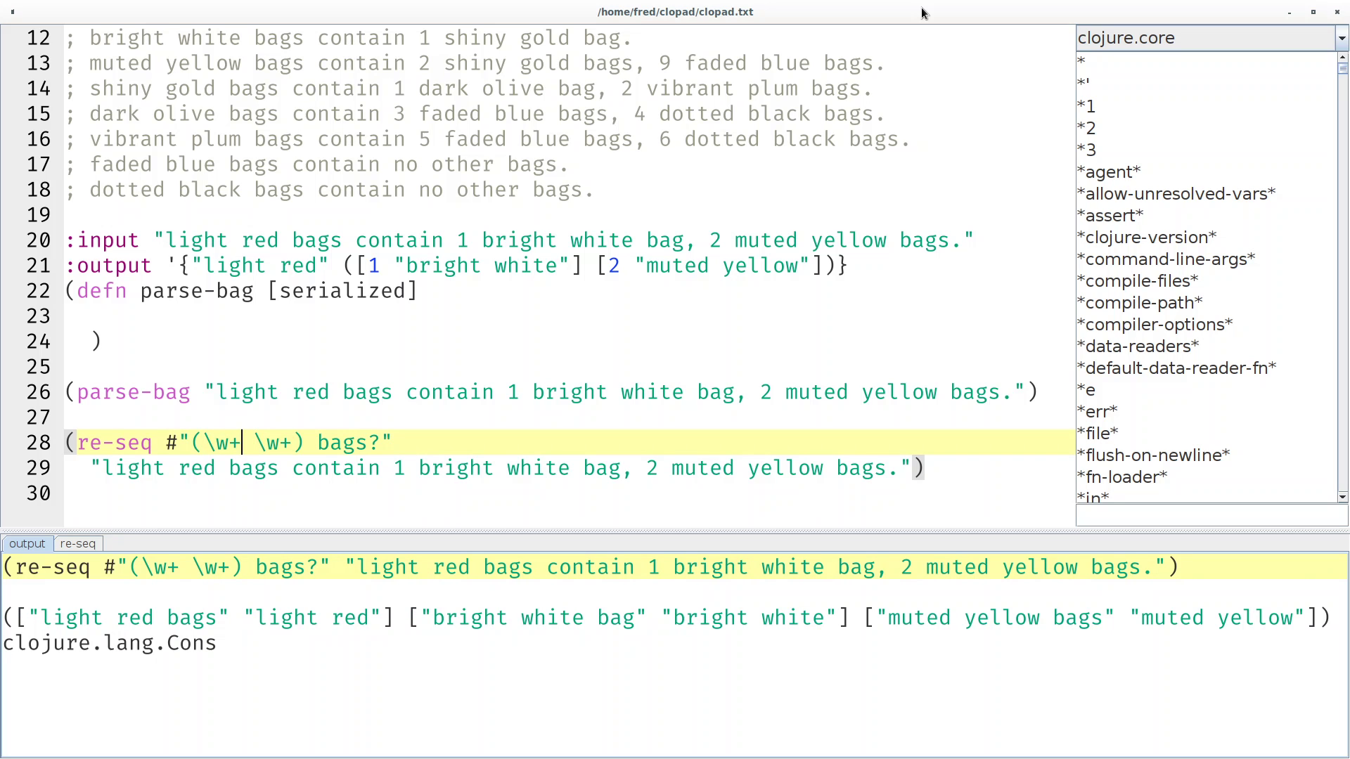
mouse_move(779, 627)
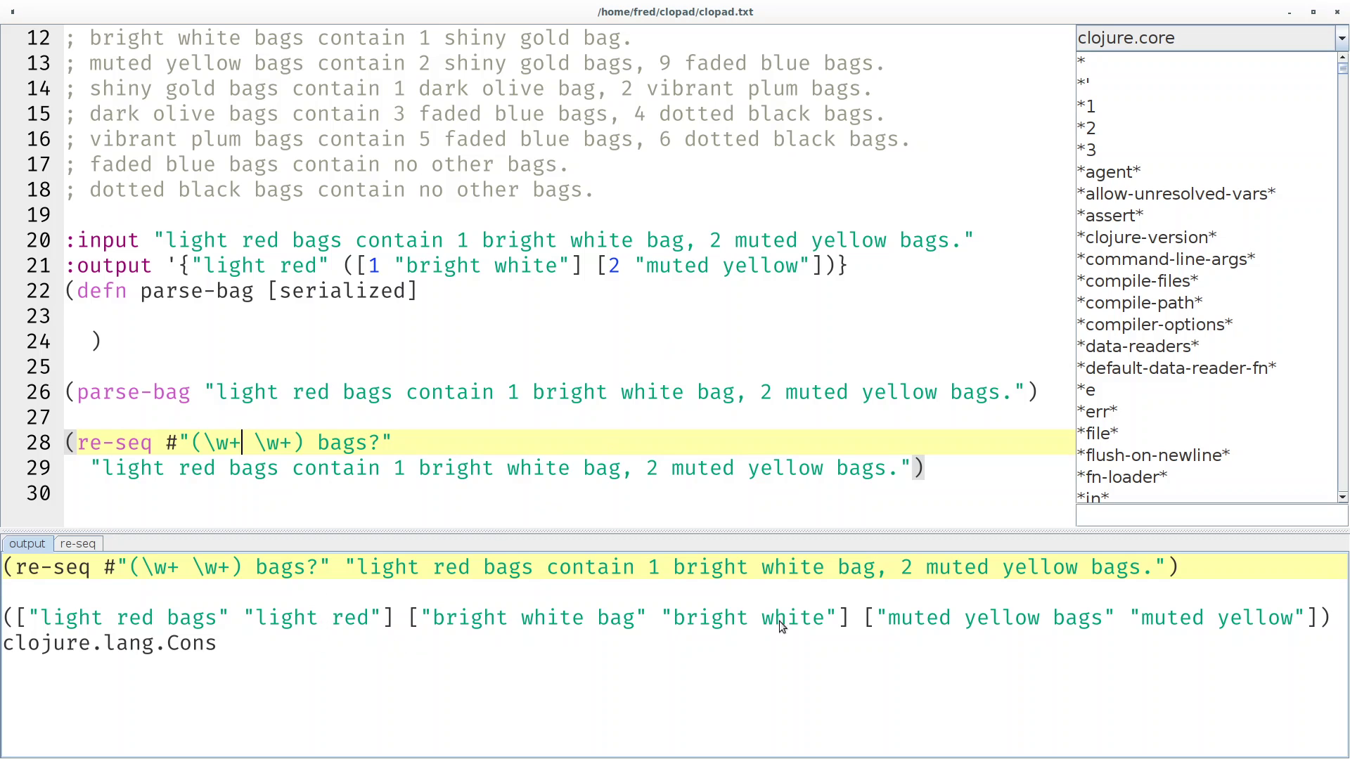
mouse_move(1224, 700)
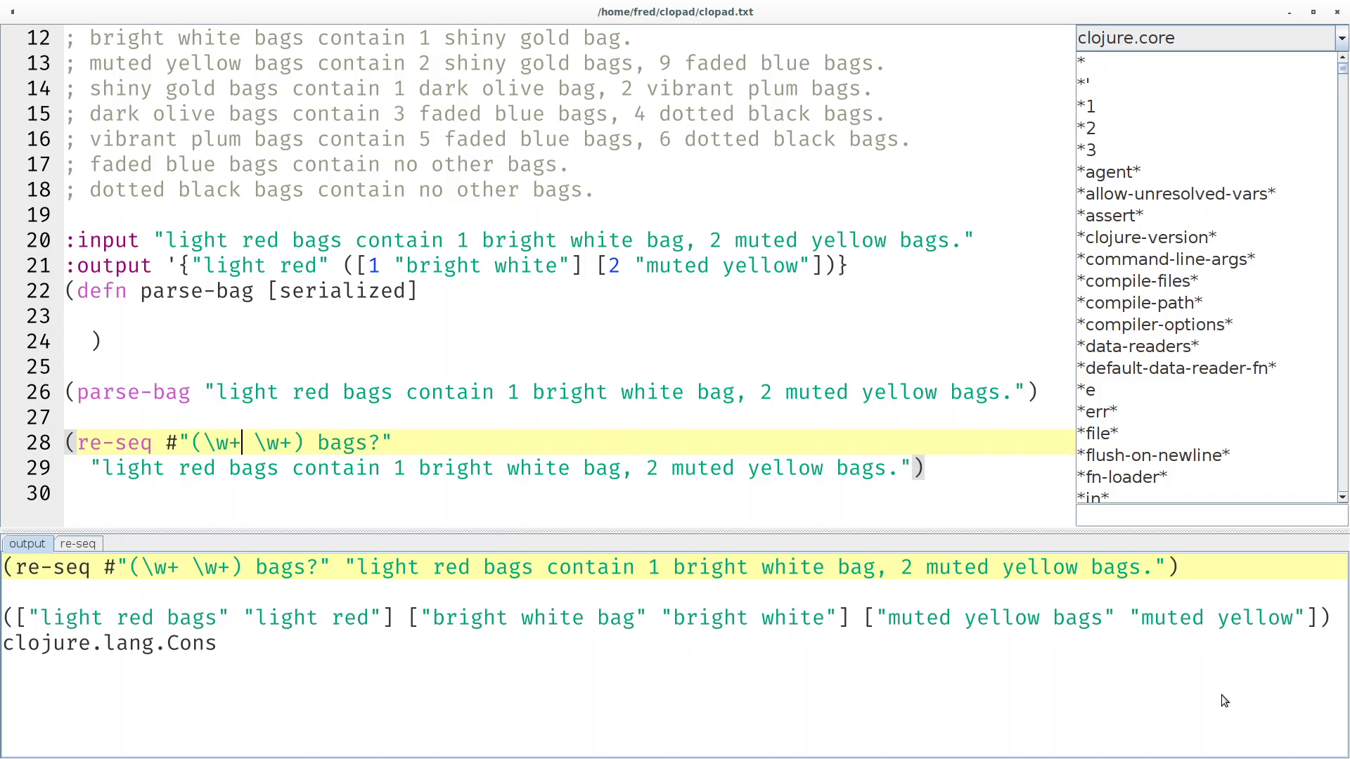
mouse_move(1205, 692)
type("(")
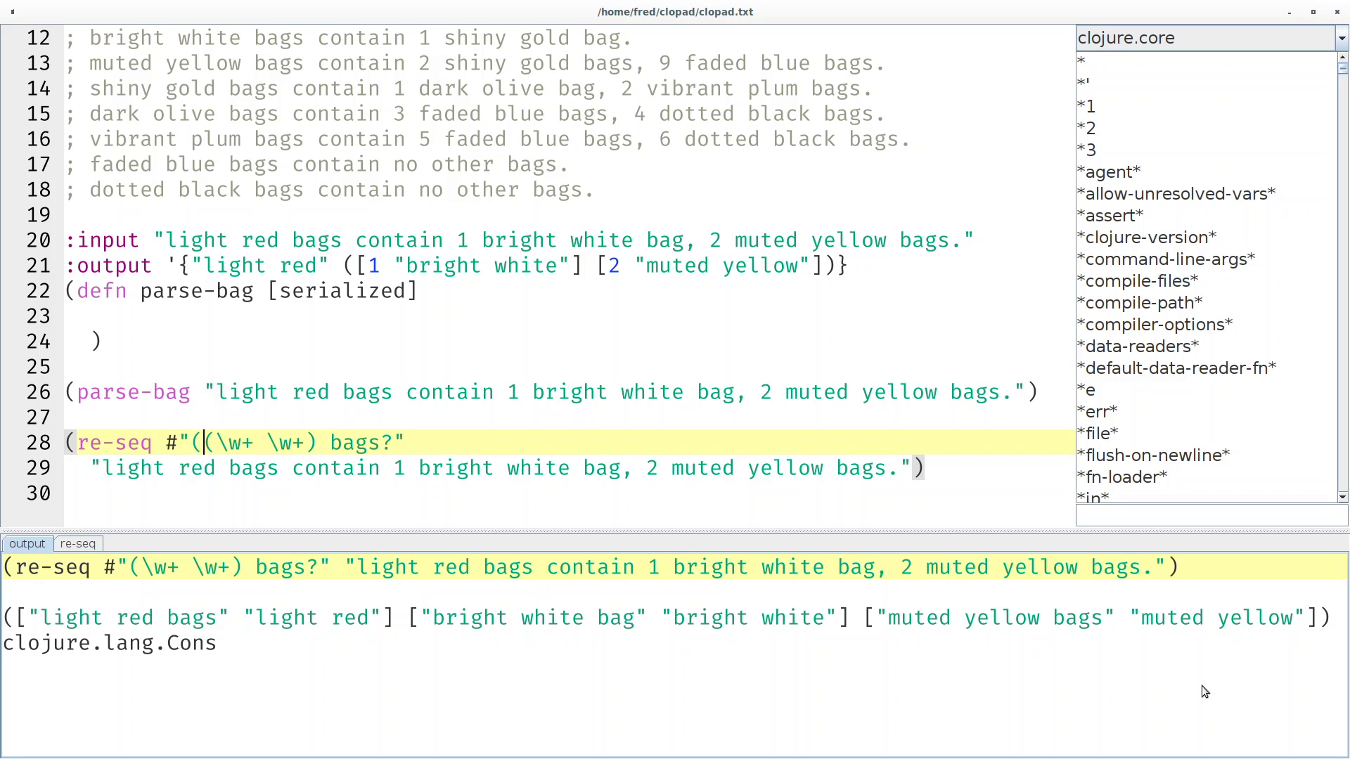
Prepend a (\d+) count group so matches yield 1 bright white and 2 muted yellow.
type("\\d+)")
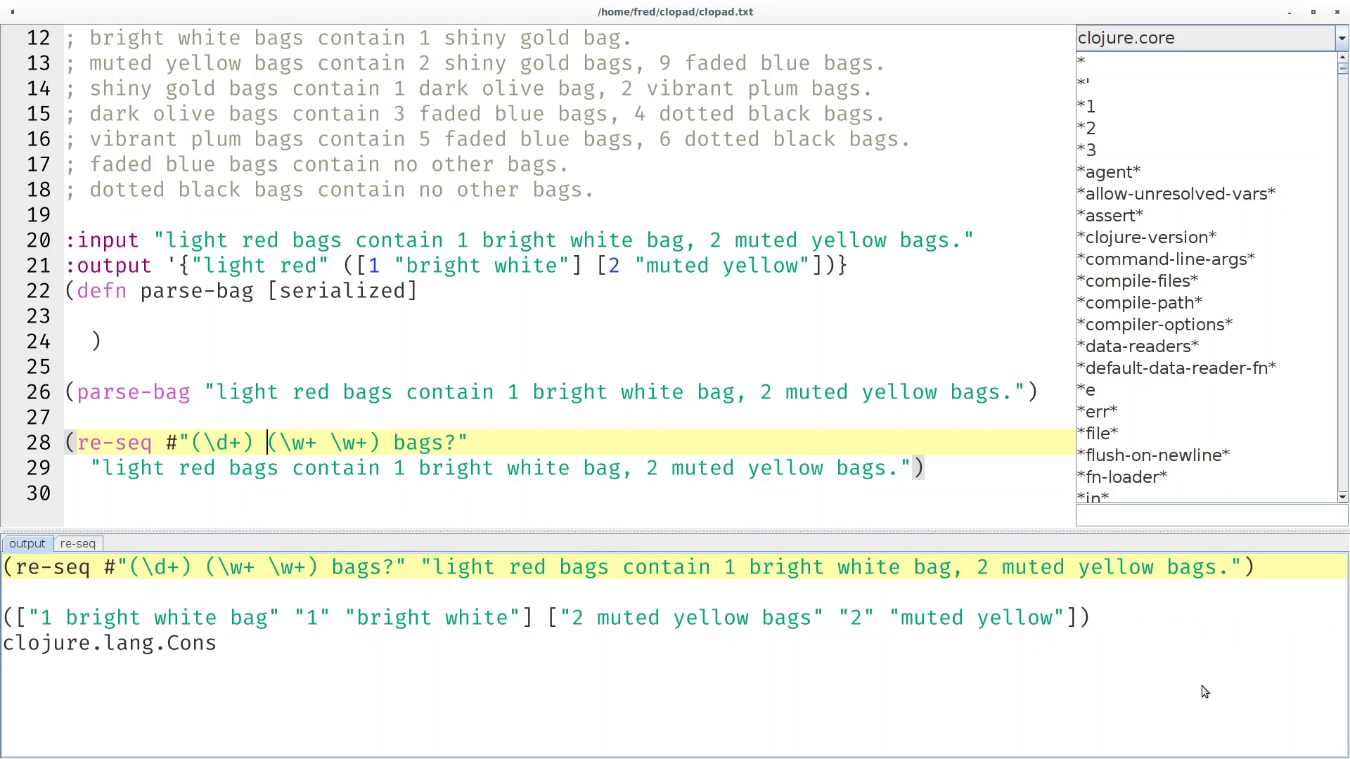
mouse_move(477, 639)
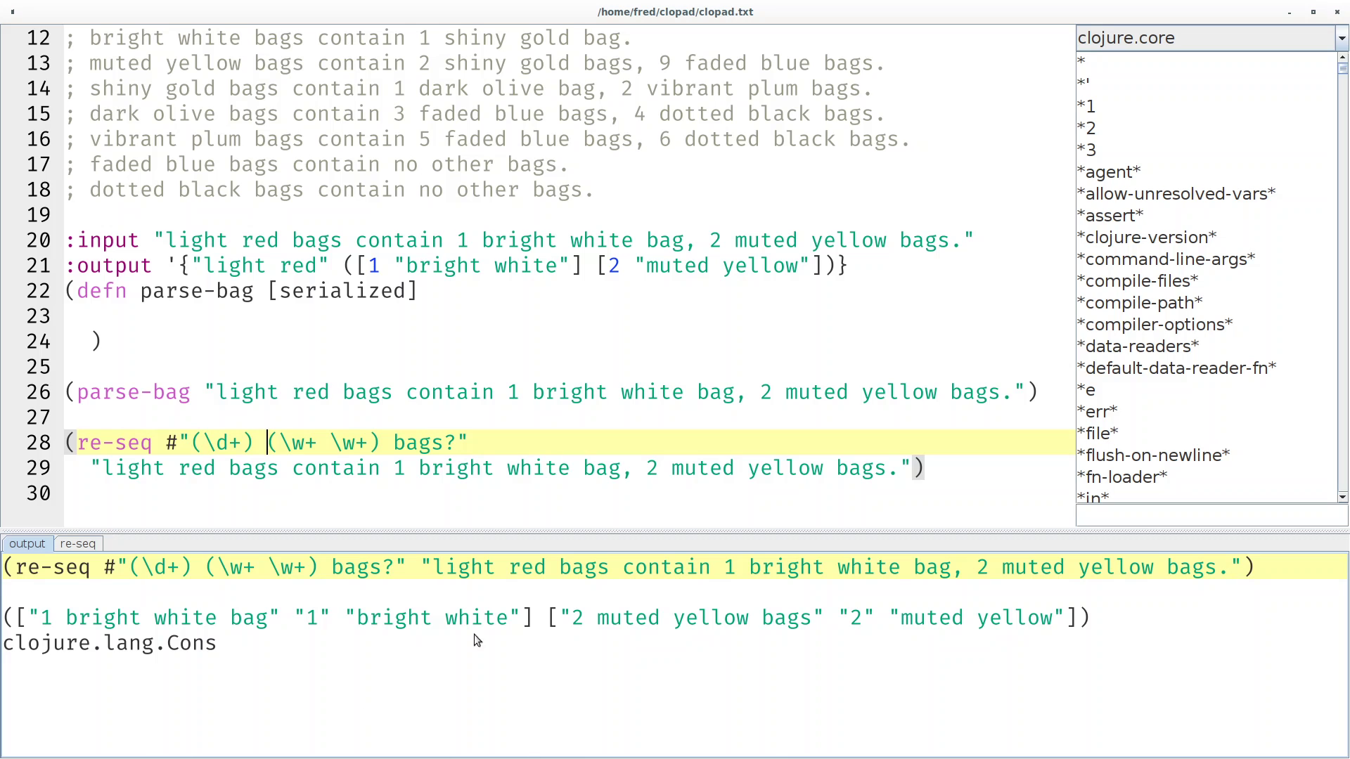
mouse_move(909, 658)
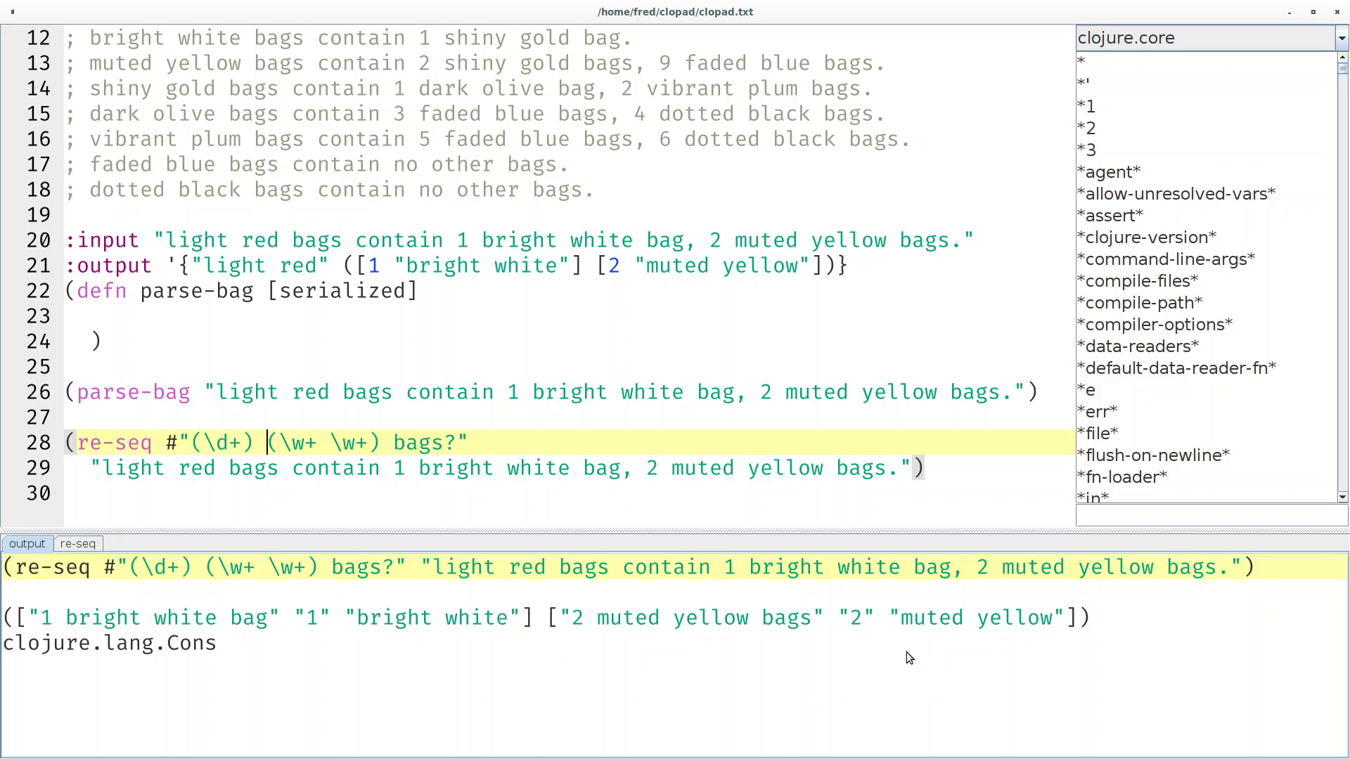
mouse_move(962, 639)
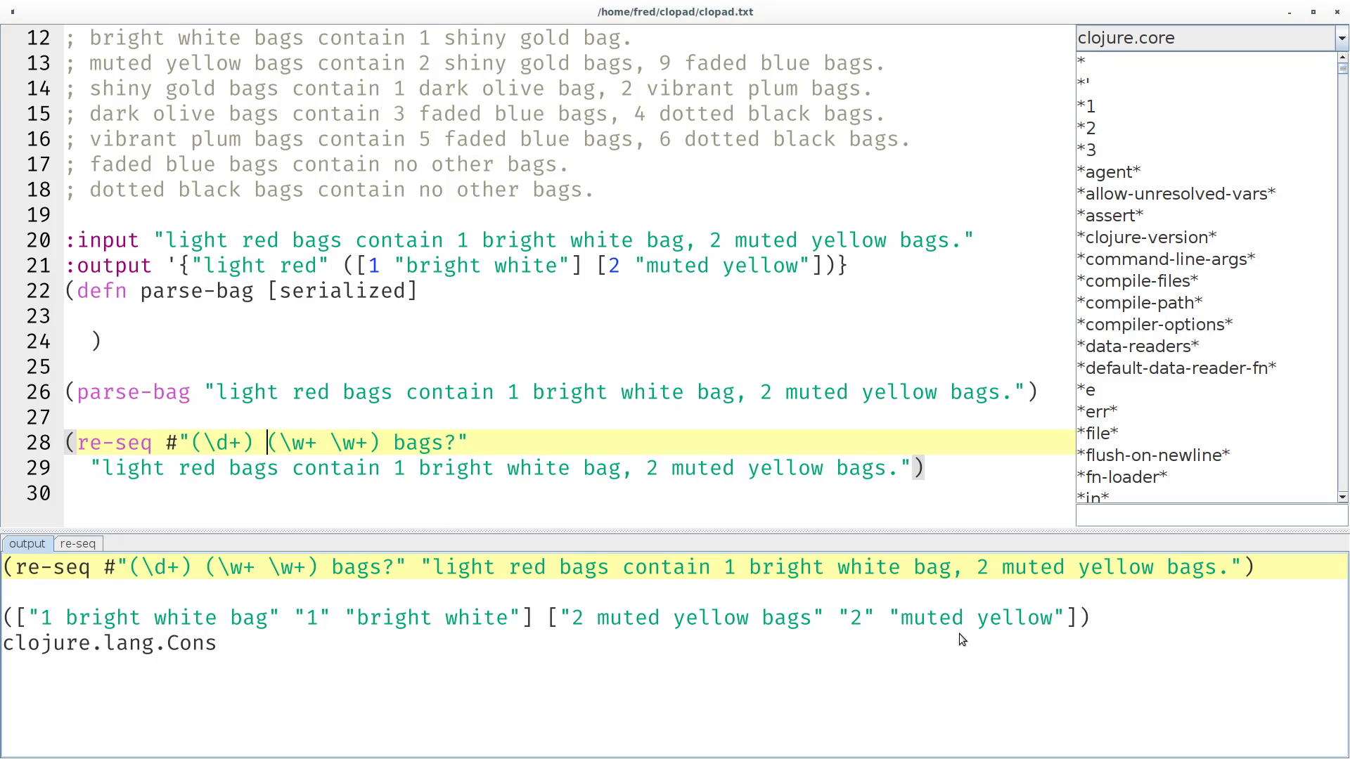
mouse_move(197, 478)
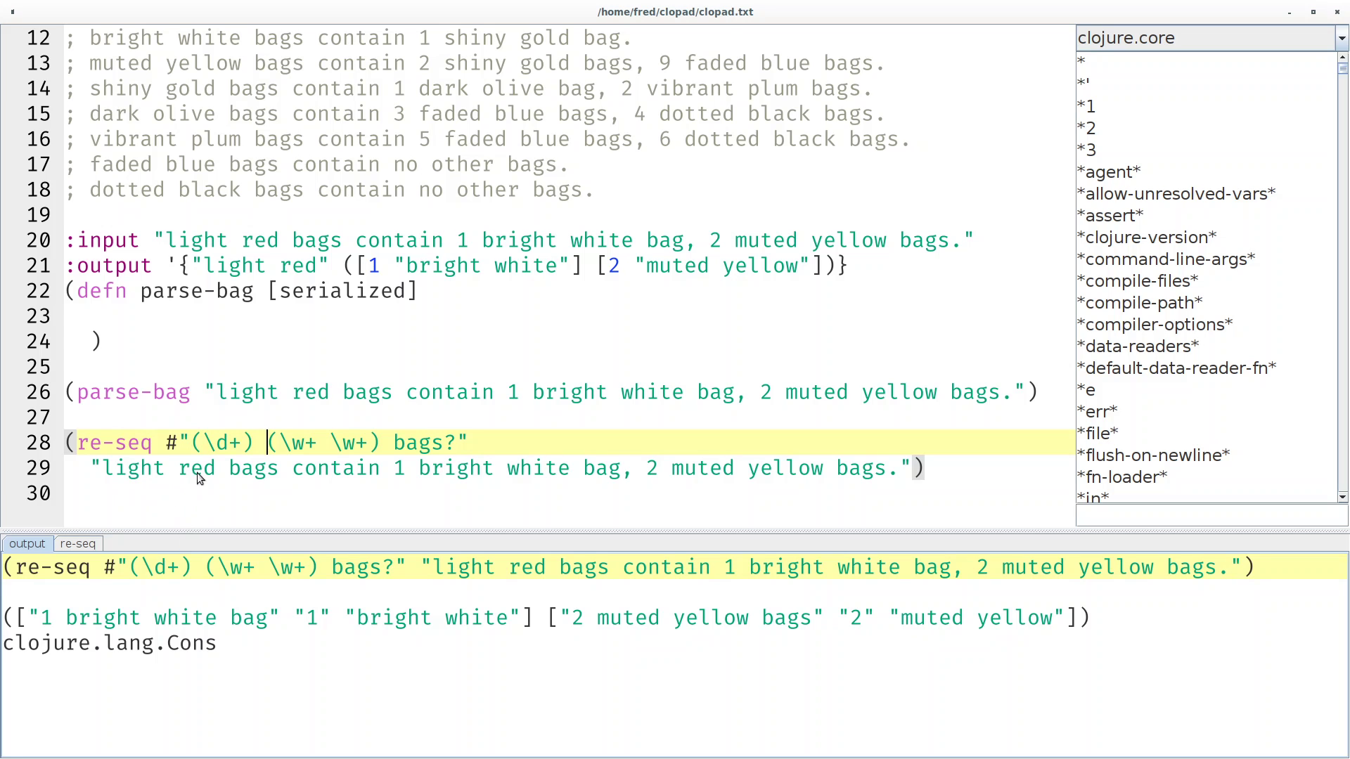
mouse_move(1205, 638)
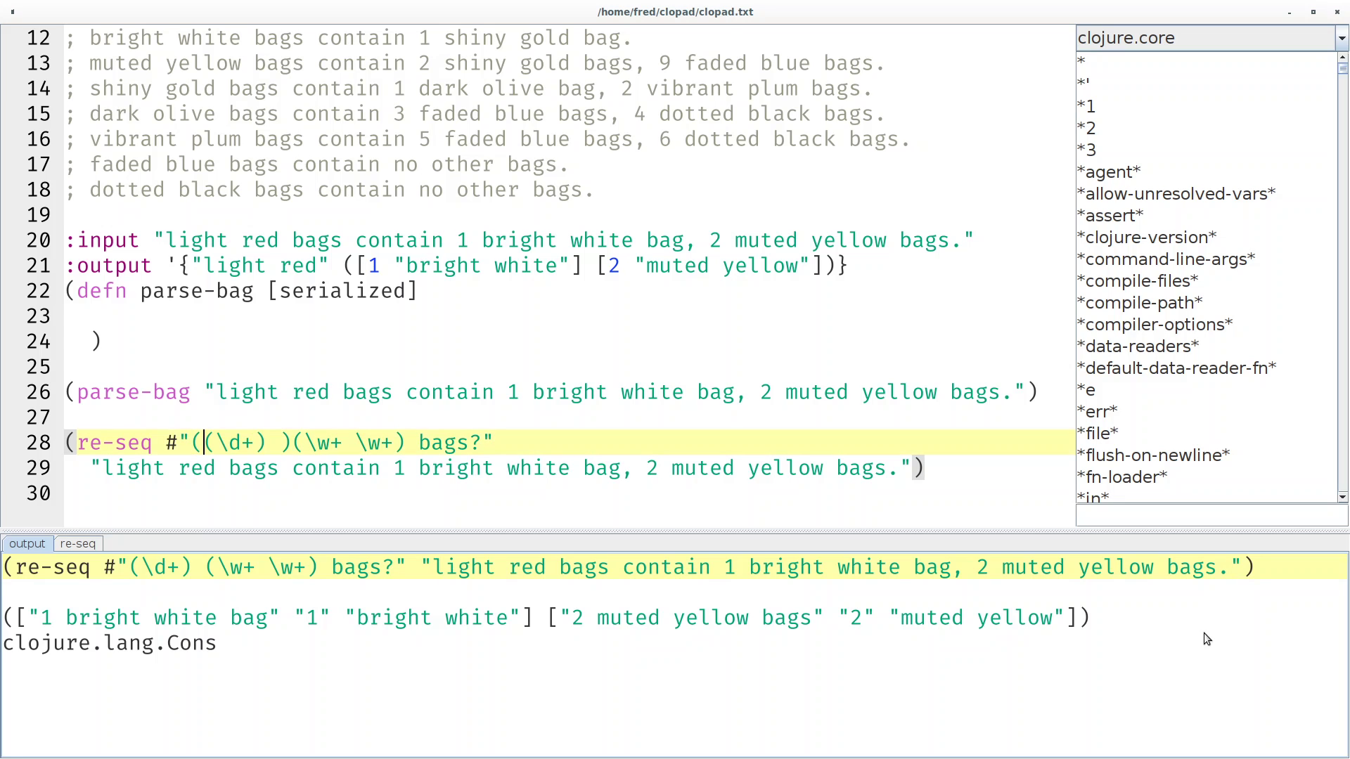
type("|")
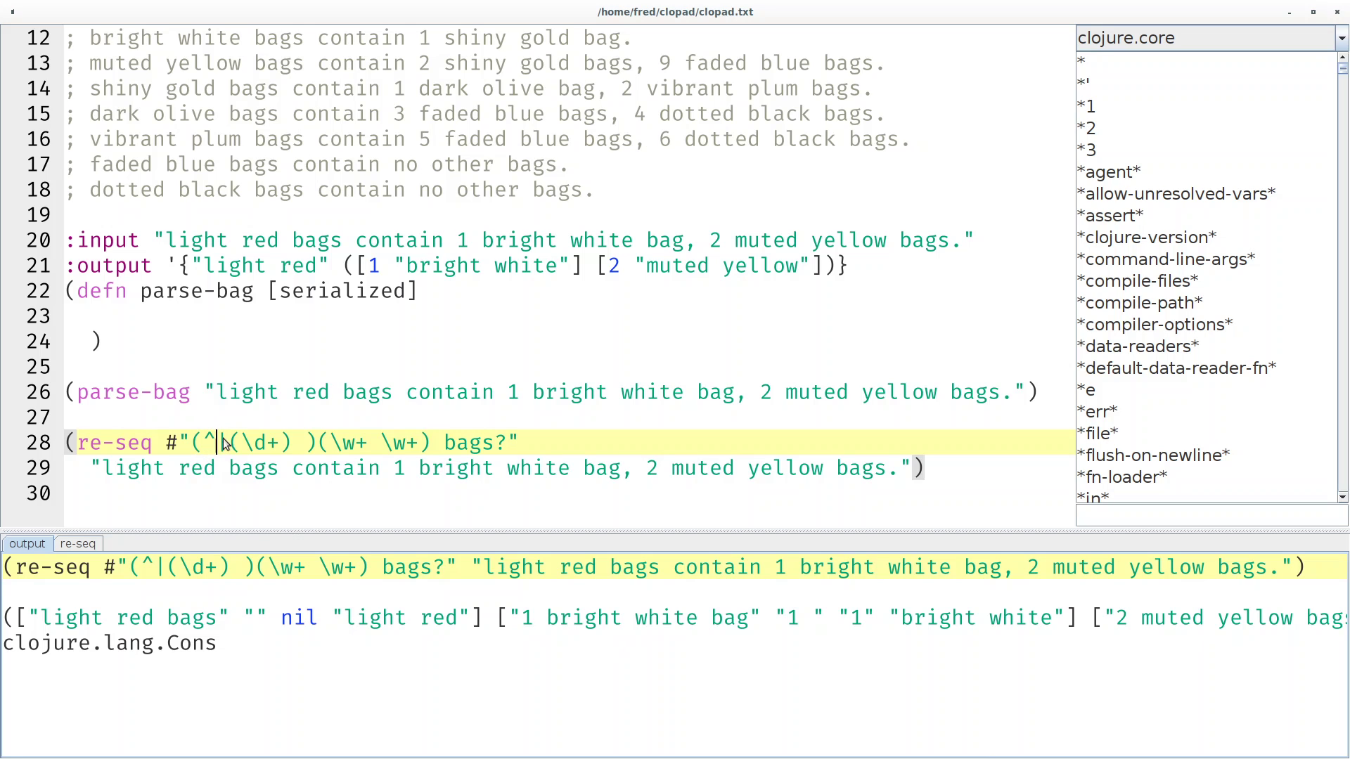
mouse_move(319, 629)
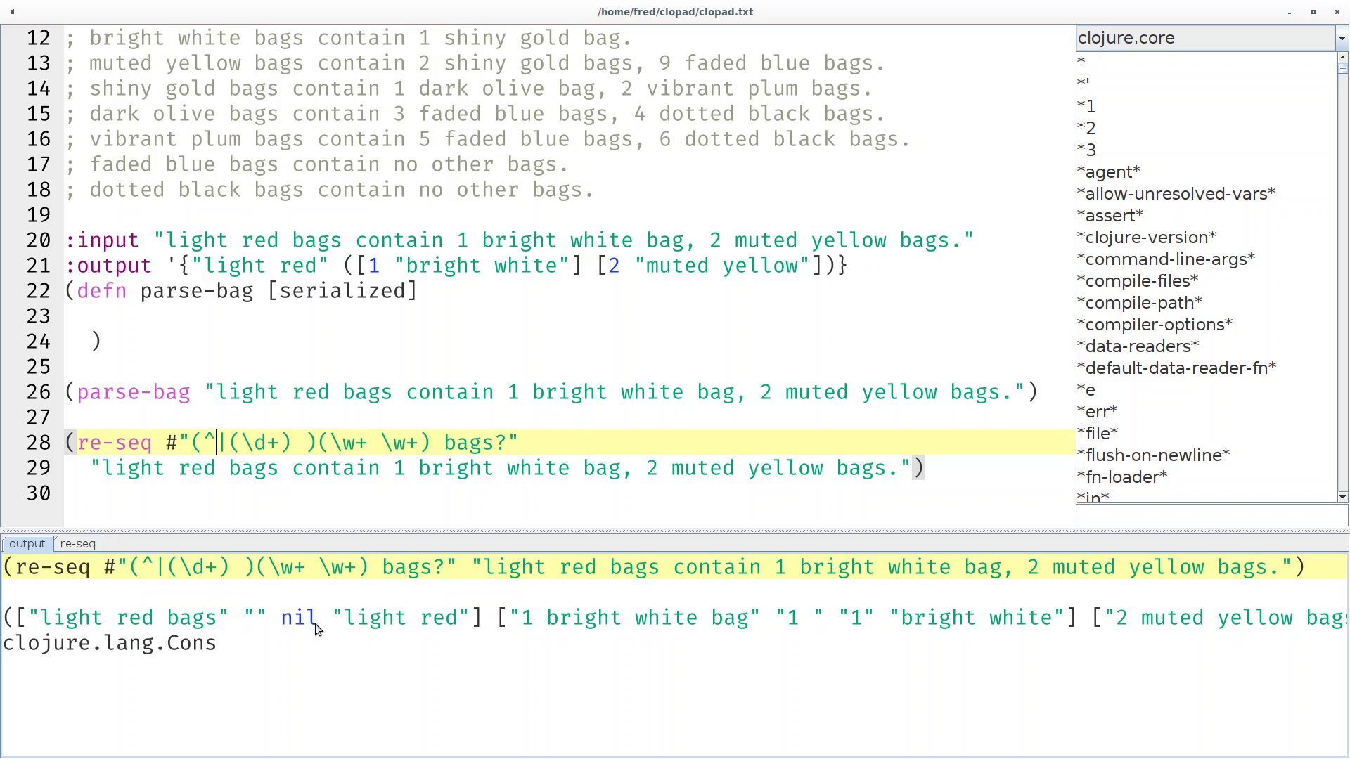
mouse_move(804, 644)
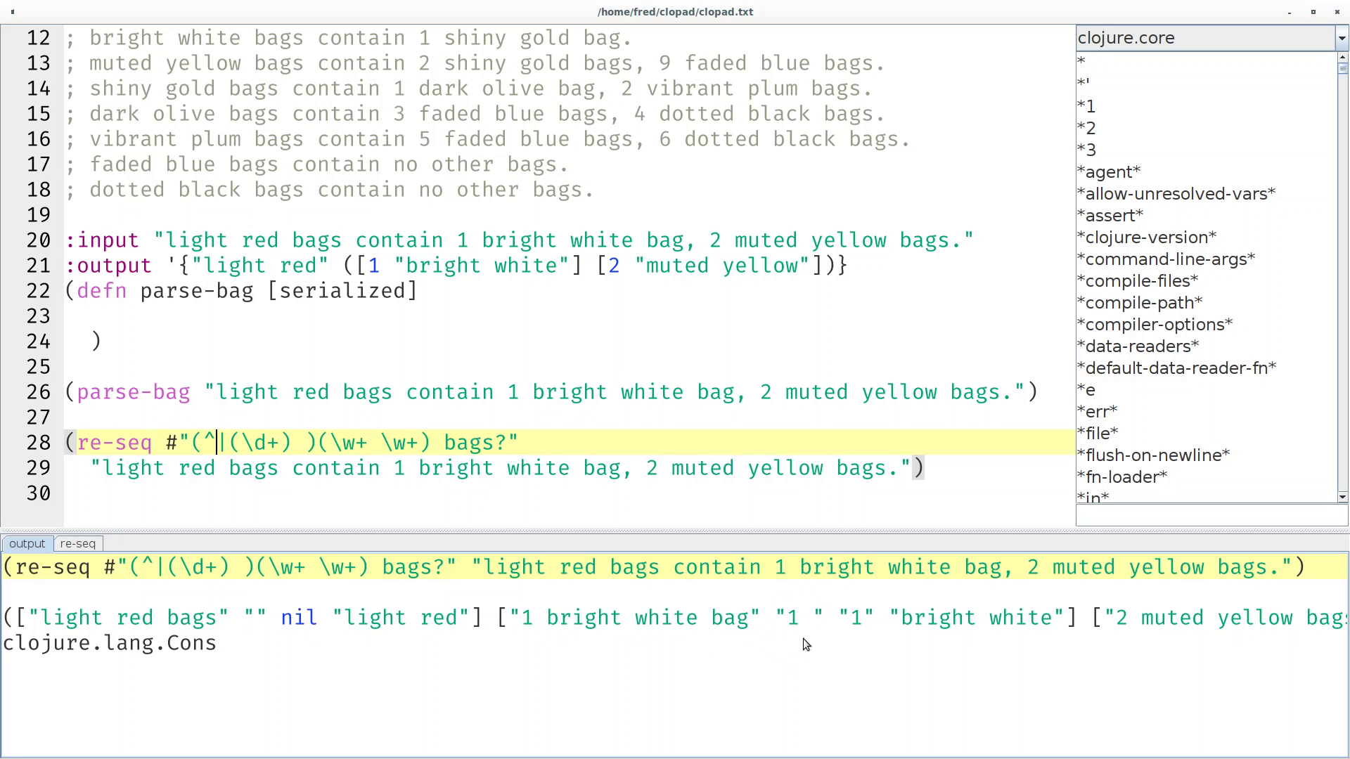
mouse_move(201, 443)
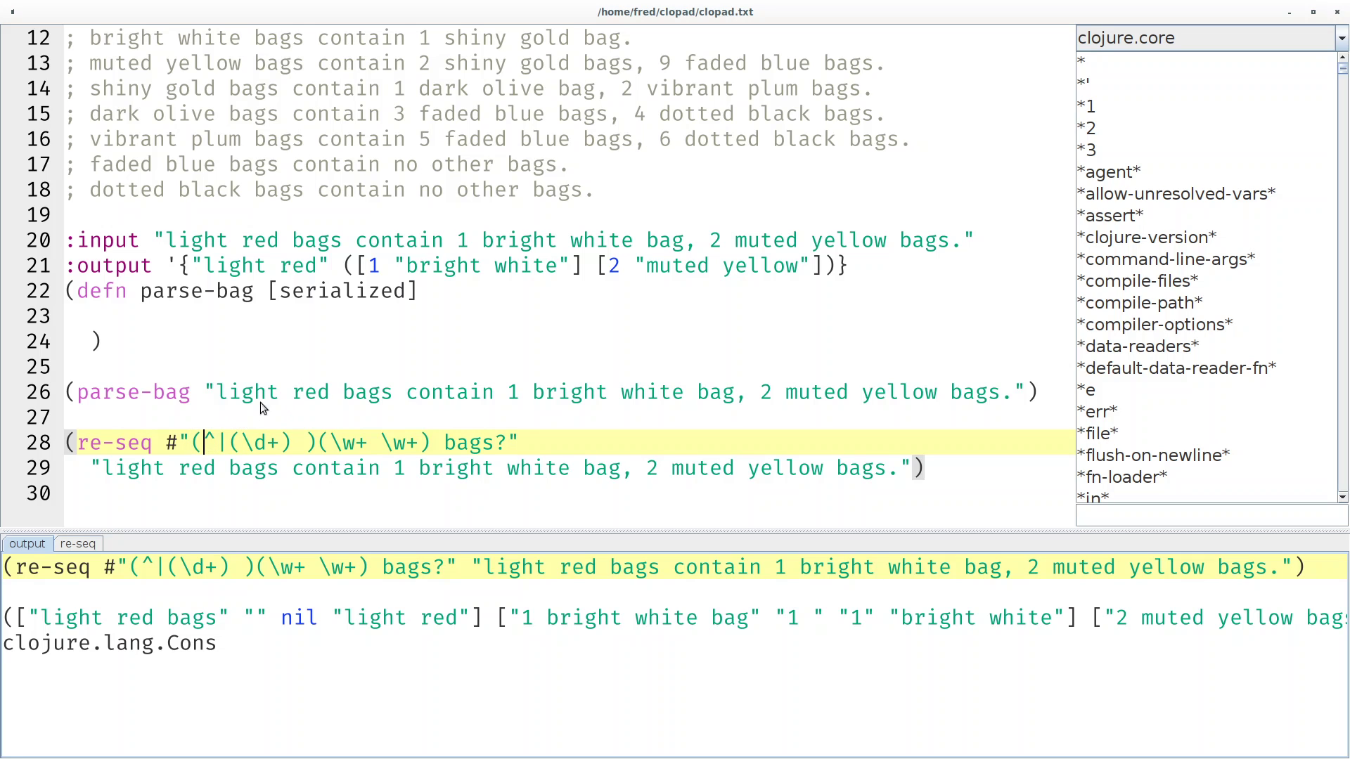
mouse_move(298, 370)
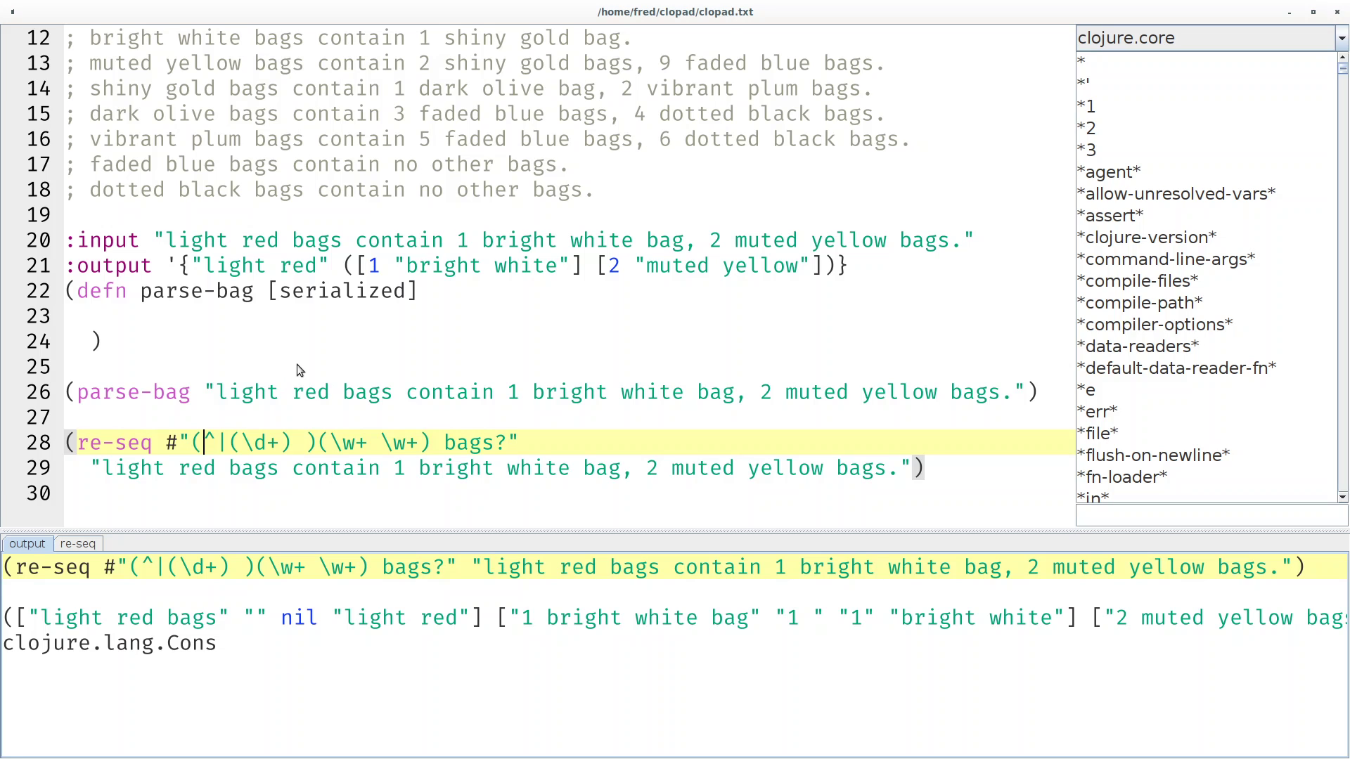
Insert ?: to make the leading group non-capturing, dropping the empty-string capture.
type("?:")
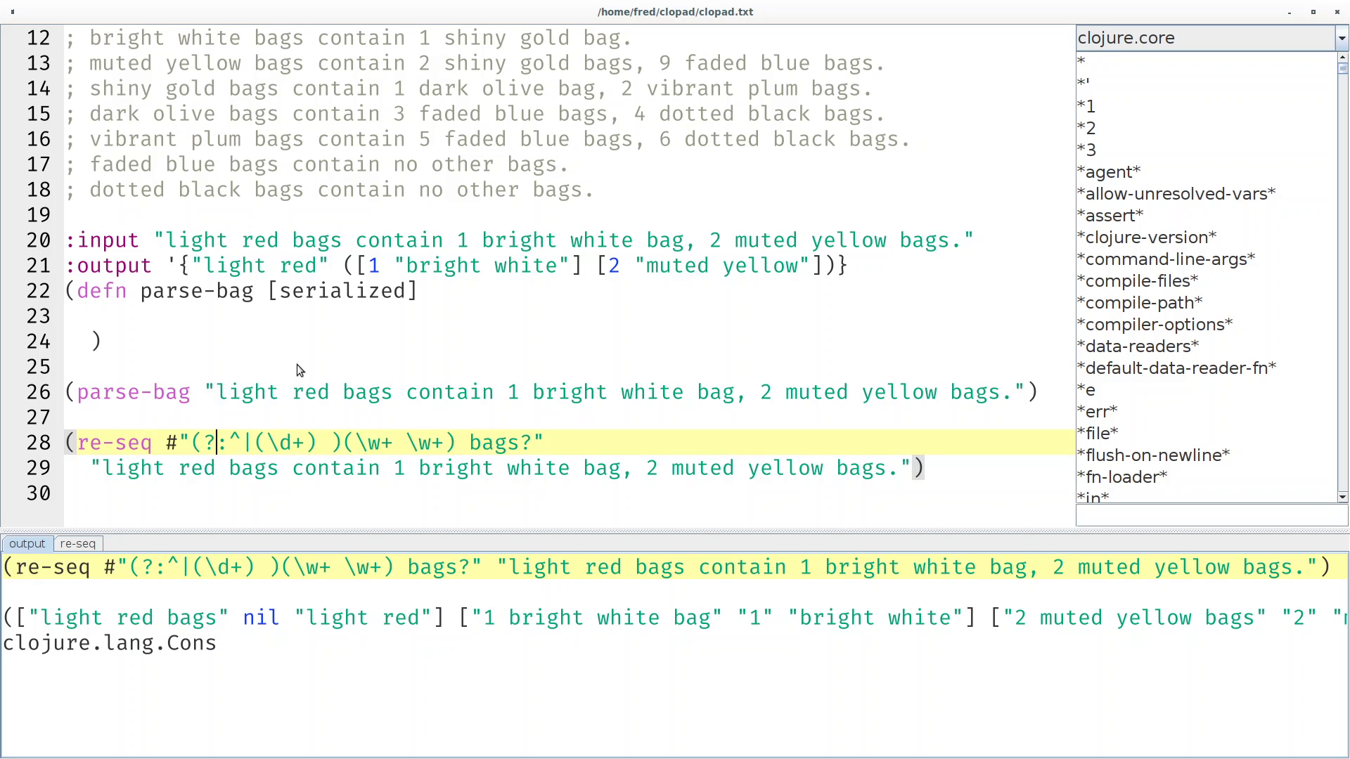
mouse_move(24, 525)
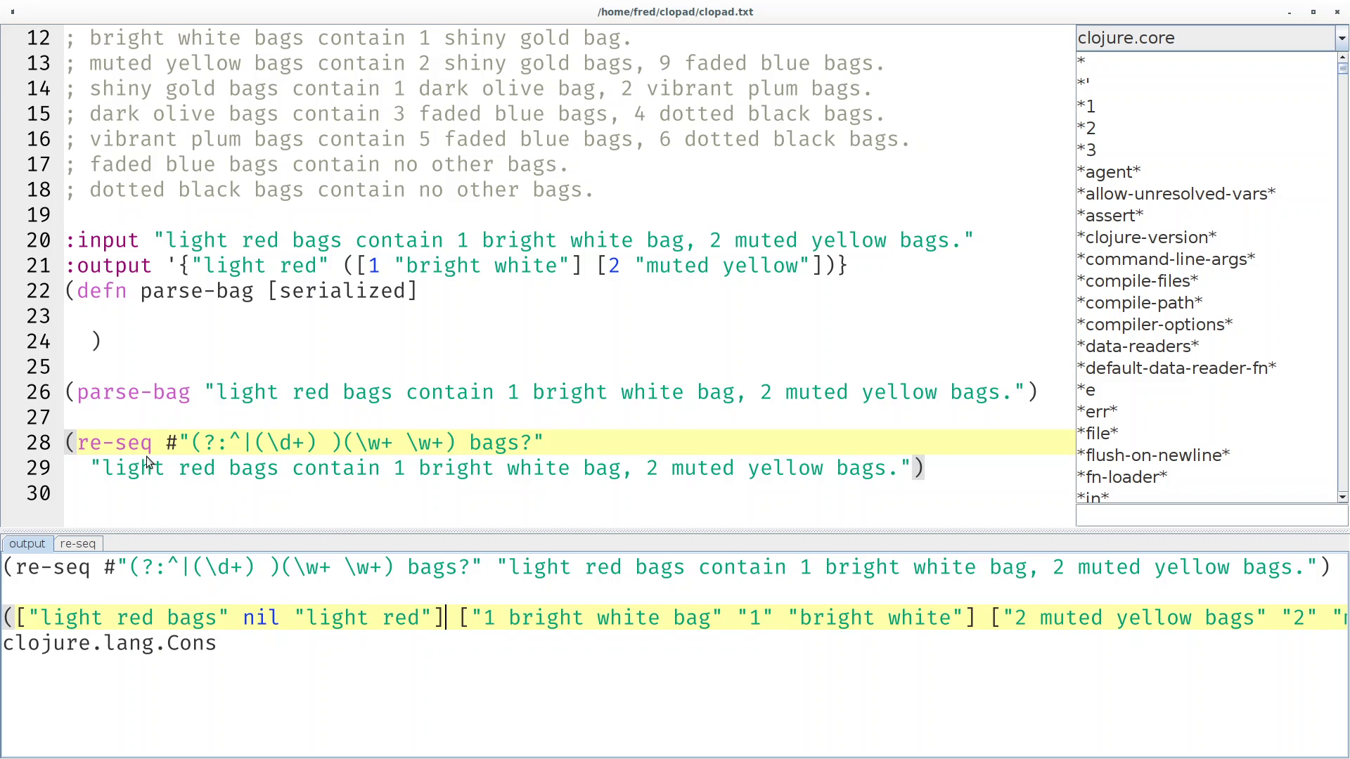
Start a let binding vector destructuring the first match as [_ _ container].
key("Return")
type("(let [])")
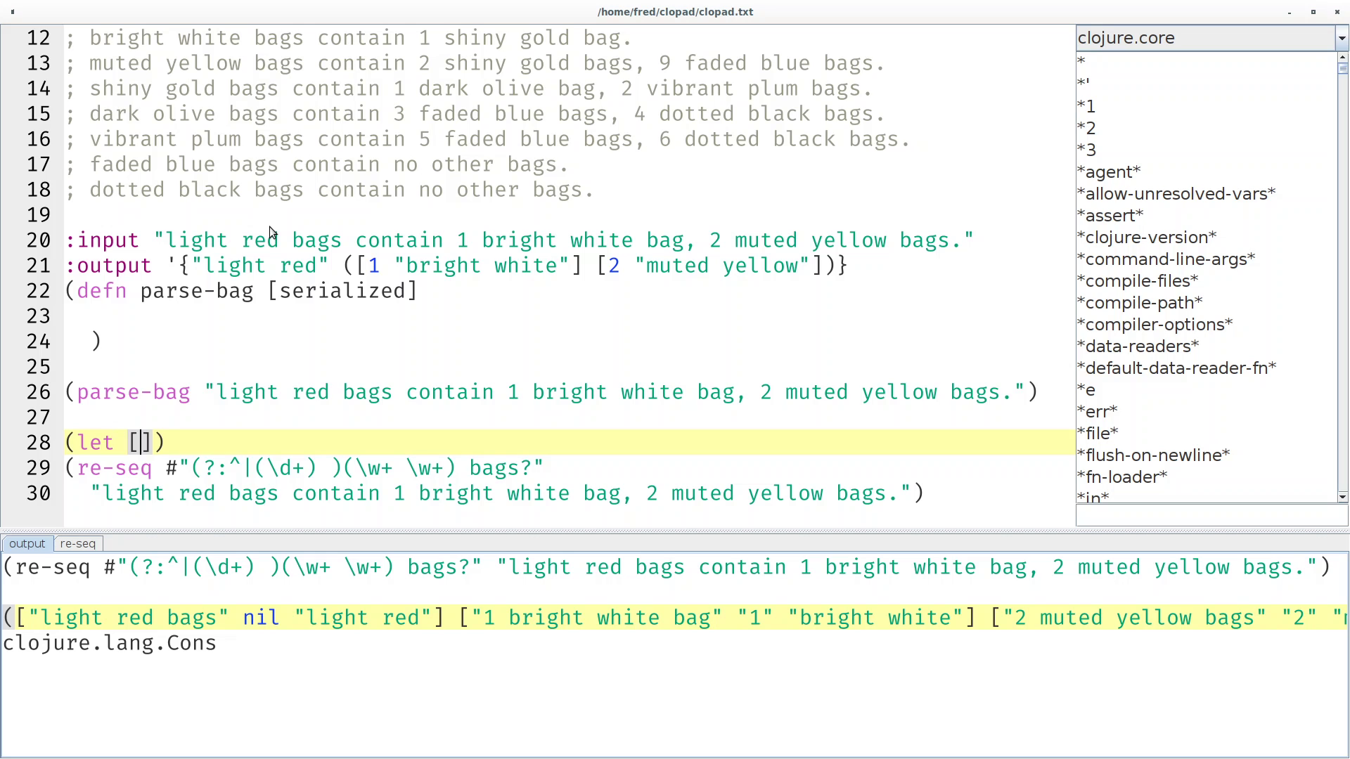
mouse_move(117, 489)
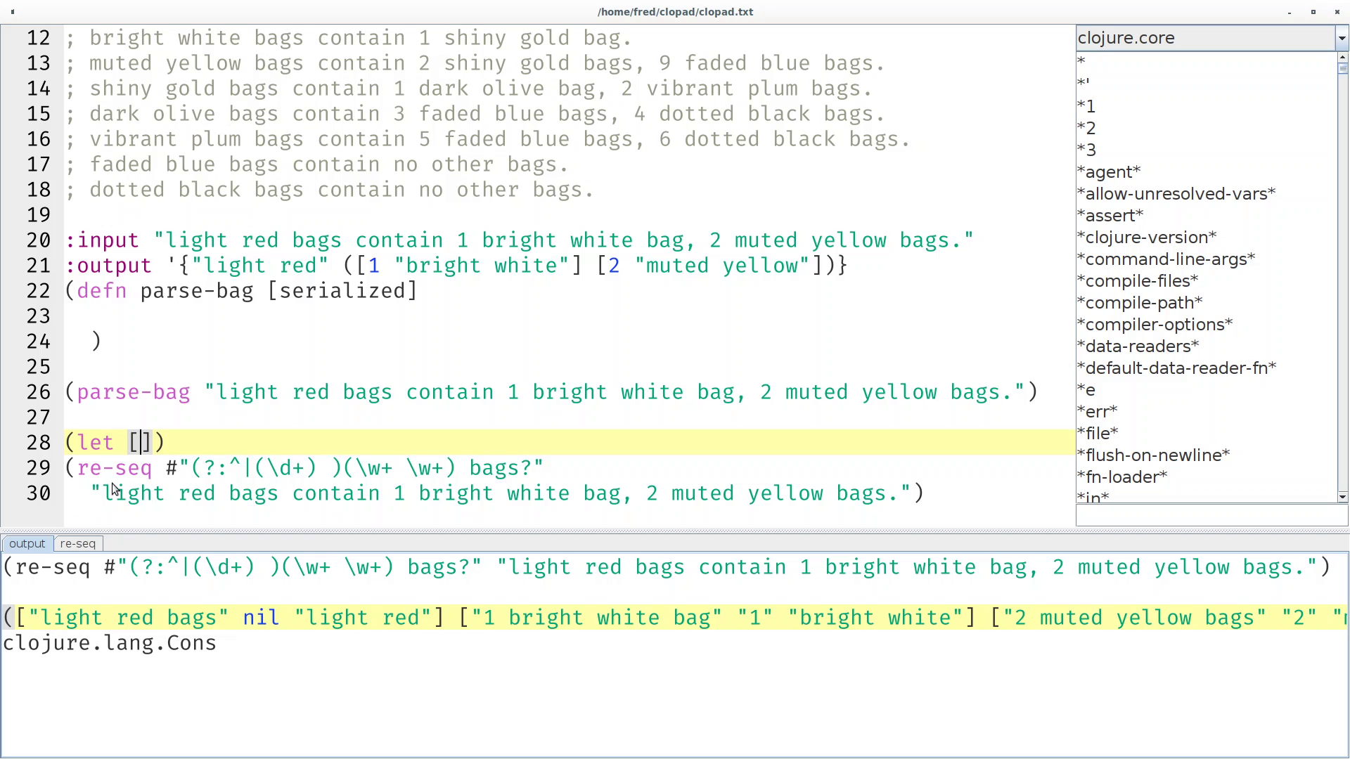
type("ms")
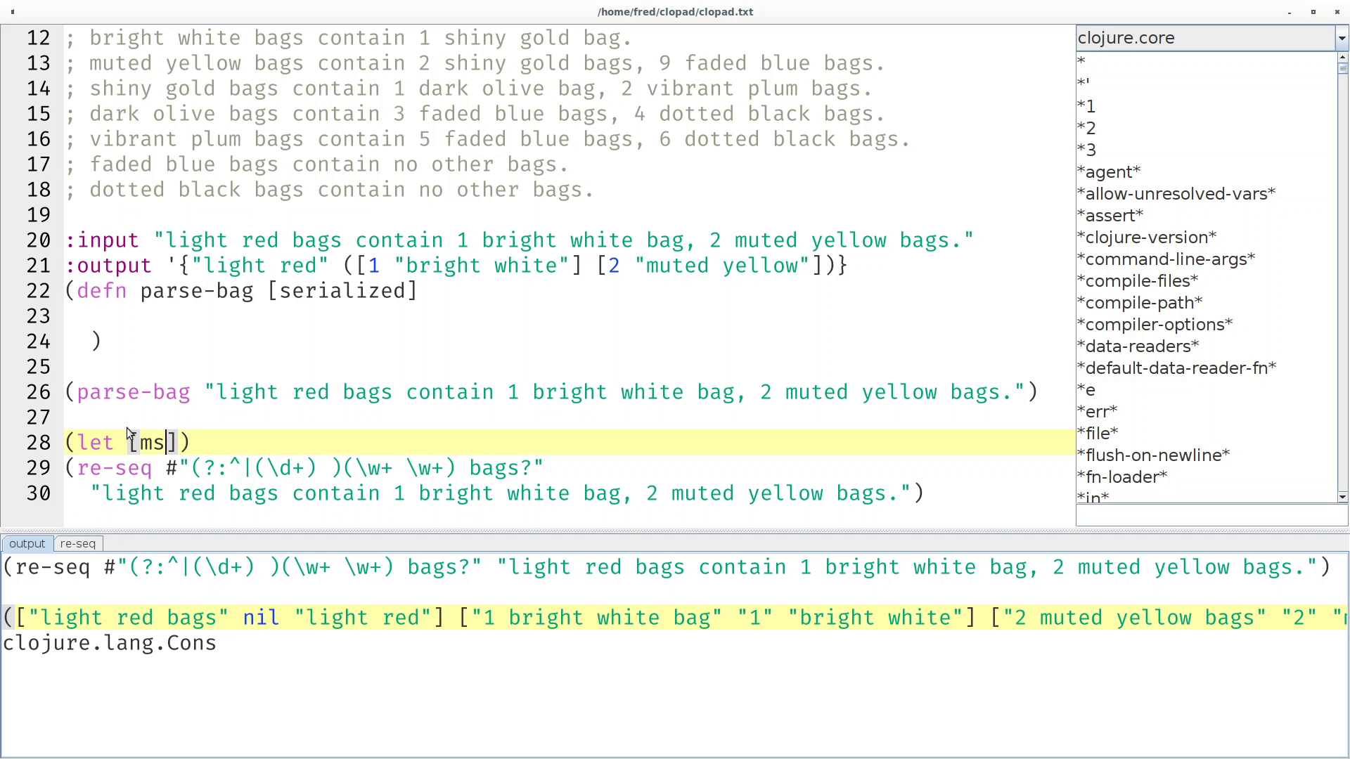
mouse_move(7, 627)
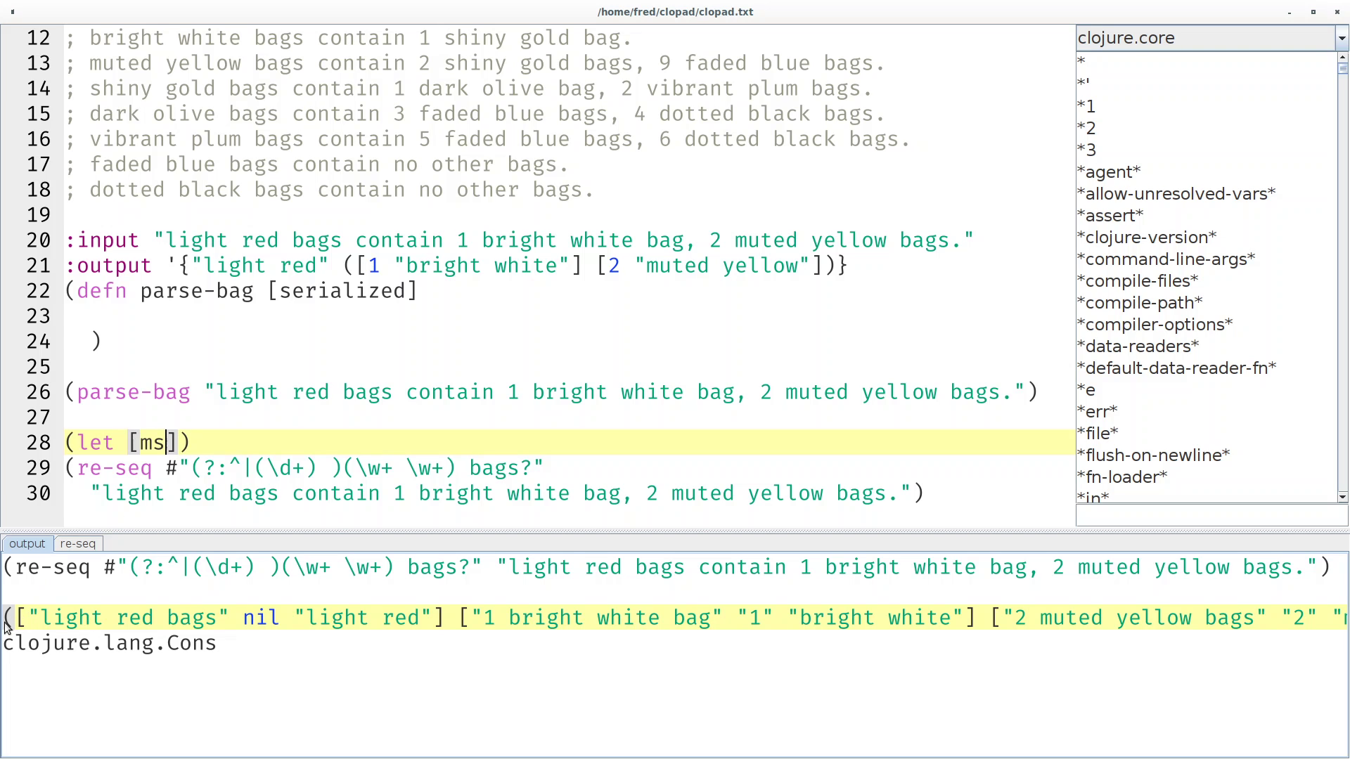
key("BackSpace")
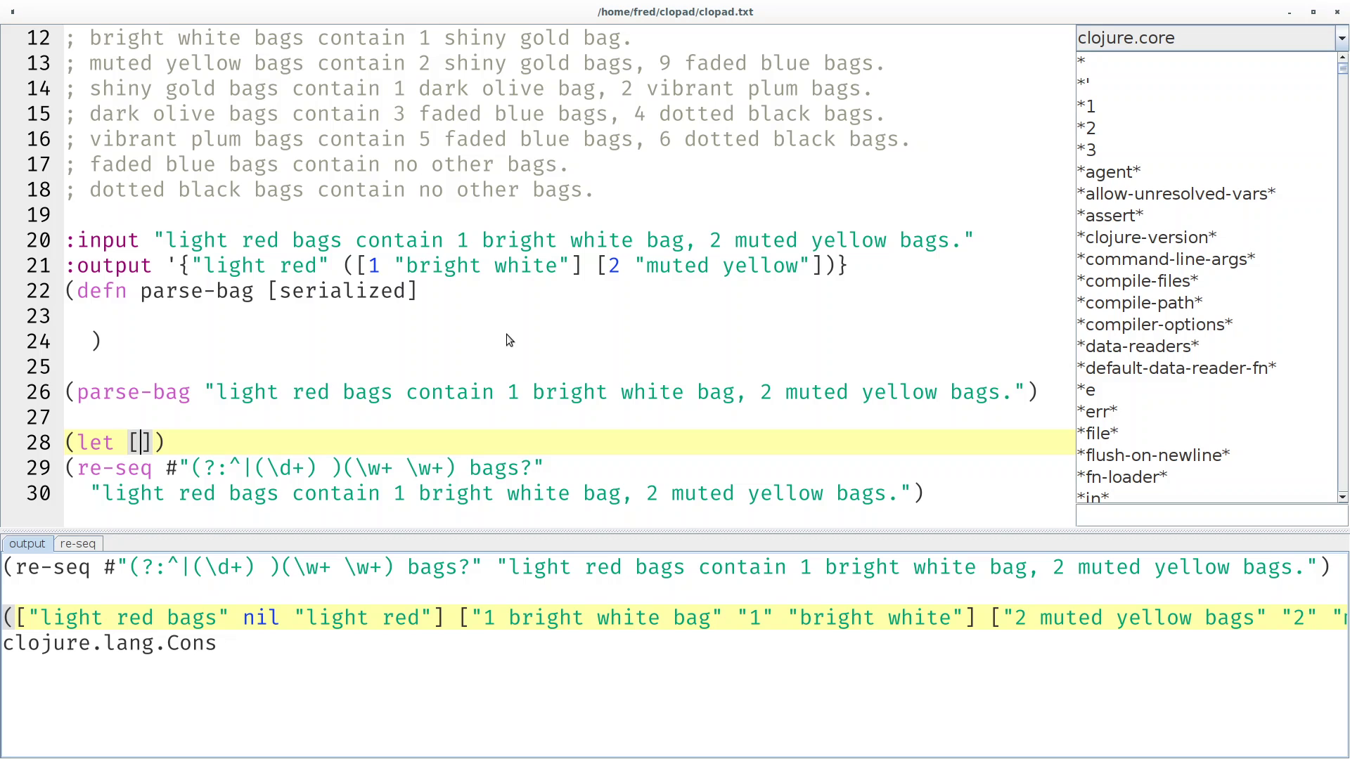
type("[")
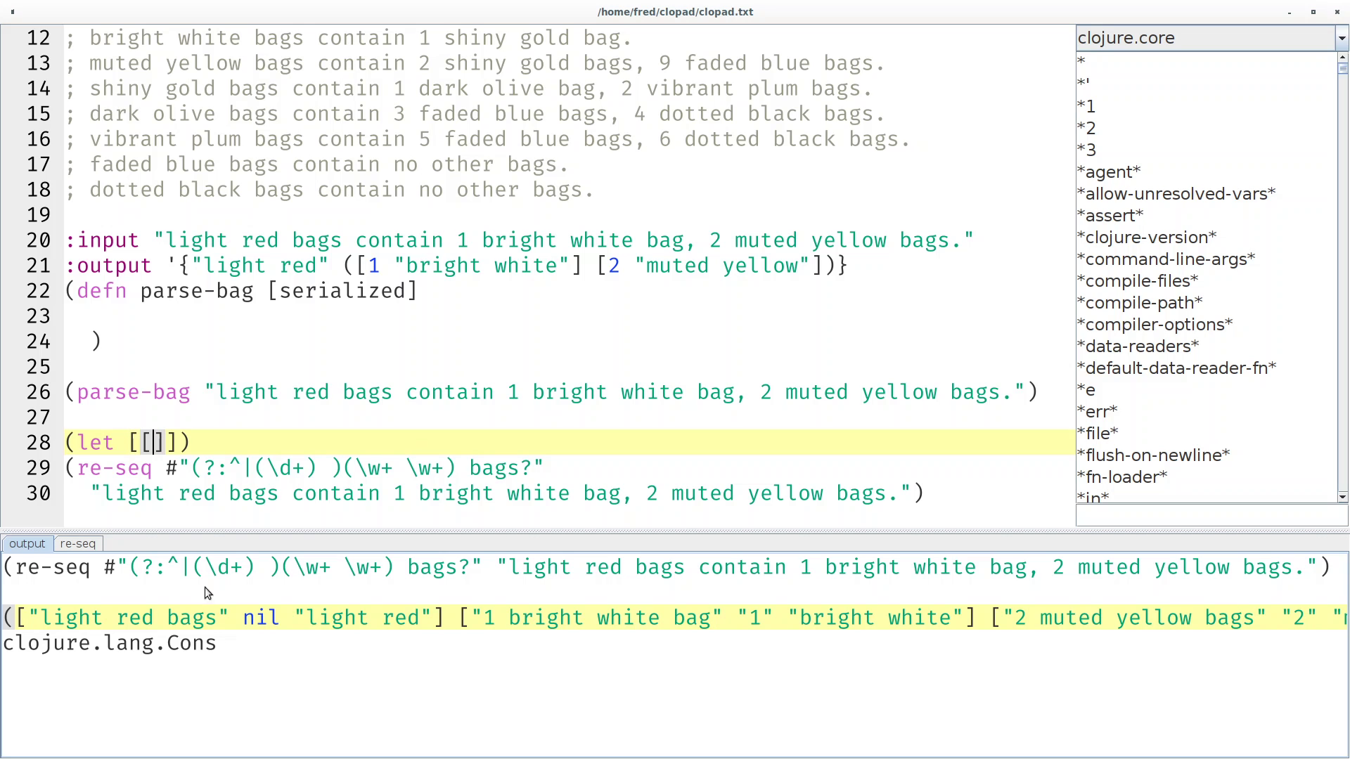
mouse_move(420, 626)
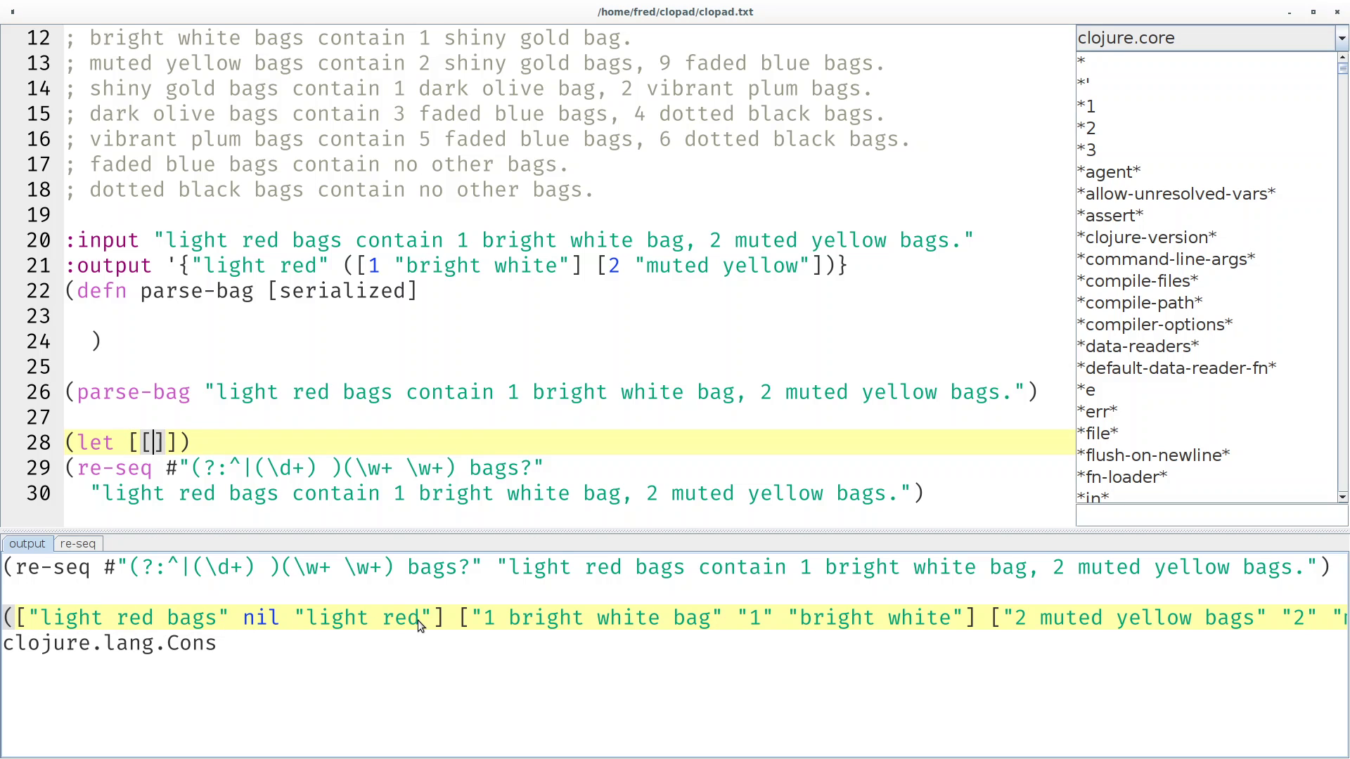
mouse_move(648, 235)
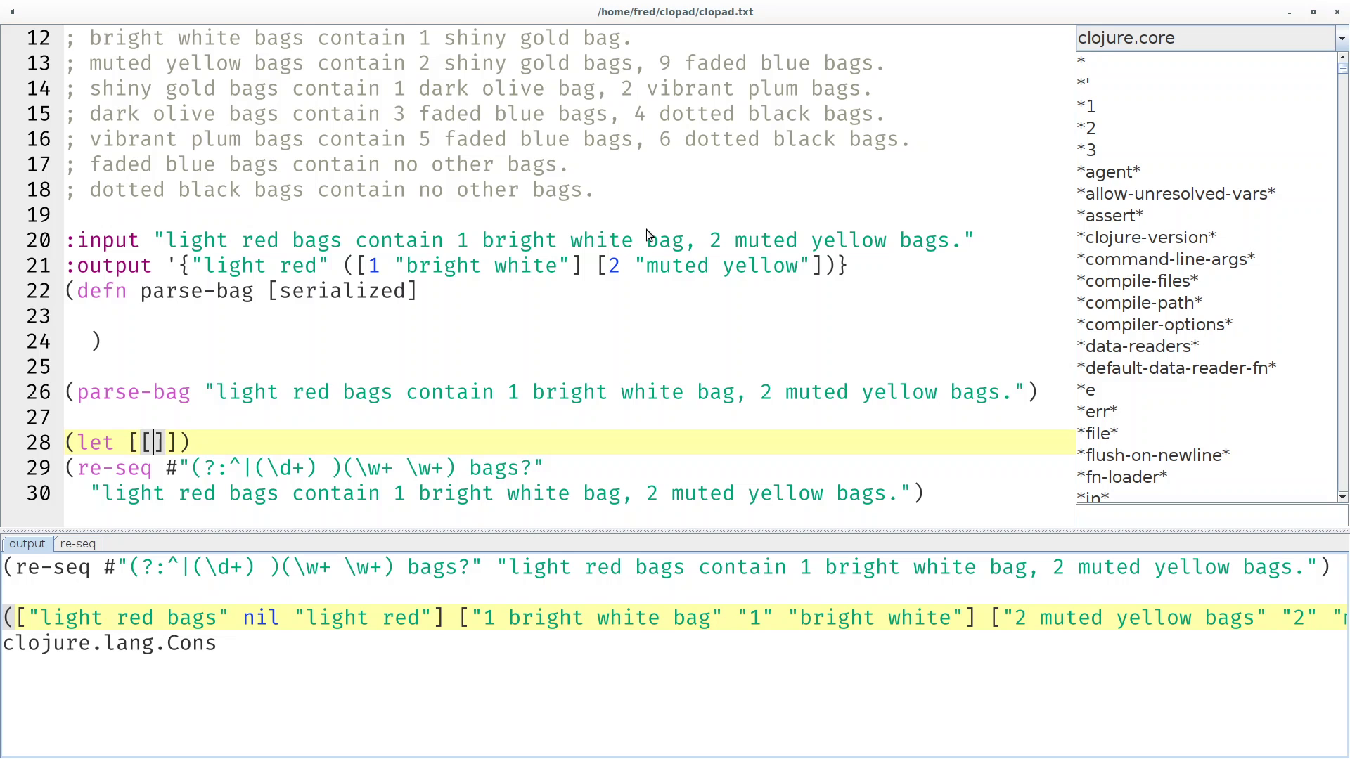
key("BackSpace")
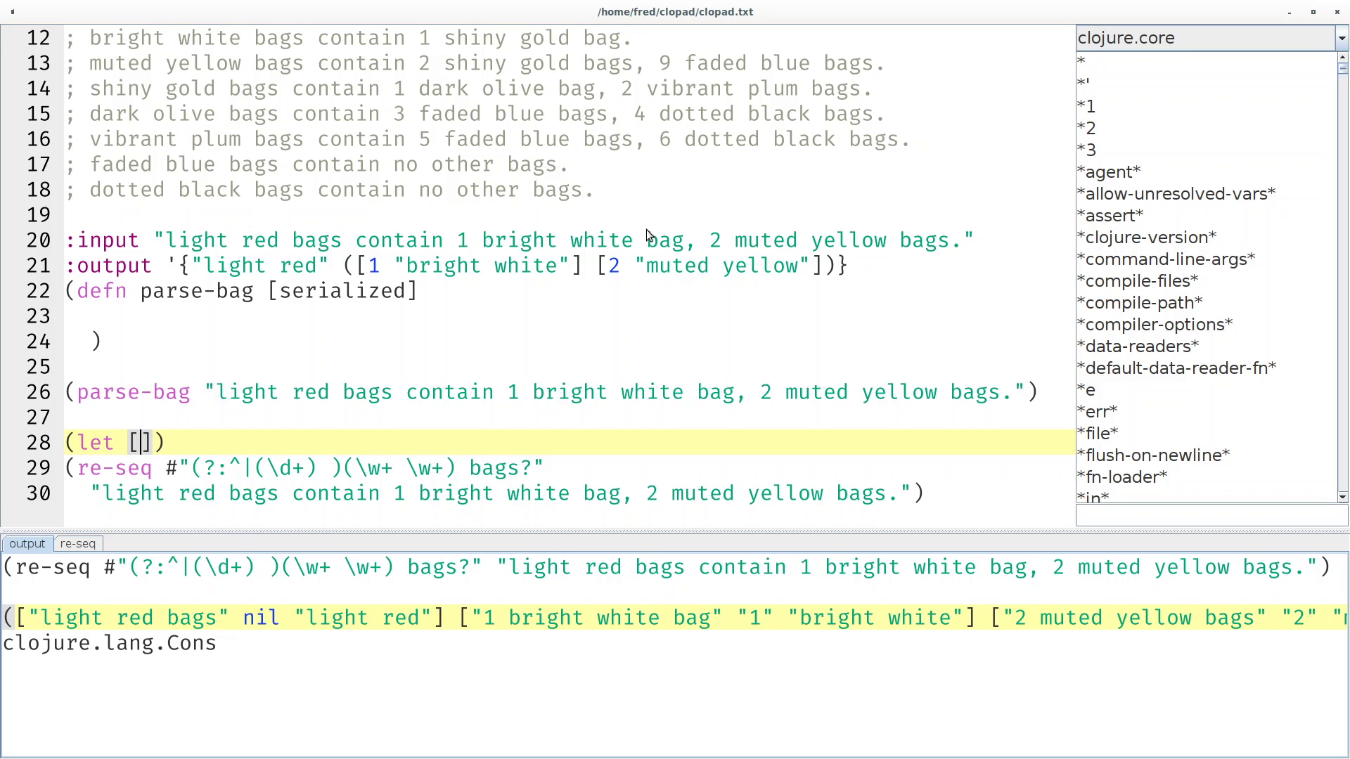
type("[")
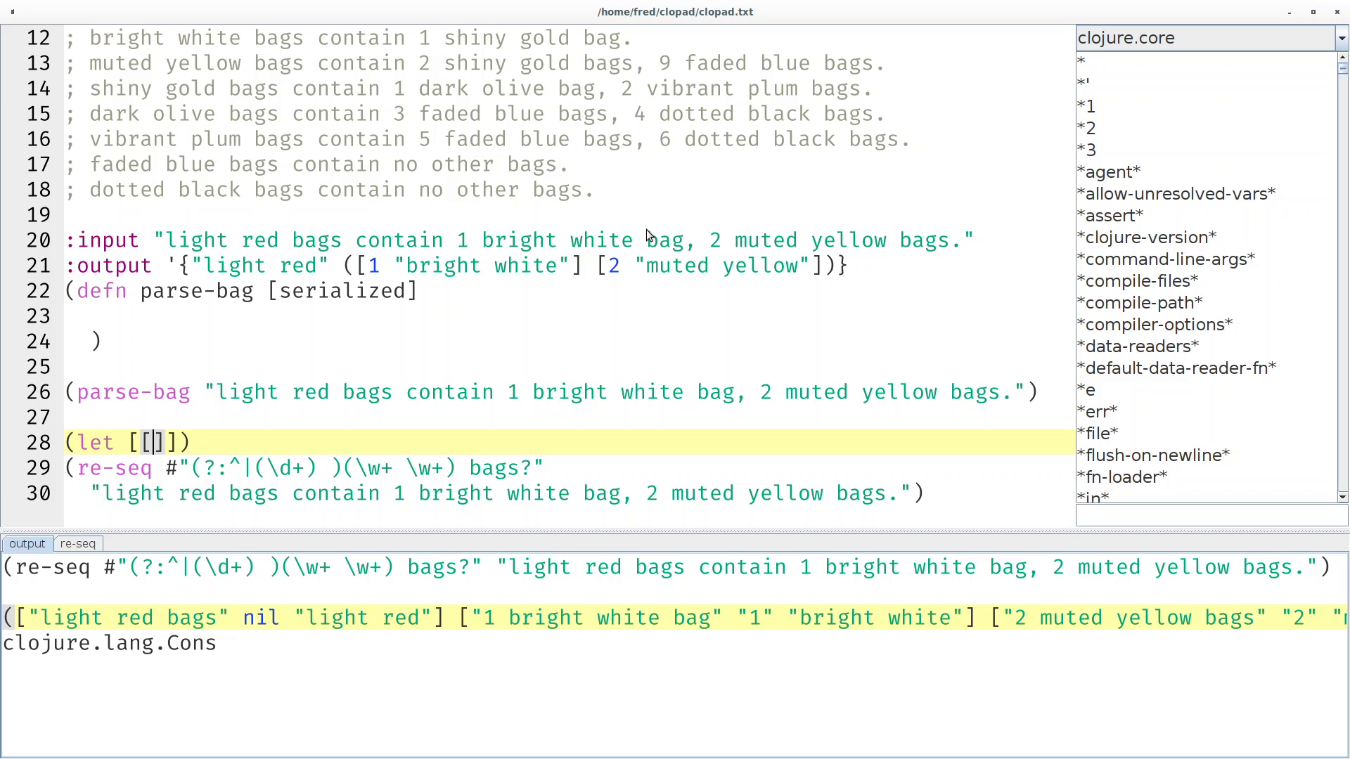
mouse_move(275, 620)
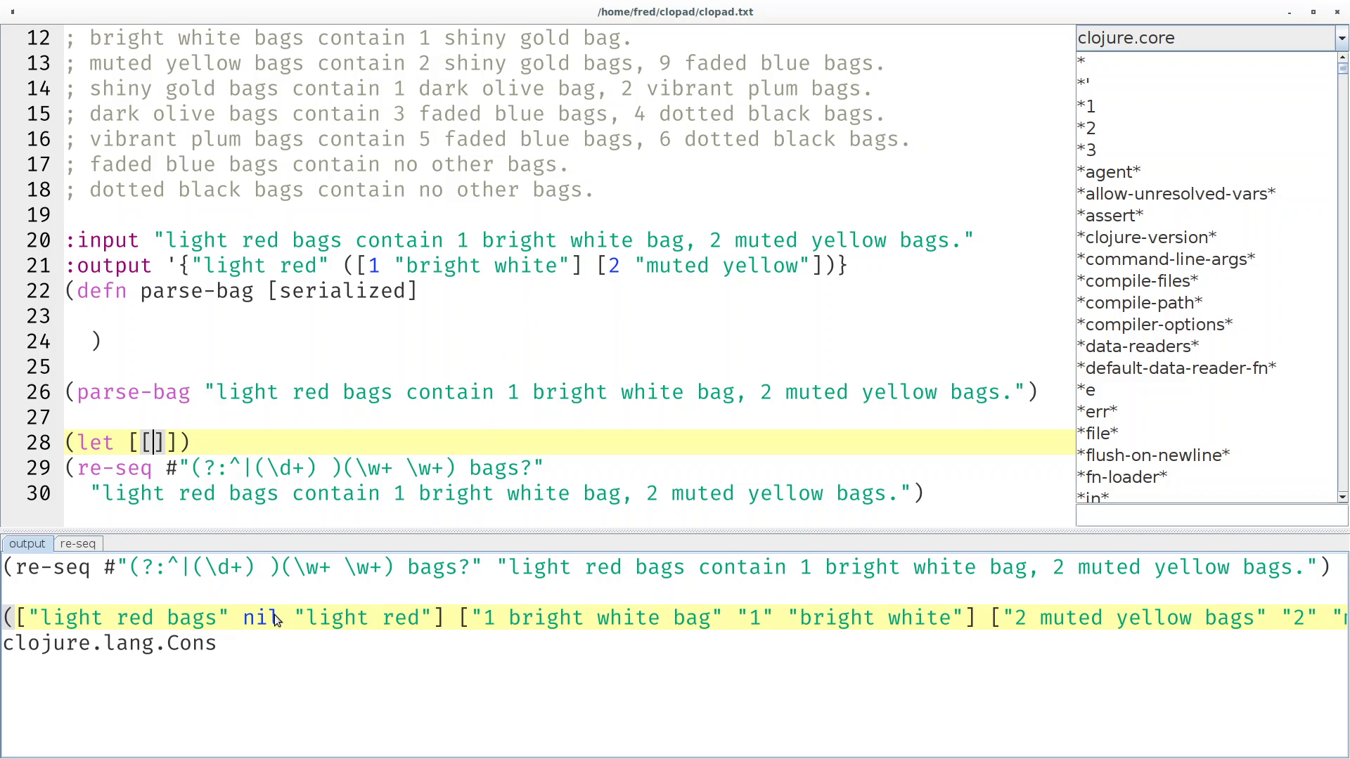
mouse_move(654, 605)
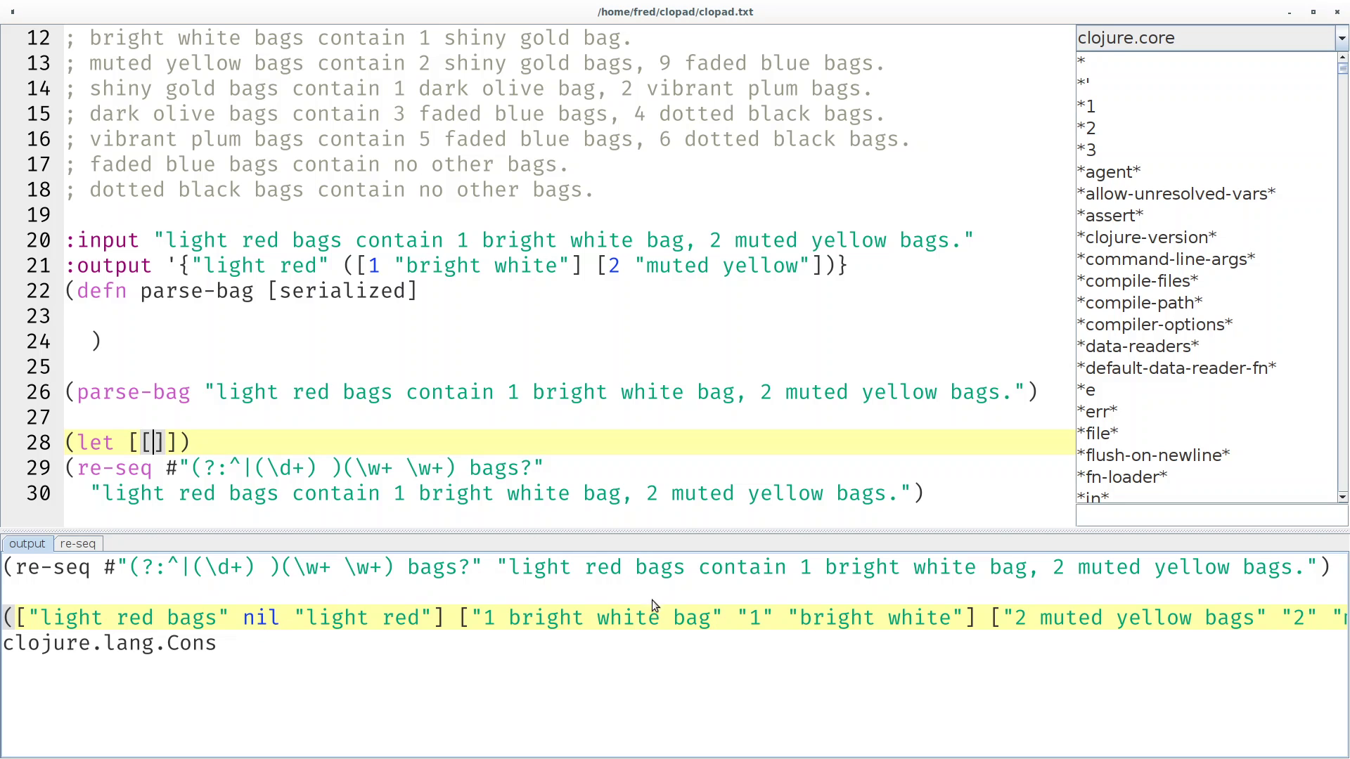
mouse_move(413, 314)
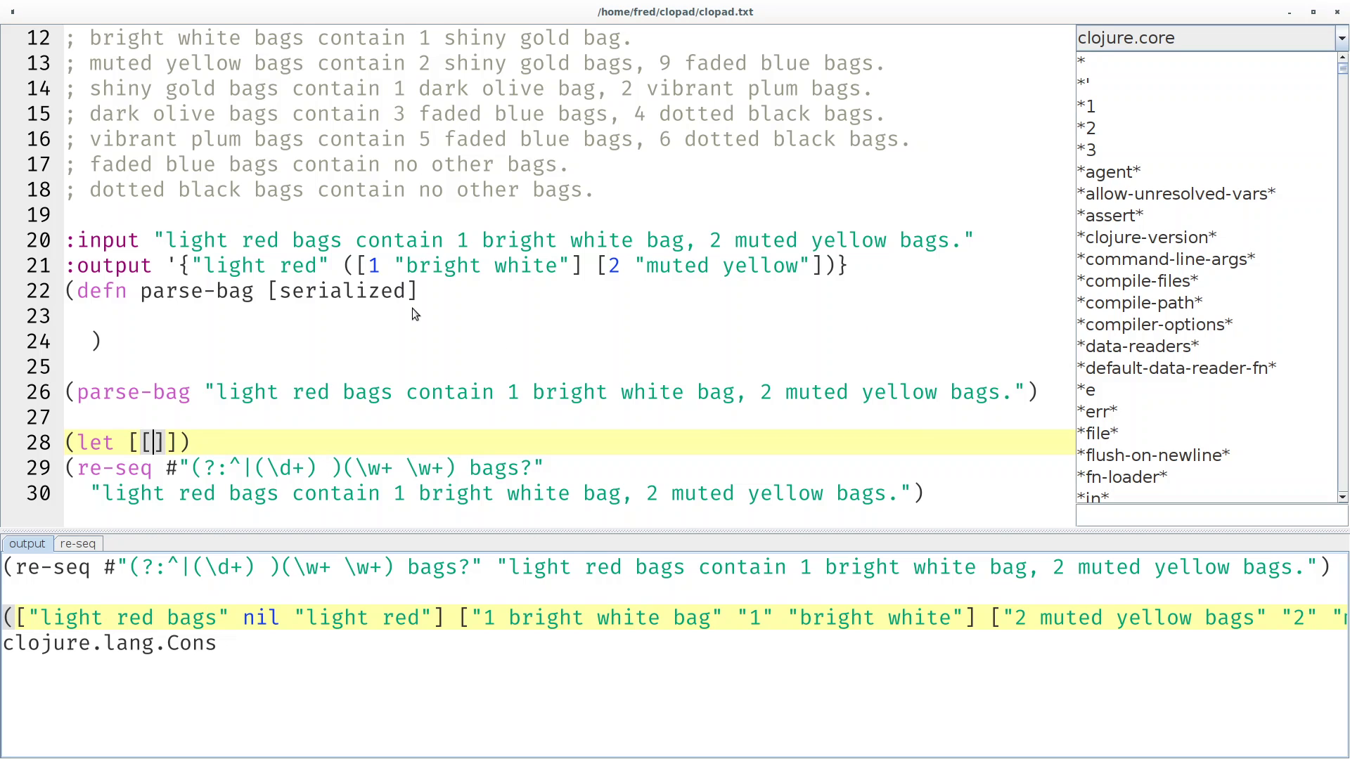
type("[")
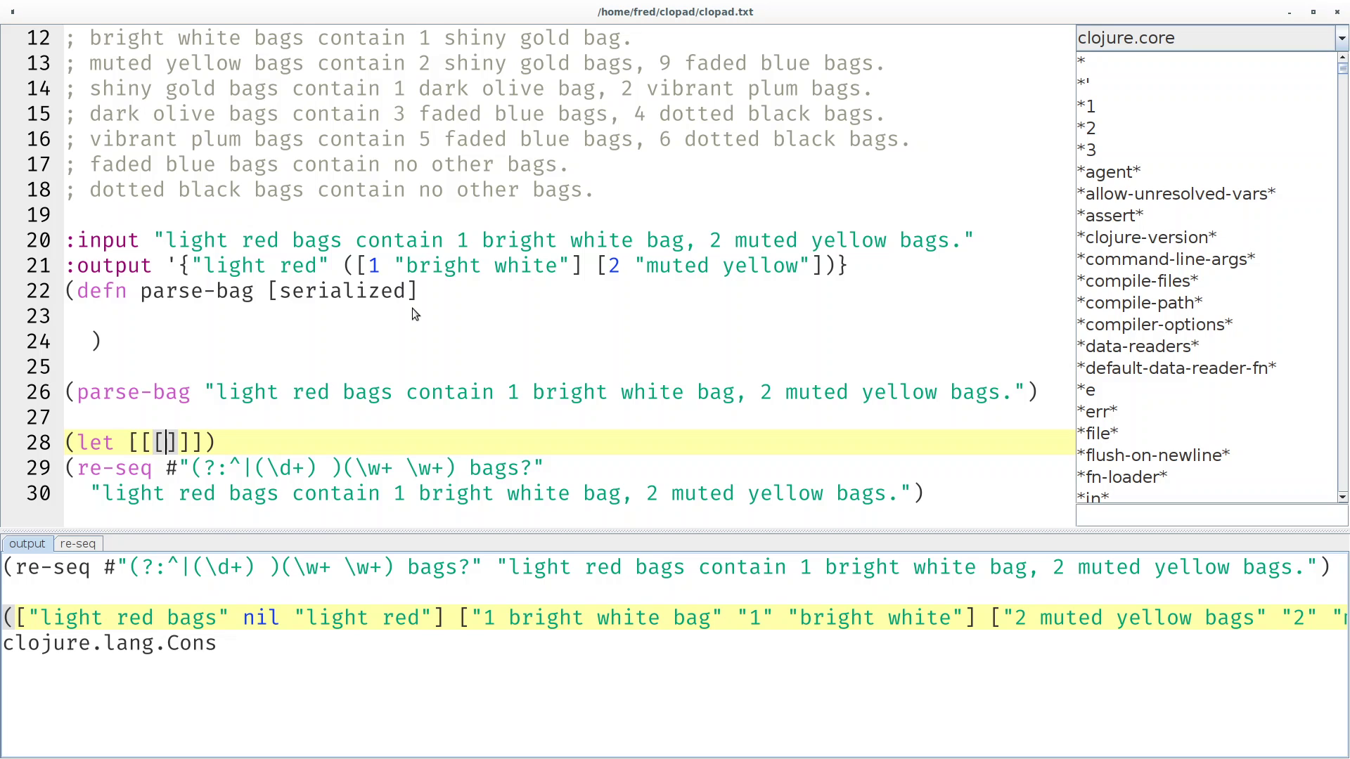
type("_")
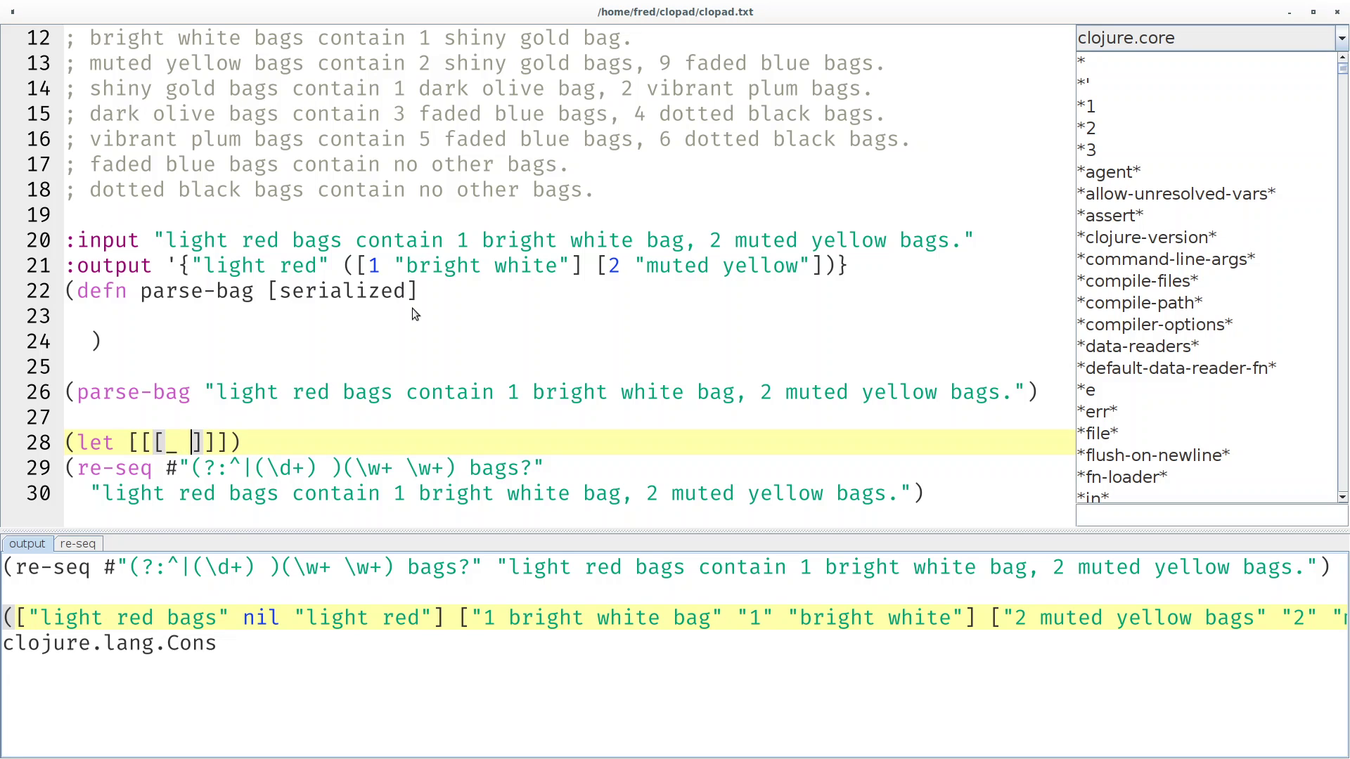
type("_")
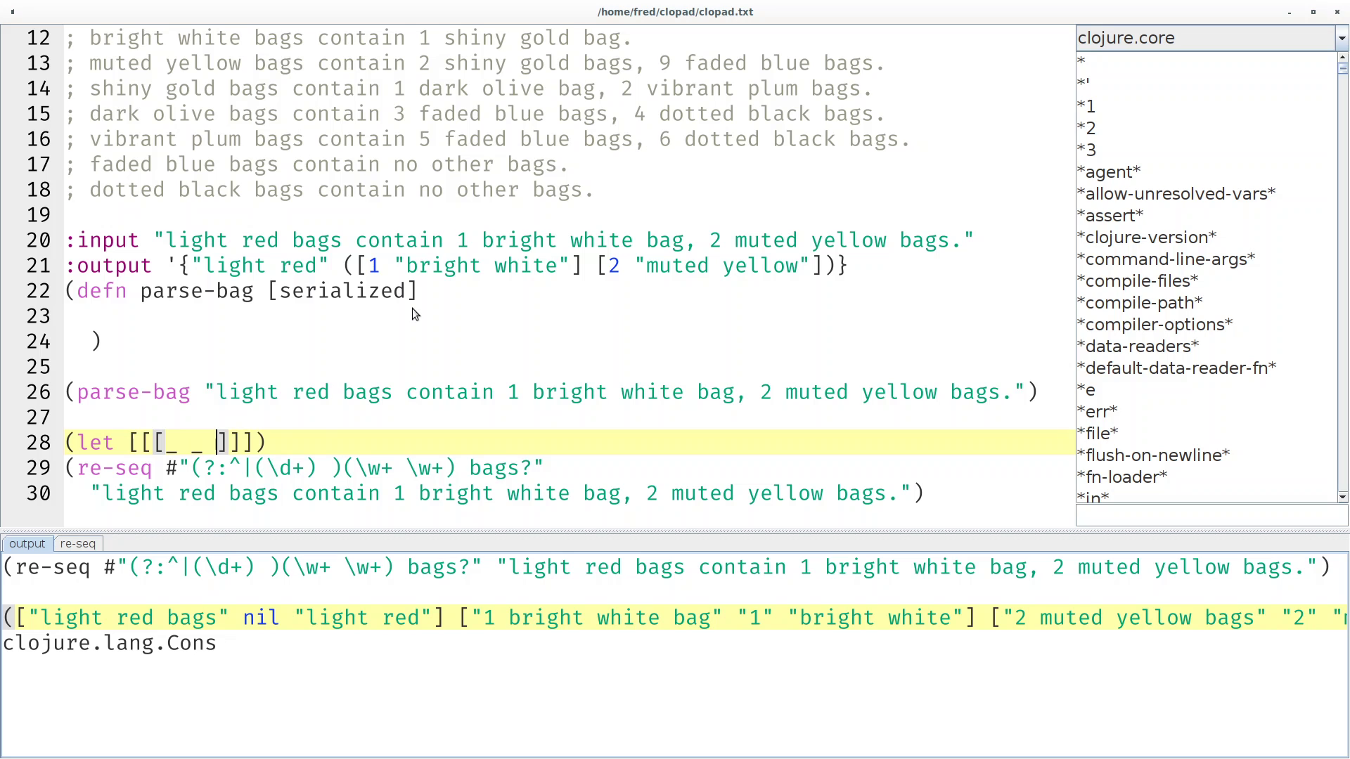
type("container")
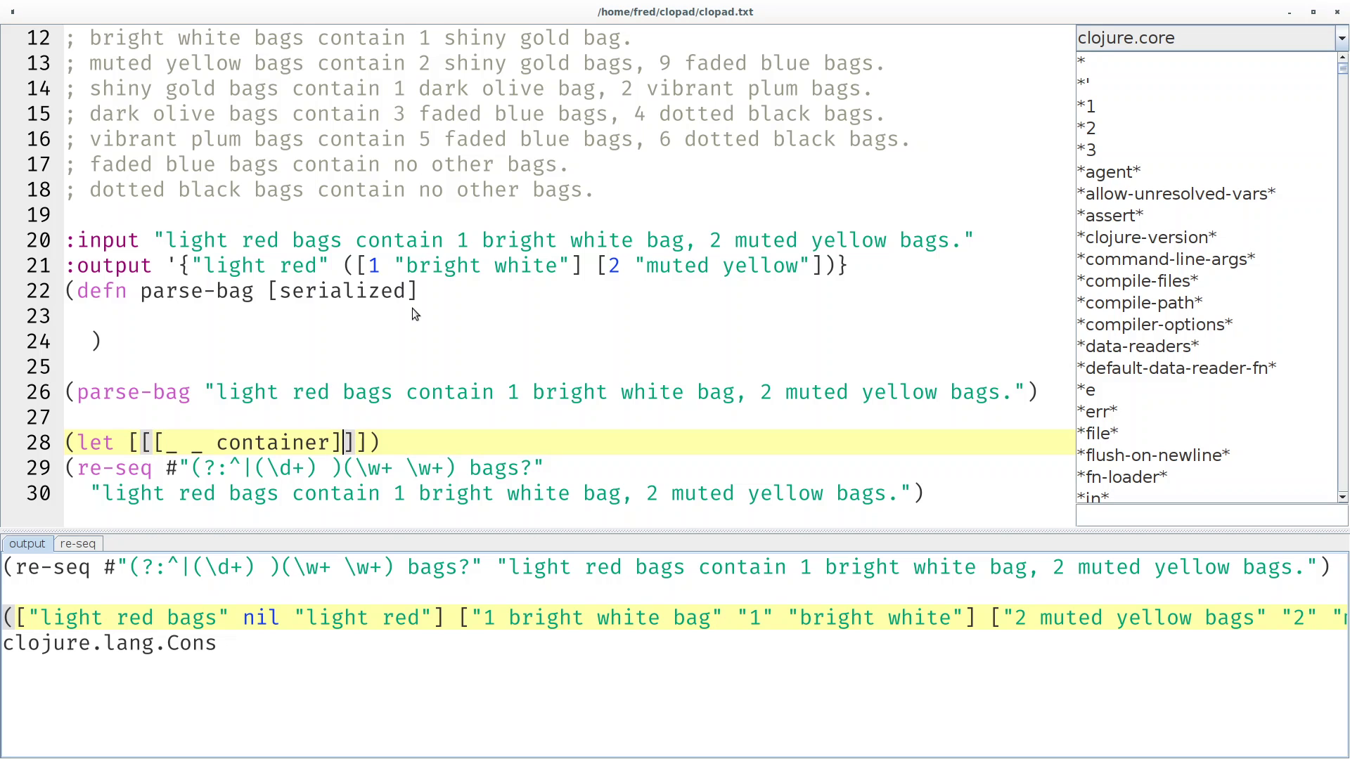
mouse_move(456, 647)
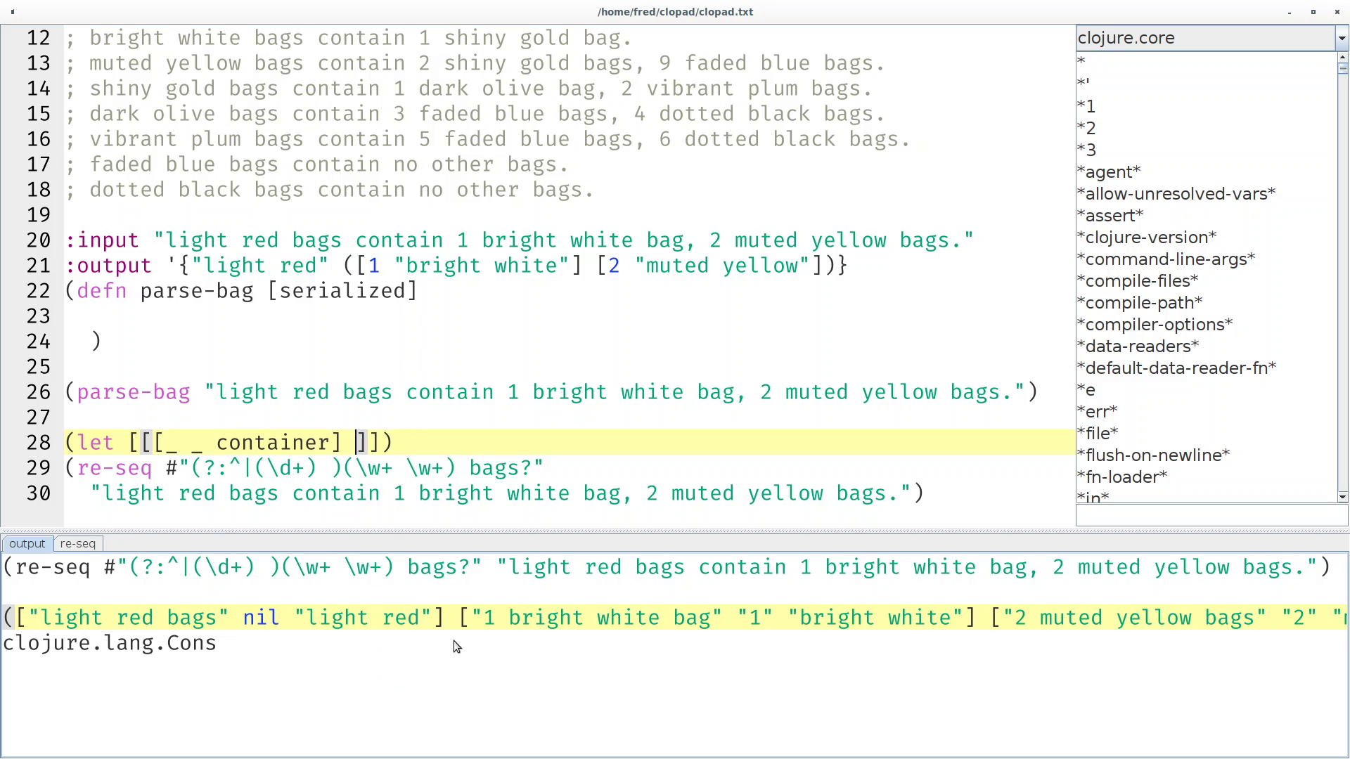
Bind the remaining matches as & elements and slurp the re-seq call into the binding.
type("& eleme")
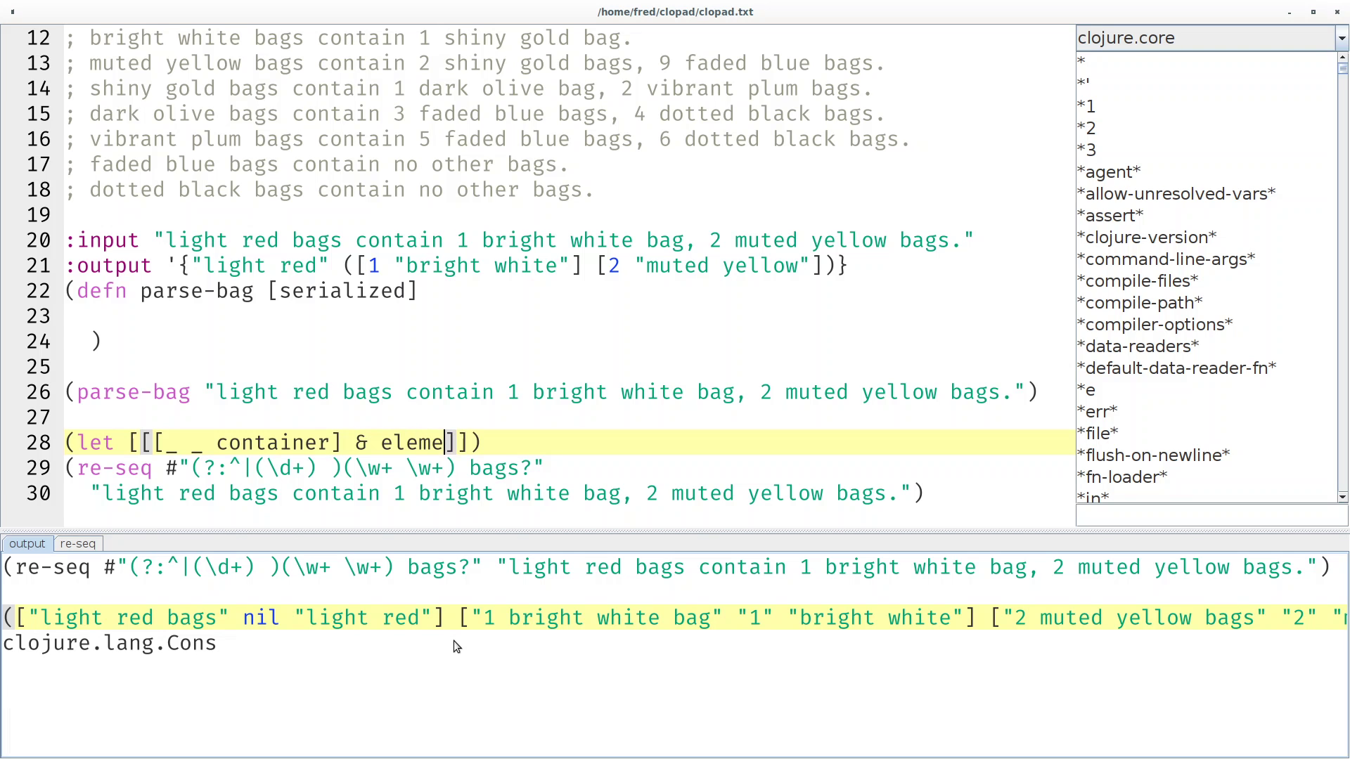
type("nts")
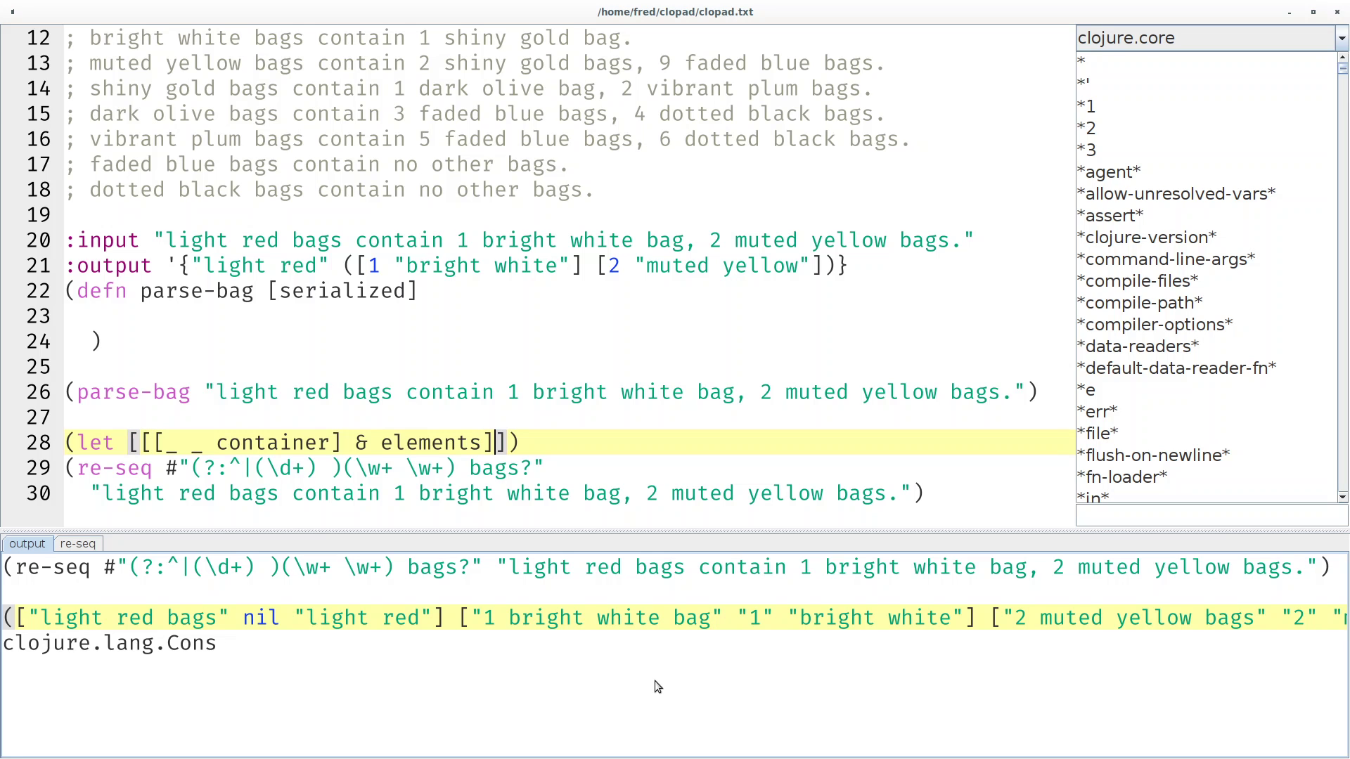
key("Return")
type("conta)")
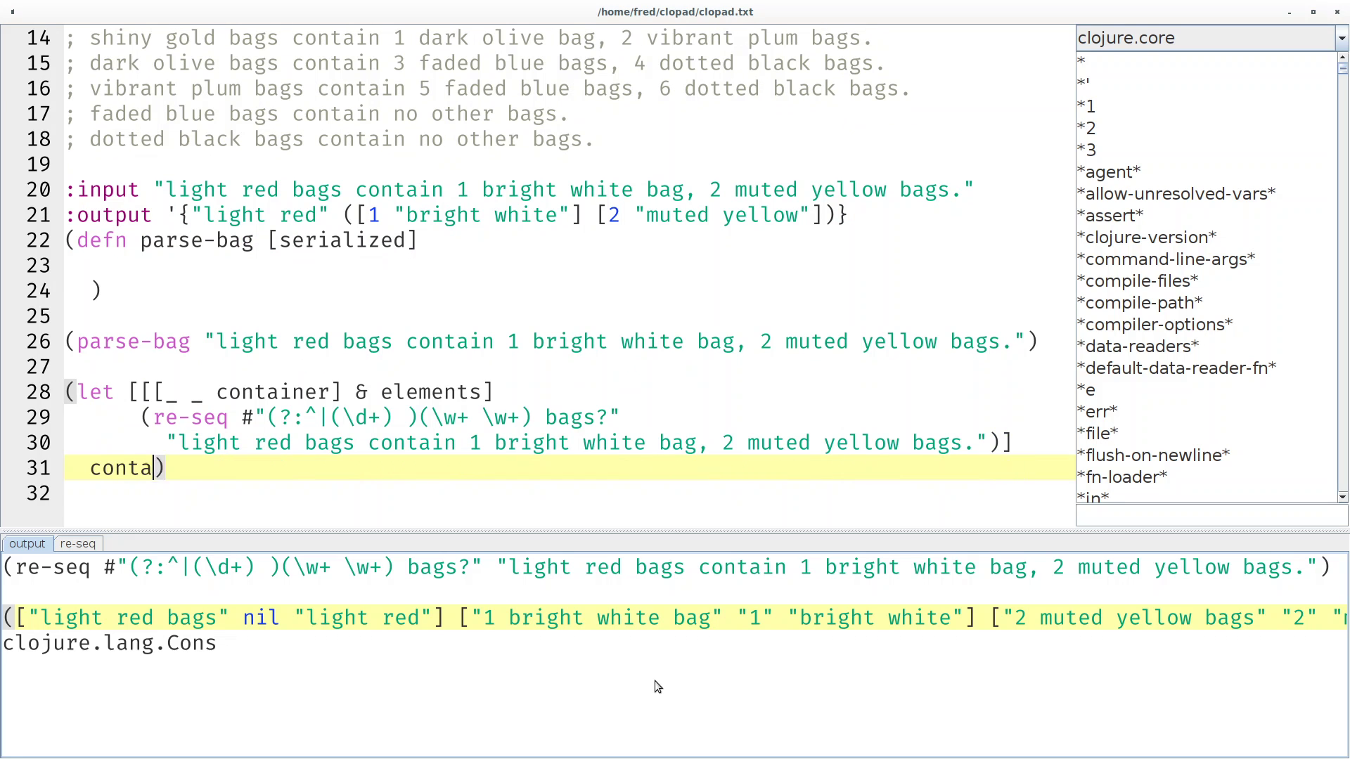
Make the let body return elements, showing the bright white and muted yellow match vectors.
type("iner")
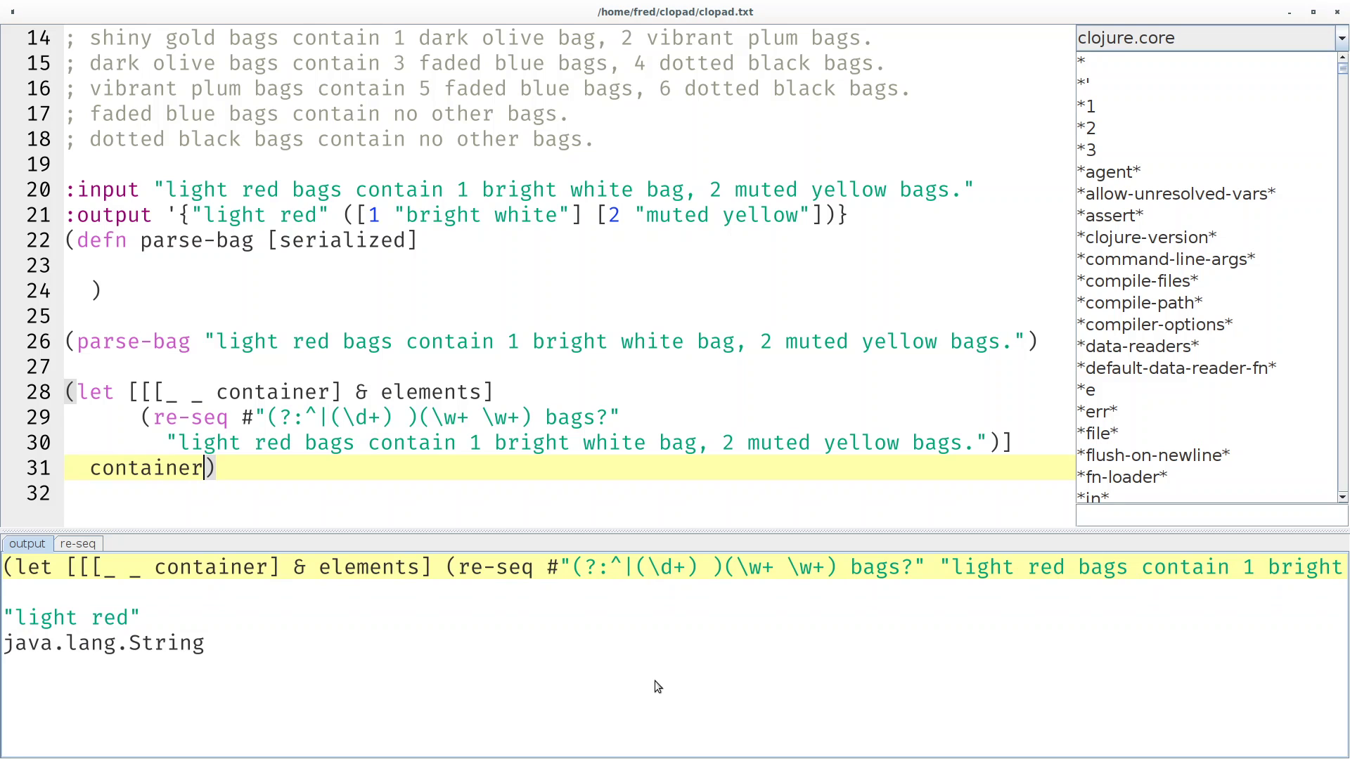
type("ele)")
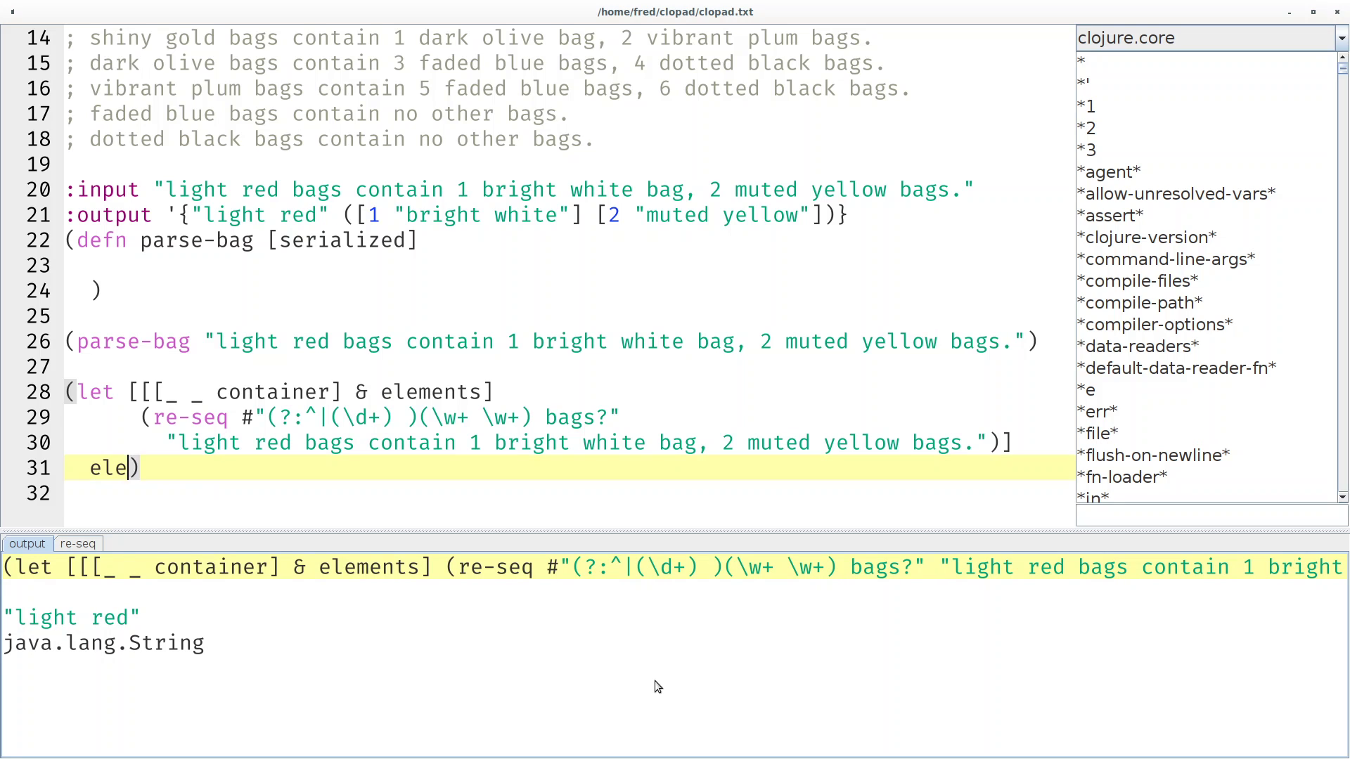
type("ments")
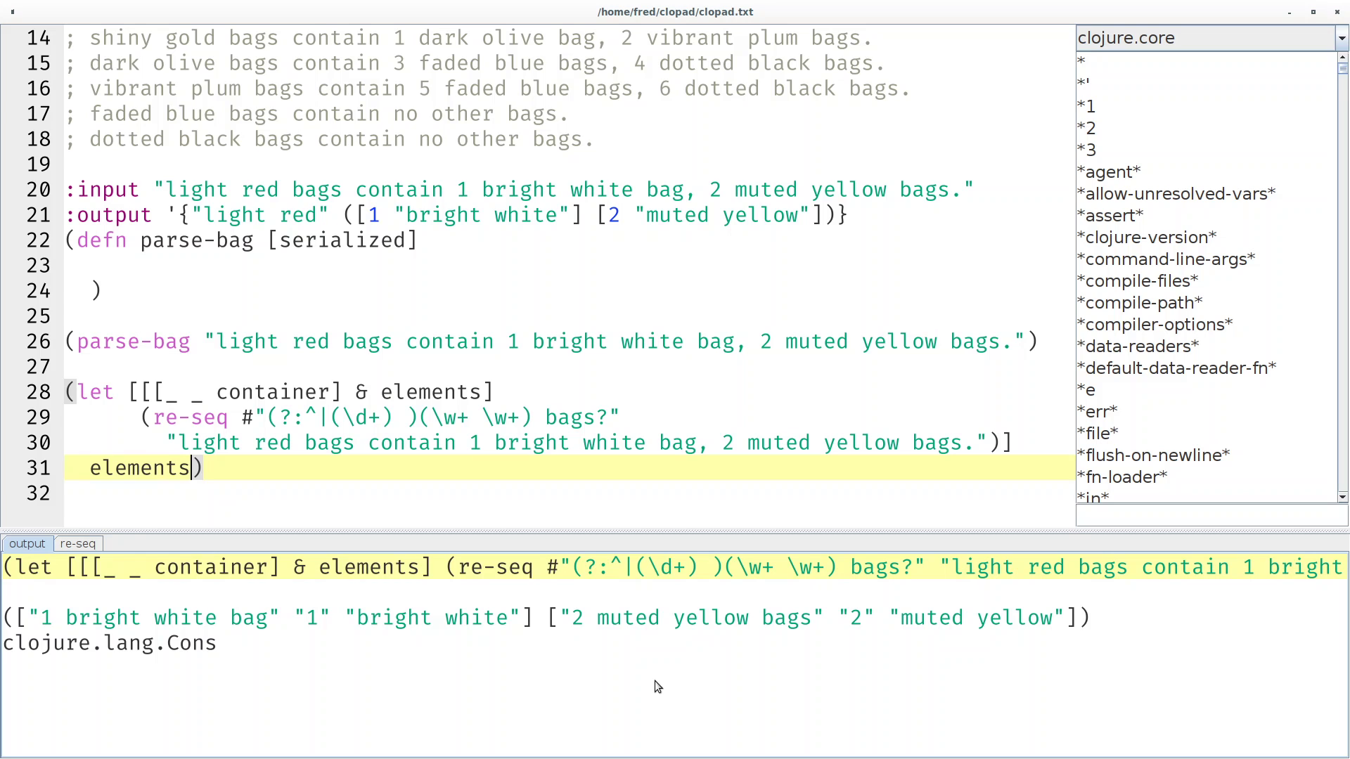
Wrap elements in a map with a fn destructuring each match as [_ n color].
type("(map f")
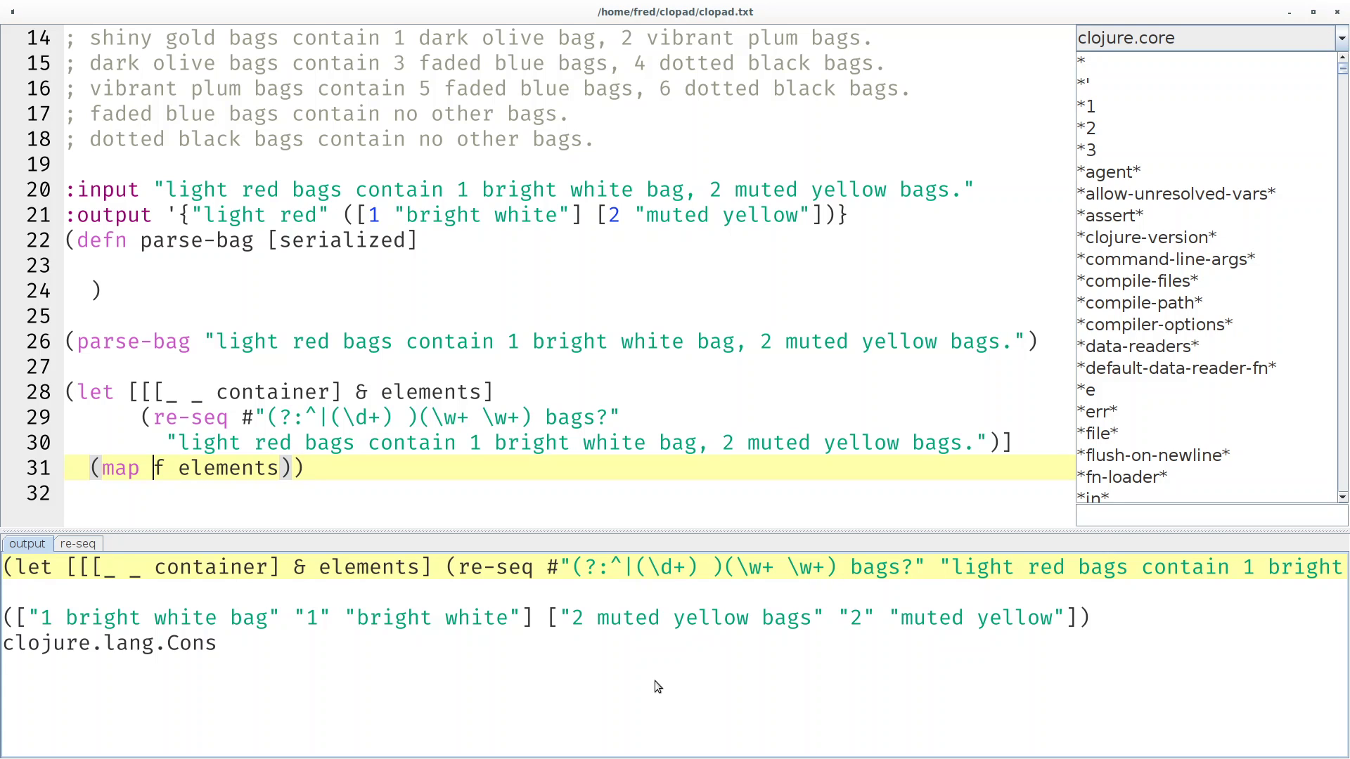
type("(fn")
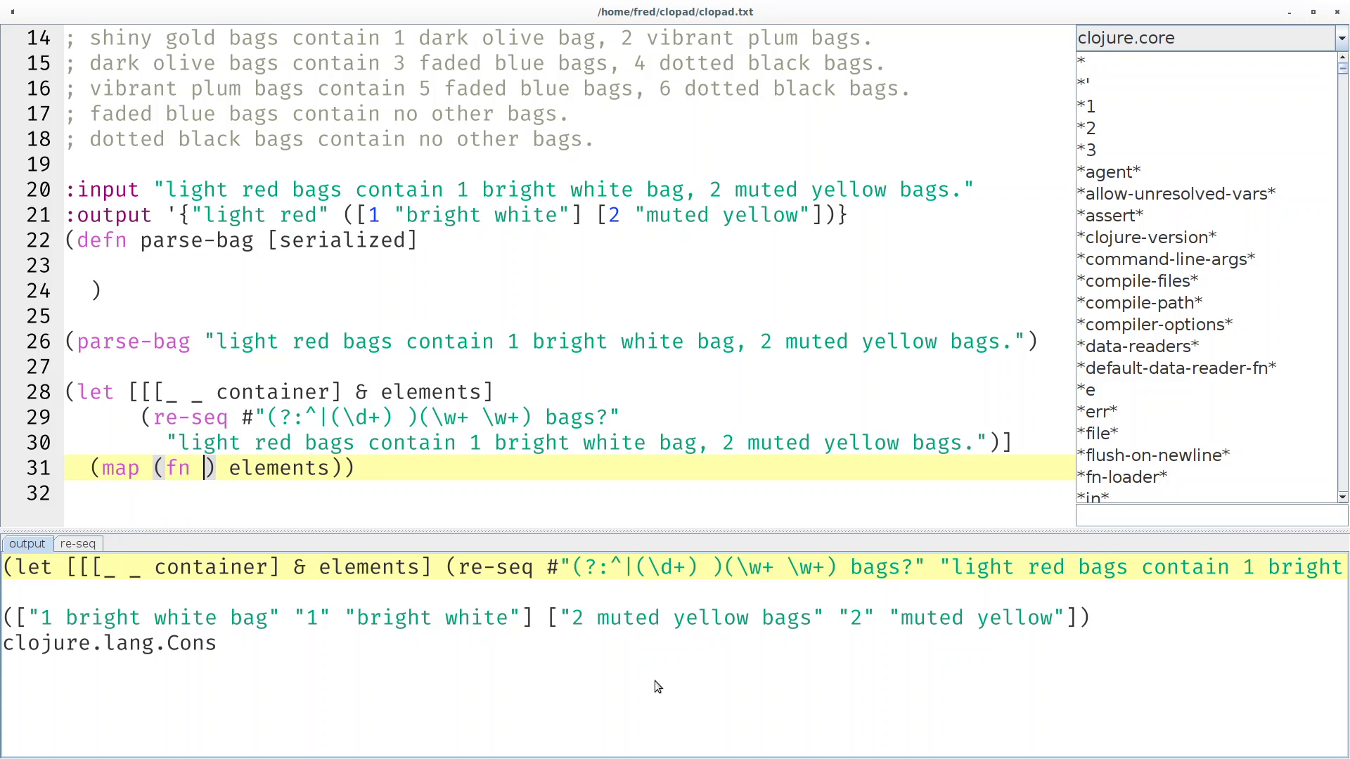
type("[element]")
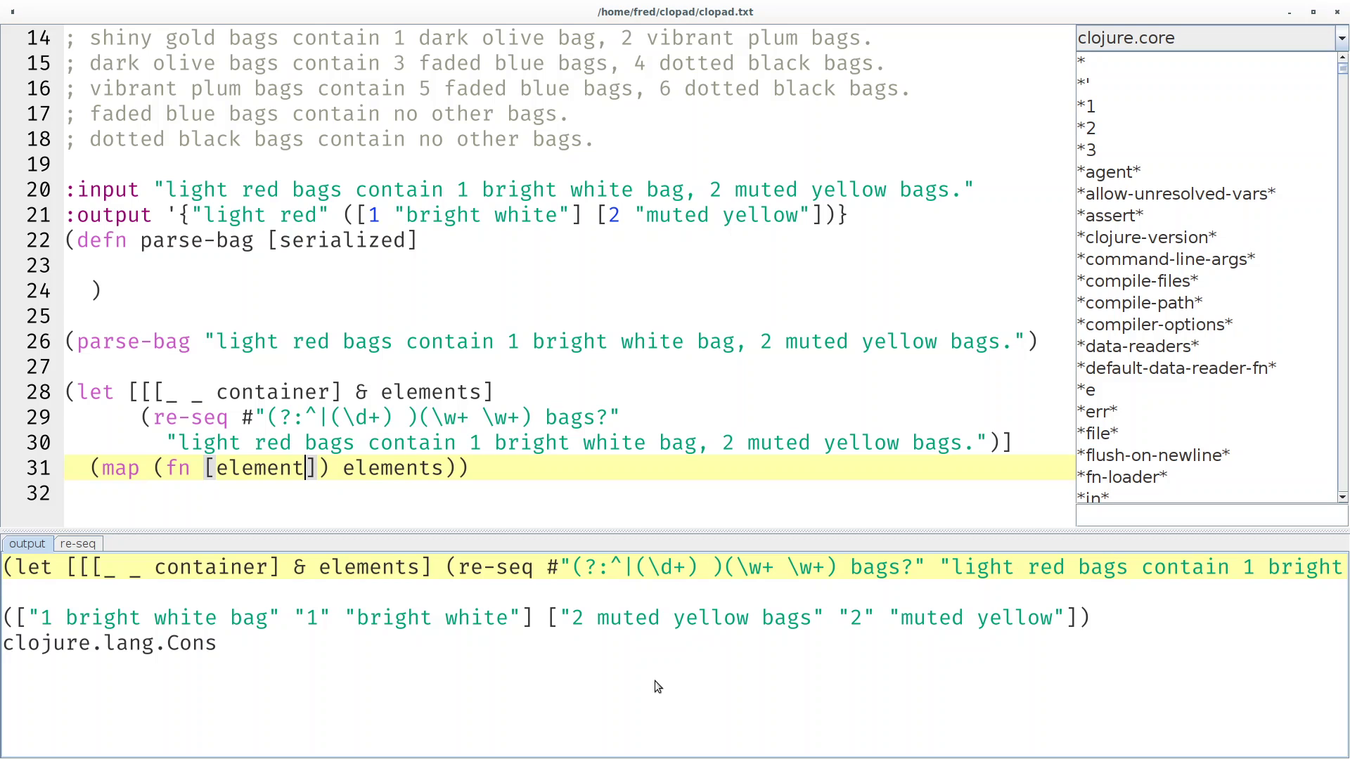
mouse_move(170, 669)
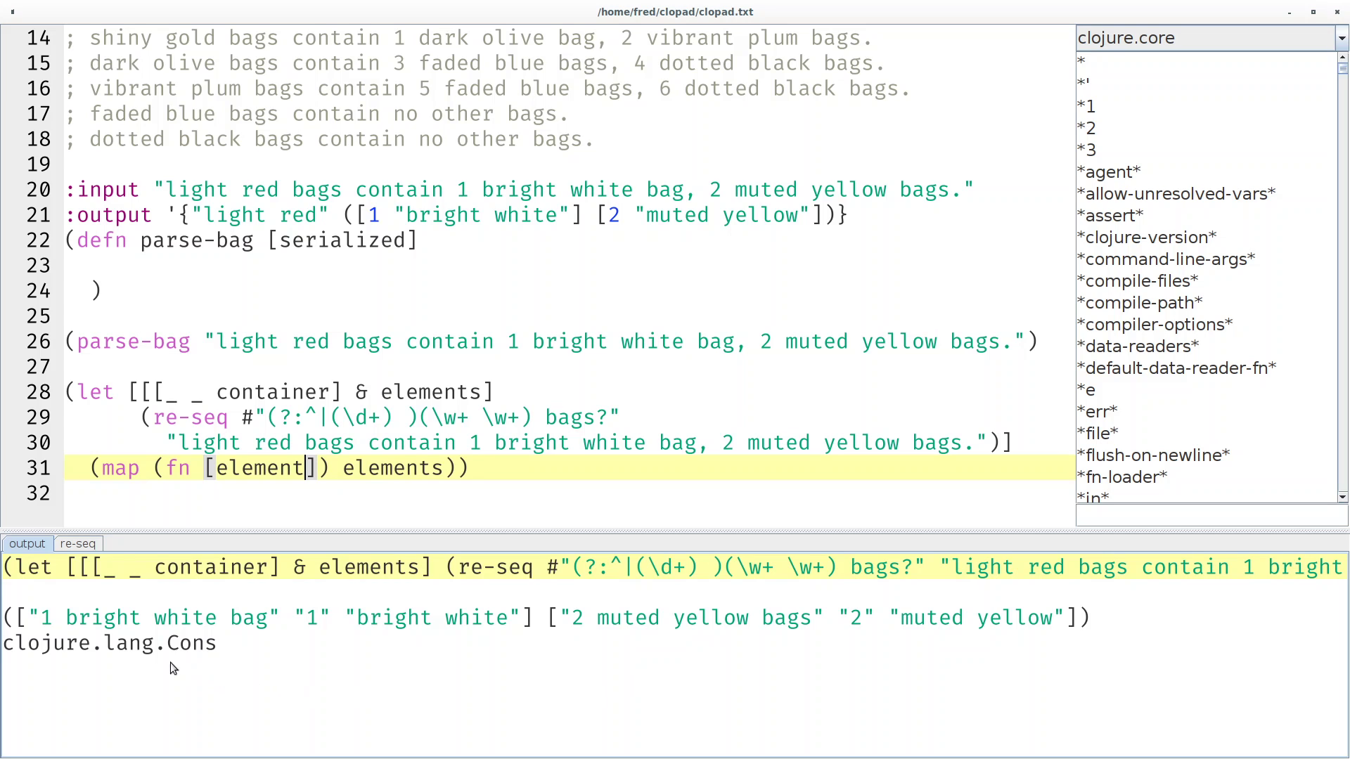
mouse_move(97, 630)
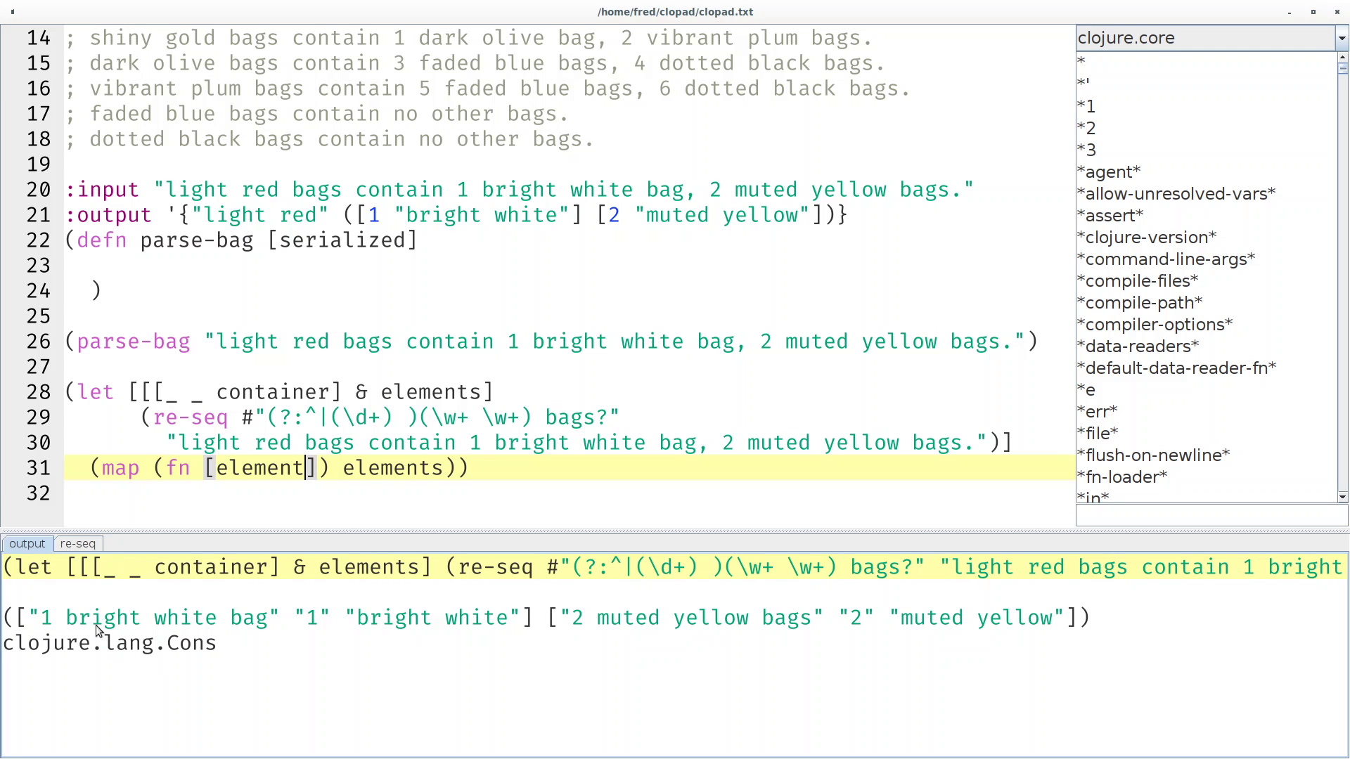
mouse_move(43, 625)
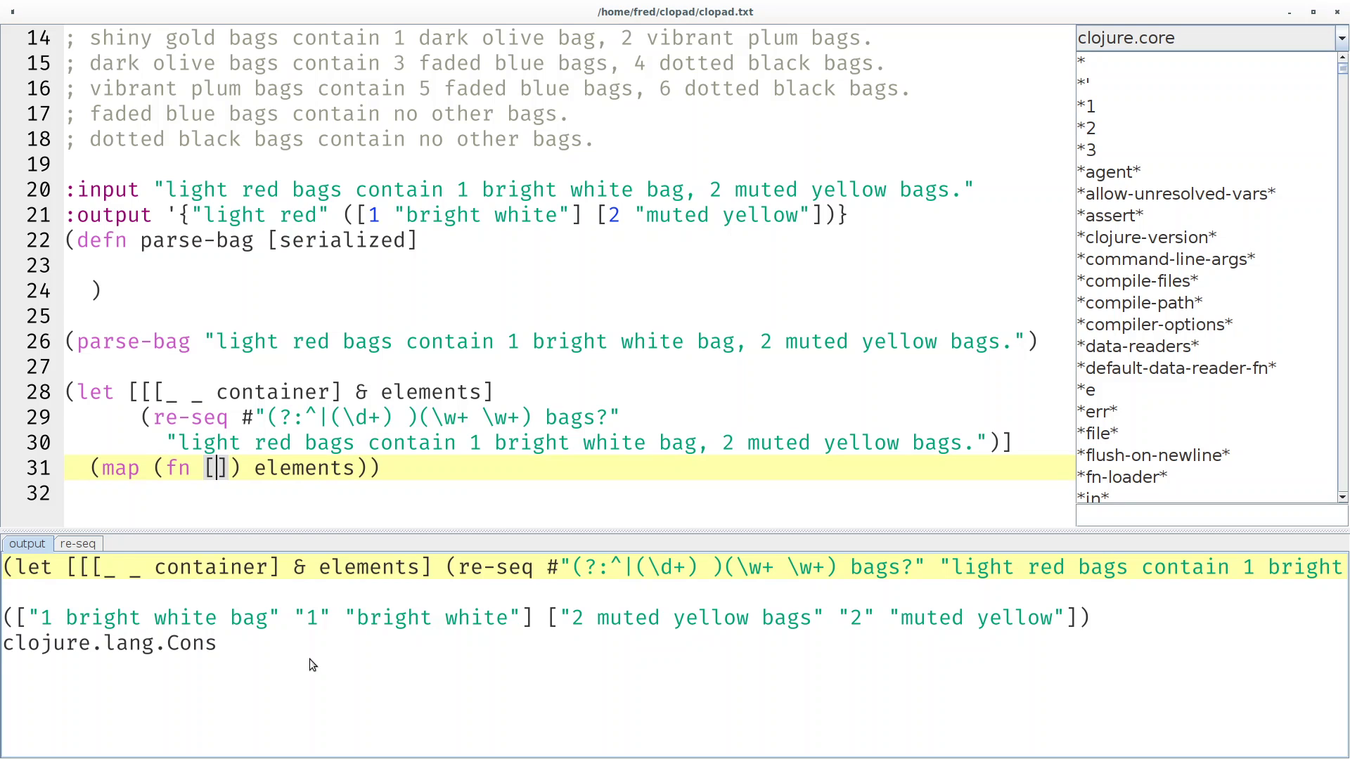
type("[")
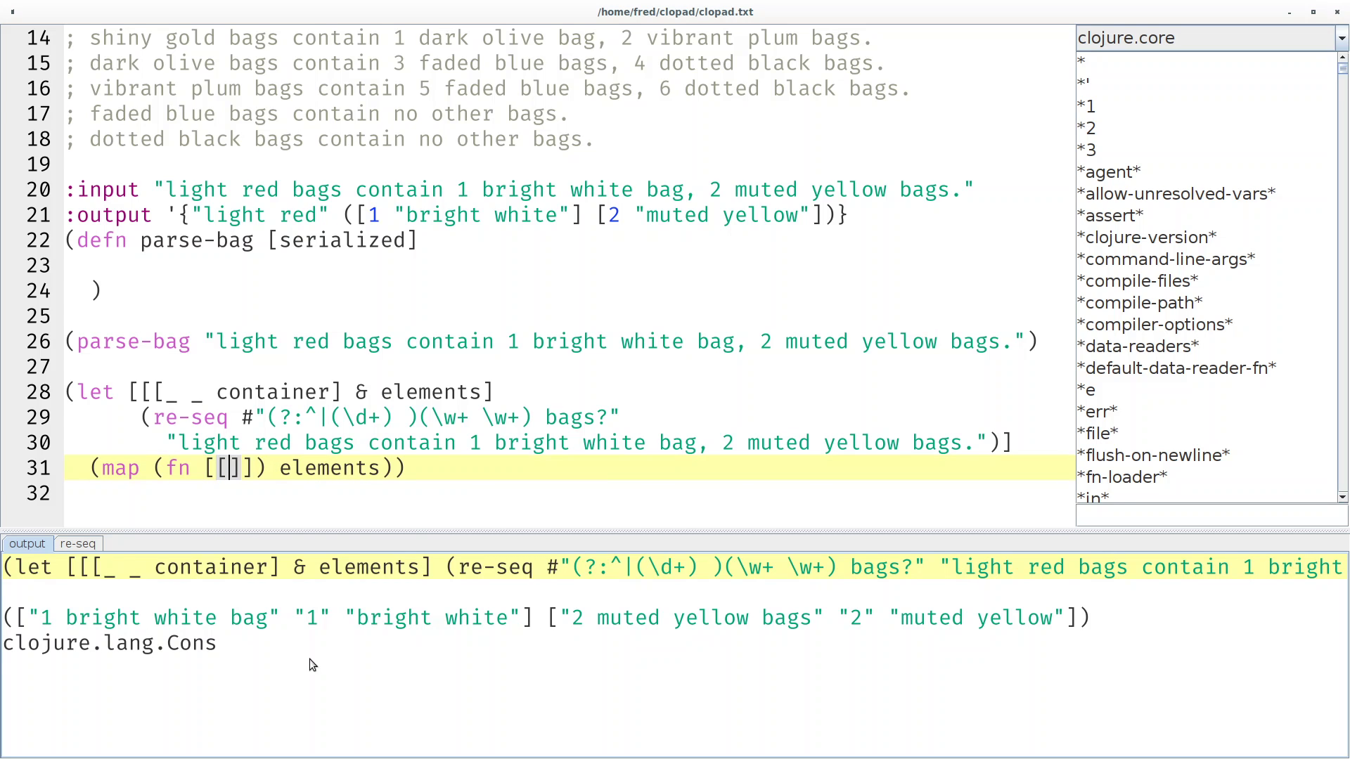
type("_")
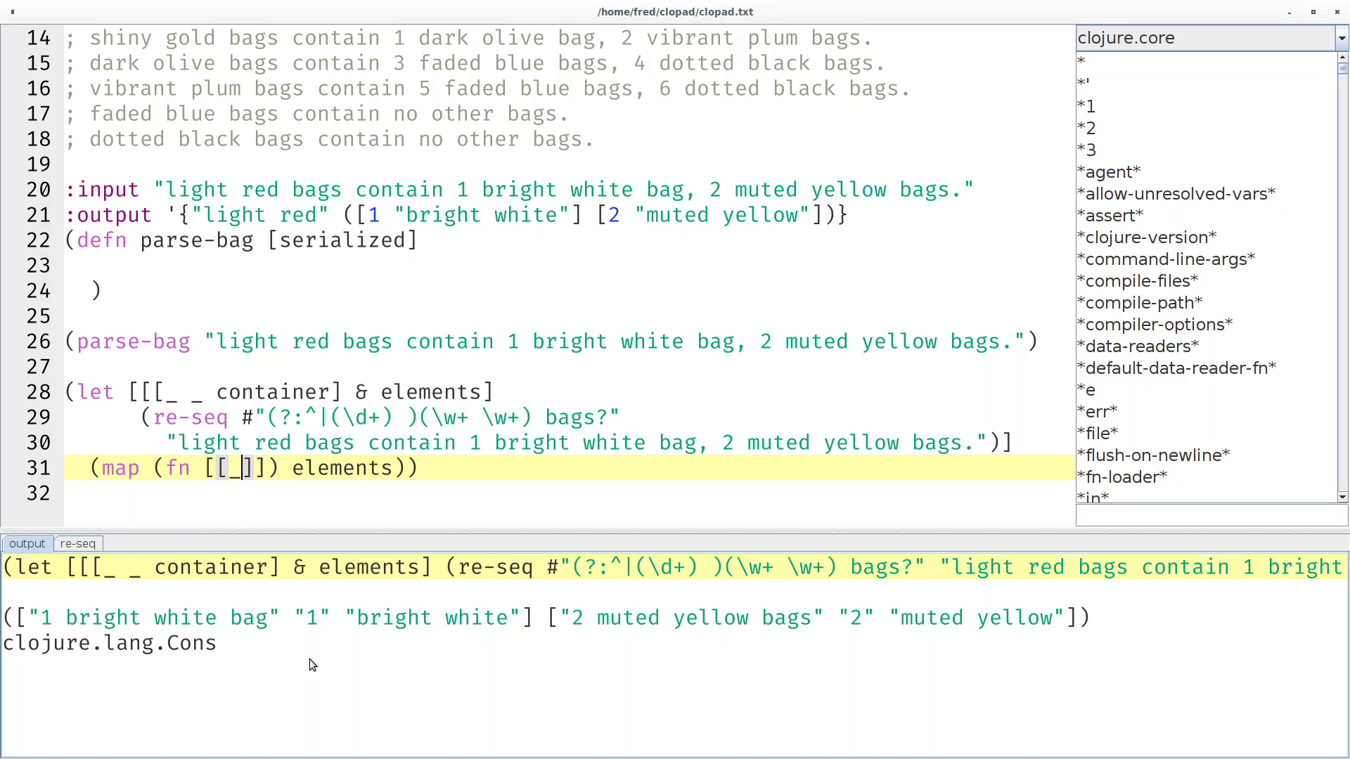
type("n")
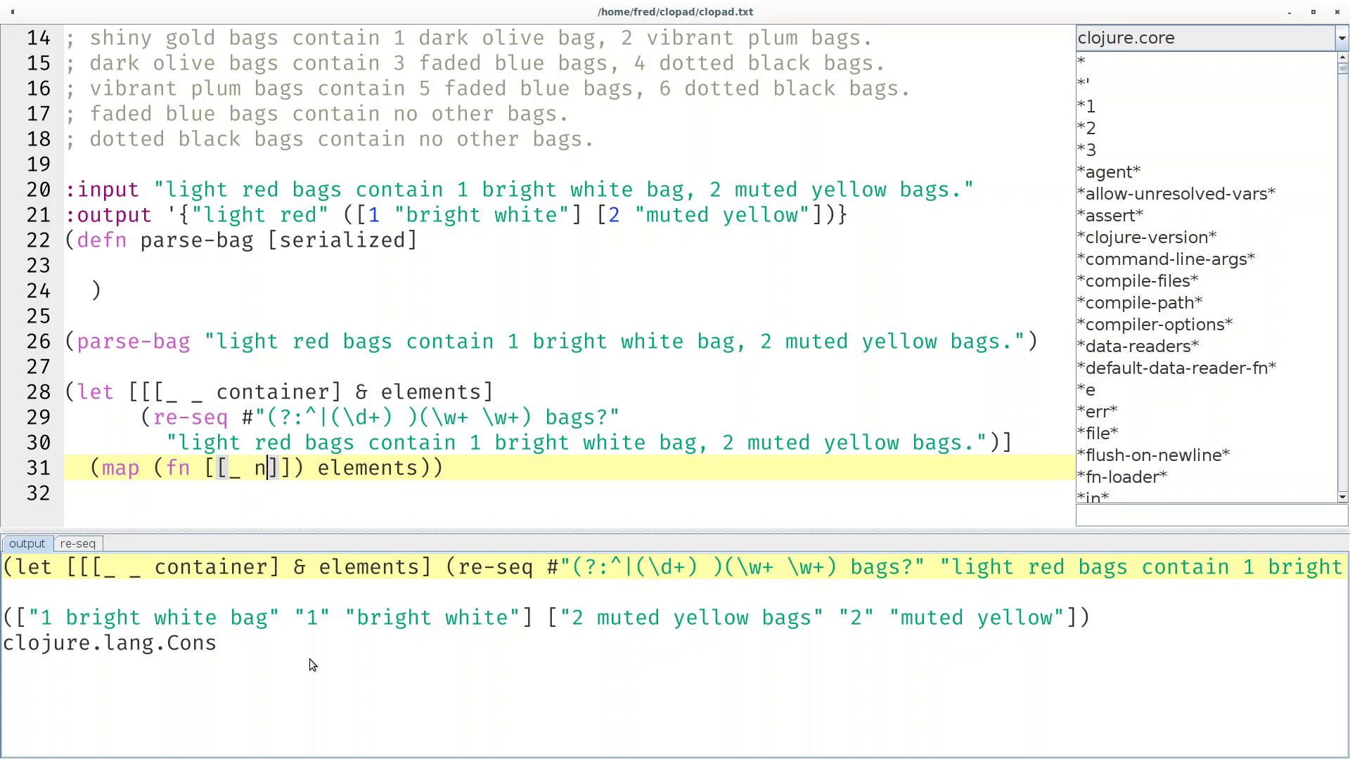
type("color")
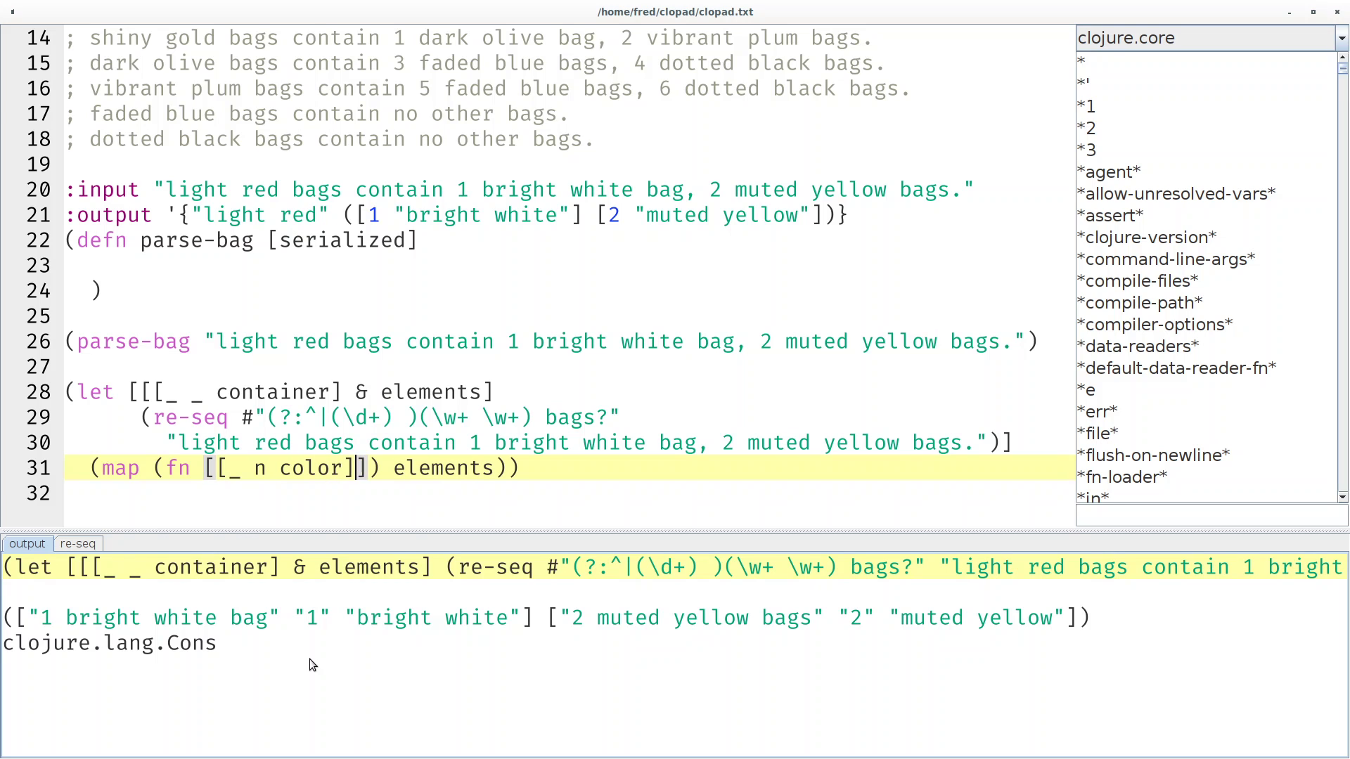
Return [(Integer/parseInt n) color] from the fn, evaluating to [1 "bright white"] [2 "muted yellow"].
key("Return")
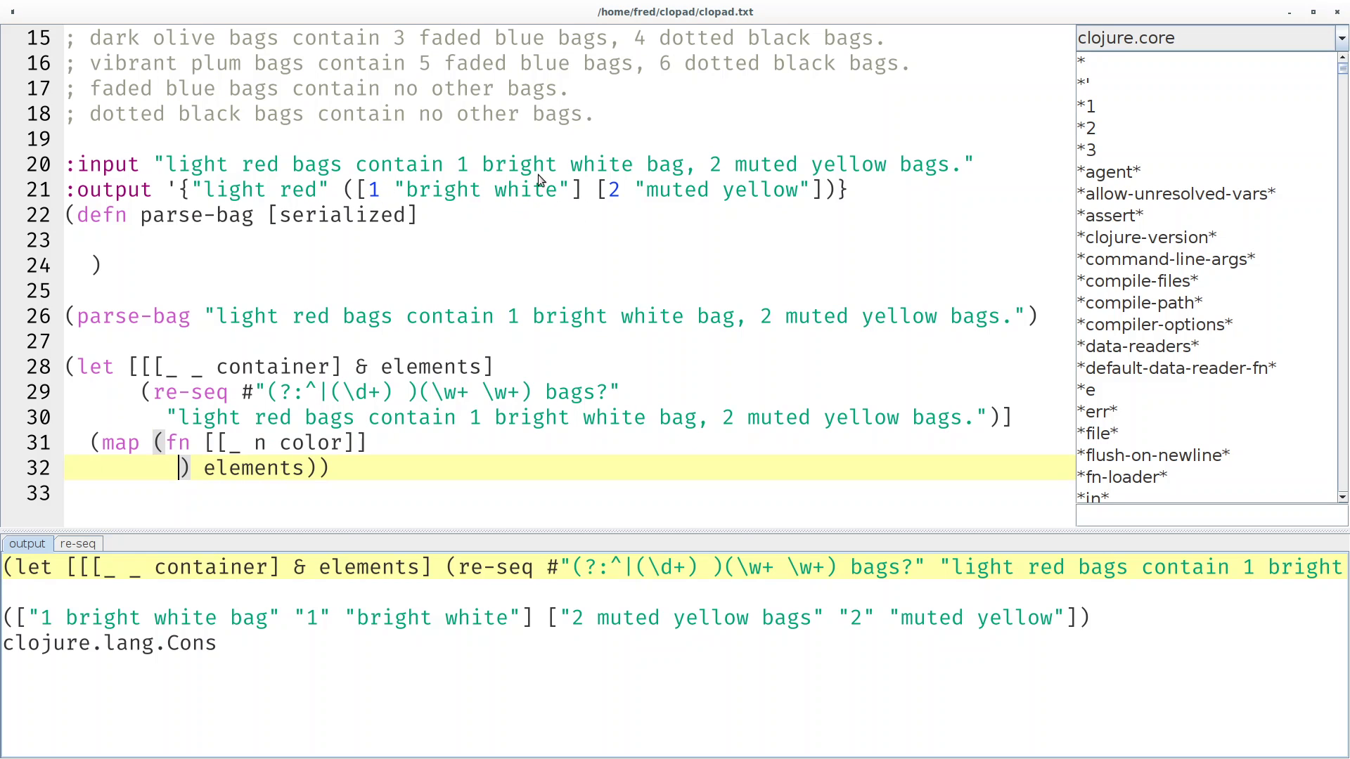
type("[]")
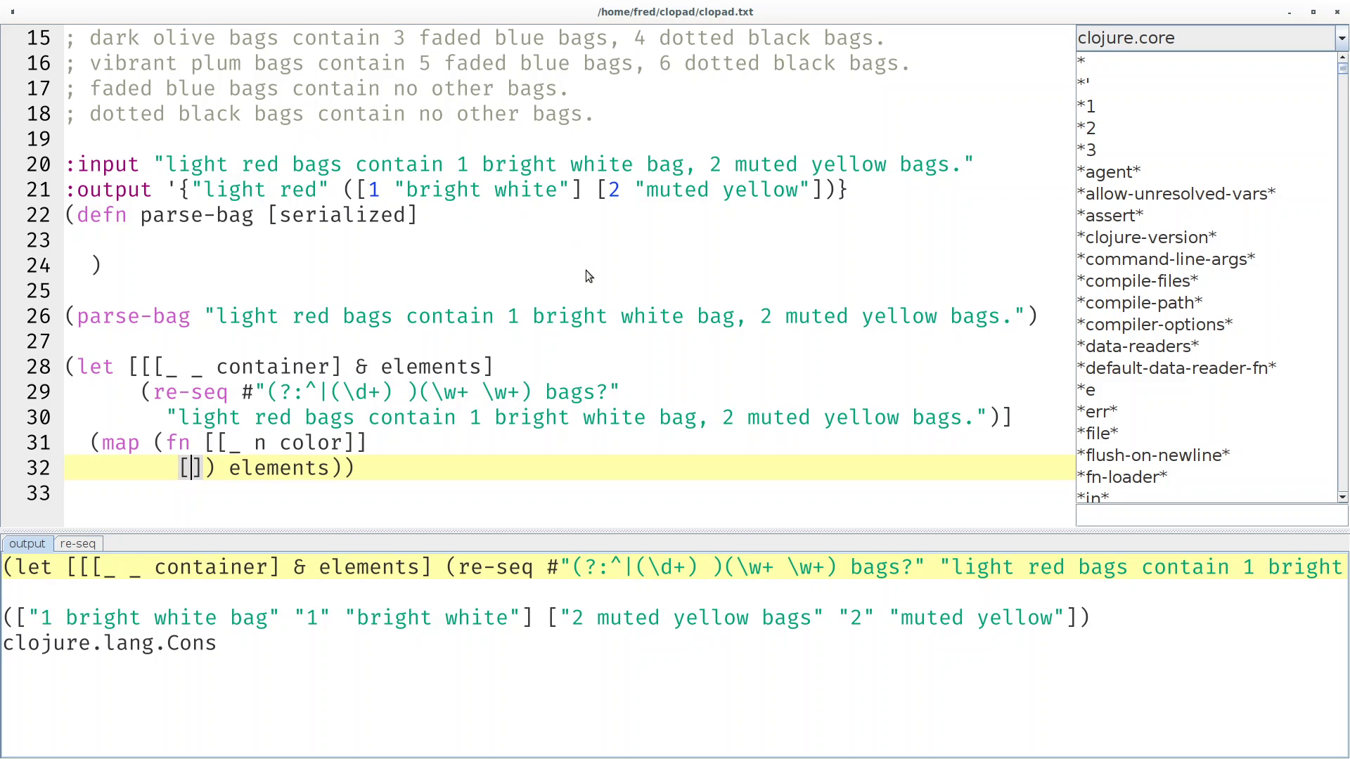
type("n color")
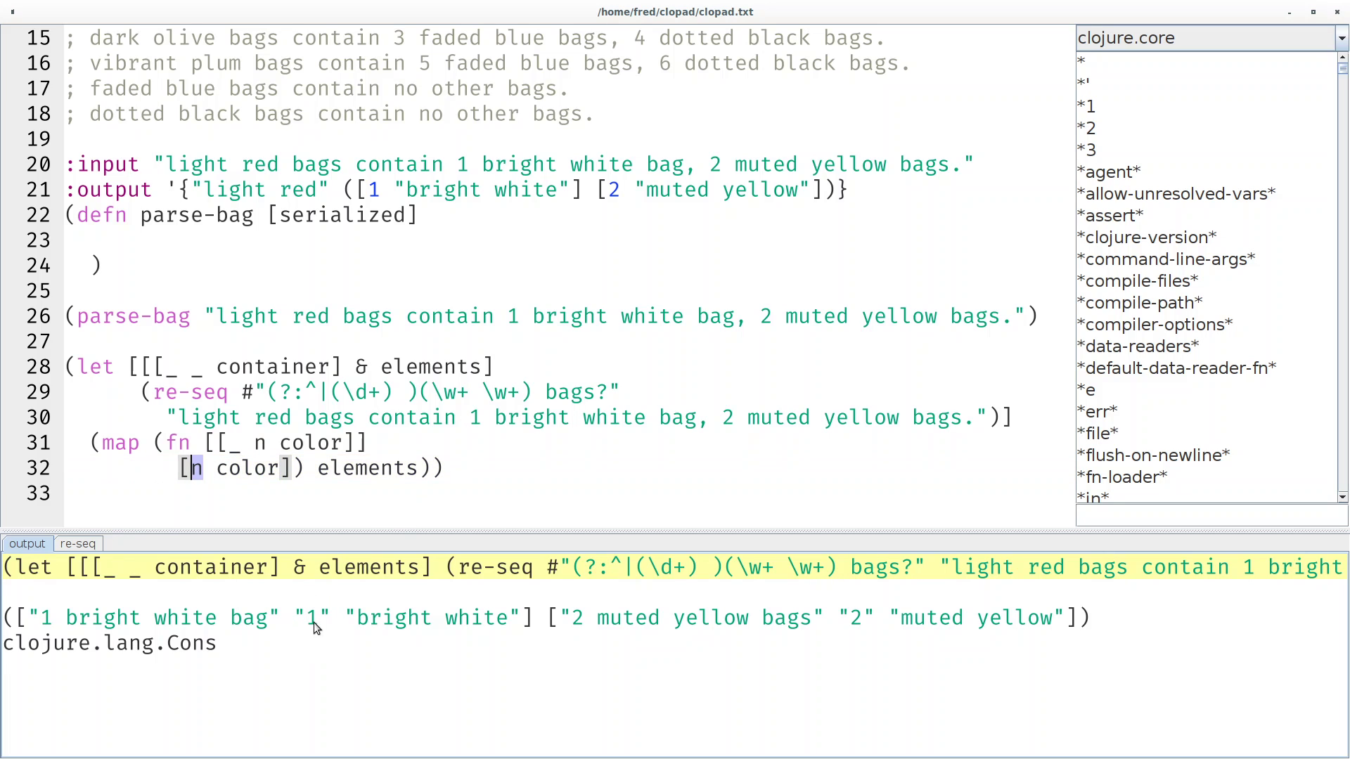
type("(n")
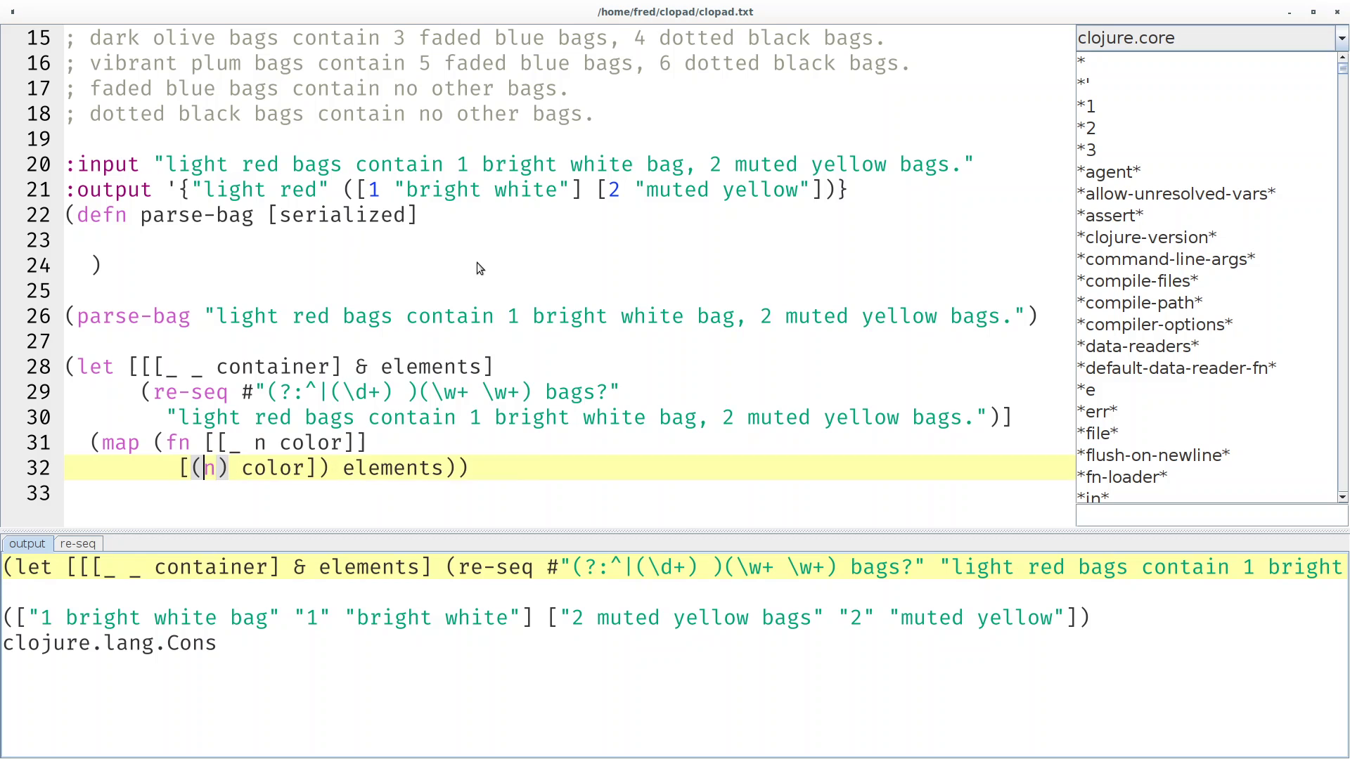
type("Integer/parse")
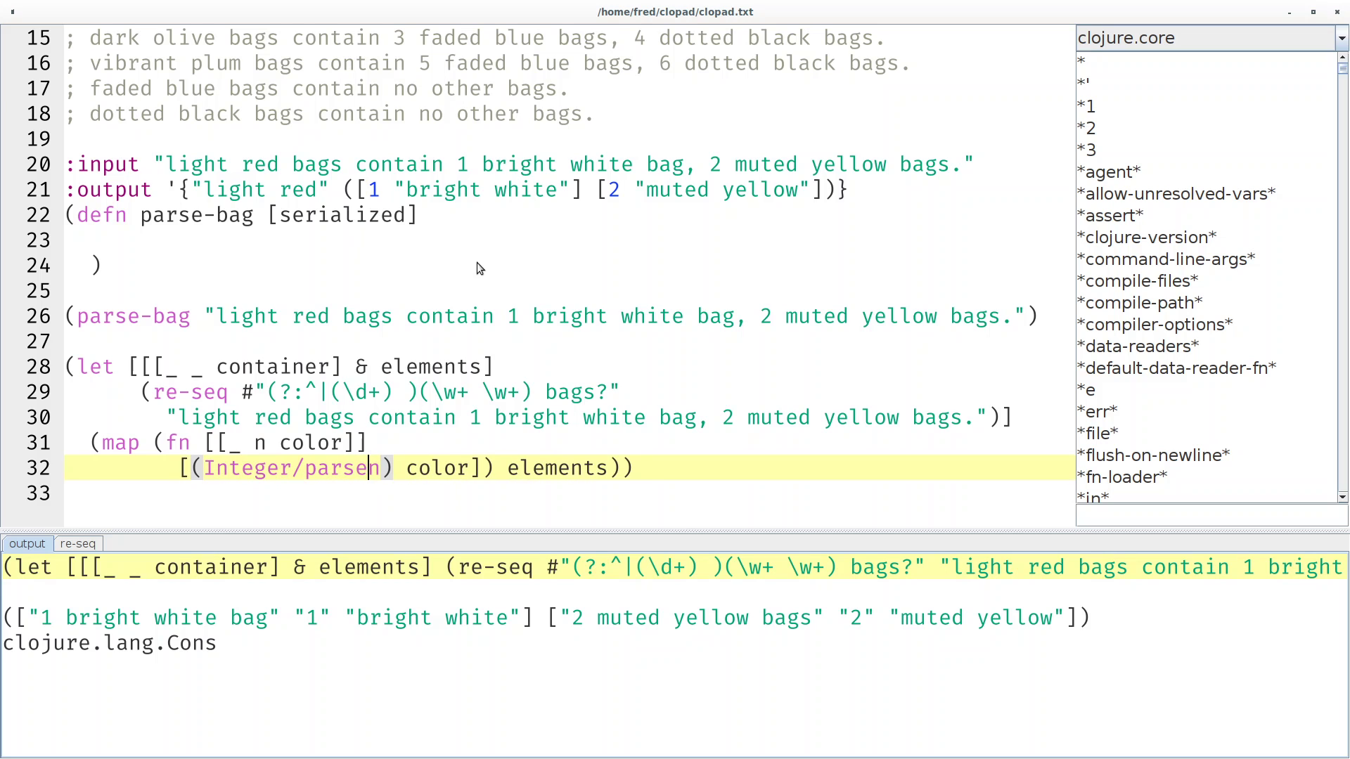
type("Int n")
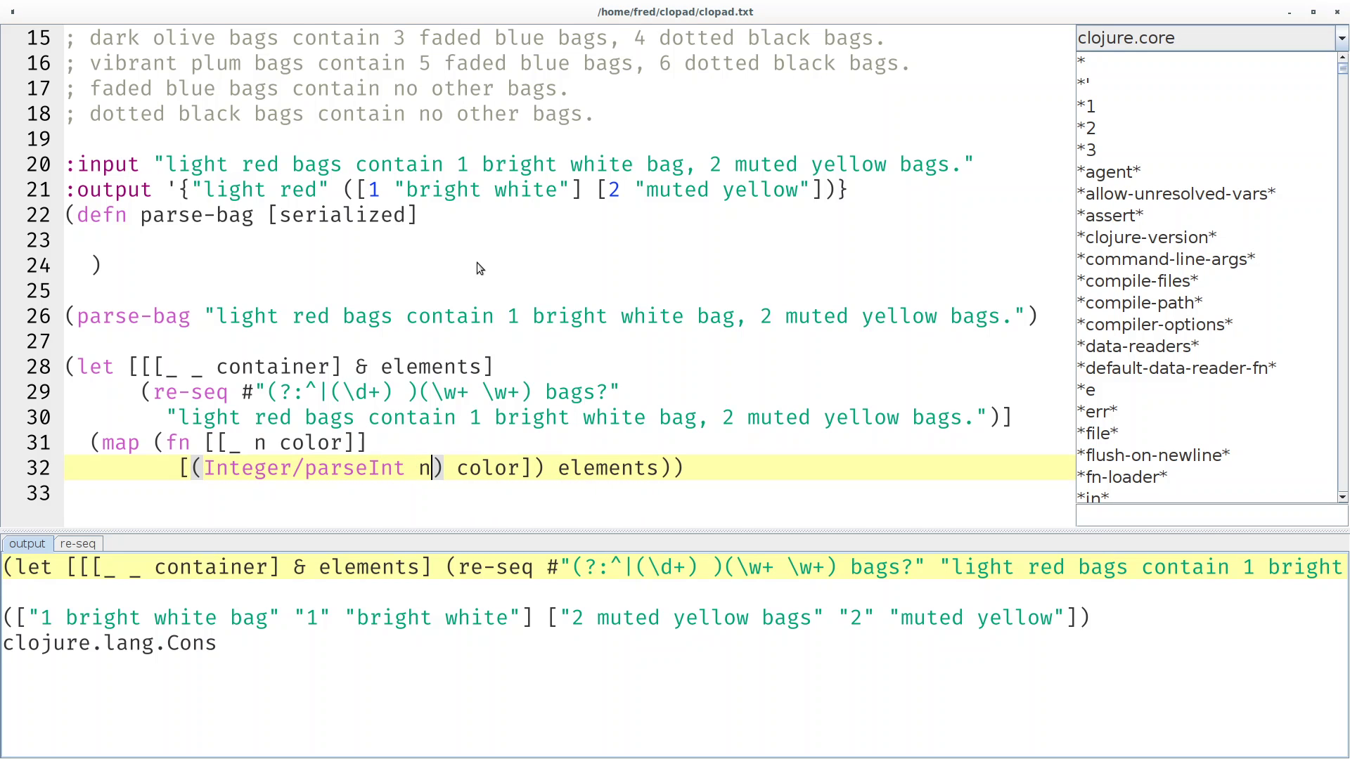
key("Return")
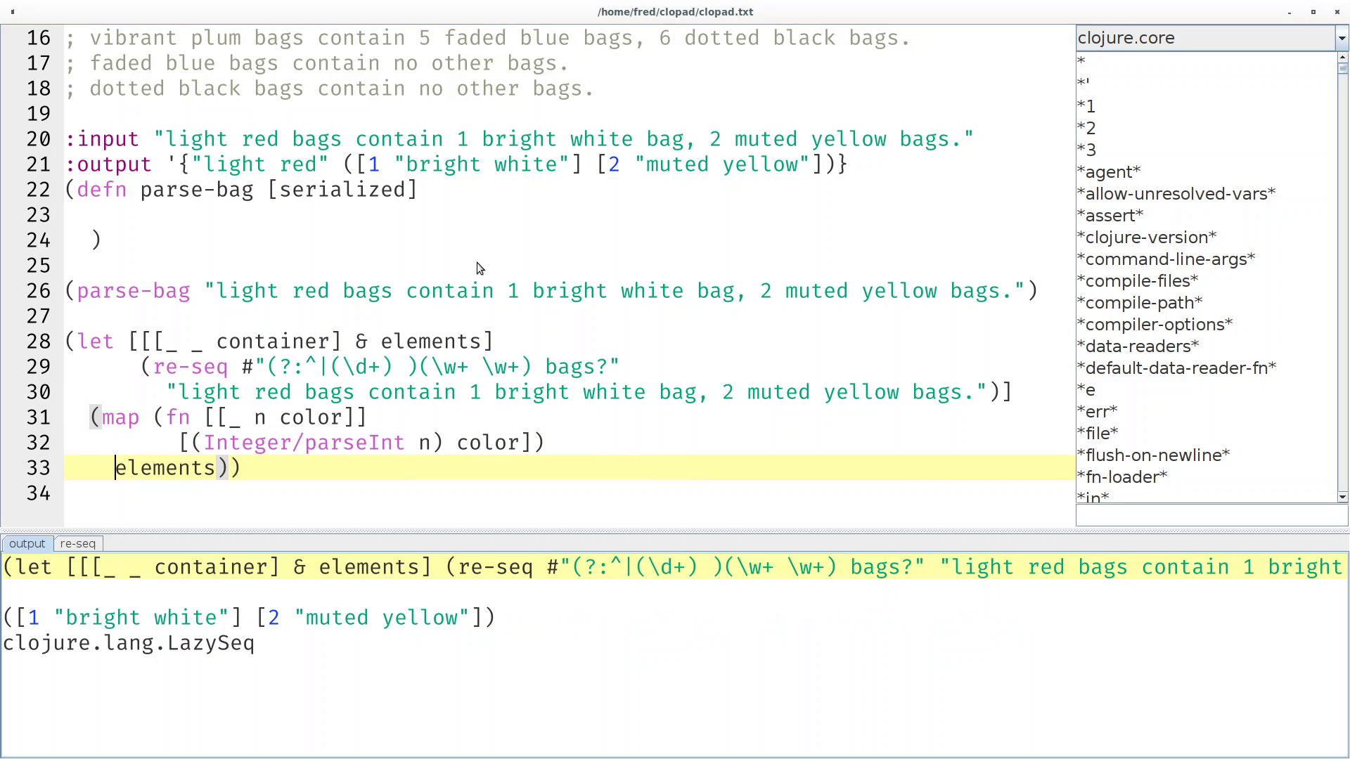
mouse_move(196, 619)
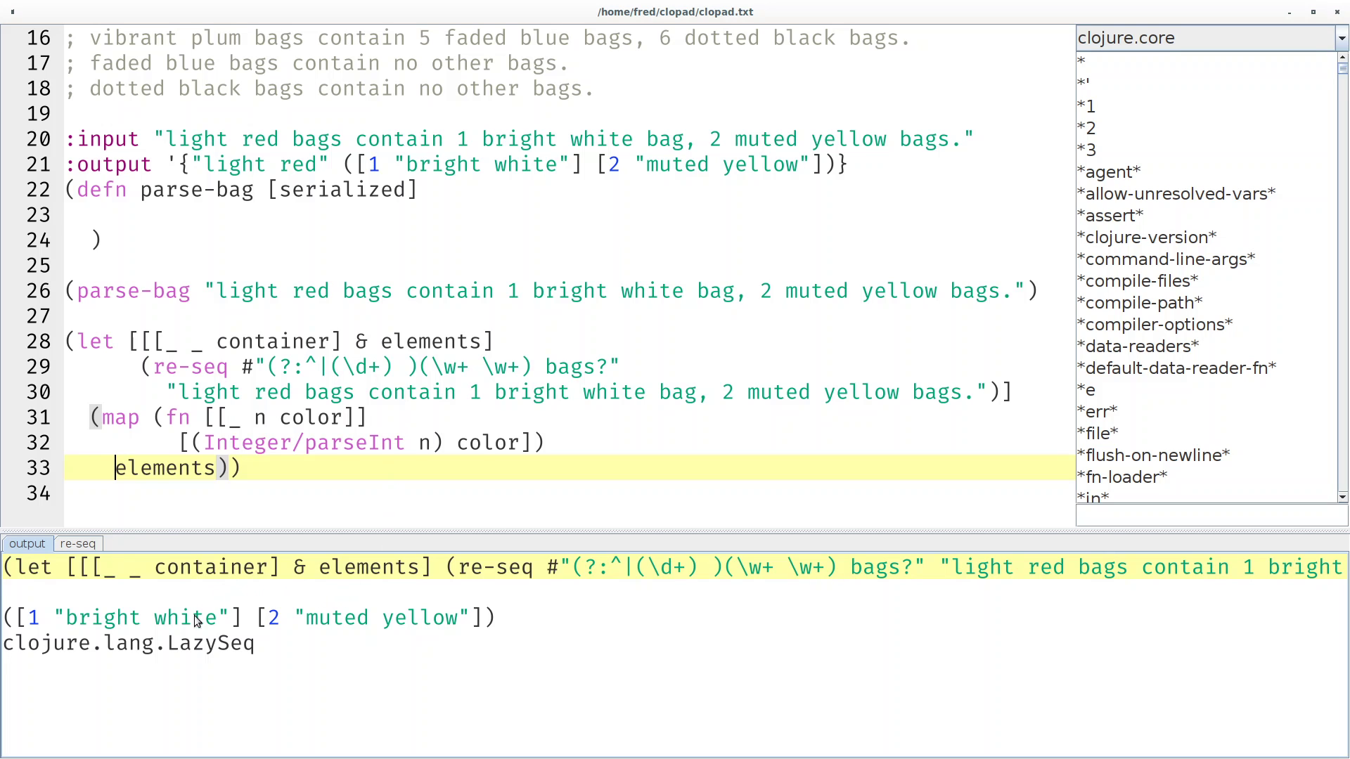
mouse_move(547, 178)
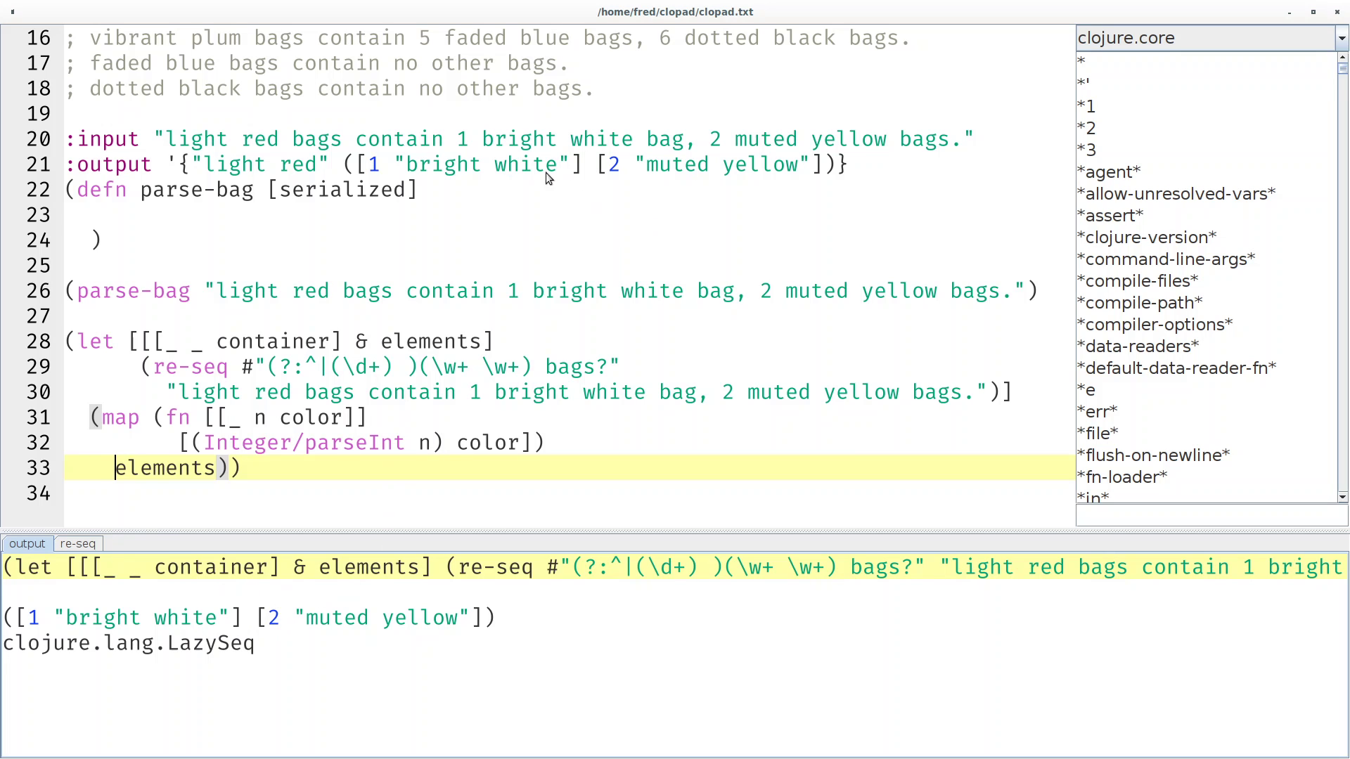
mouse_move(509, 267)
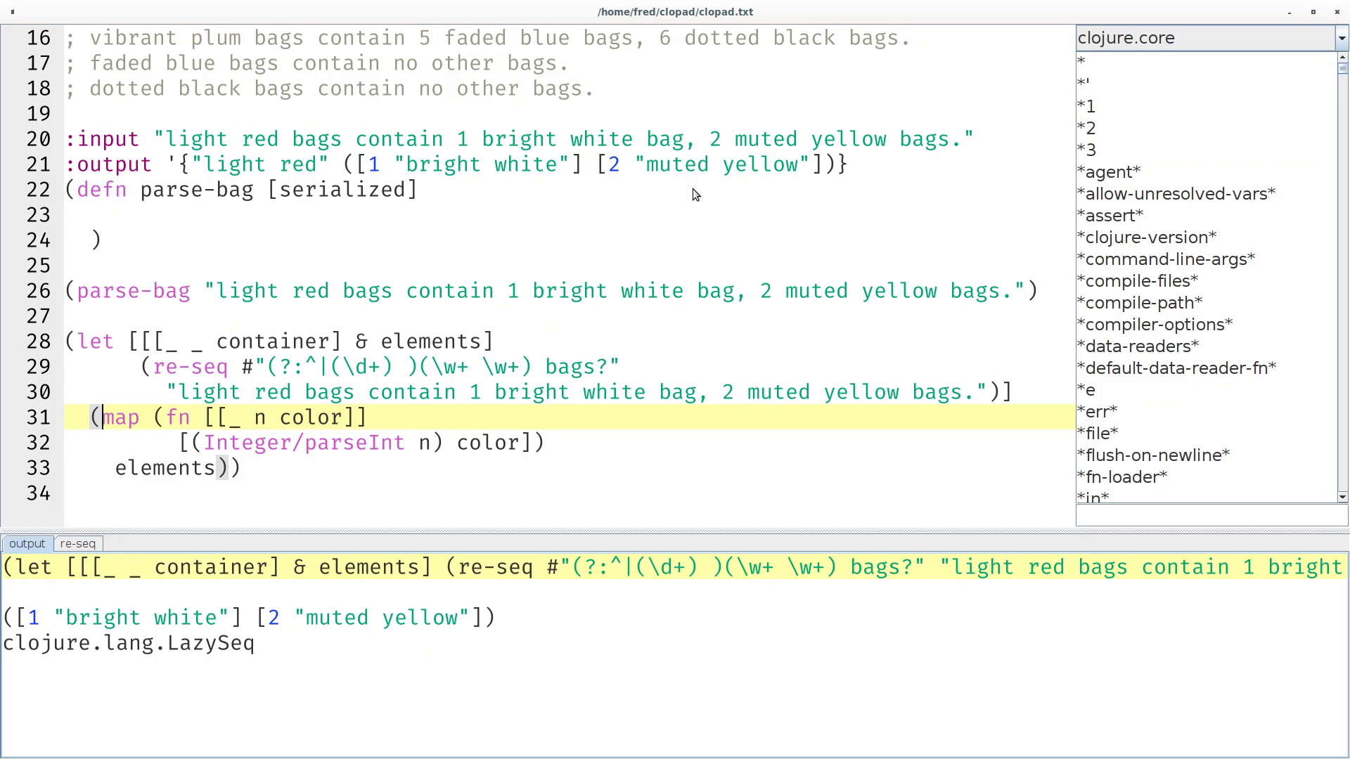
mouse_move(330, 172)
type("{container ")
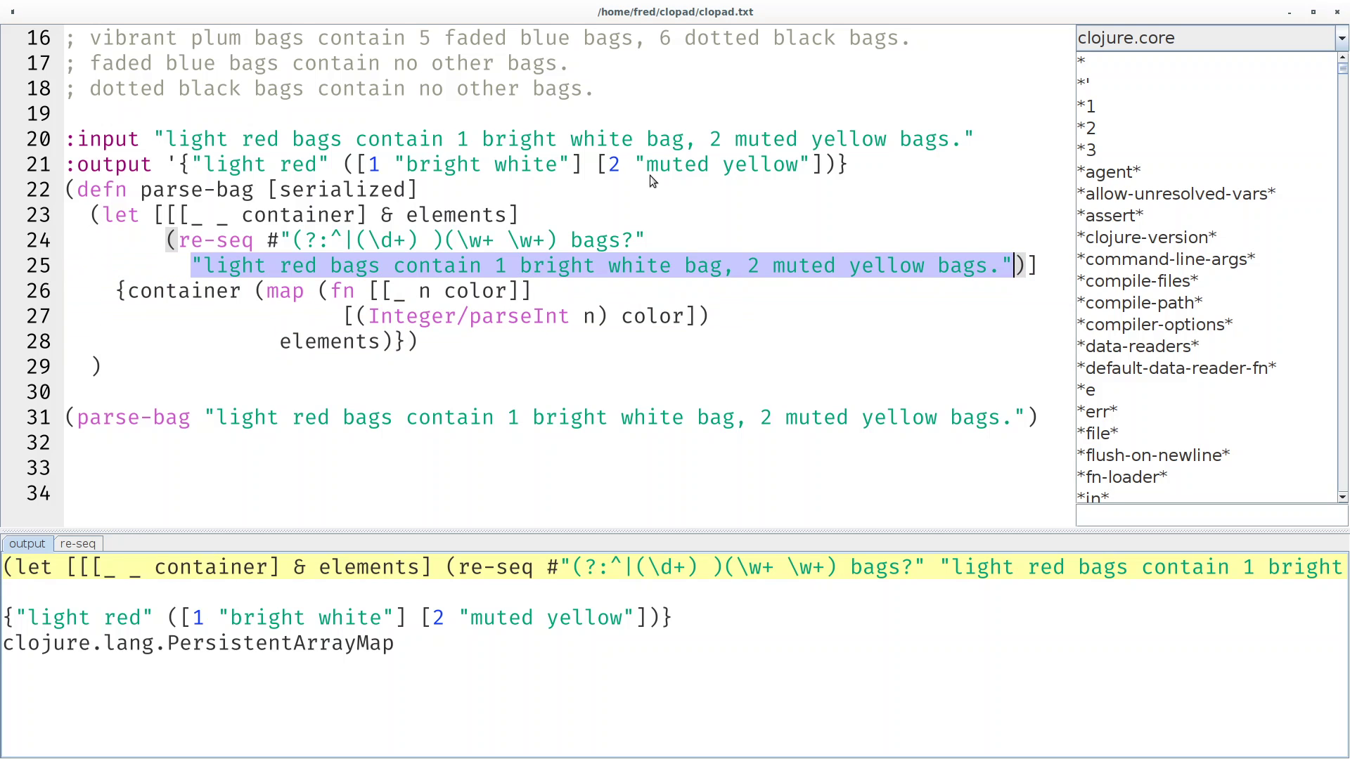
Replace the literal rule string with serialized inside parse-bag and evaluate the definition.
type("serialized)]")
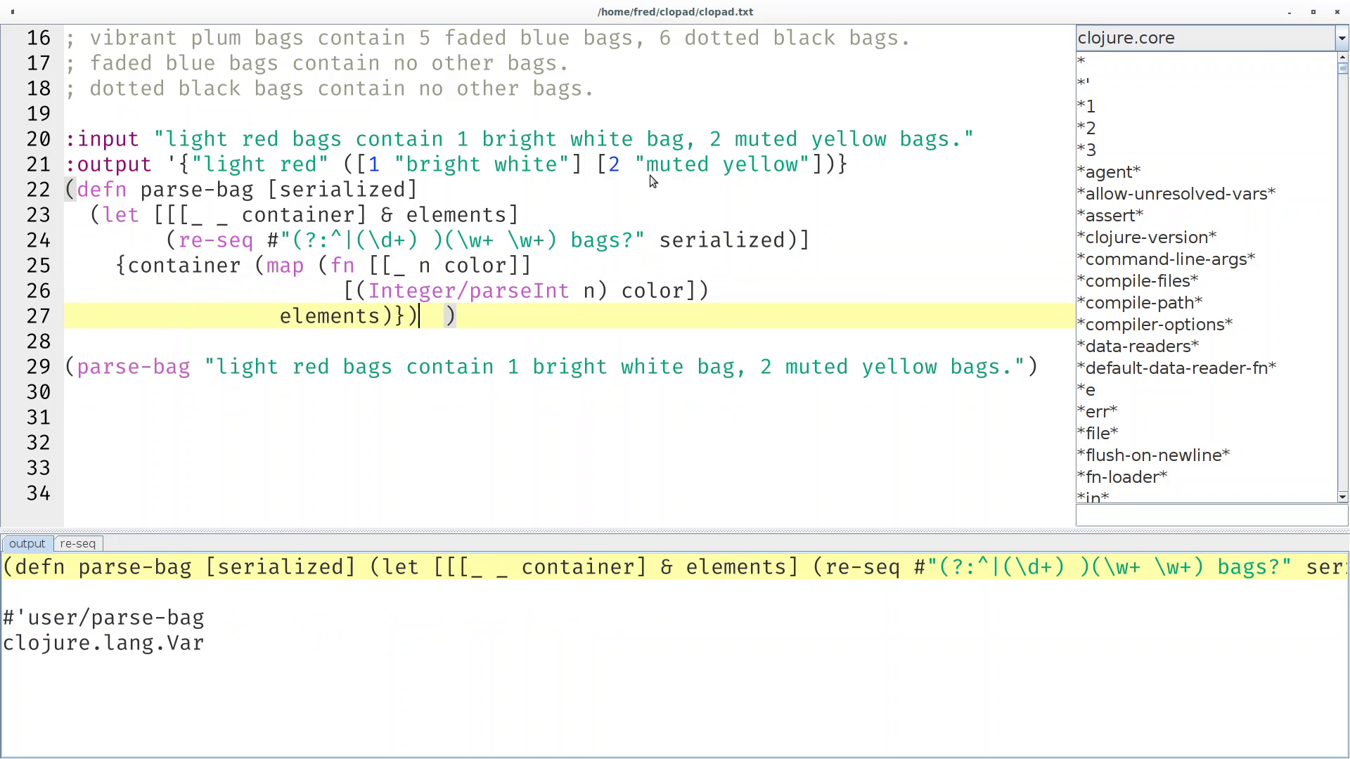
Add a with-open form reading 07.txt through line-seq into a vec of rule lines.
left_click(413, 367)
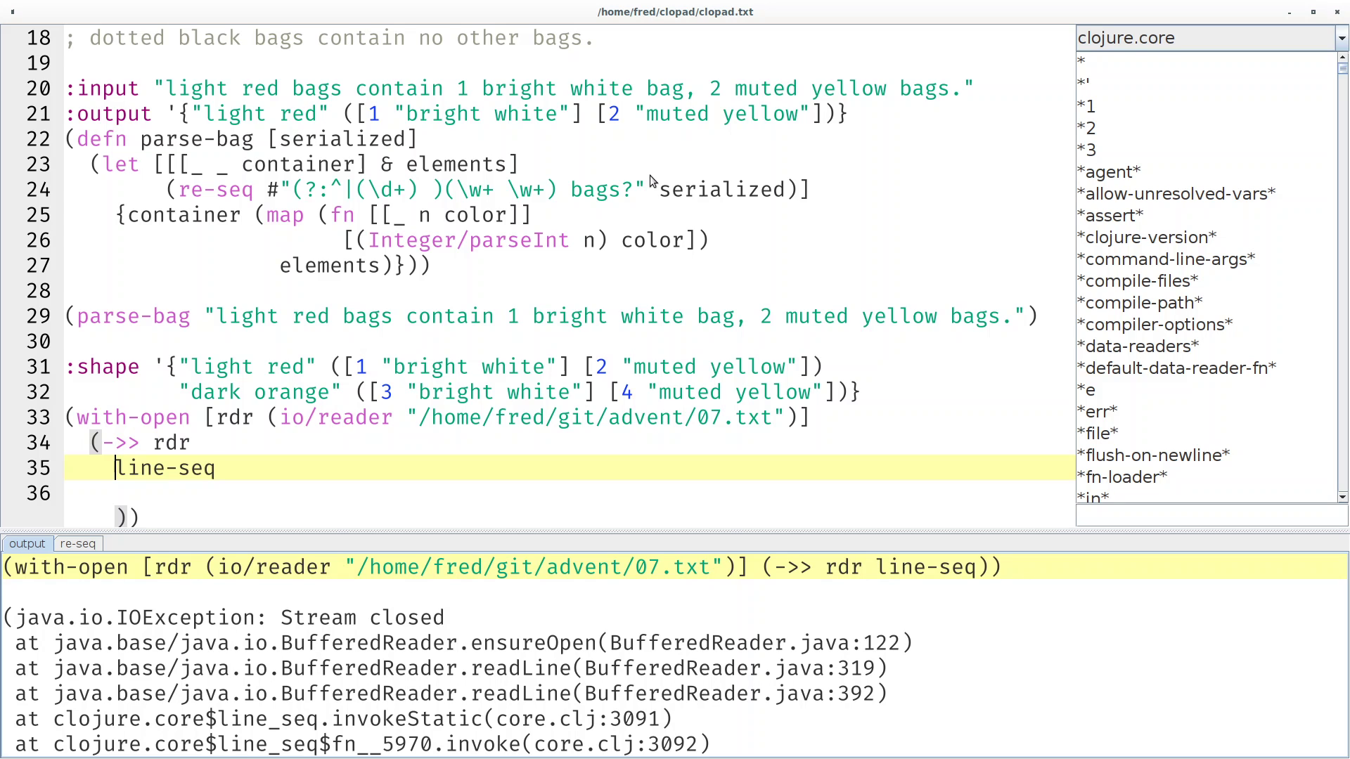
type("vec")
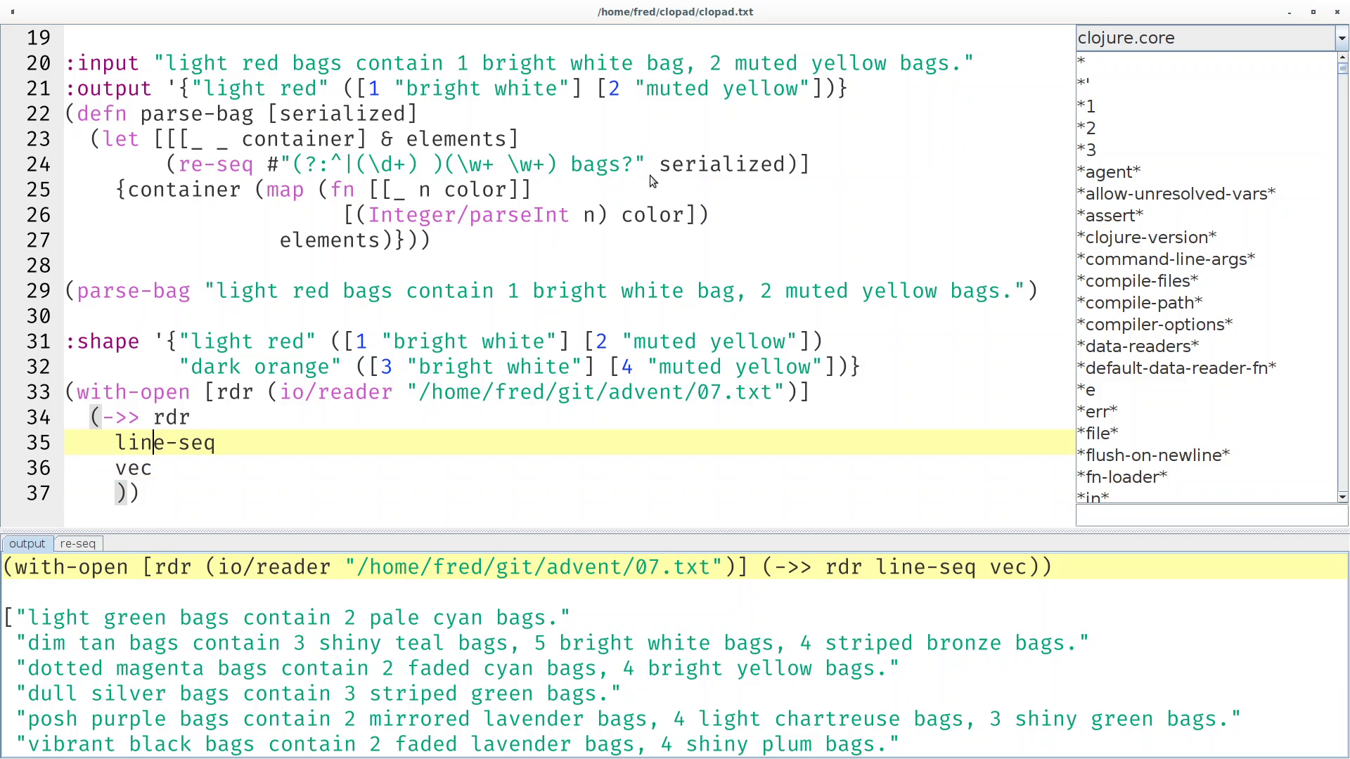
Map parse-bag over the rules and (apply merge) them into one hash map, then evaluate it.
type("(map pa")
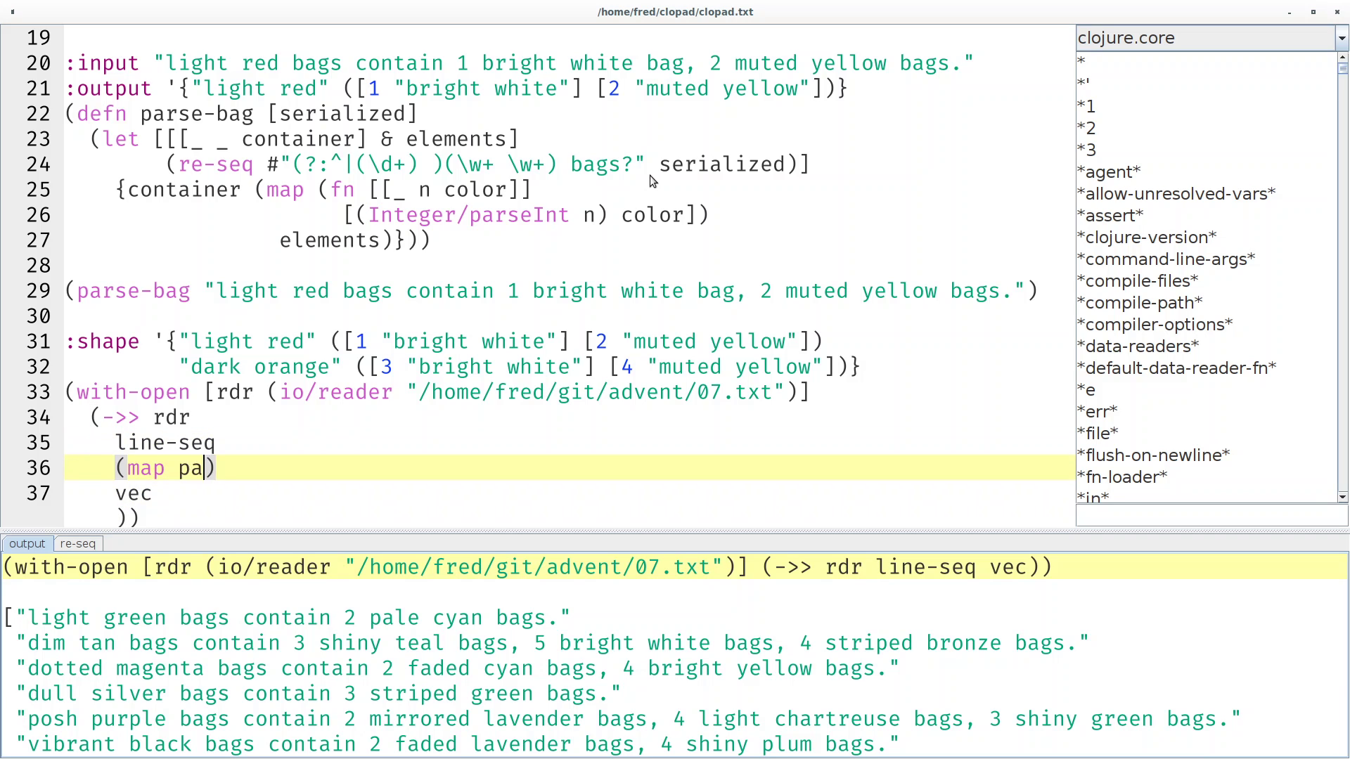
type("rse-bag")
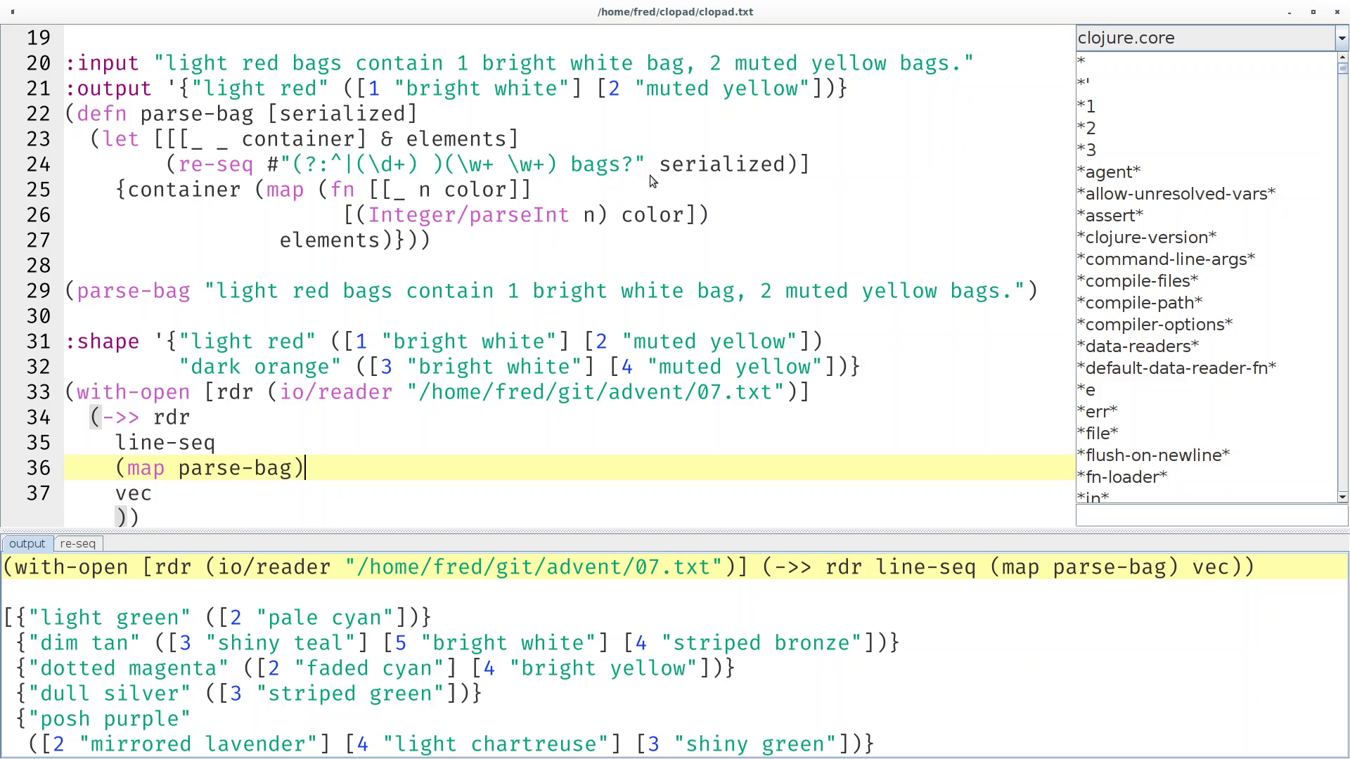
type("merge")
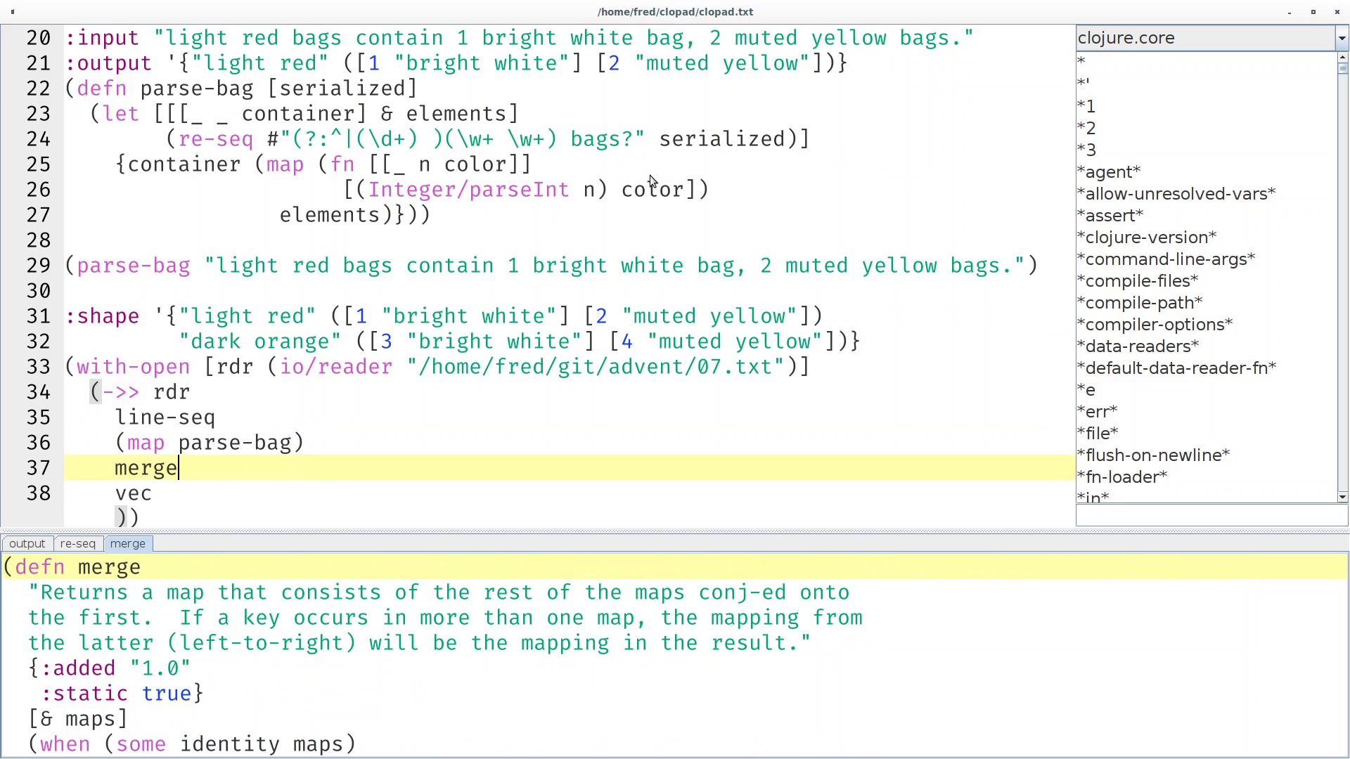
mouse_move(102, 730)
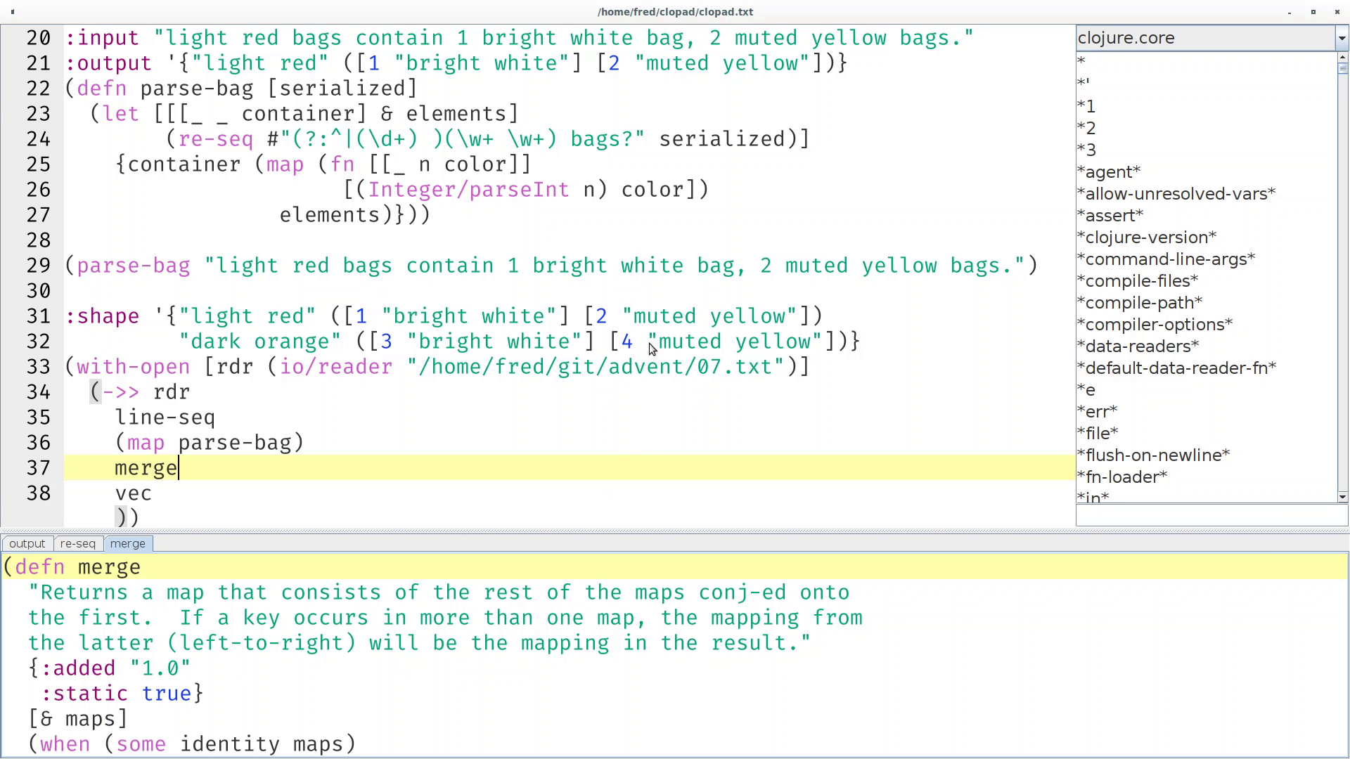
type("(apply")
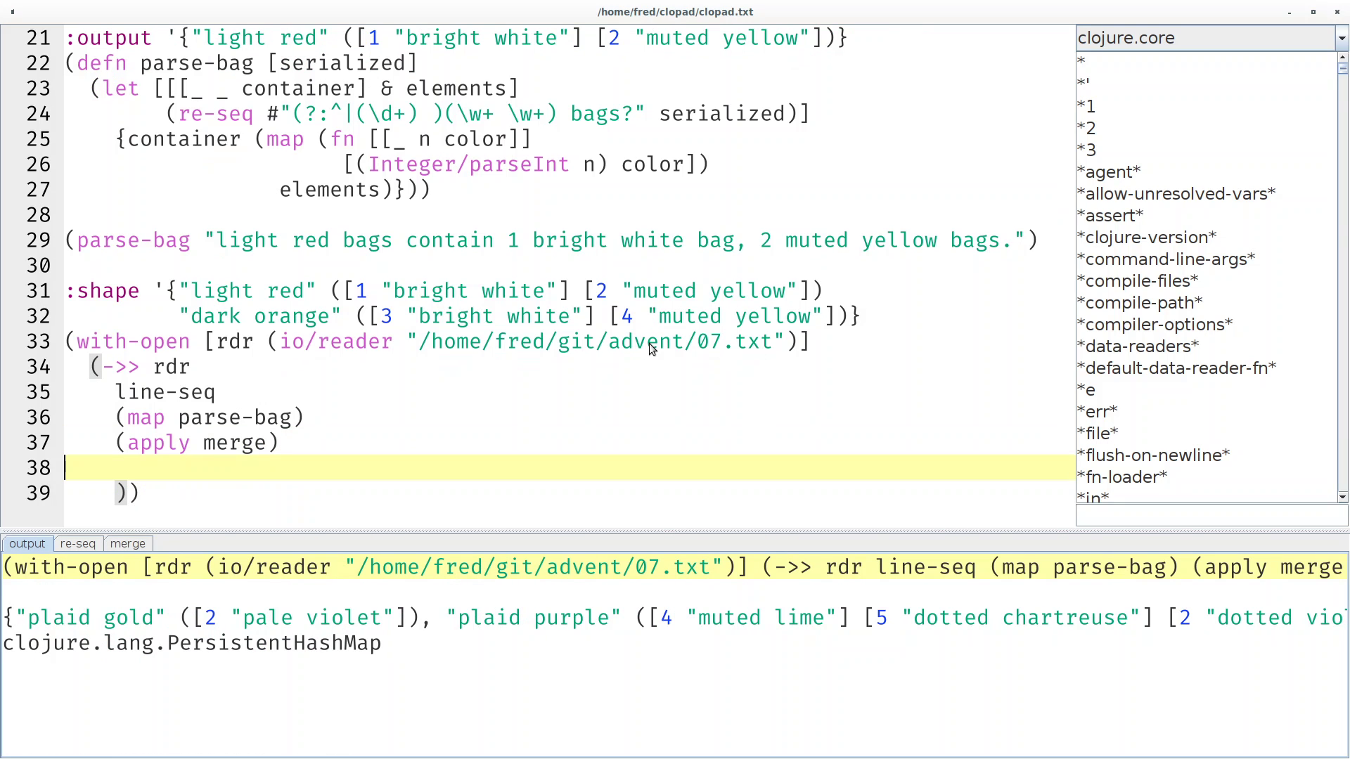
key("Up")
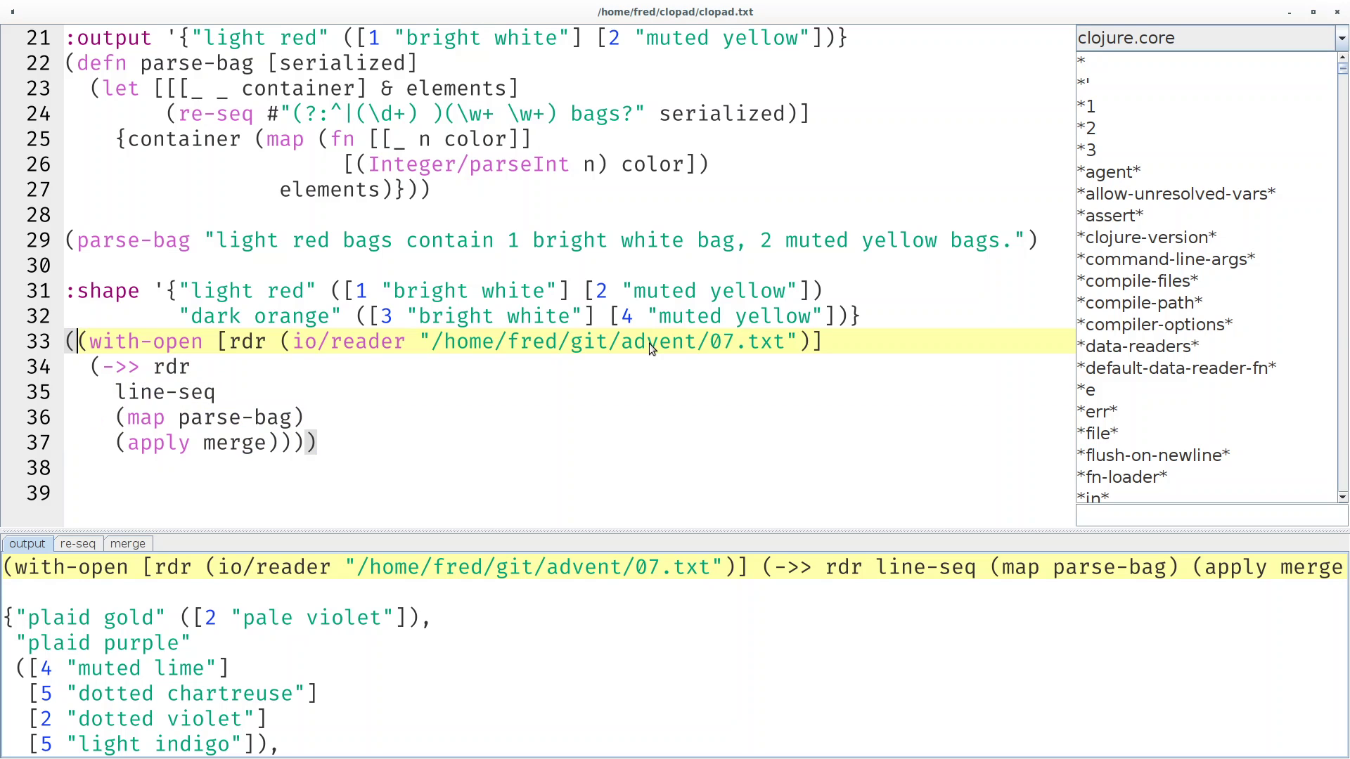
Wrap the with-open pipeline in (def database …) and confirm evaluating database returns the full map.
type("def database")
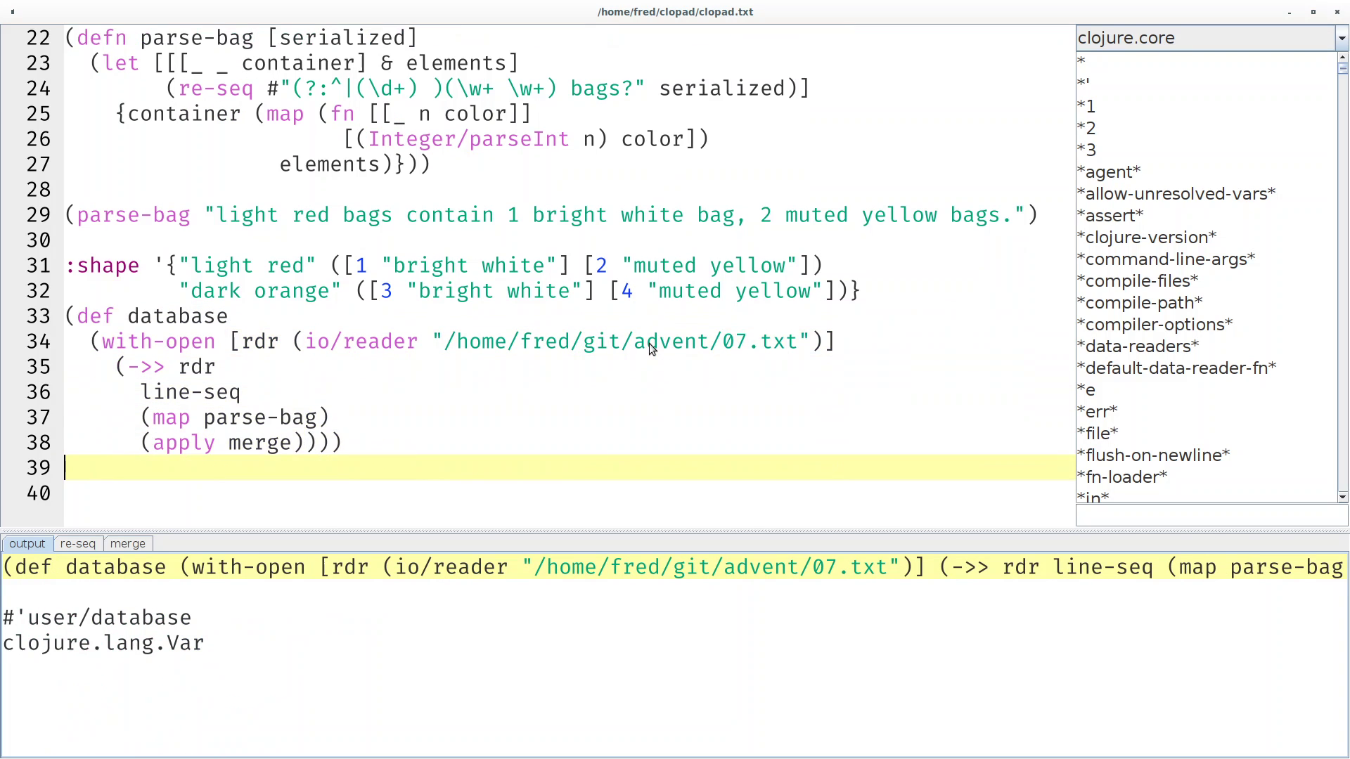
type("database")
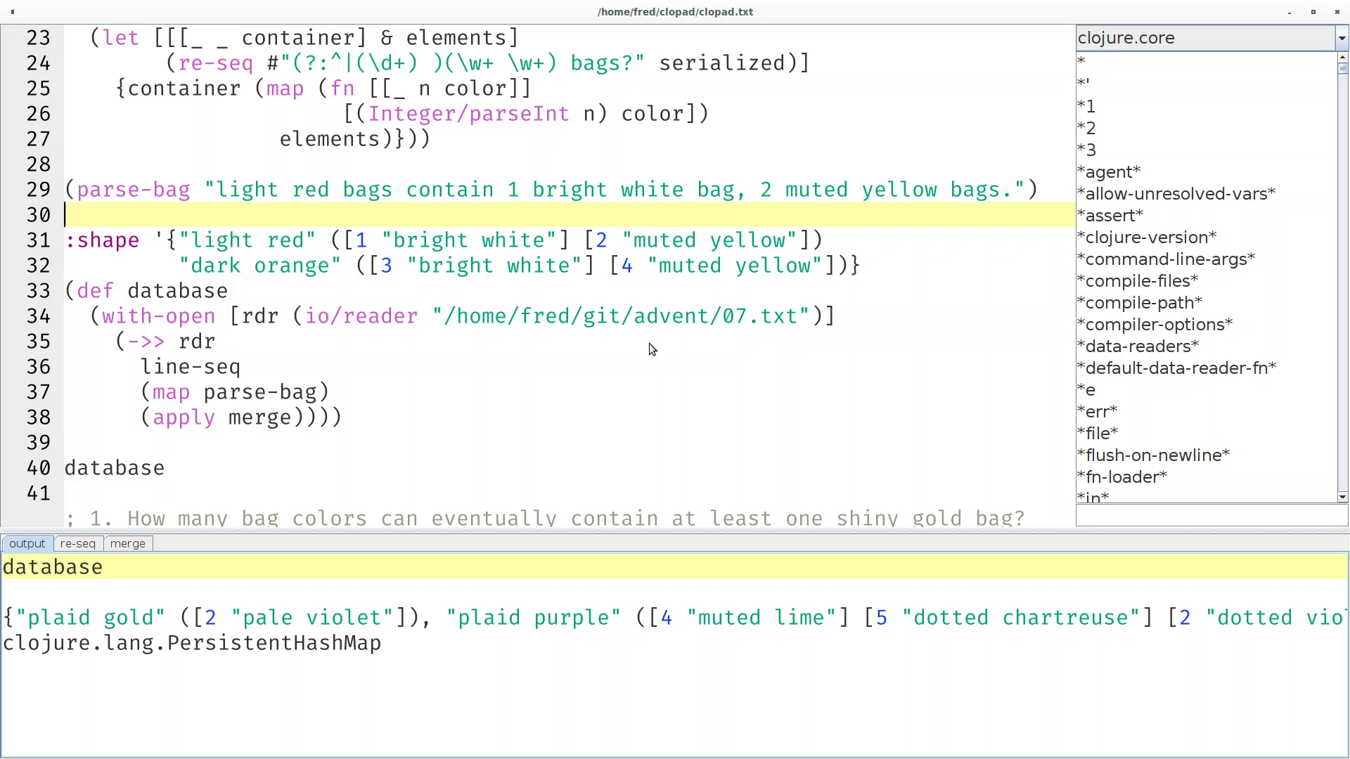
scroll("up", 3)
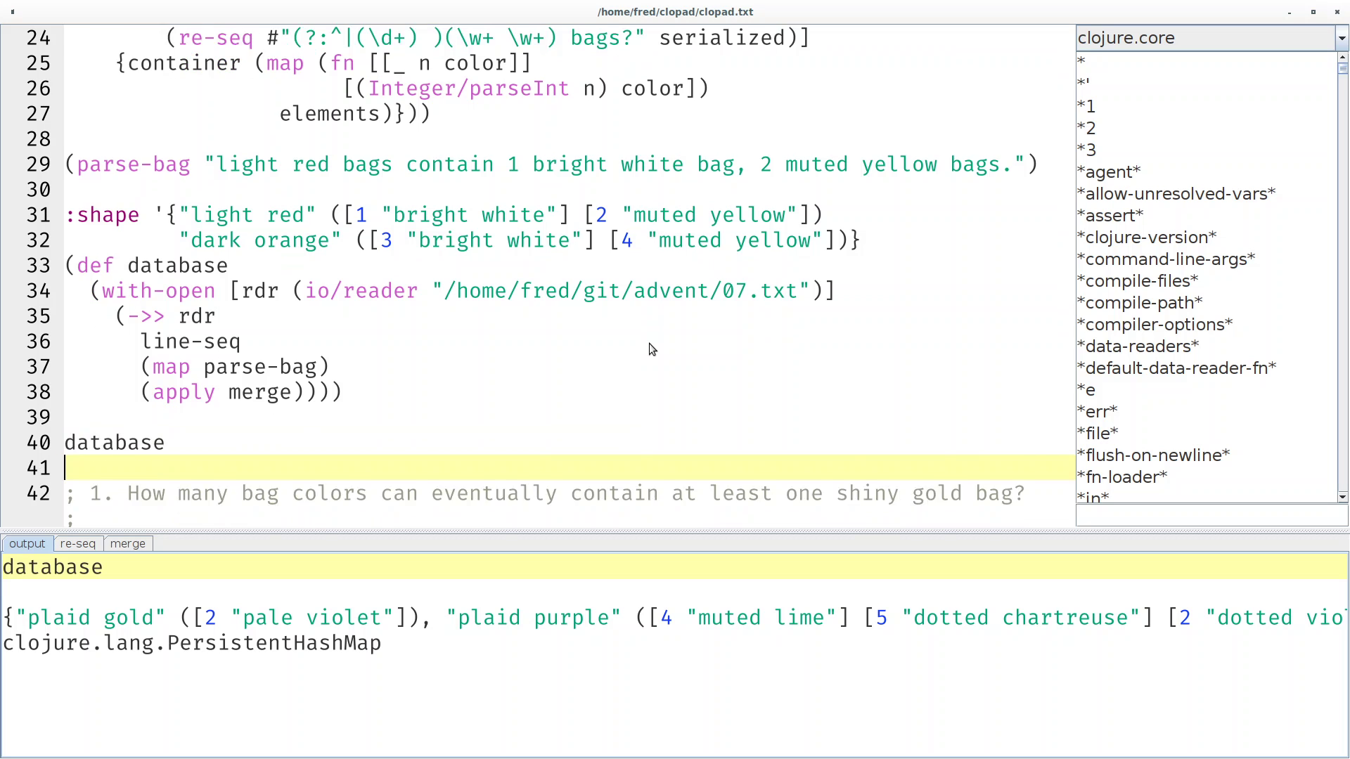
scroll("down", 3)
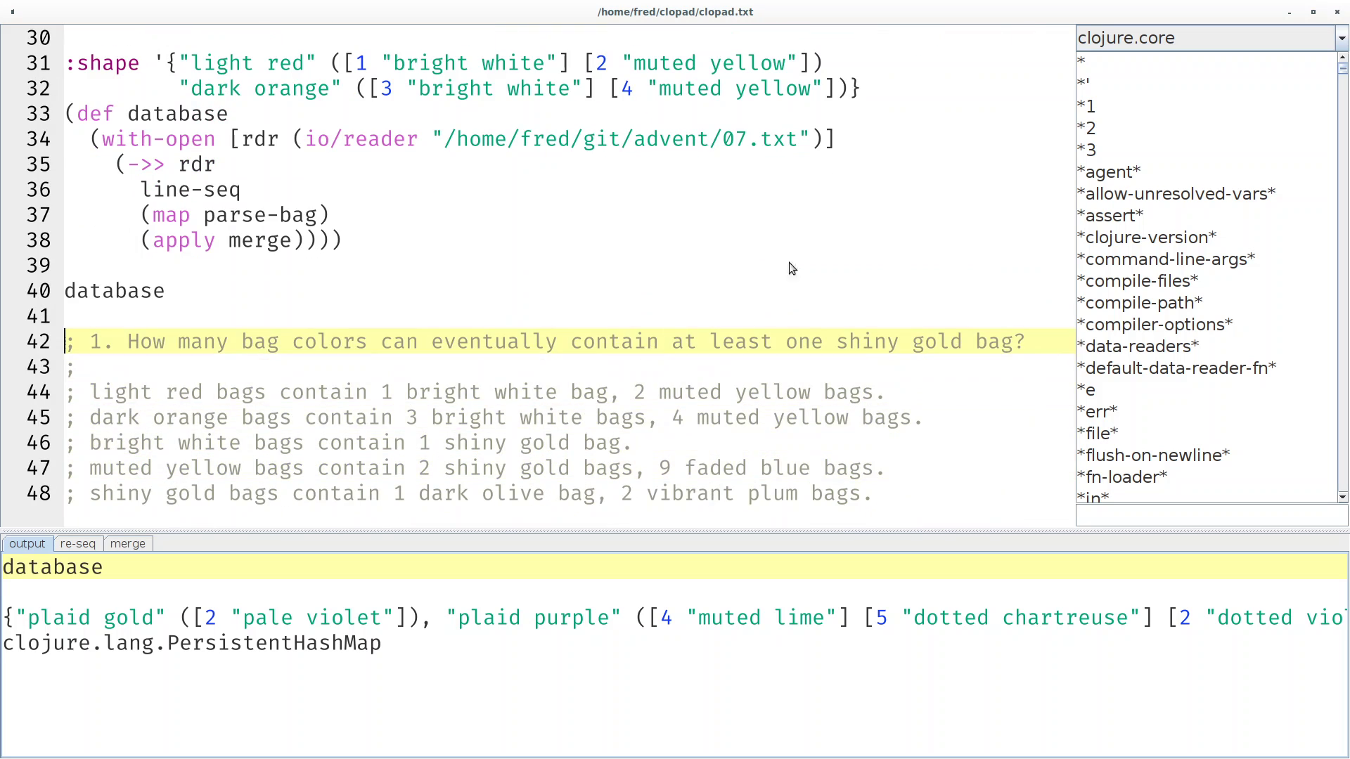
mouse_move(947, 182)
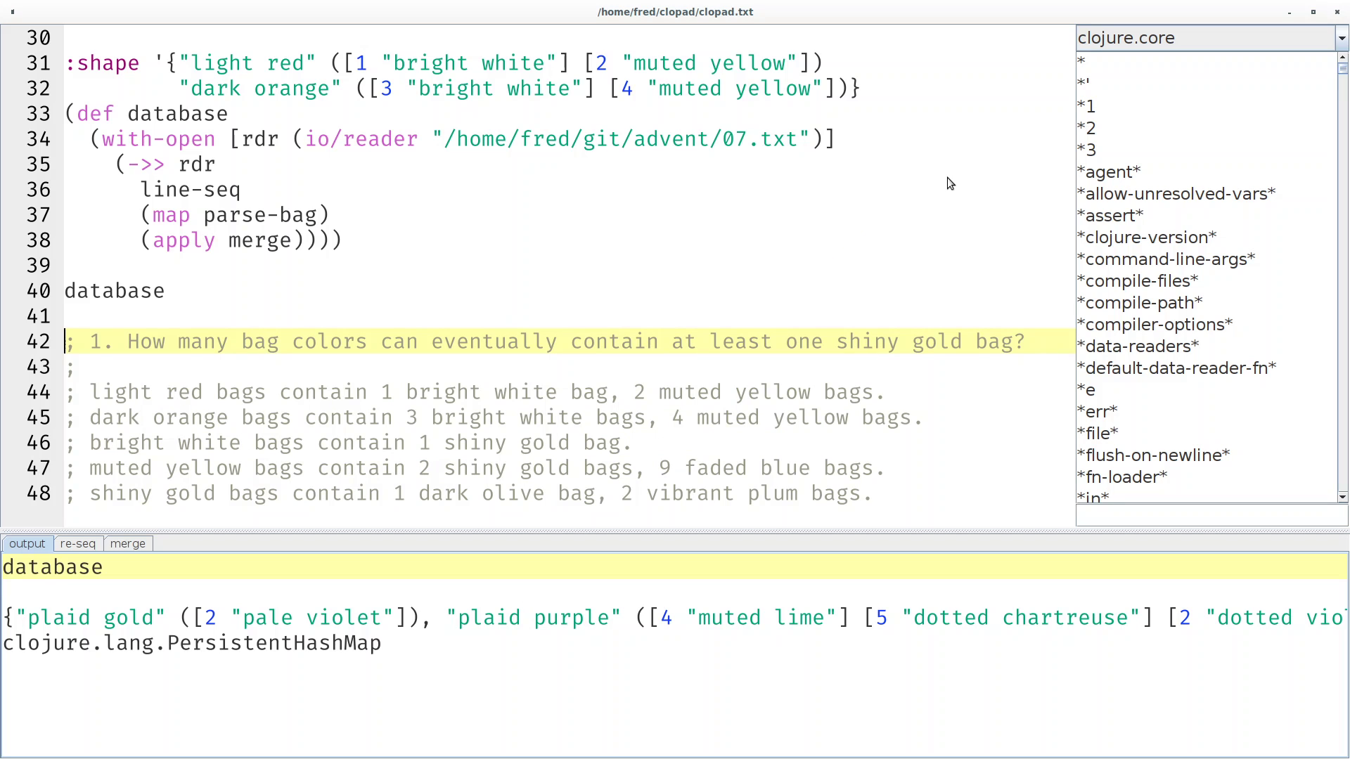
scroll("down", 3)
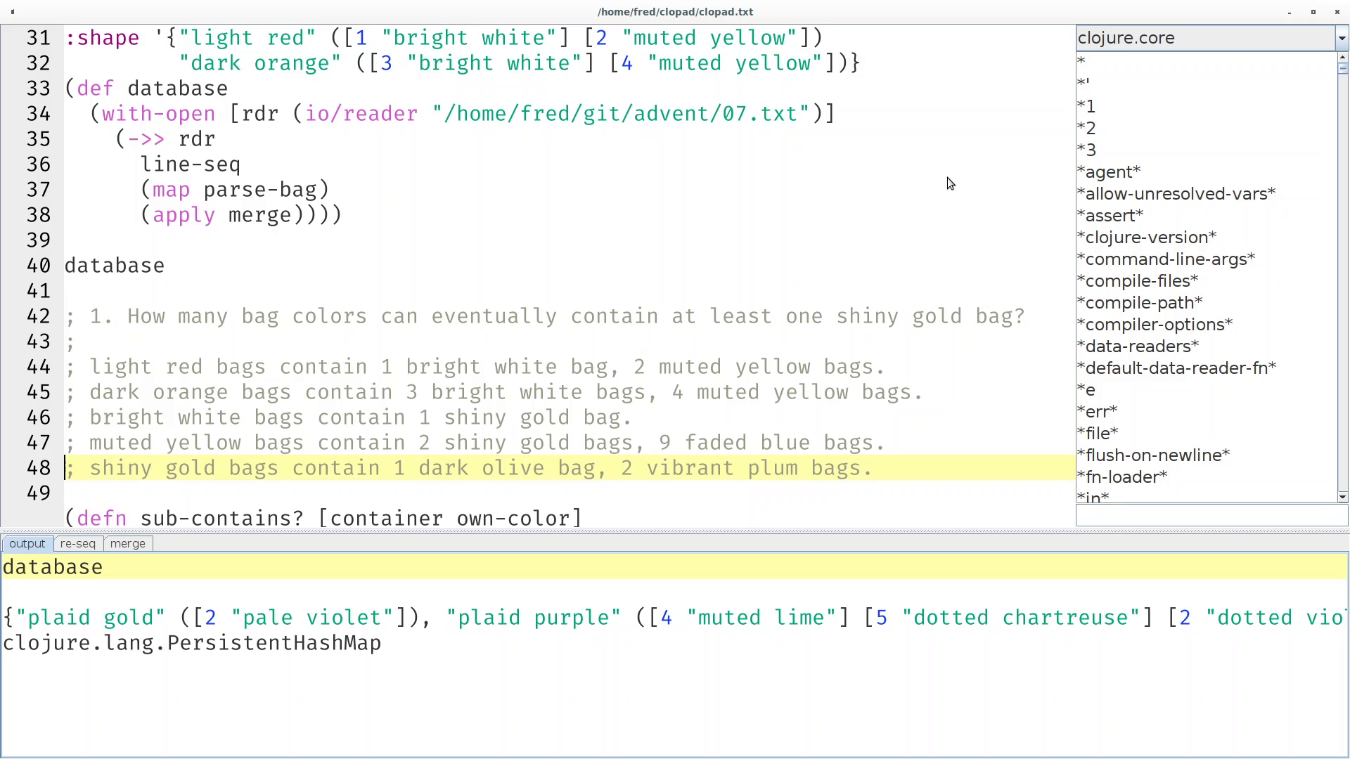
key("Up")
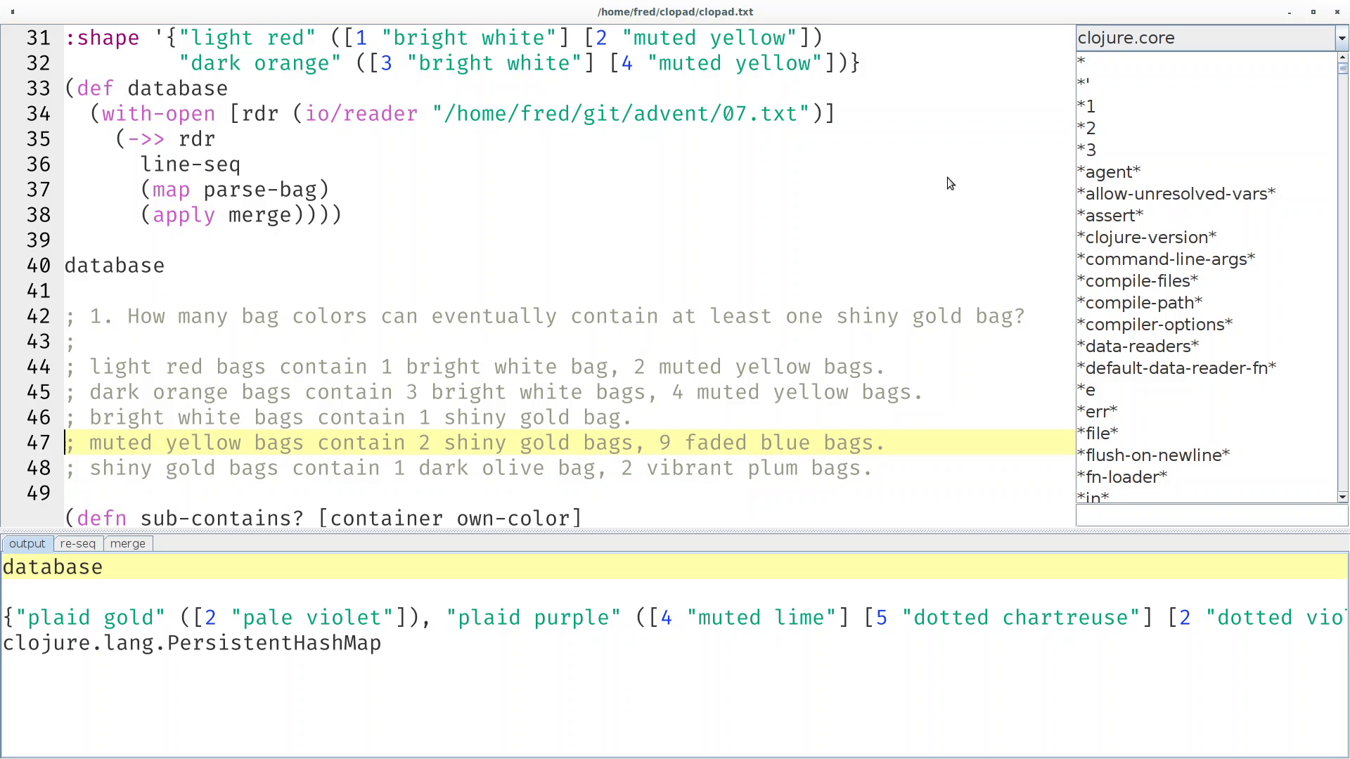
left_click(443, 443)
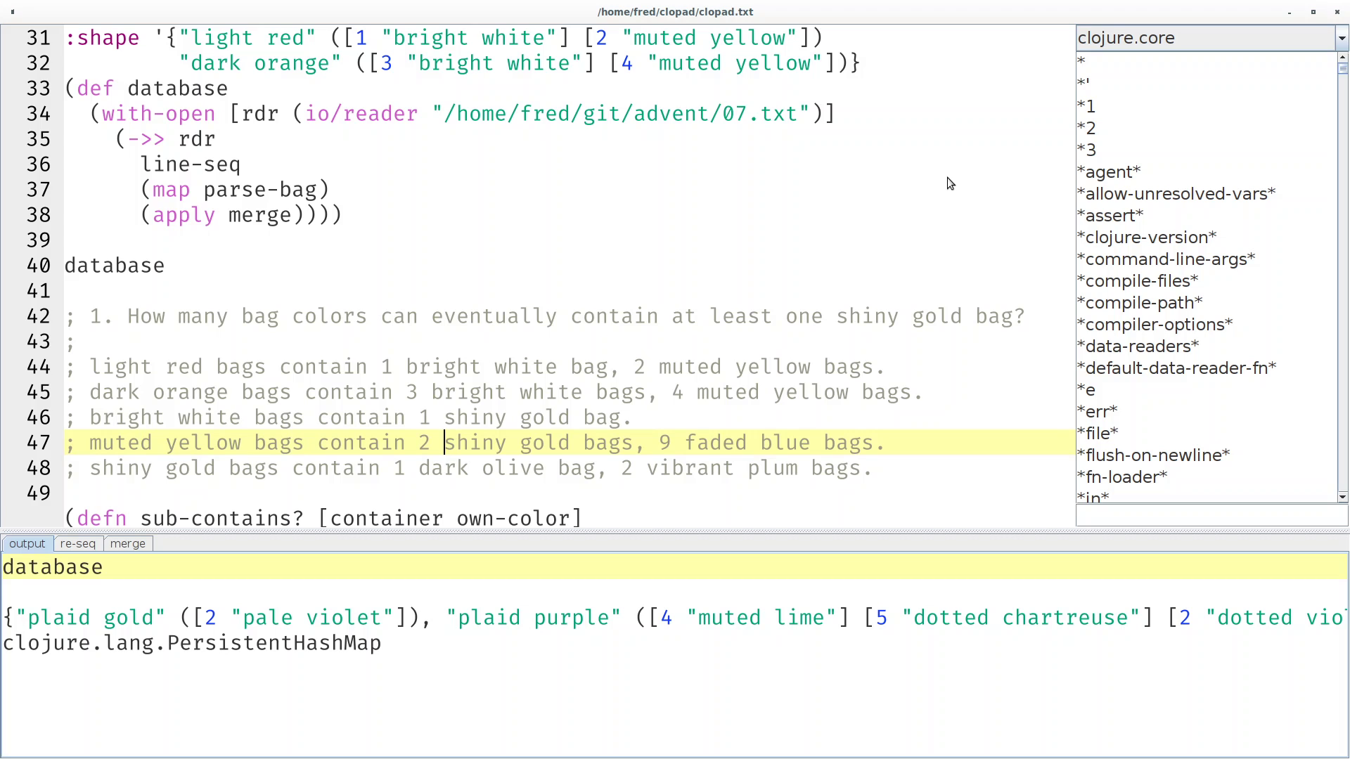
key("Up")
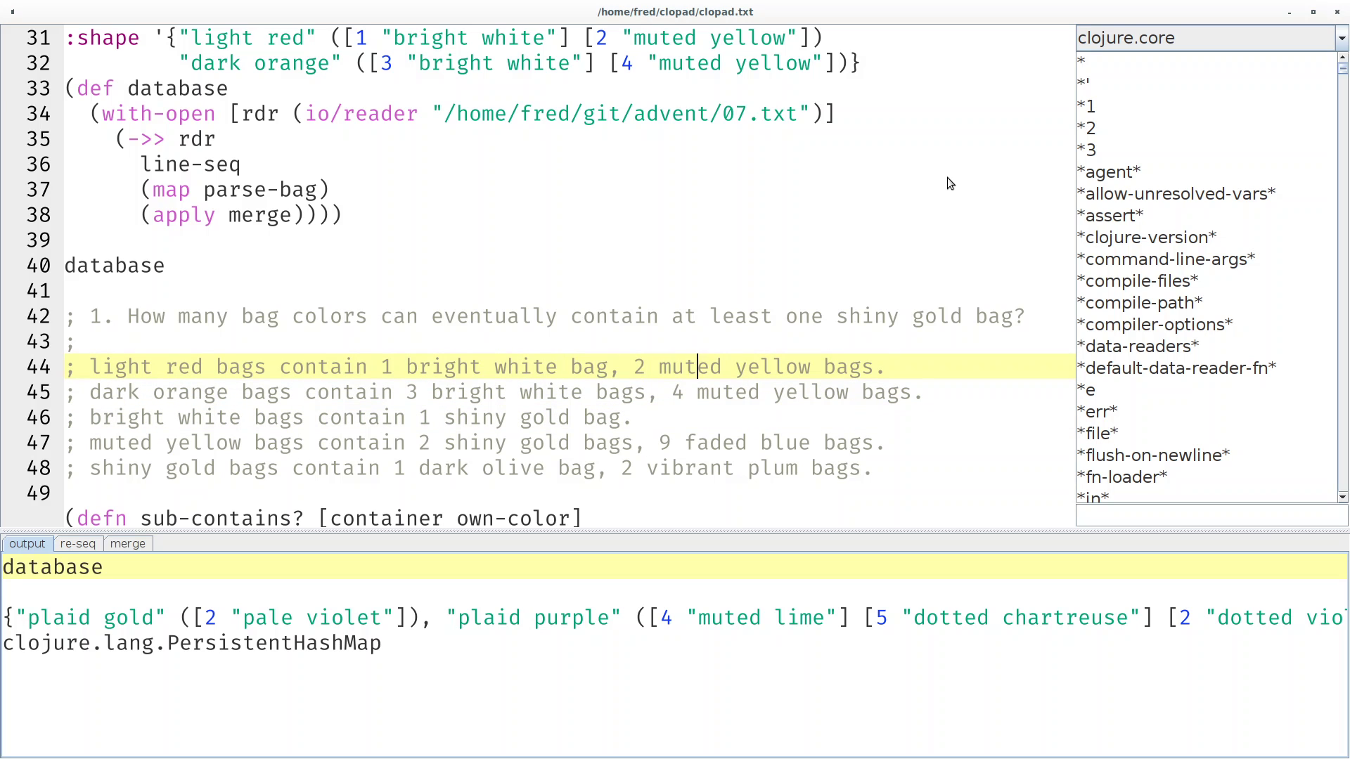
key("Down")
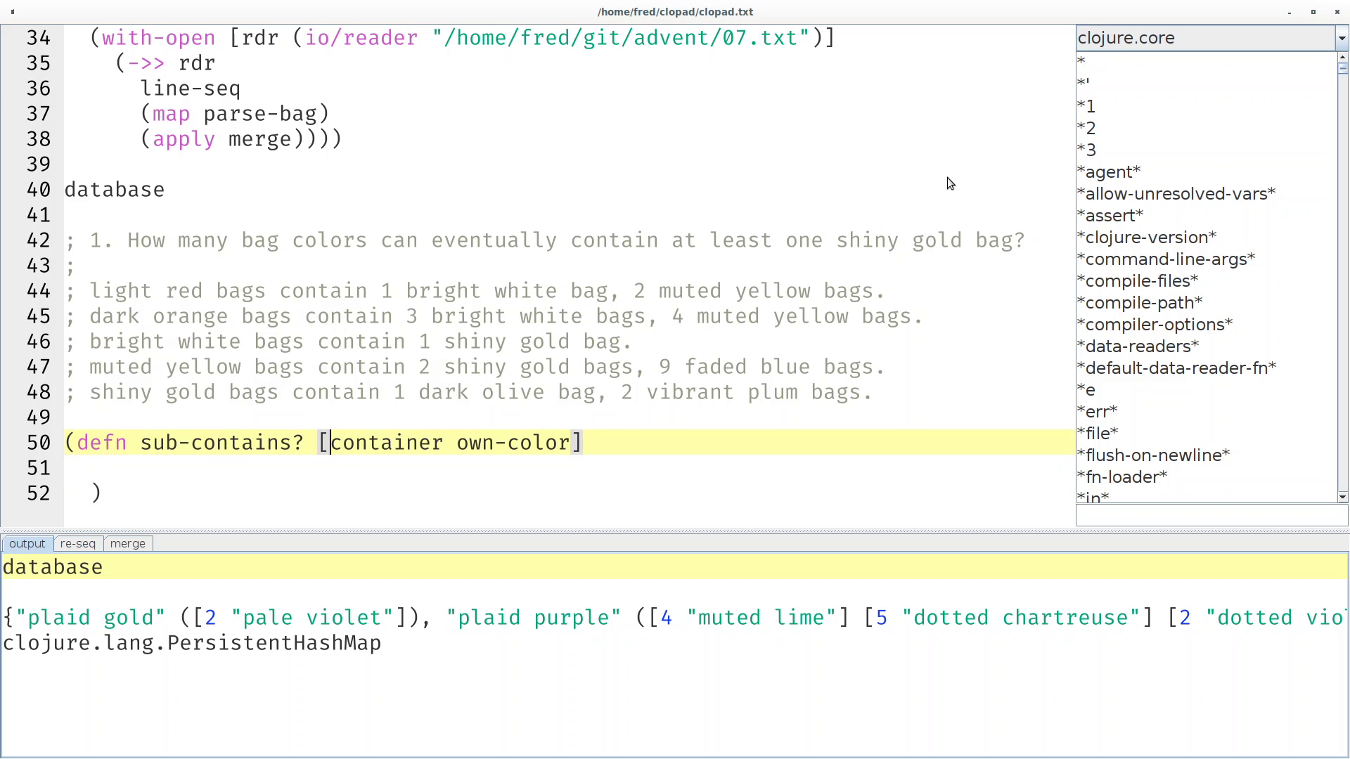
Thread container through database into some, checking the docs for some.
double_click(385, 442)
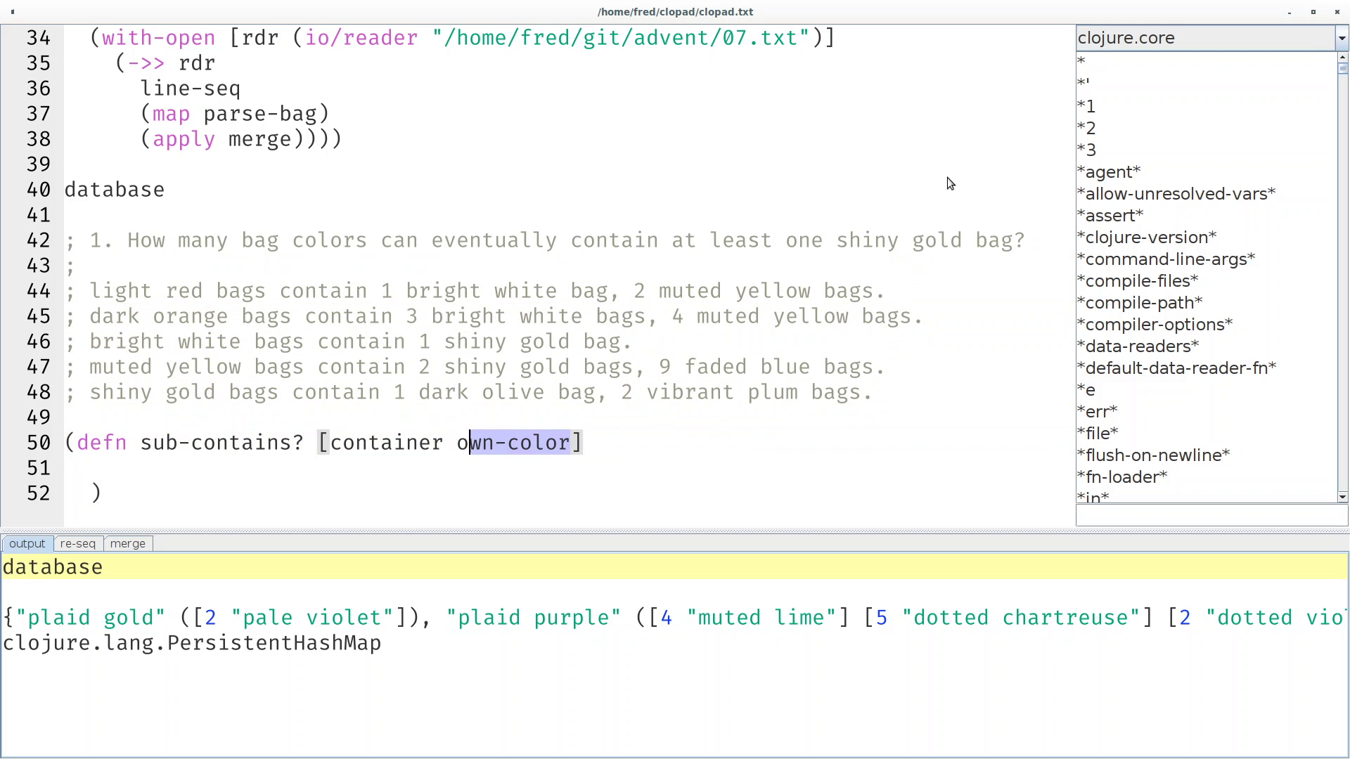
left_click(90, 467)
type("(->> ")
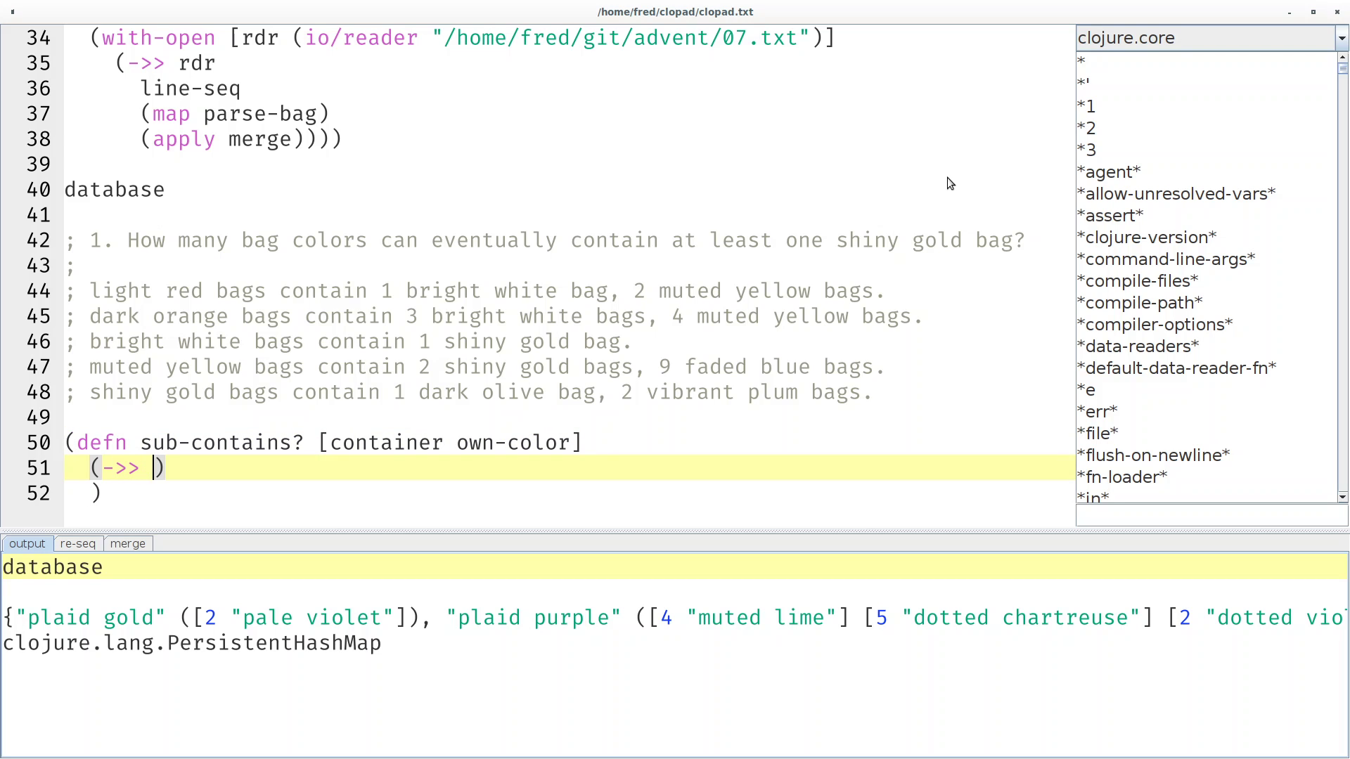
type("container")
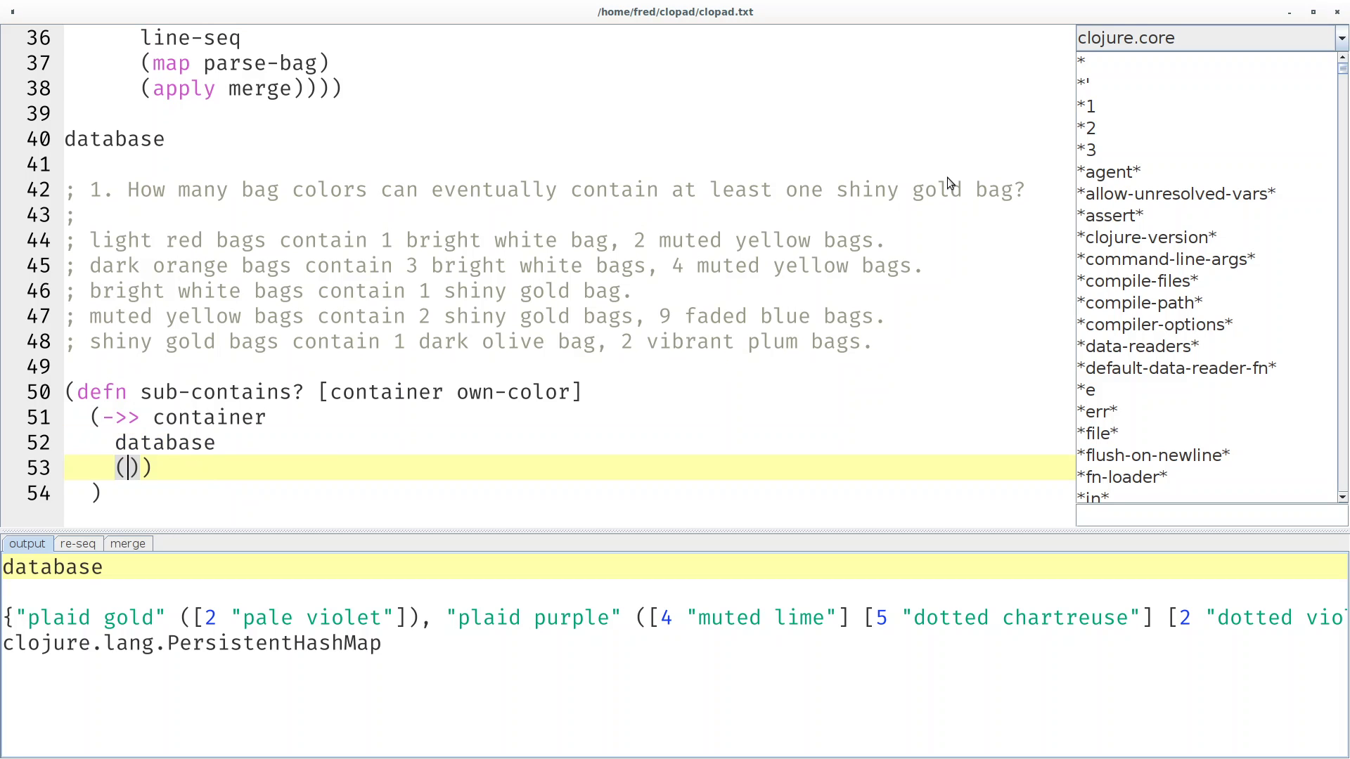
type("some")
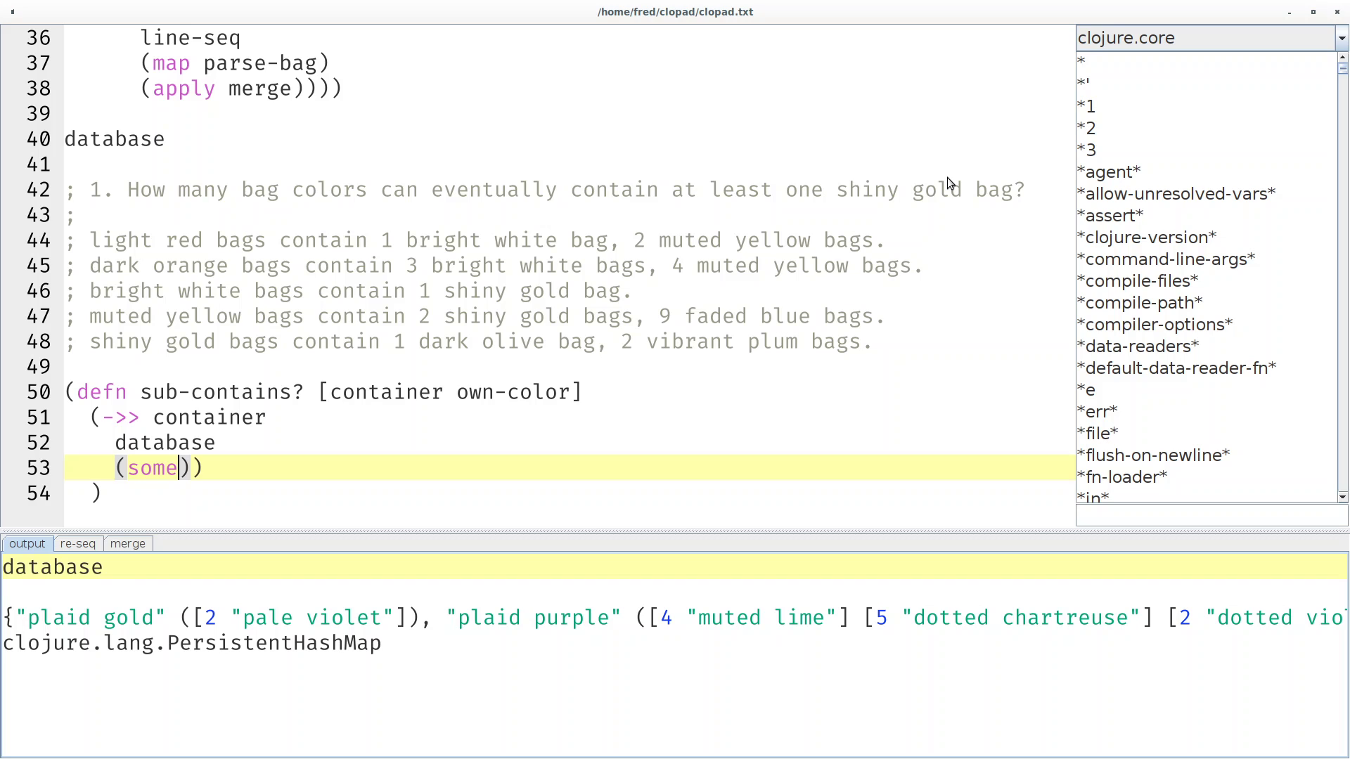
left_click(176, 543)
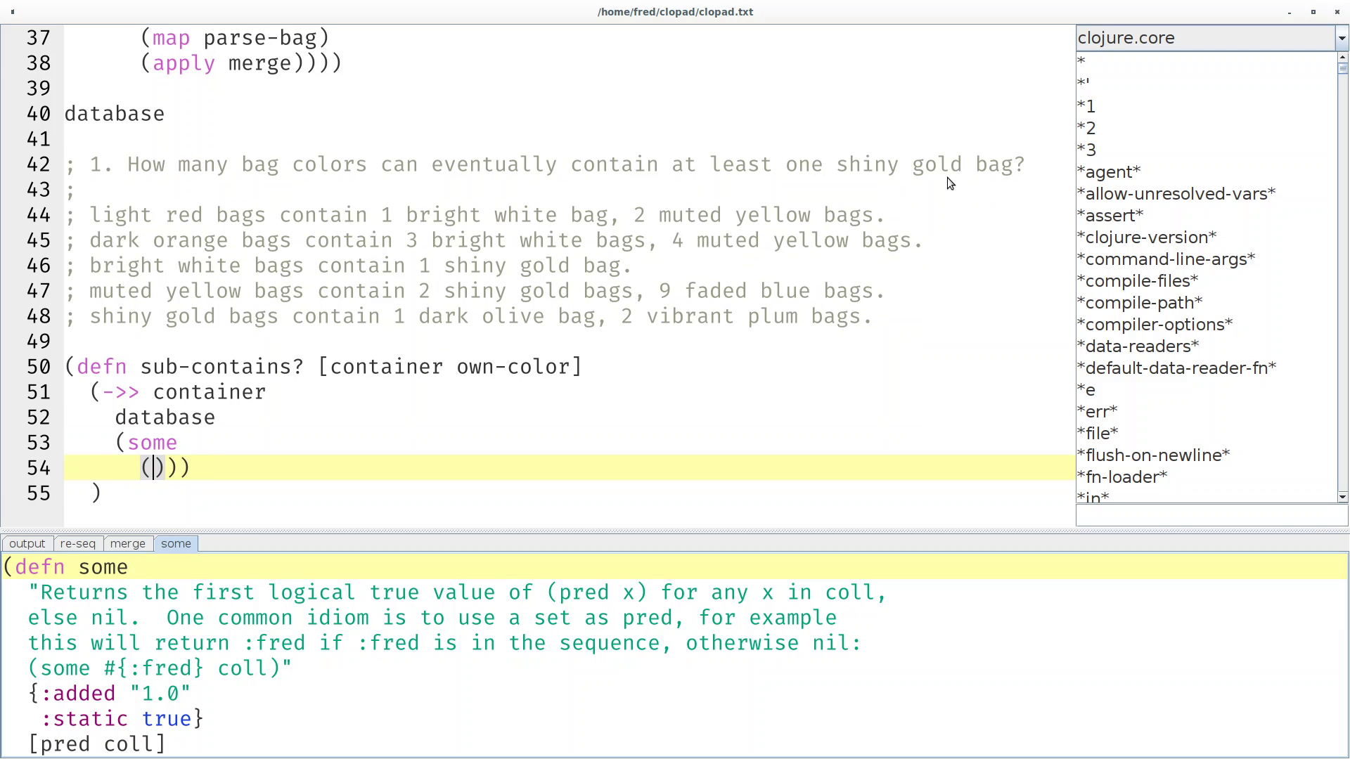
Write the predicate (fn [[n color]] (= color own-color)) with the comparison on its own line.
type("fn []")
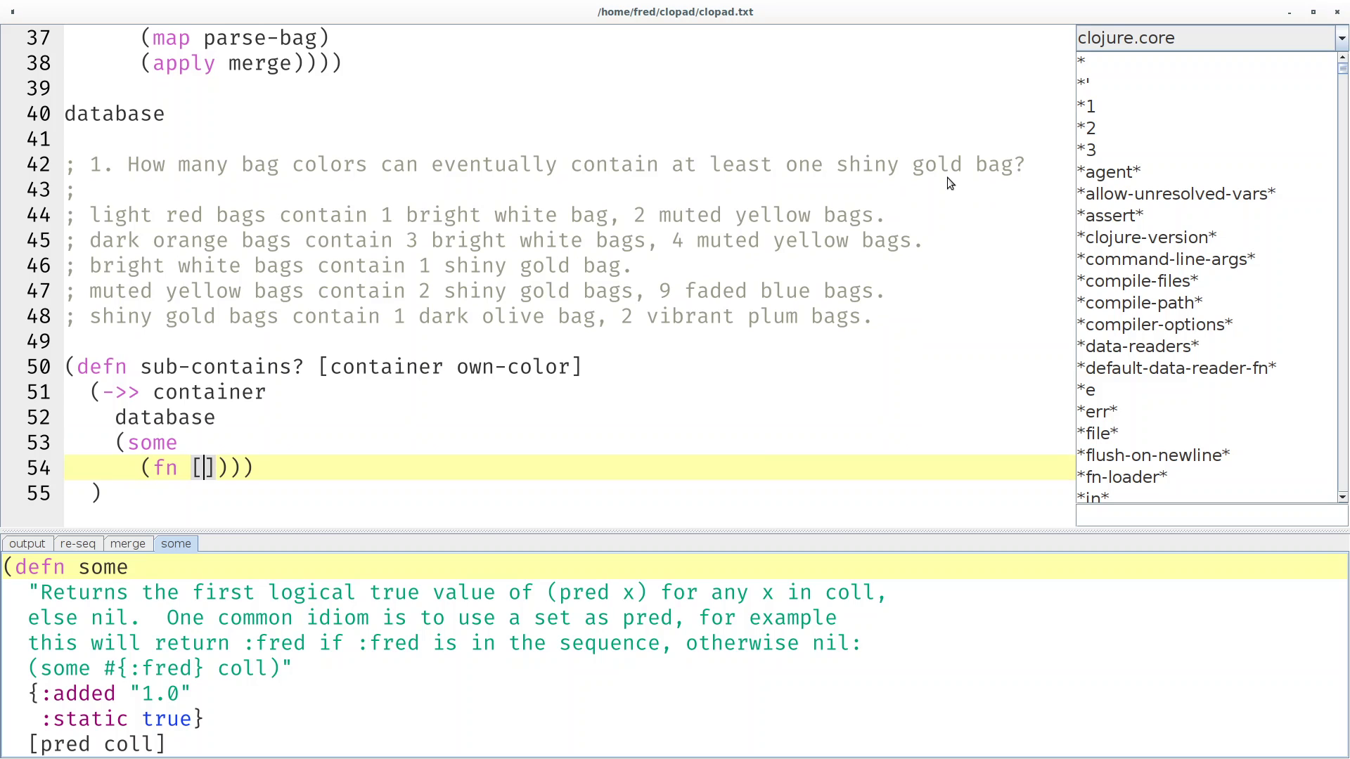
type("[n")
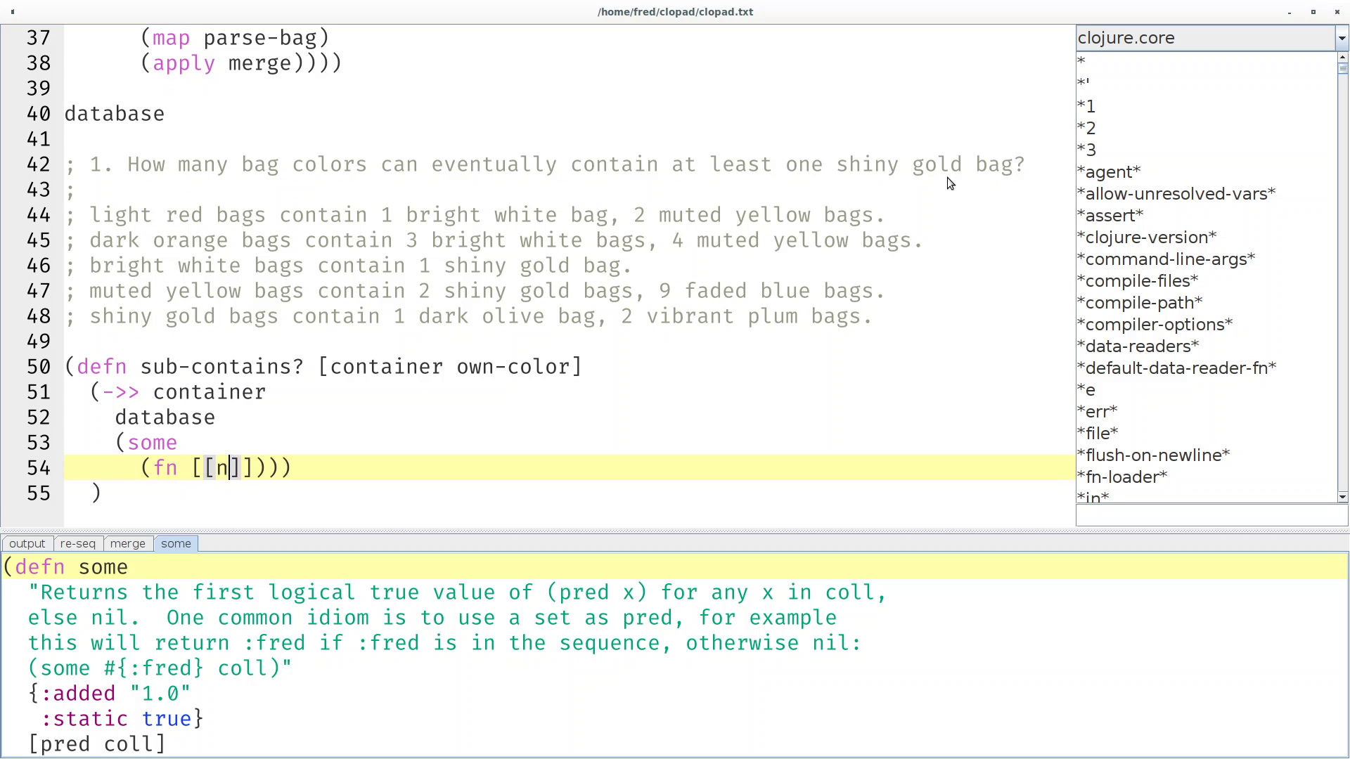
type("color")
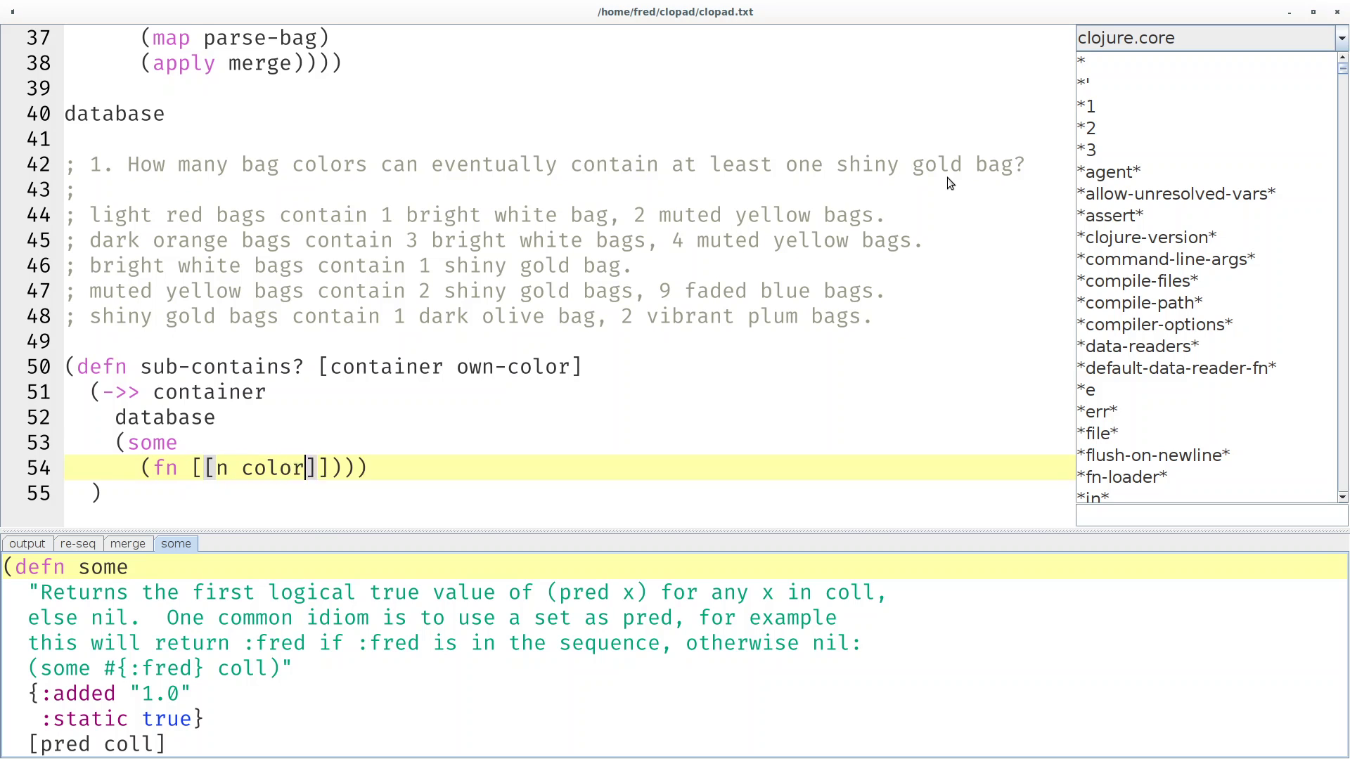
key("Return")
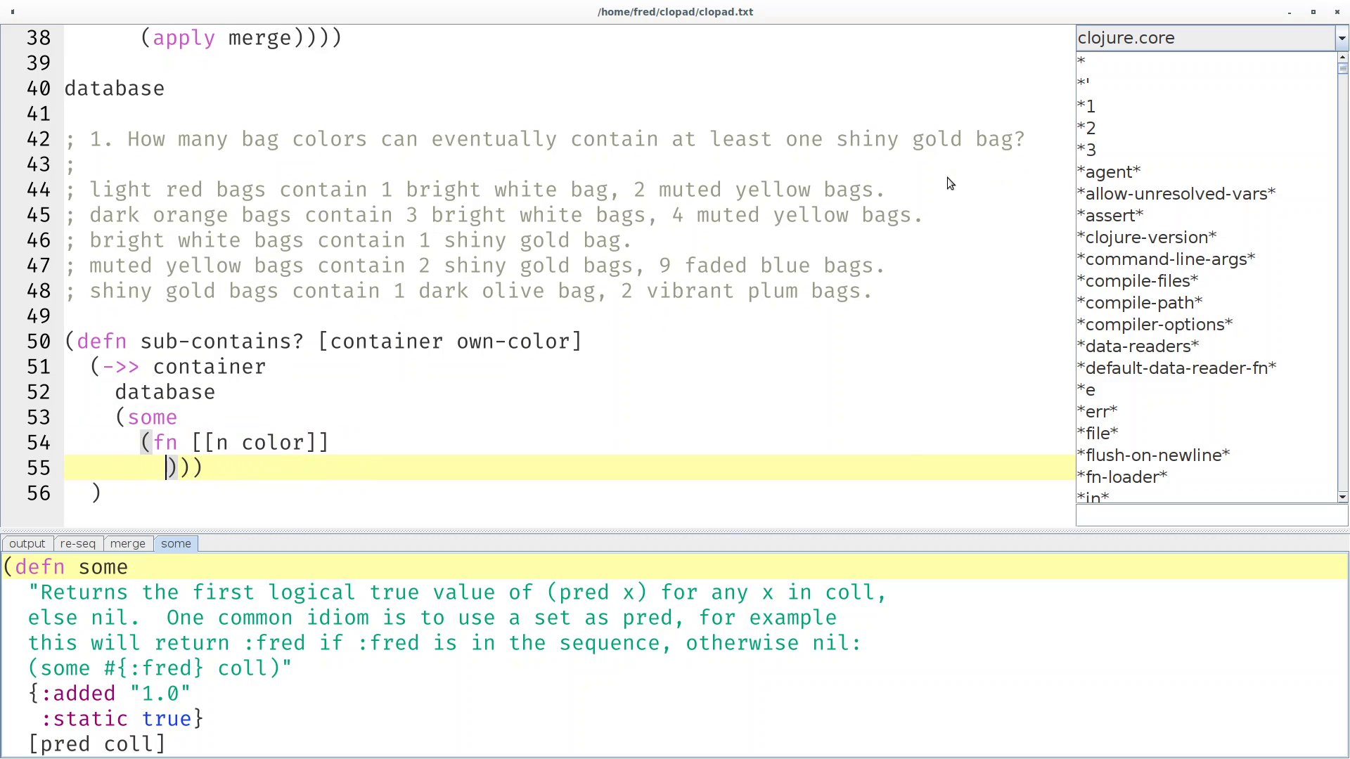
type("(= colo")
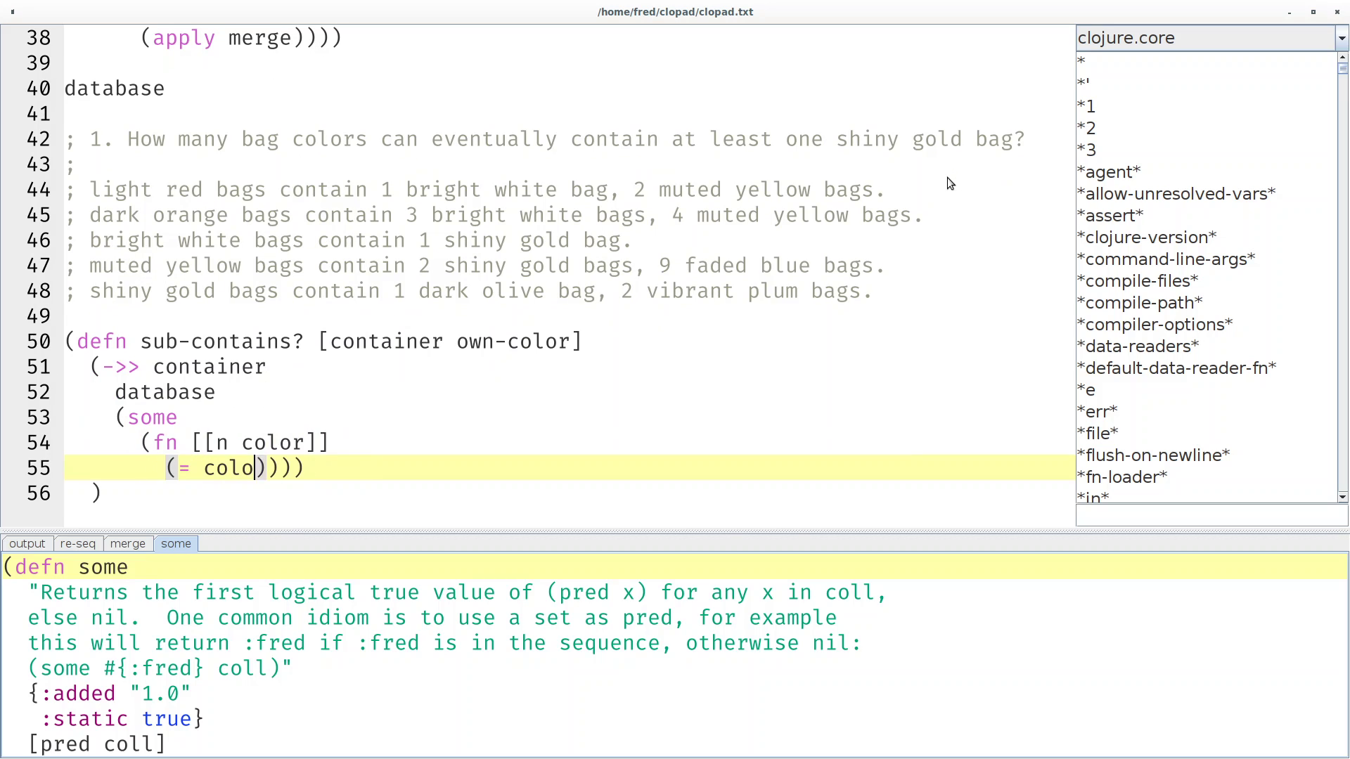
type("r own-color")
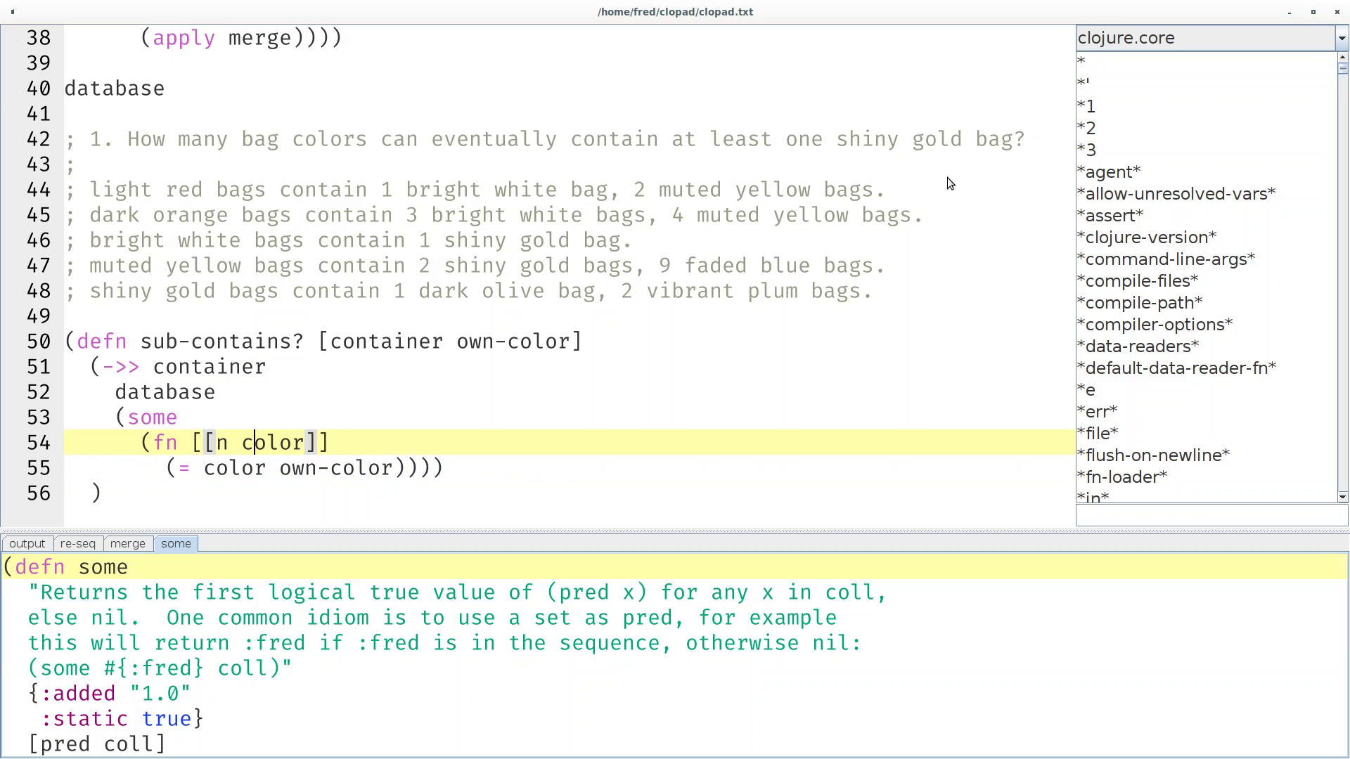
OR the colour match with a recursive (sub-contains? color own-color) and evaluate the defn.
left_click(101, 240)
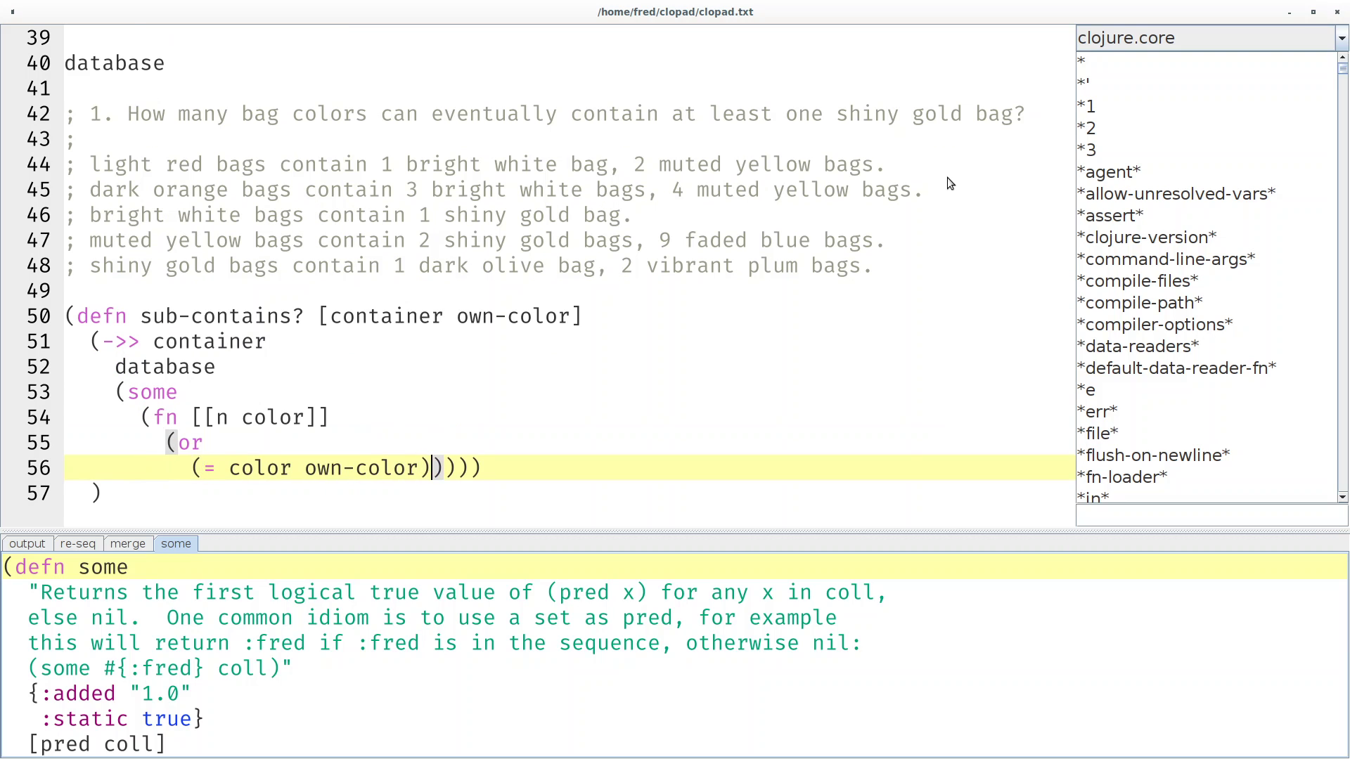
type("(sub)))))")
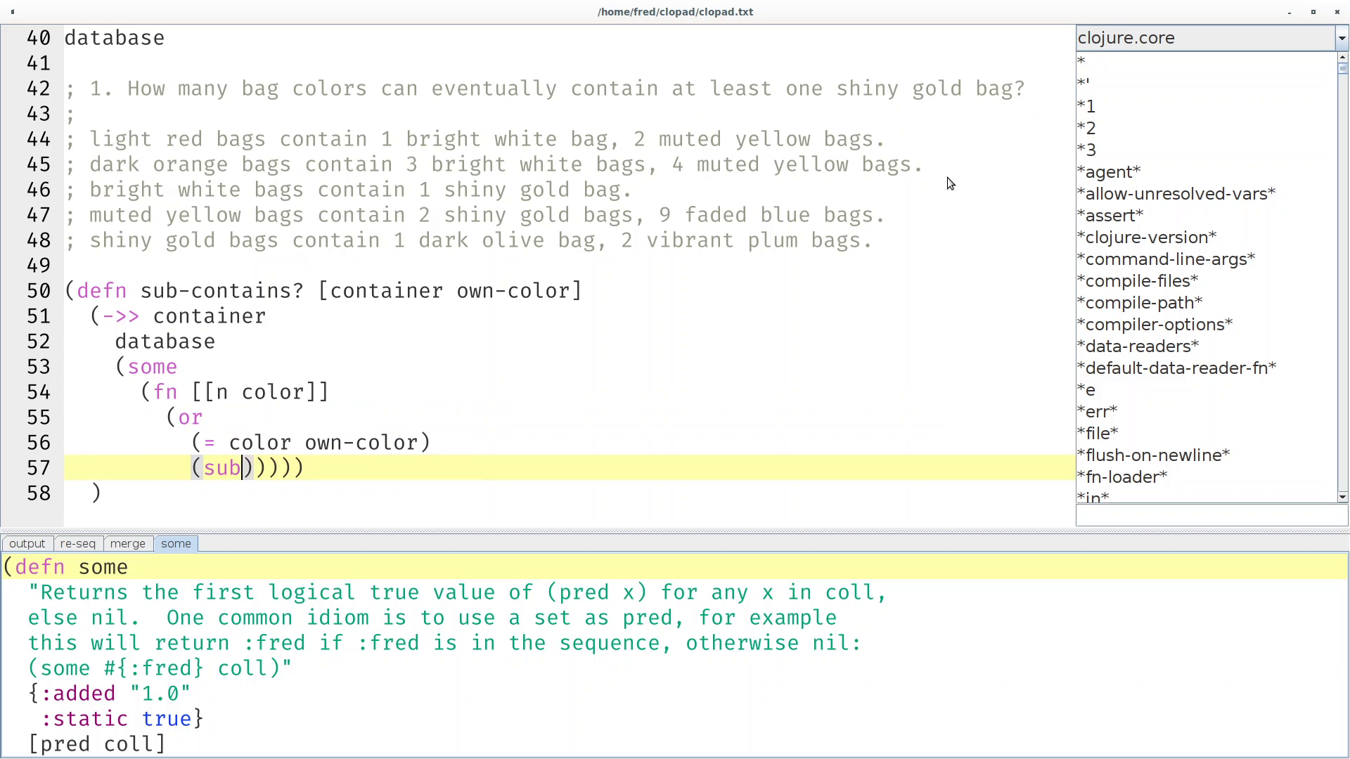
type("-contains?")
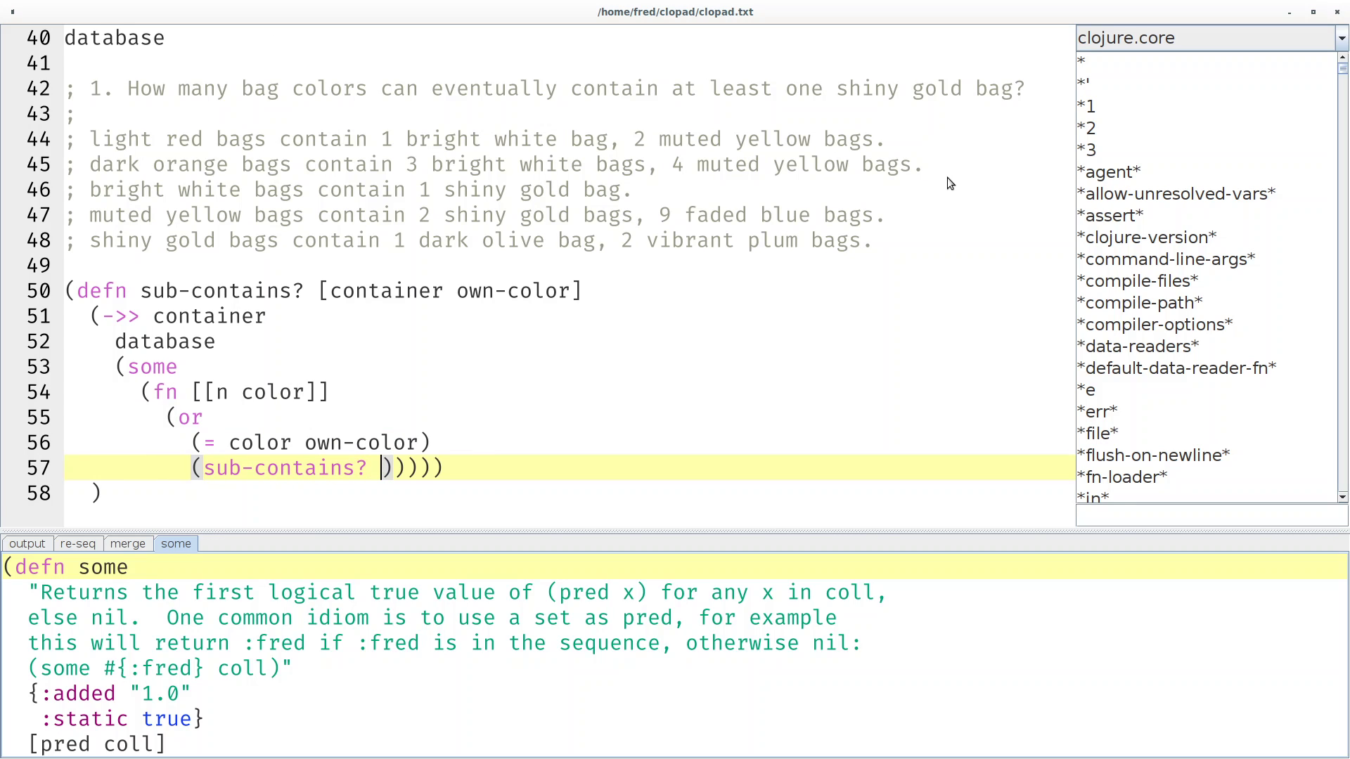
type("color own-color")
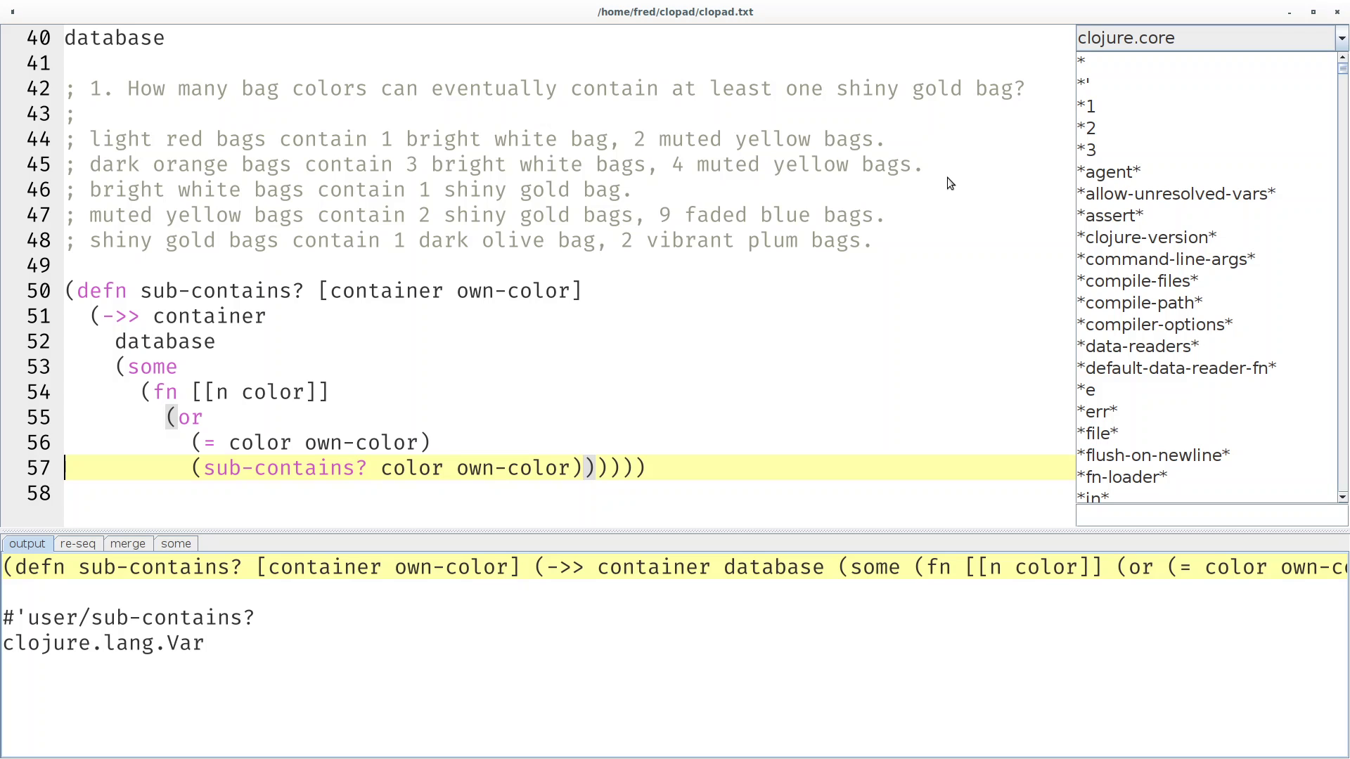
key("Return")
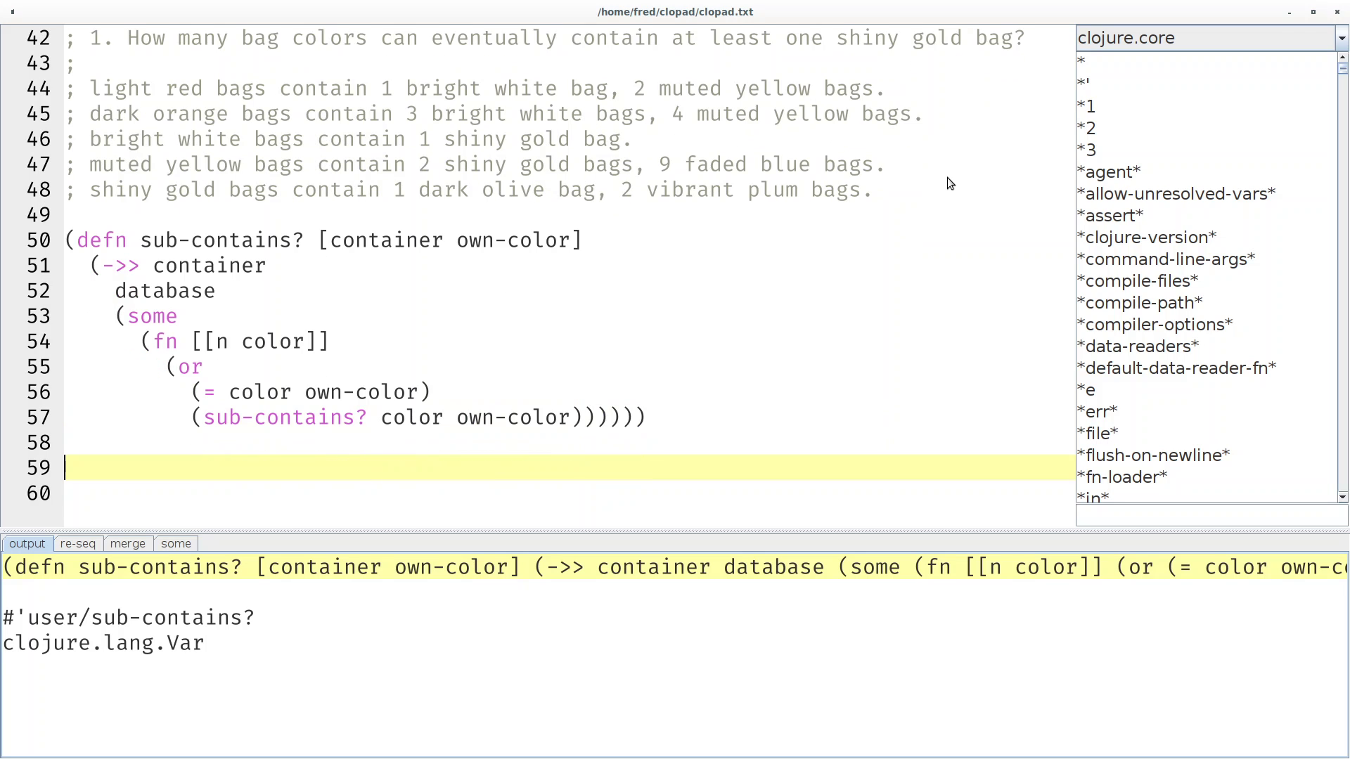
Filter database for containers whose sub-contains? finds "shiny gold" and count them, getting 226.
type("(->> da")
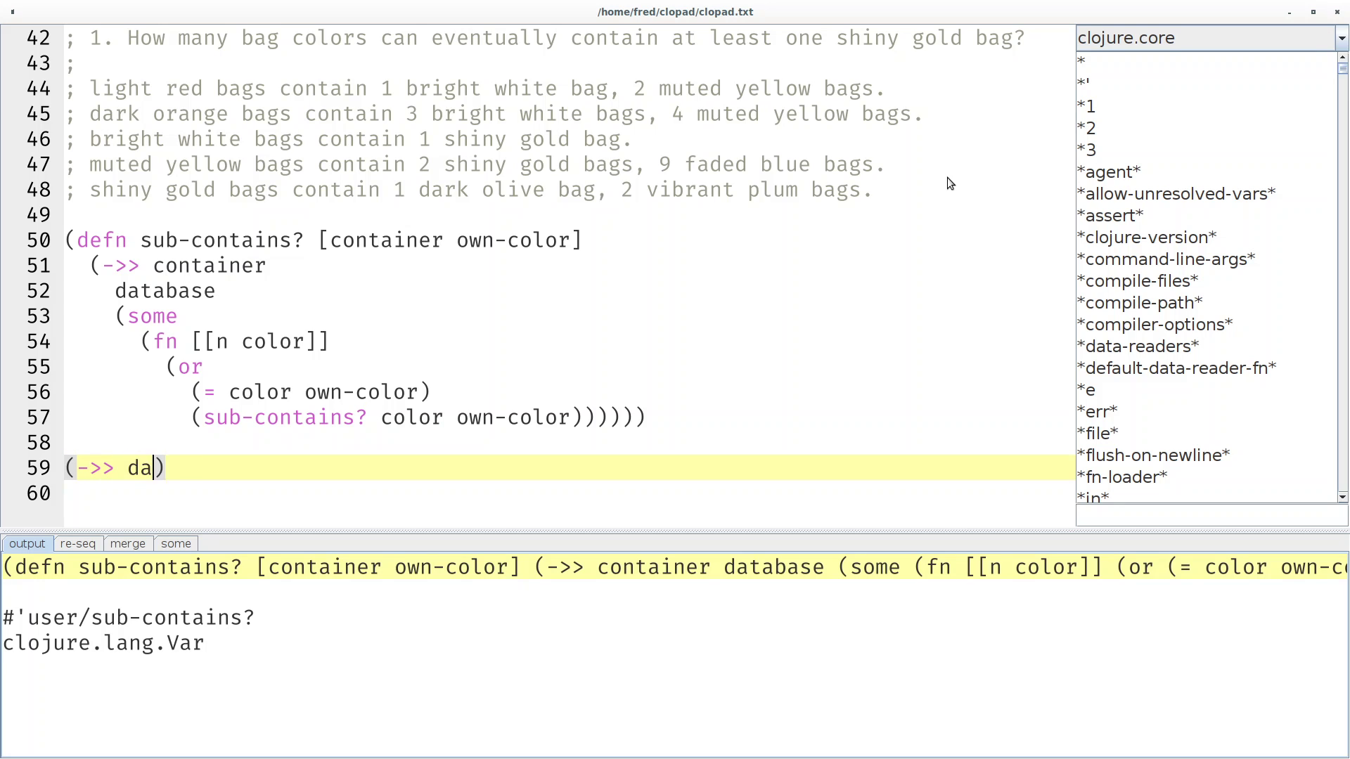
type("tabase")
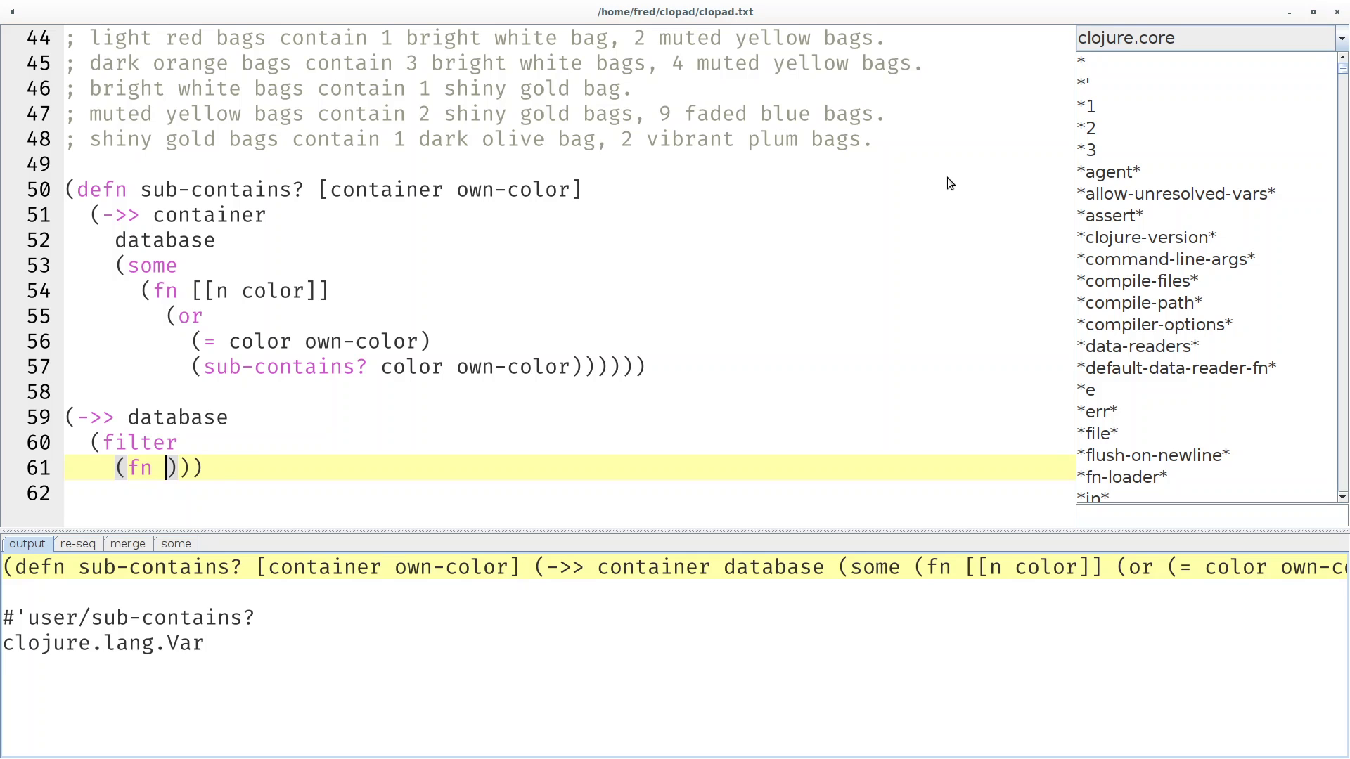
type("[key ]]")
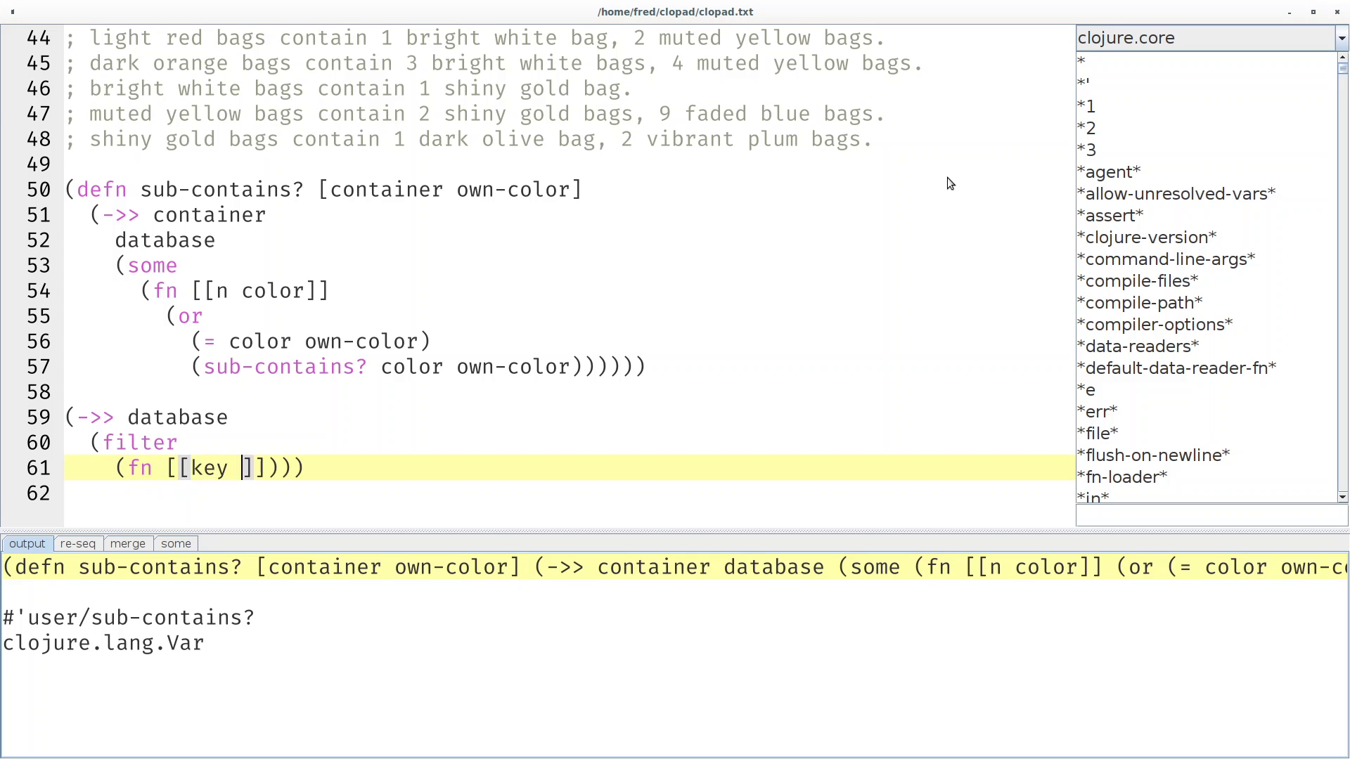
type("value")
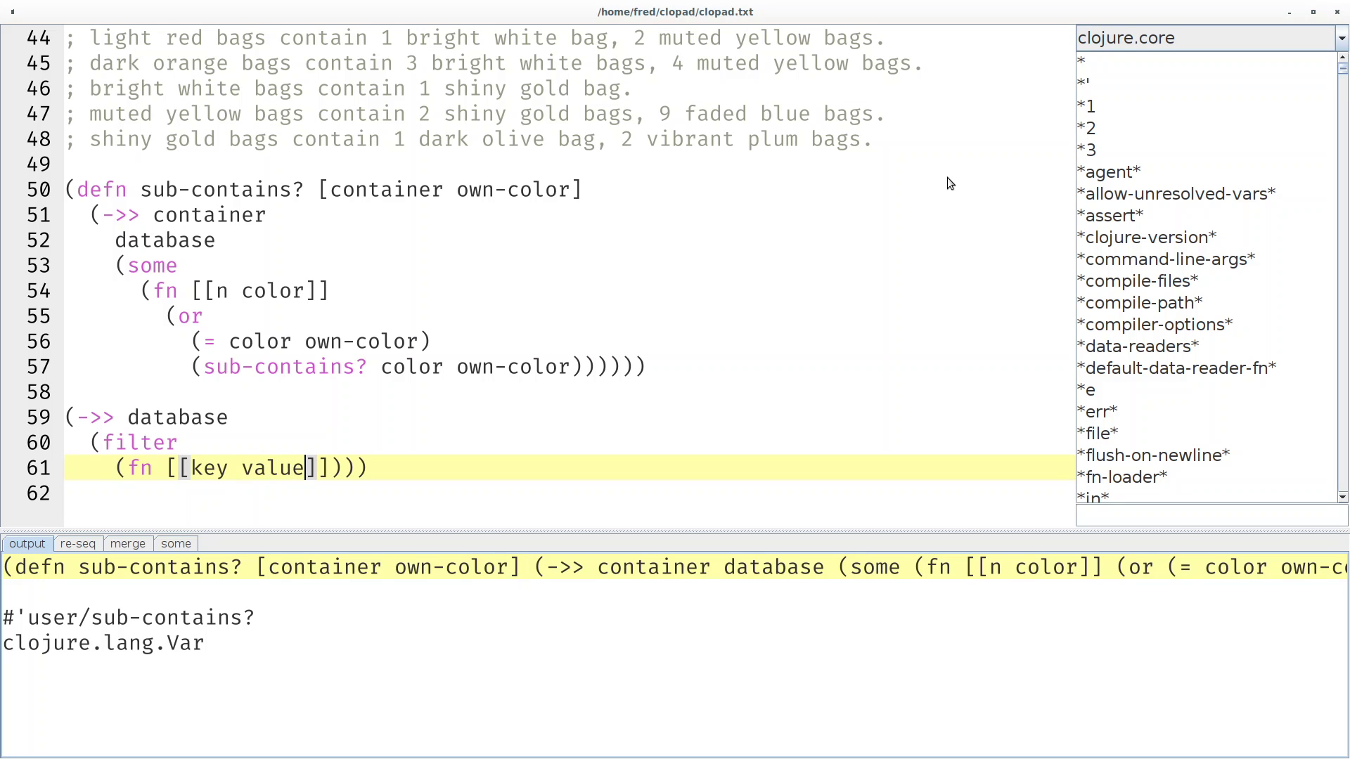
type("container")
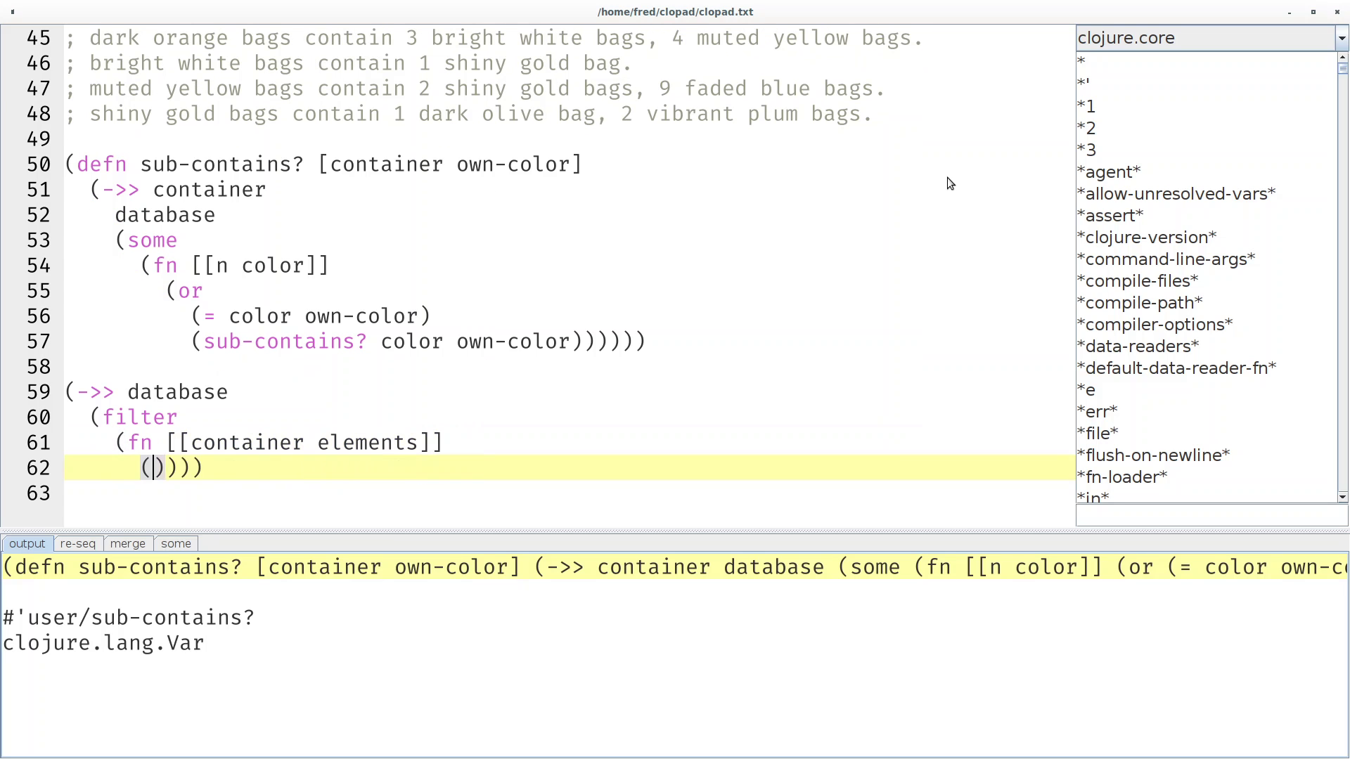
type("sub-contains? container")
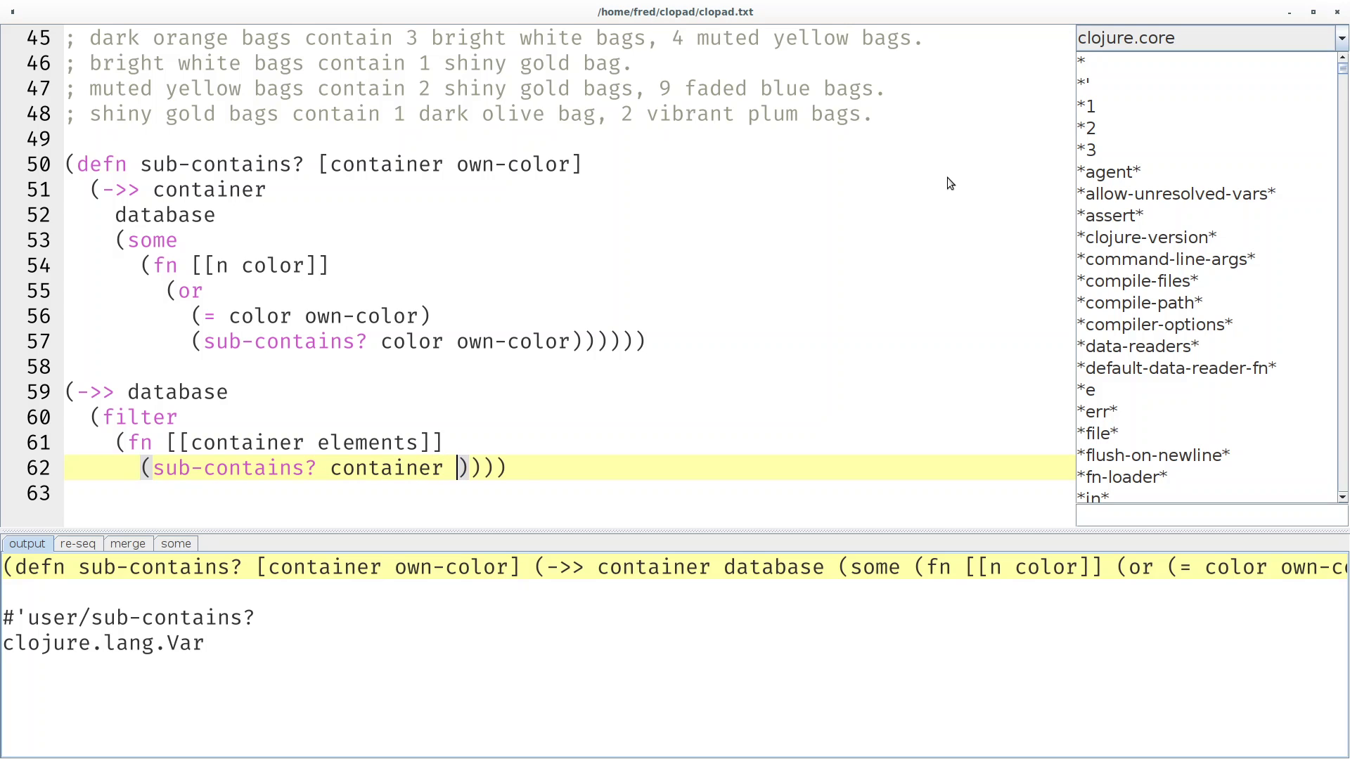
type("\"shiny gold\"")
left_click(568, 493)
type("count)")
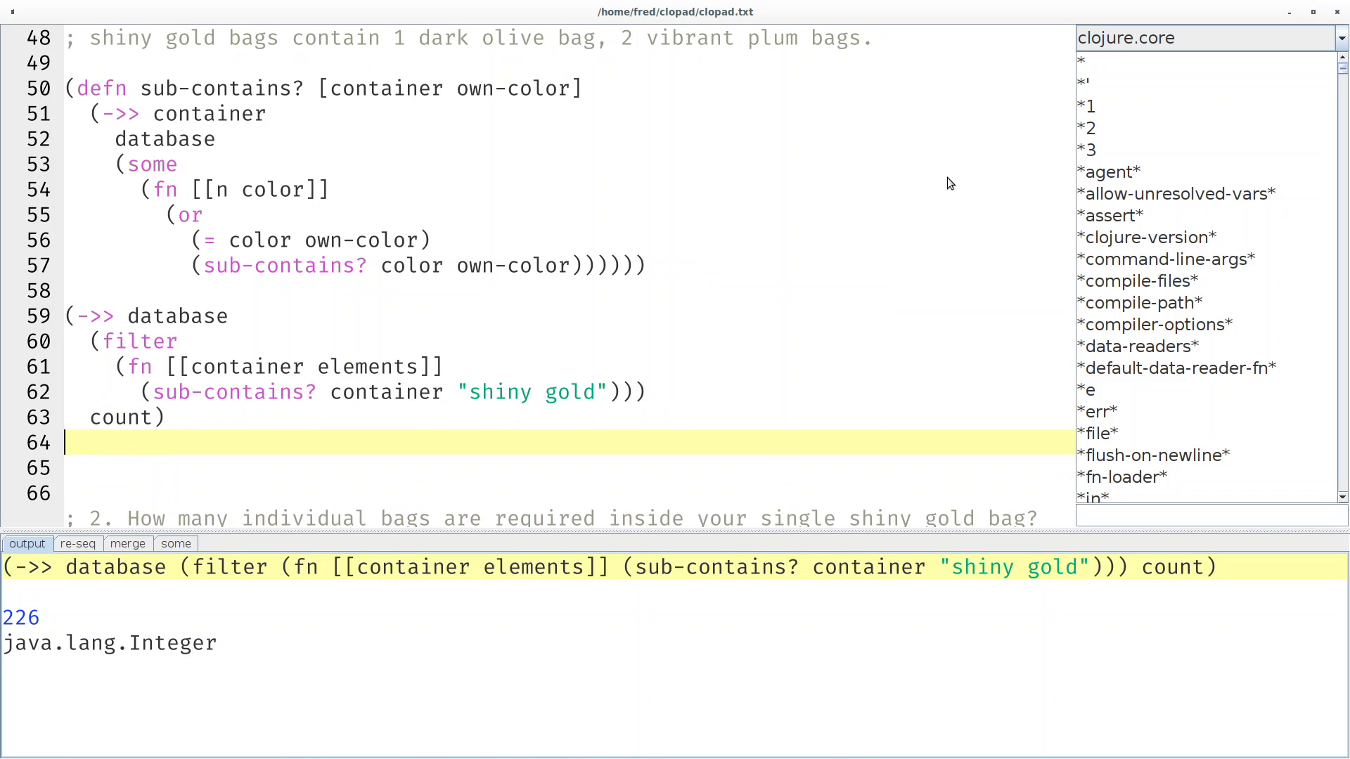
scroll("down", 3)
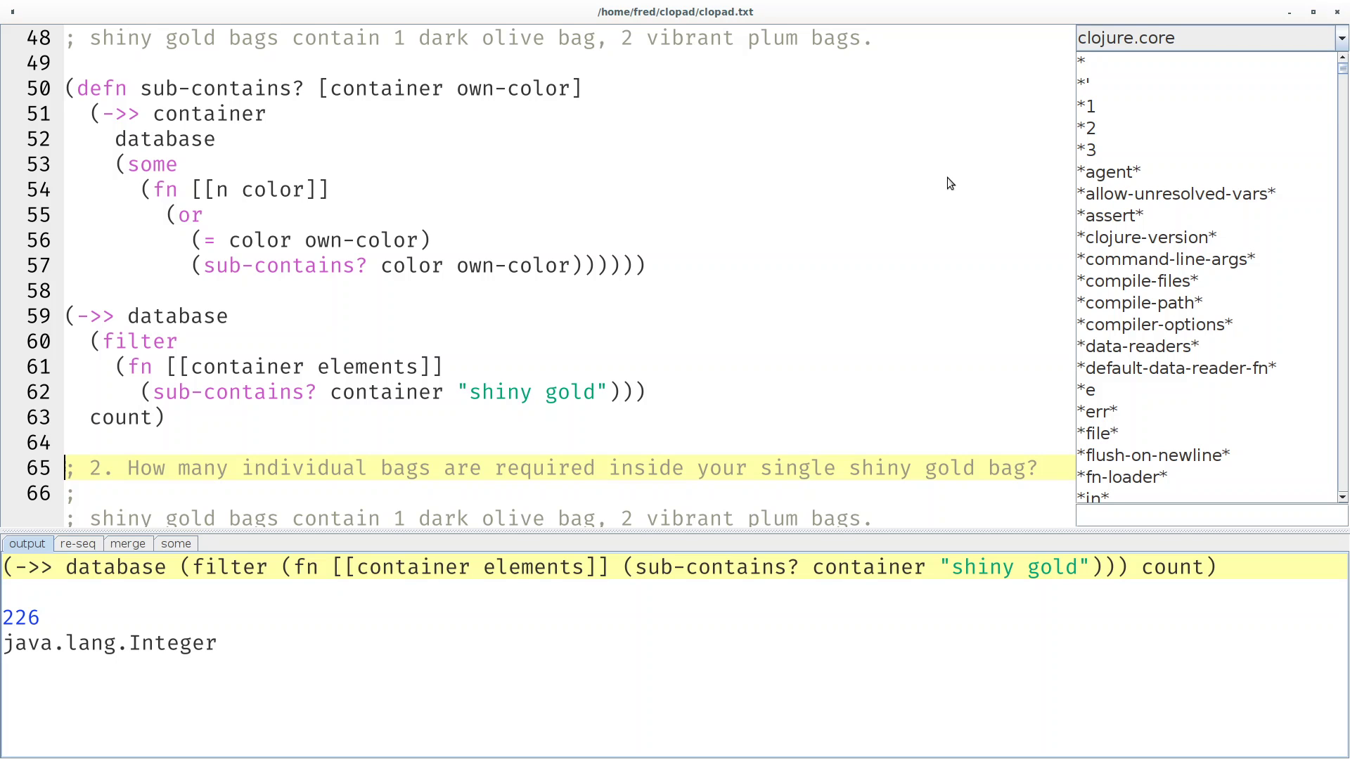
Walk through the shiny gold example rule, its dark olive and vibrant plum entries and quantities.
scroll("down", 3)
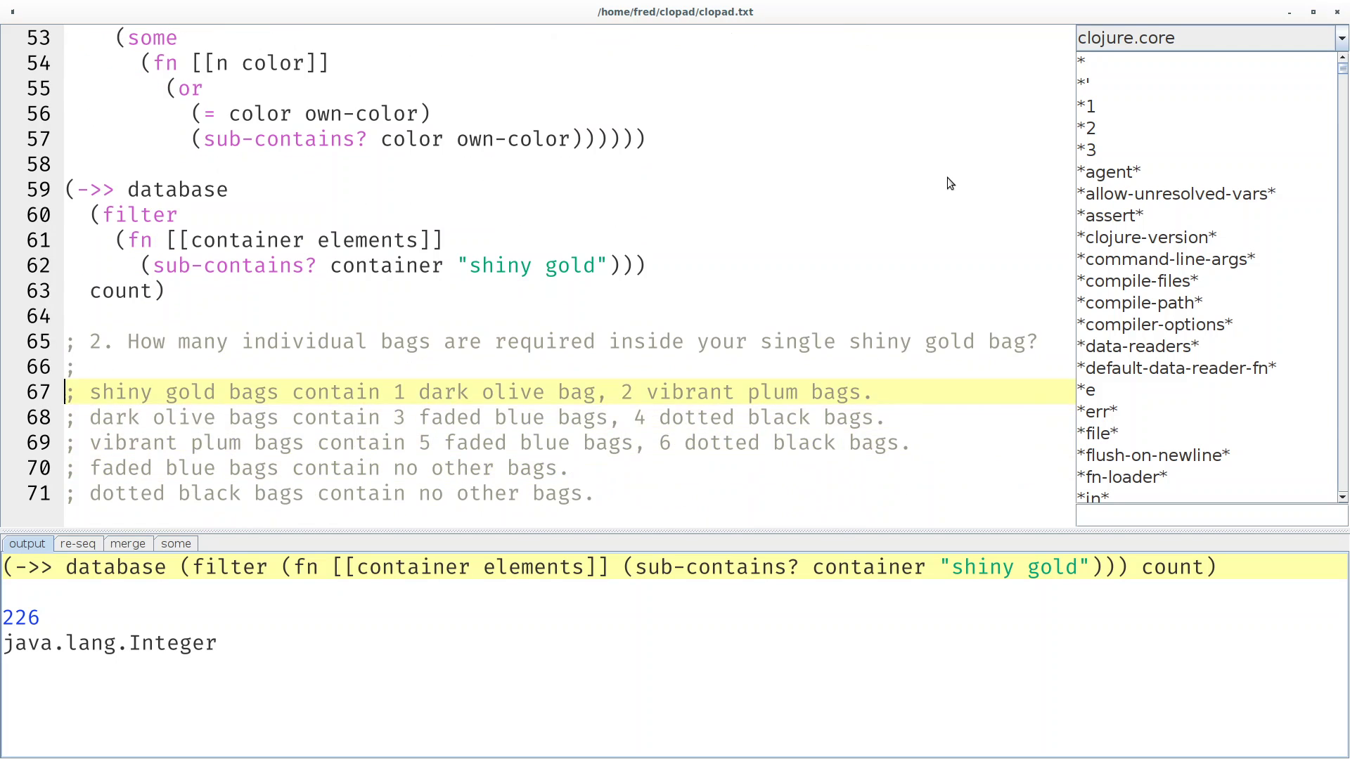
left_click(102, 392)
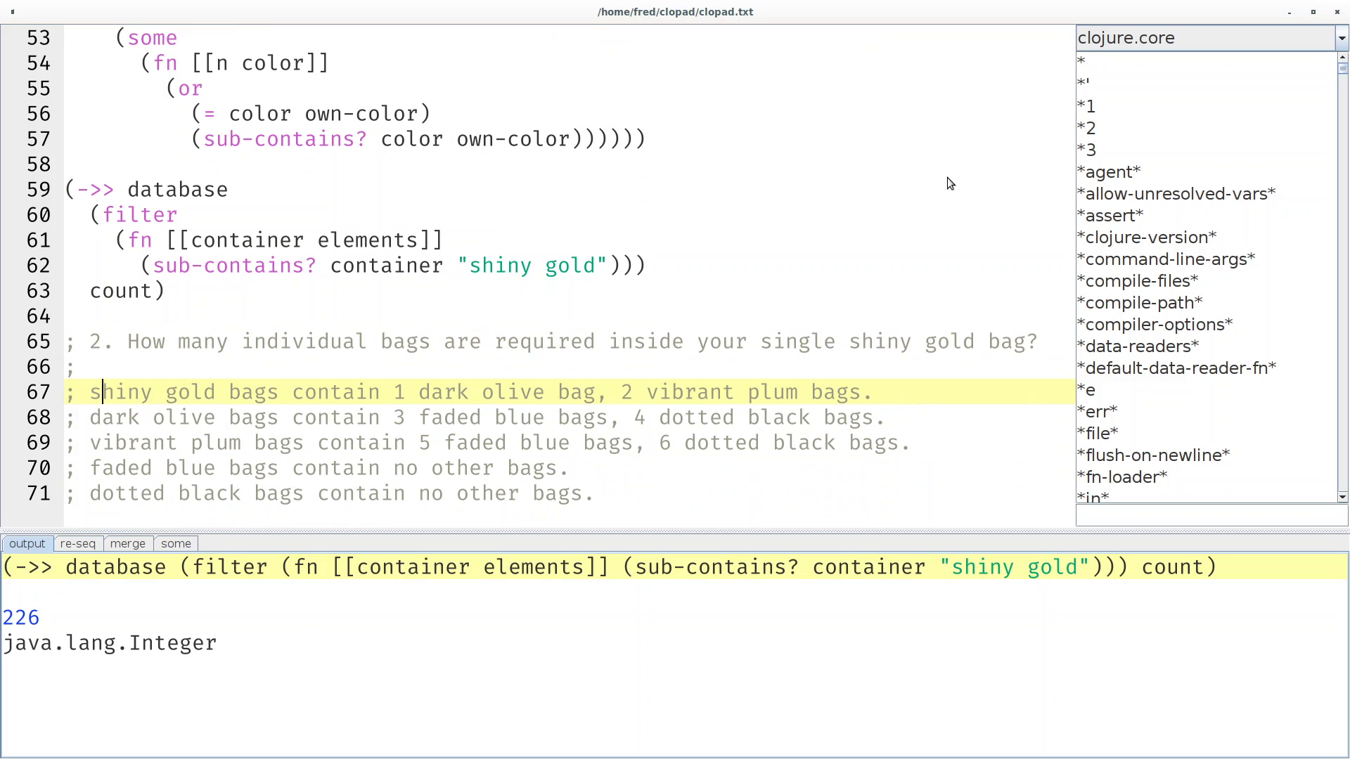
left_click(417, 393)
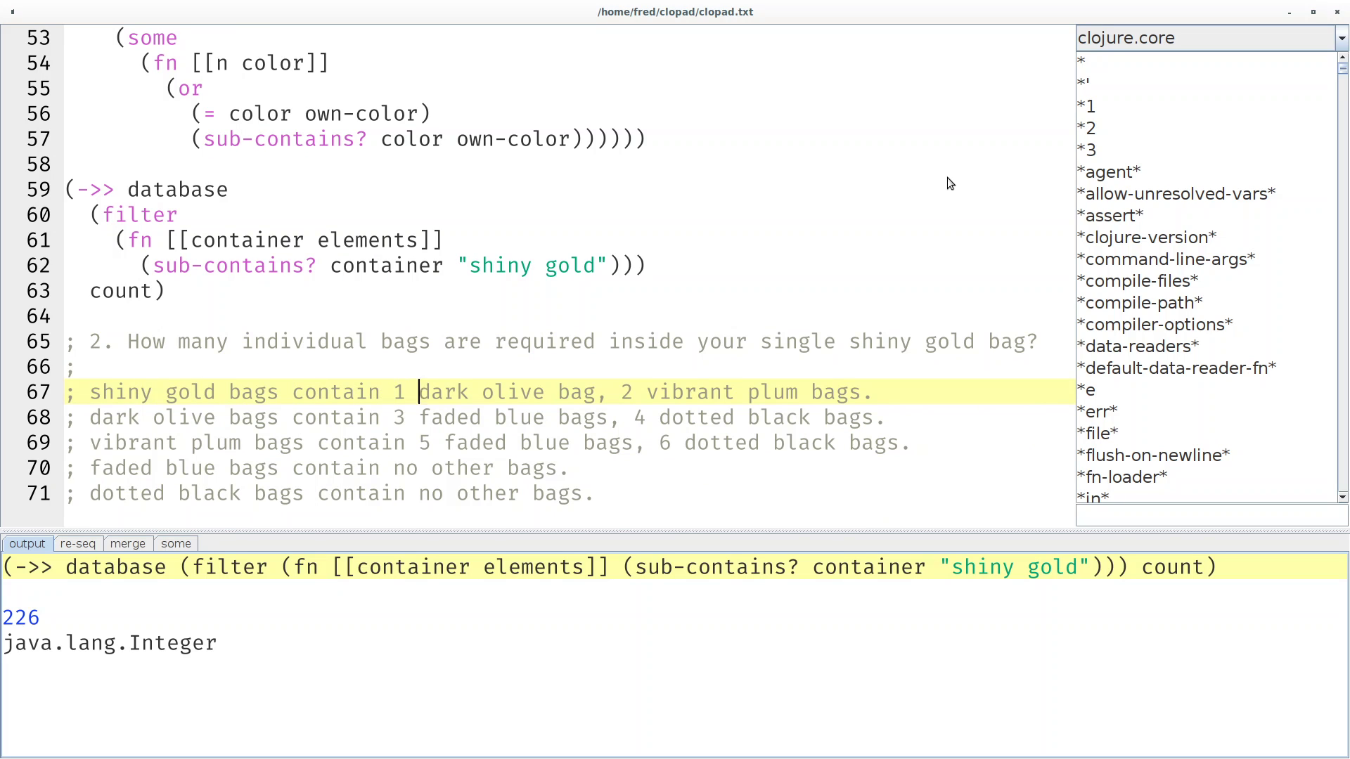
left_click(622, 392)
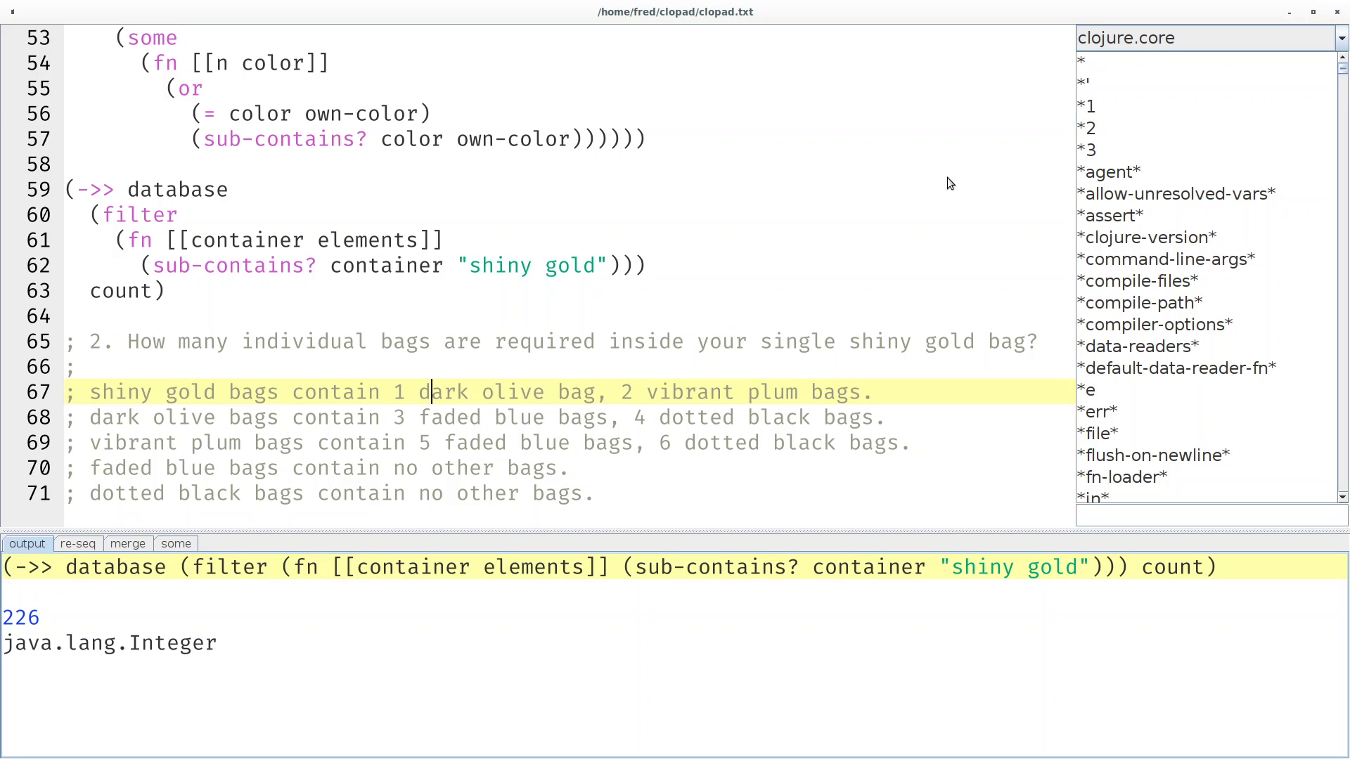
double_click(441, 393)
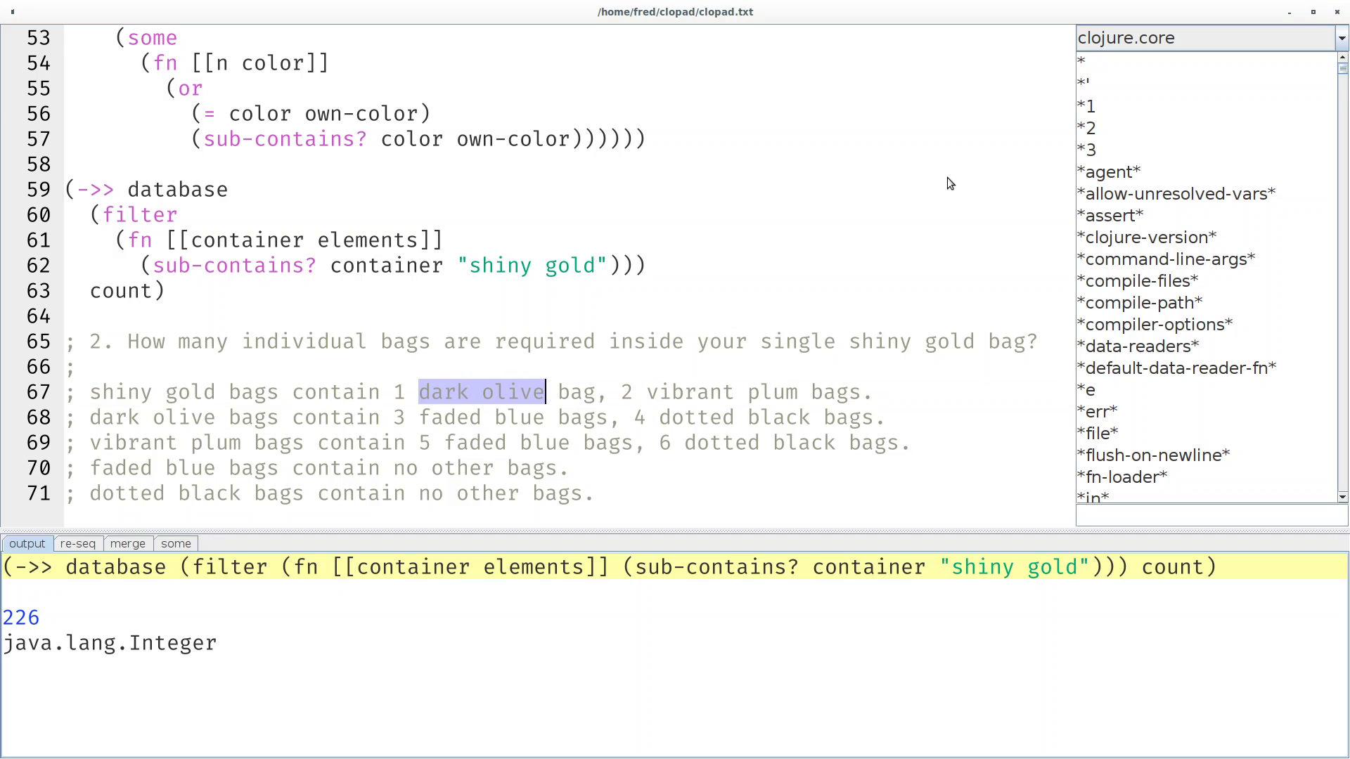
left_click(684, 392)
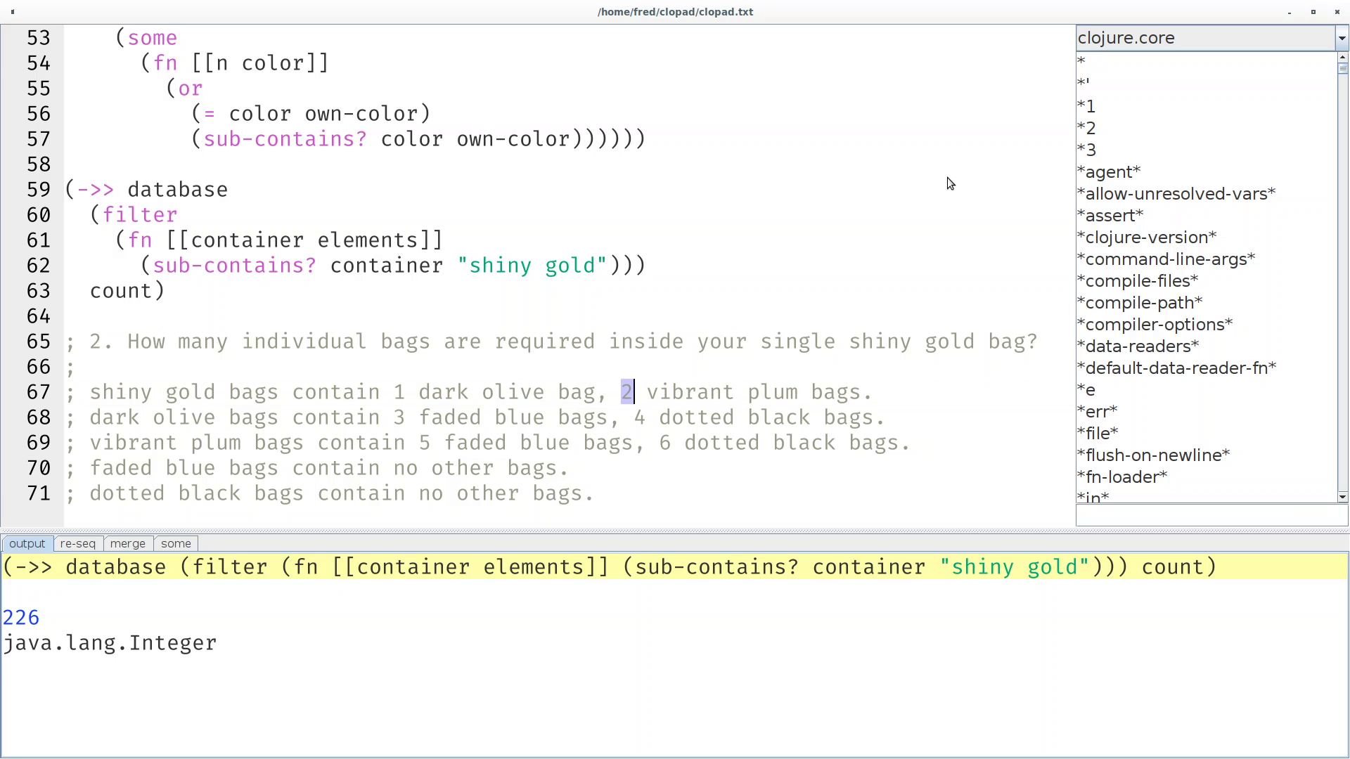
Start a new (defn sub-count [container] below the example comments.
left_click(73, 392)
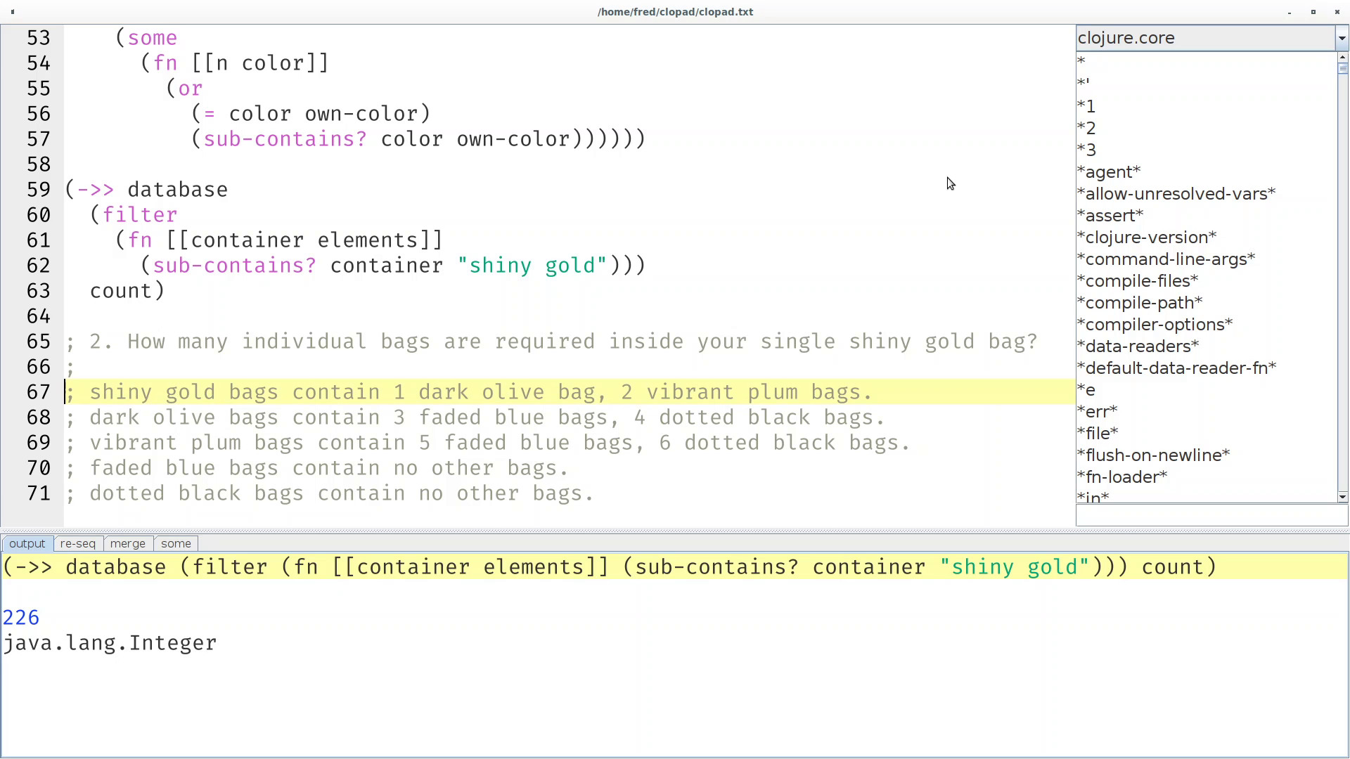
type("(defn sub-count [container]")
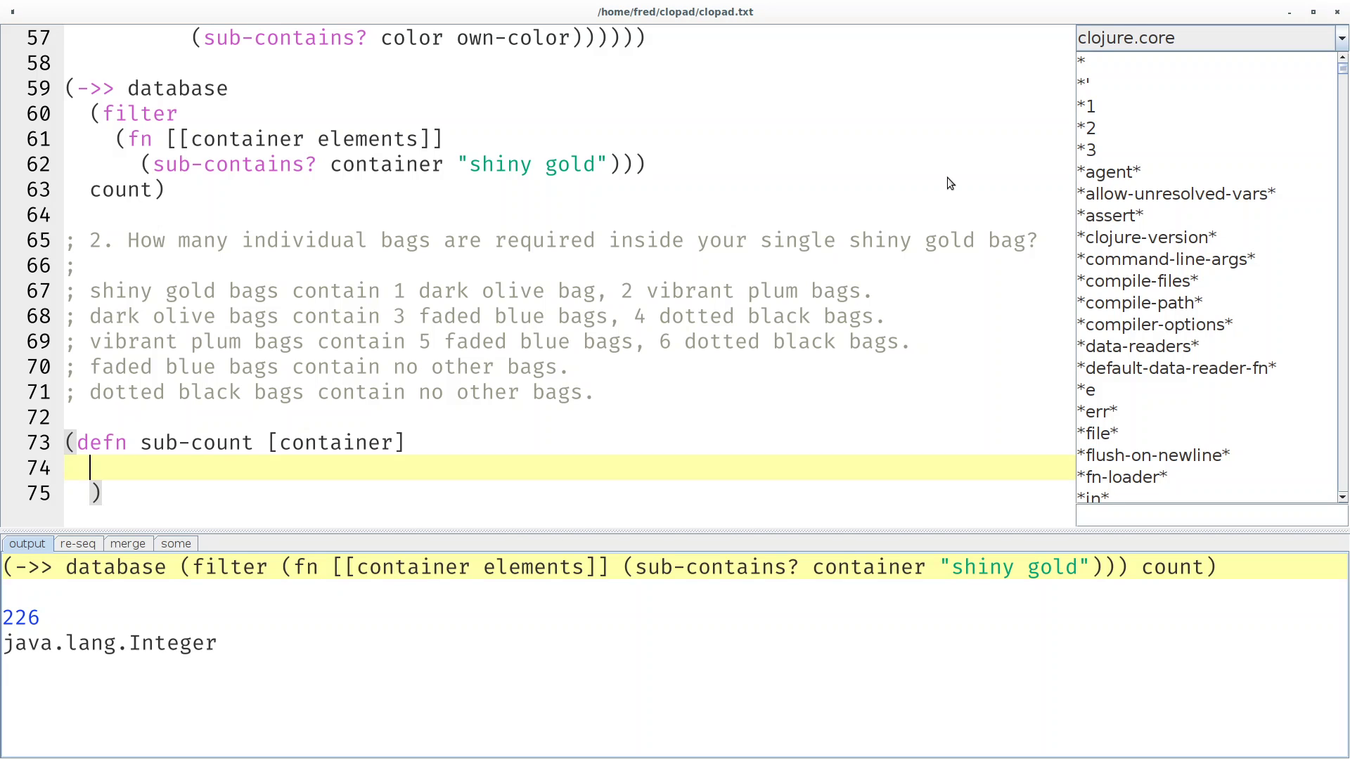
Thread container through database into a reduce with placeholder function and initial value 0.
type("(->> container")
type("e)")
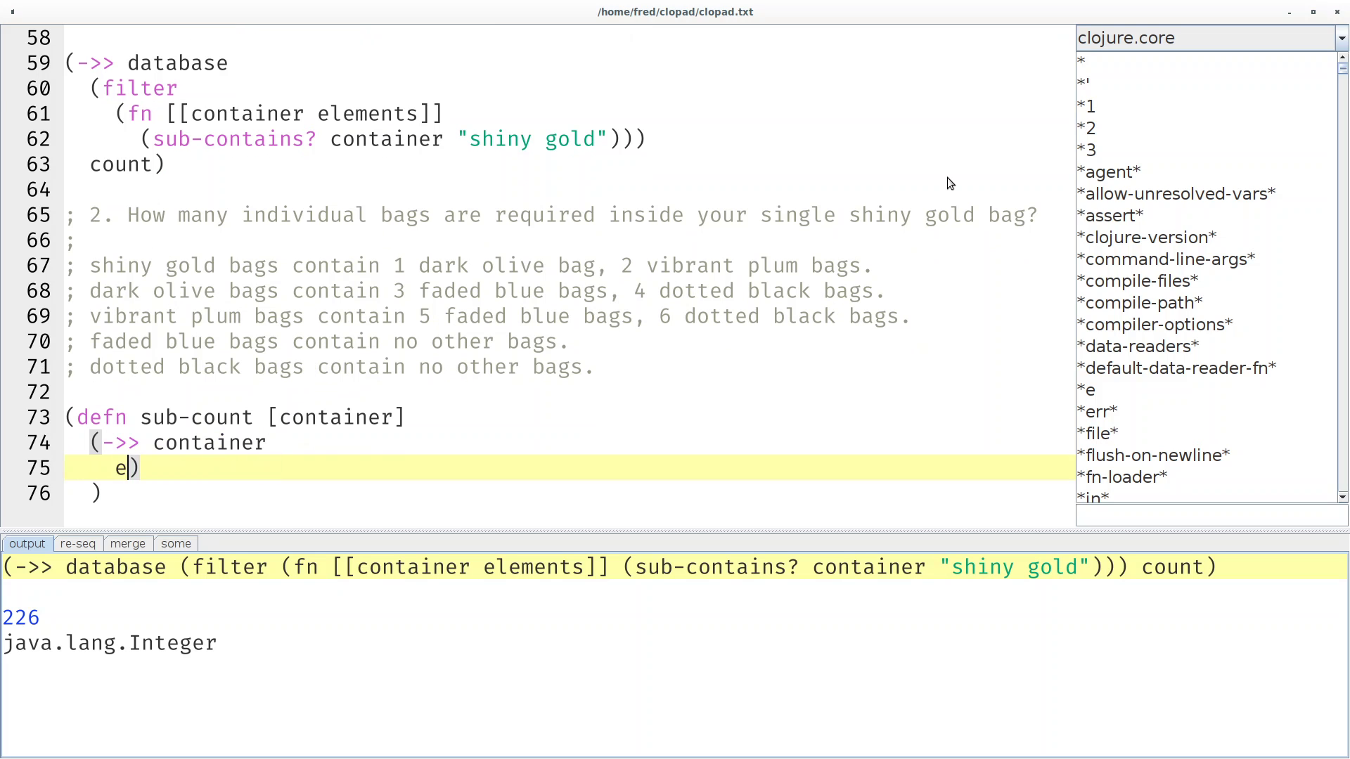
type("atabas")
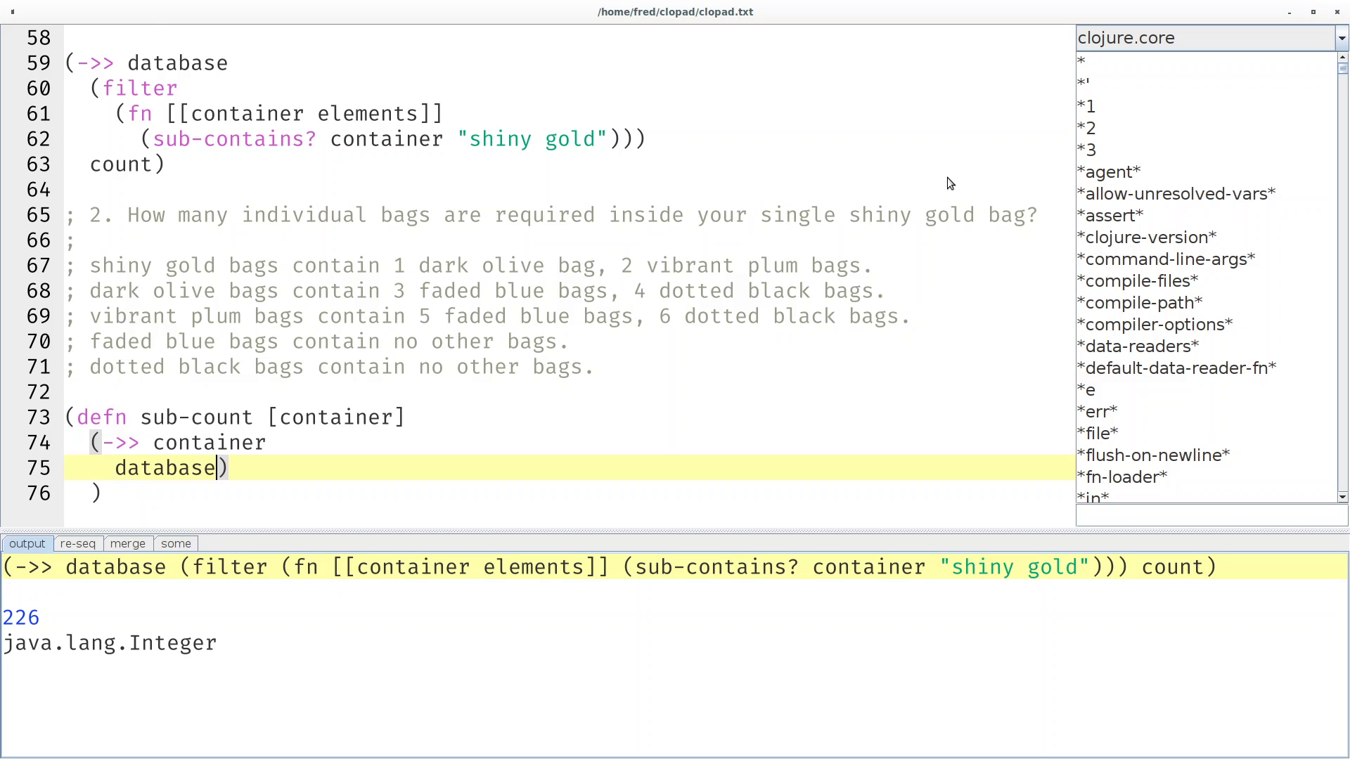
key("Return")
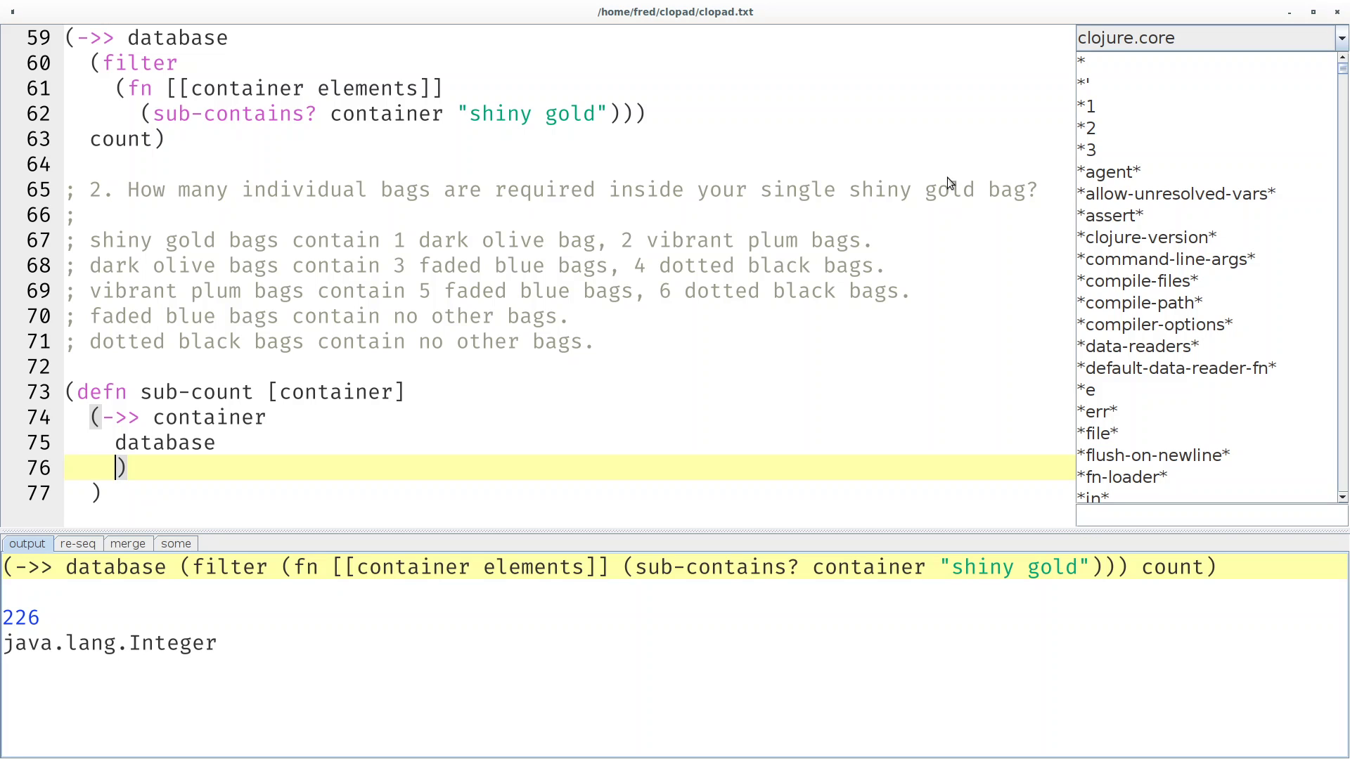
type("(reduc")
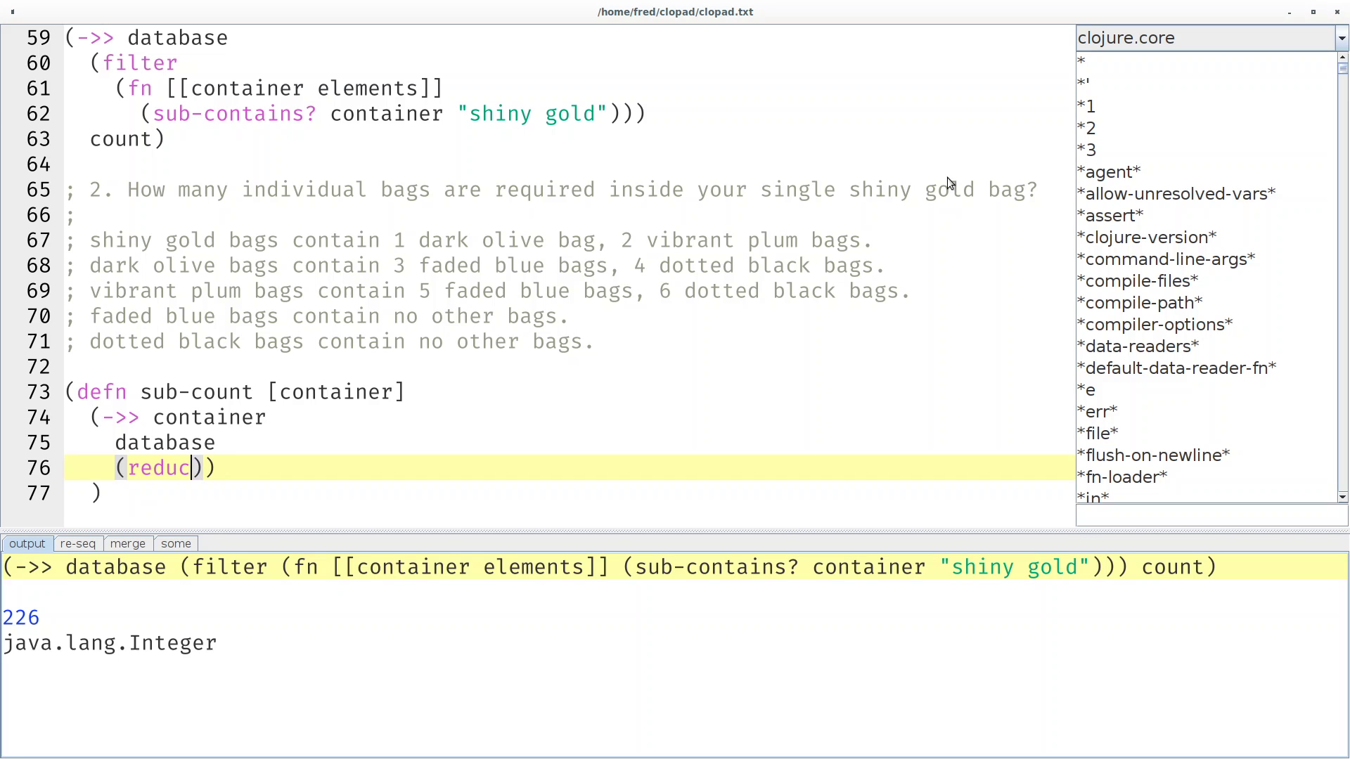
key("Return")
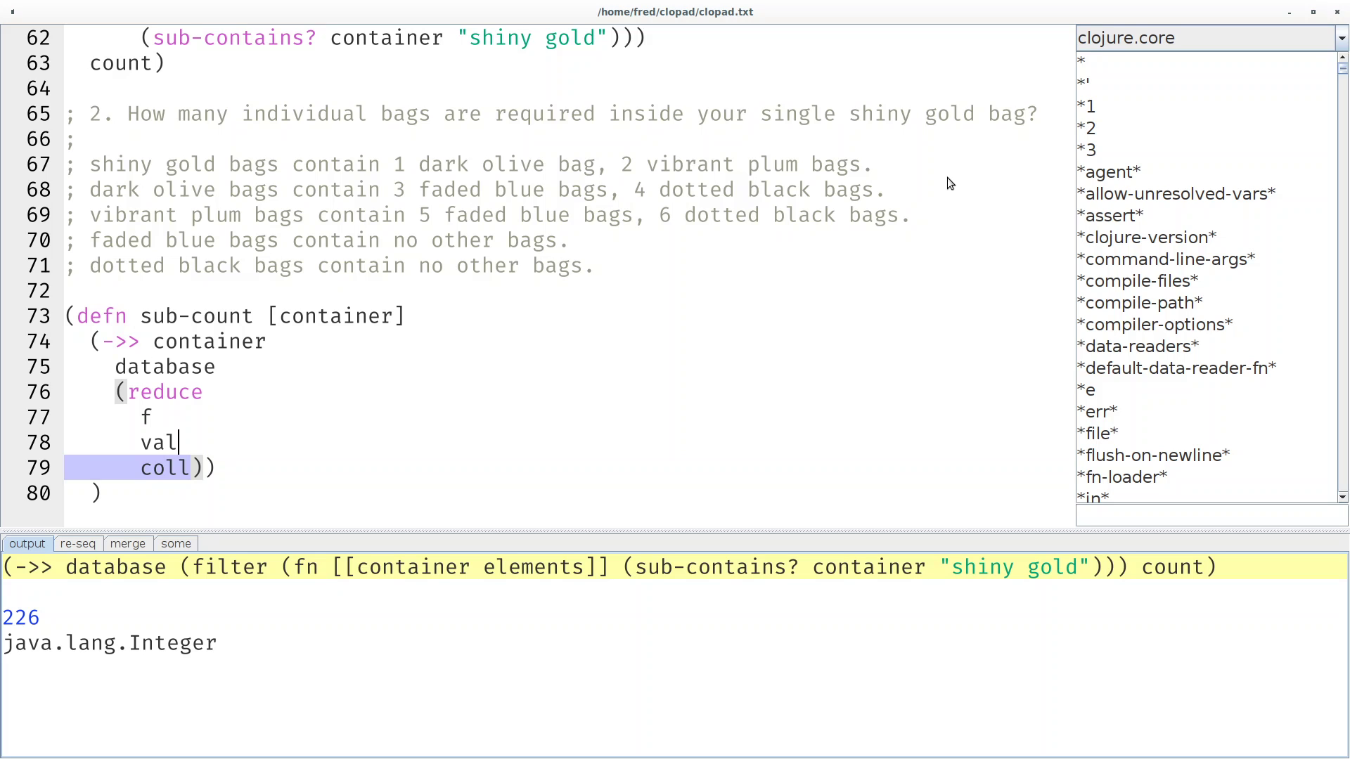
key("Delete")
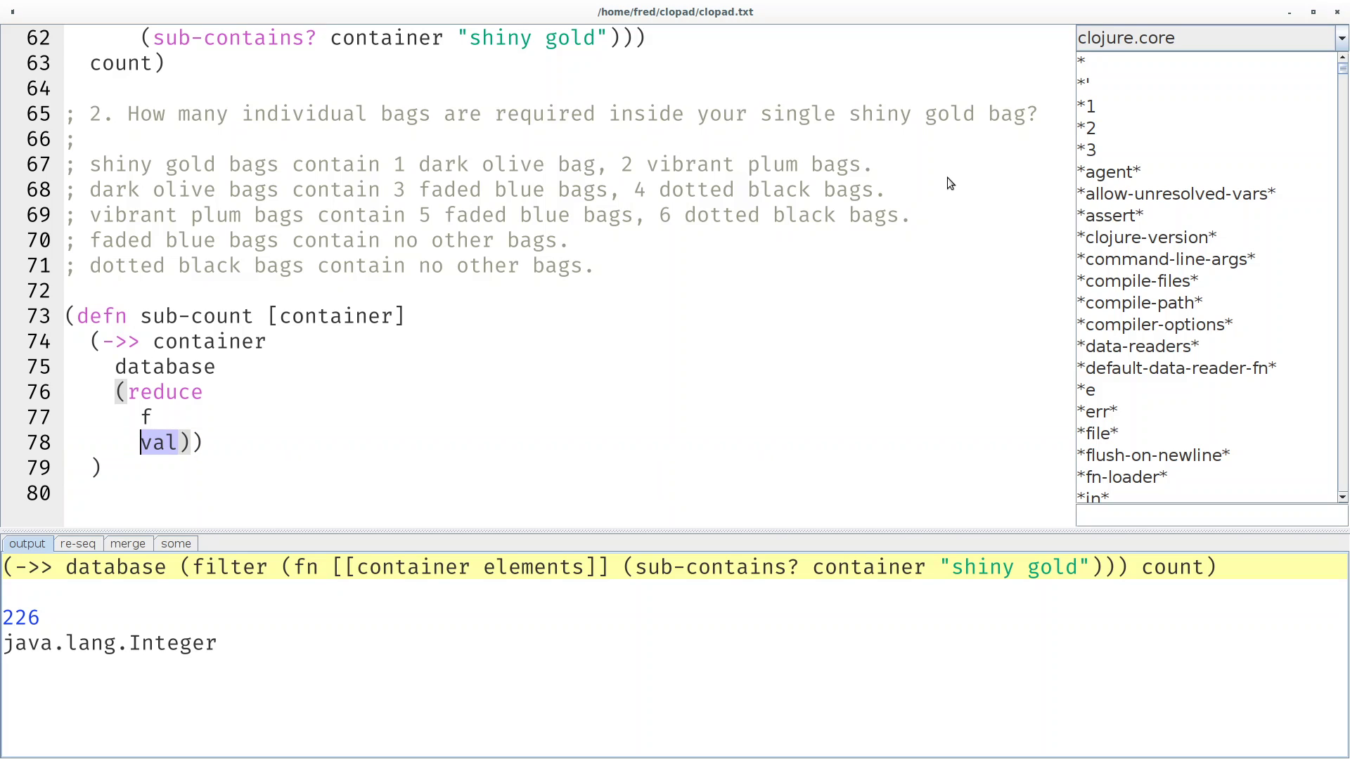
type("0))")
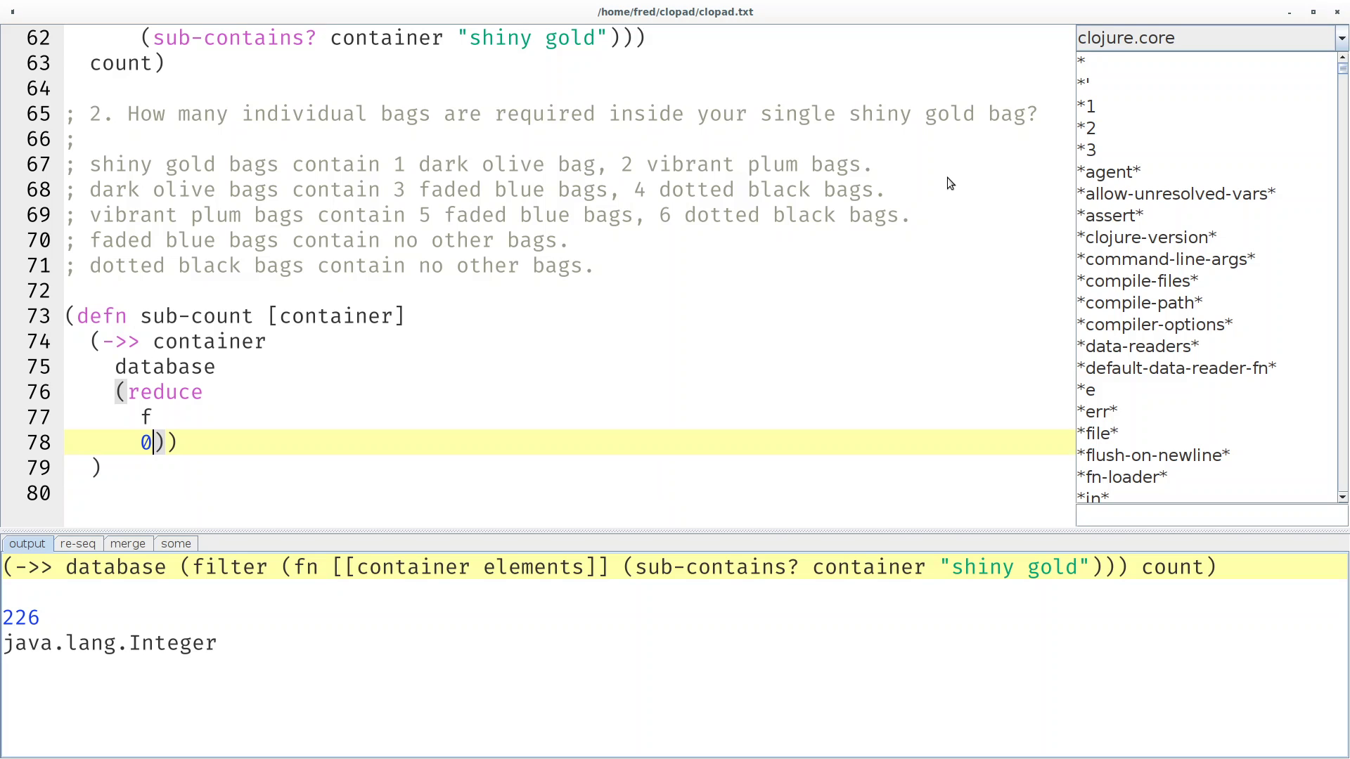
Write the reducer (fn [temp [n color]] (+ temp n (sub-count color))).
type("(fn")
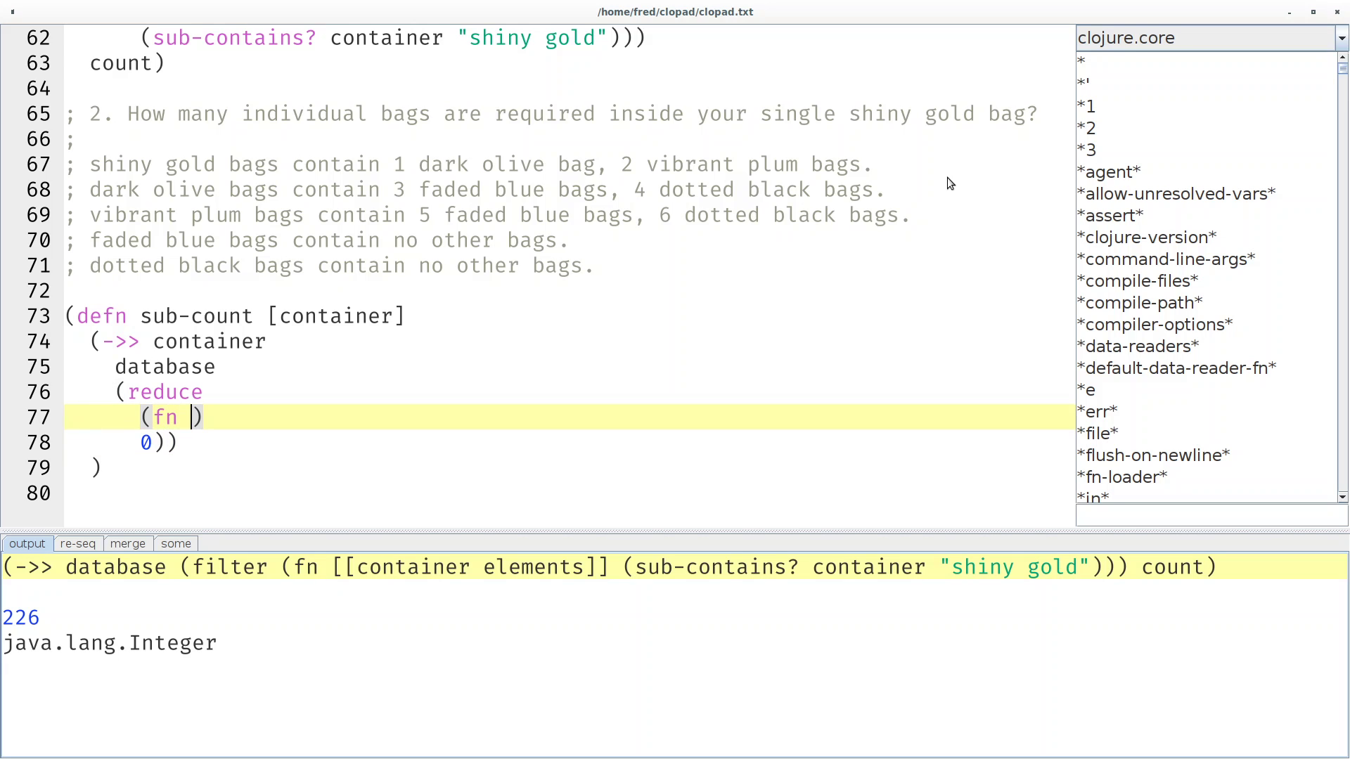
type("[")
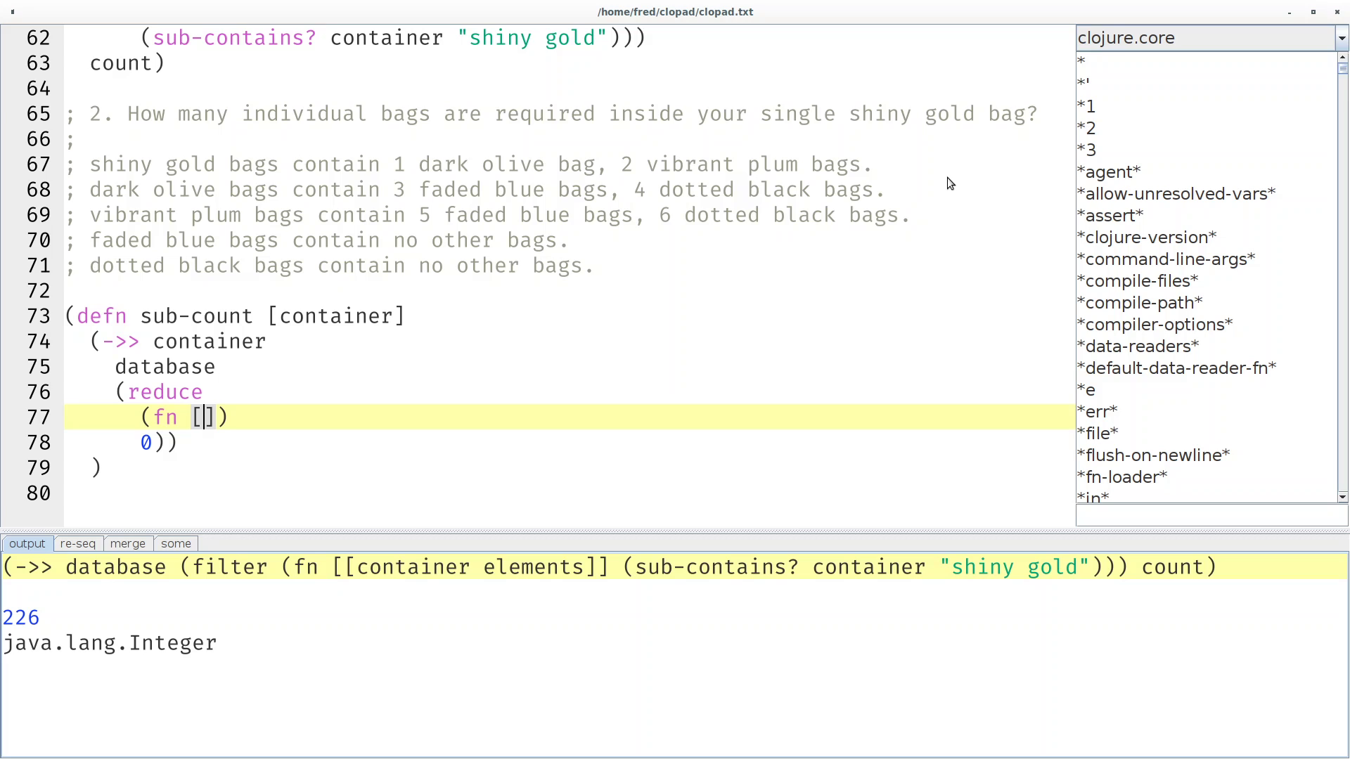
type("temp")
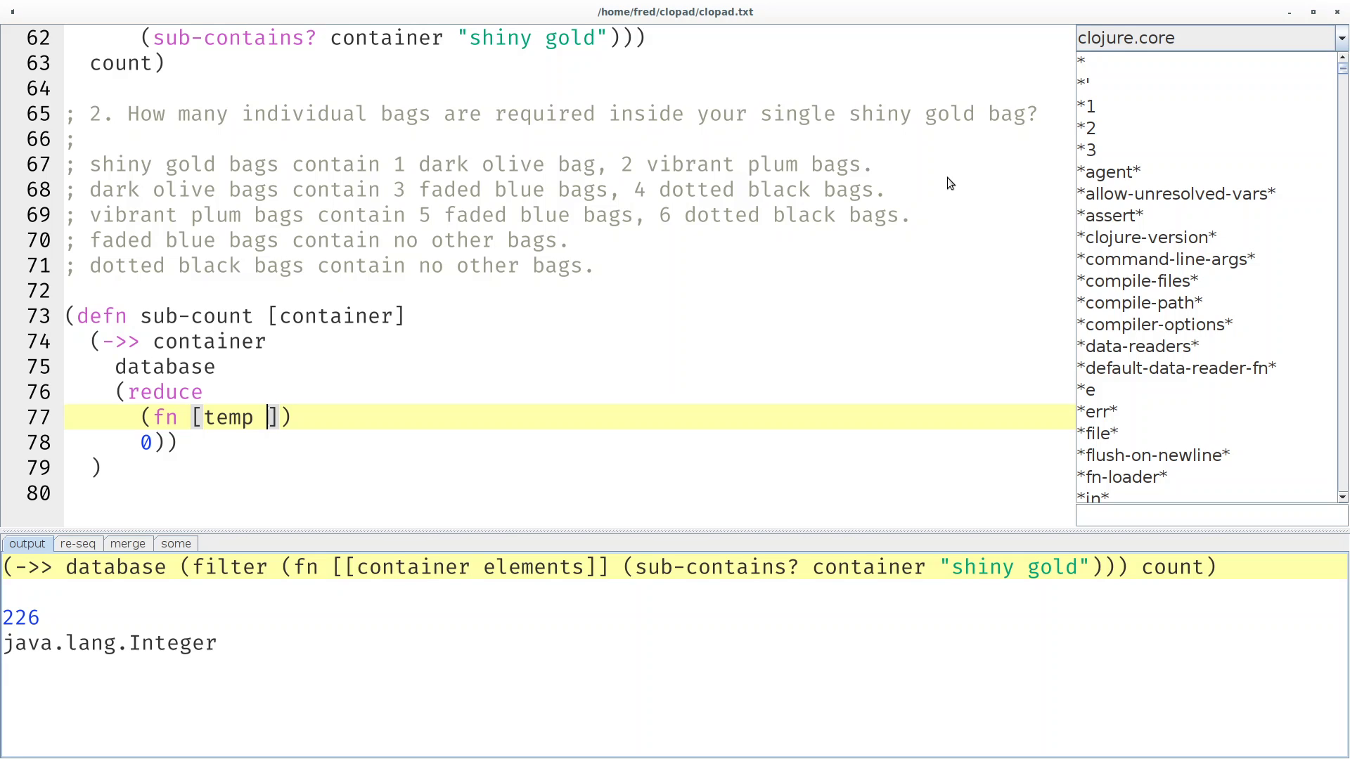
type("[")
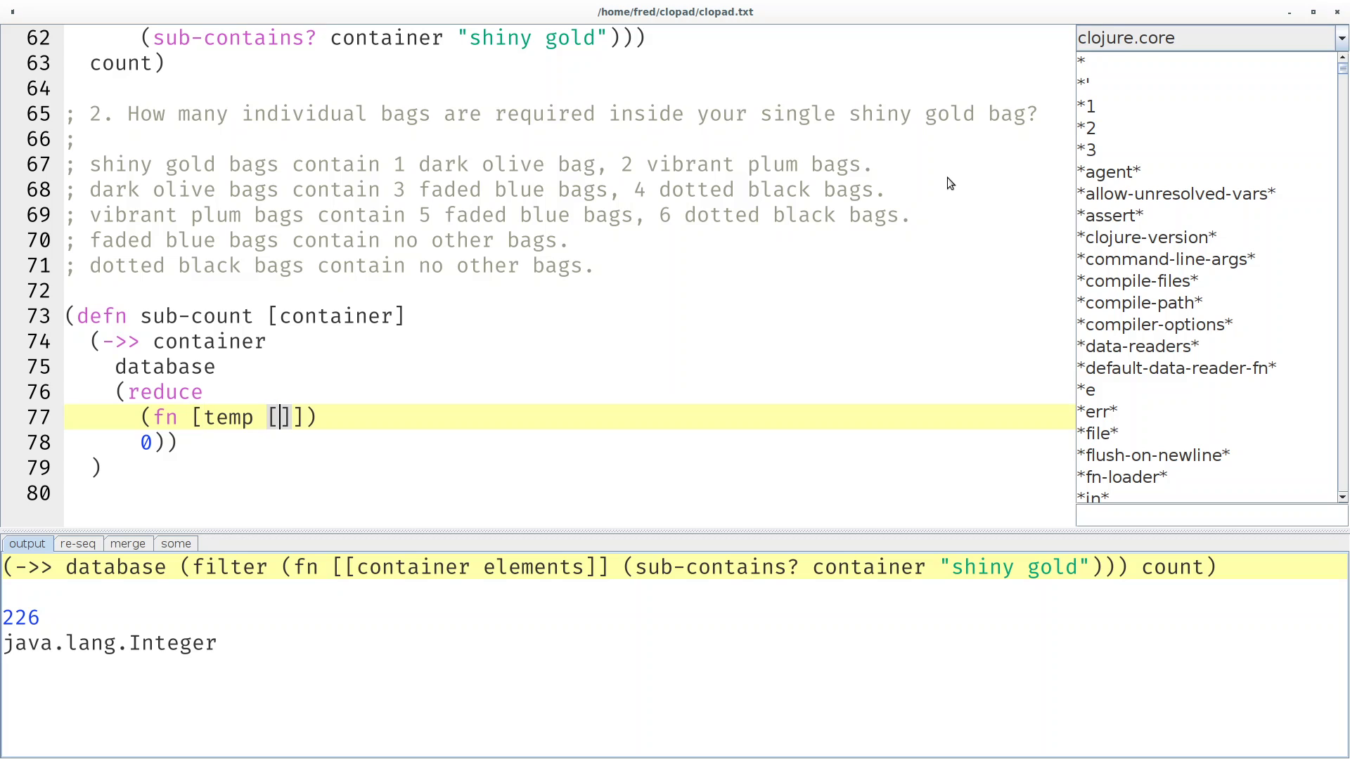
type("n color")
type("(")
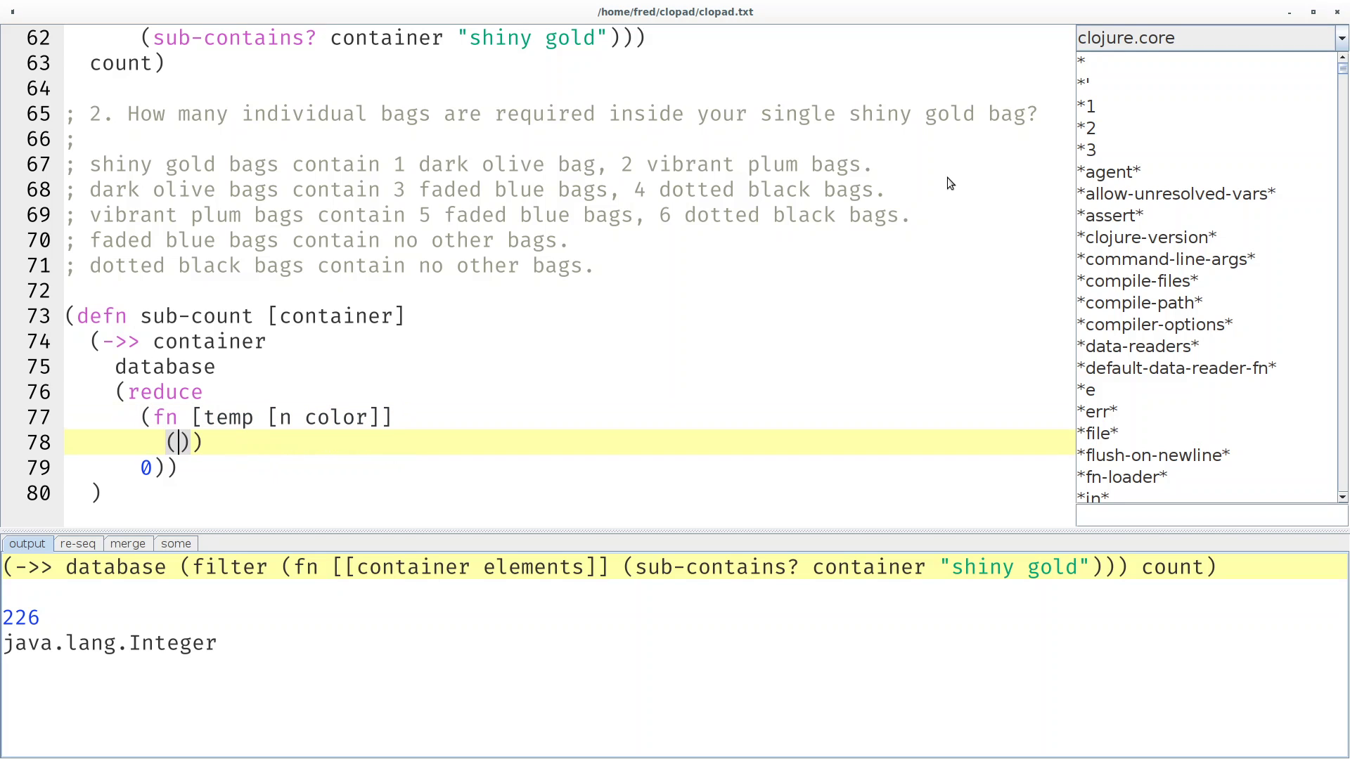
type("+ temp")
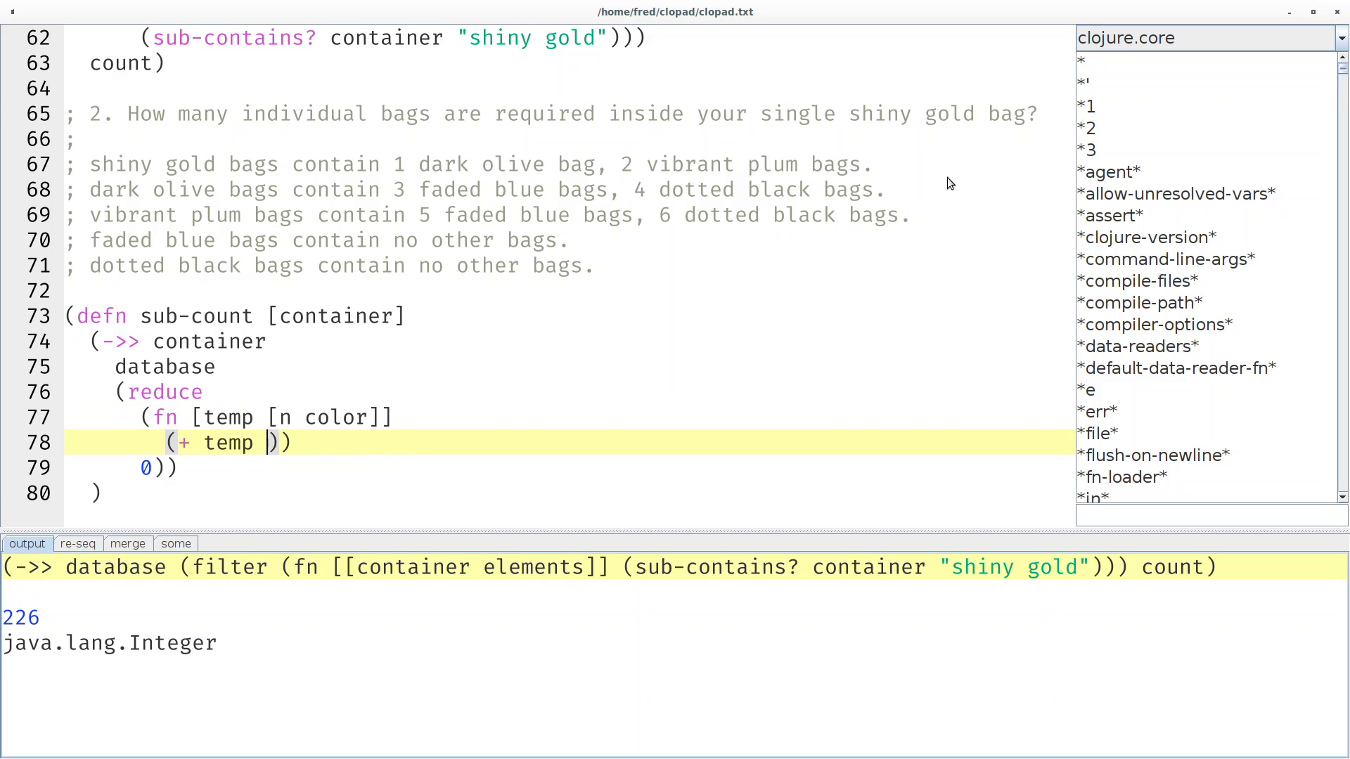
type("n (")
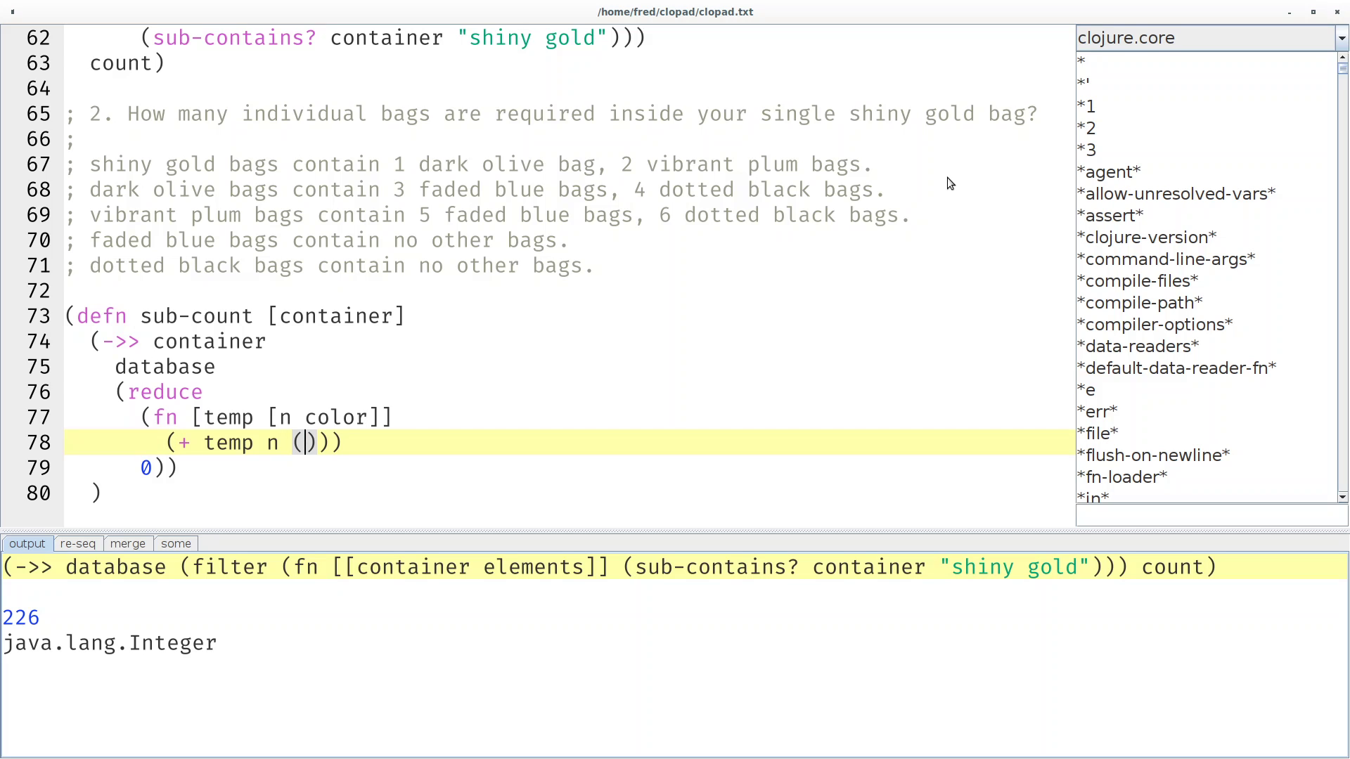
type("sub-count color")
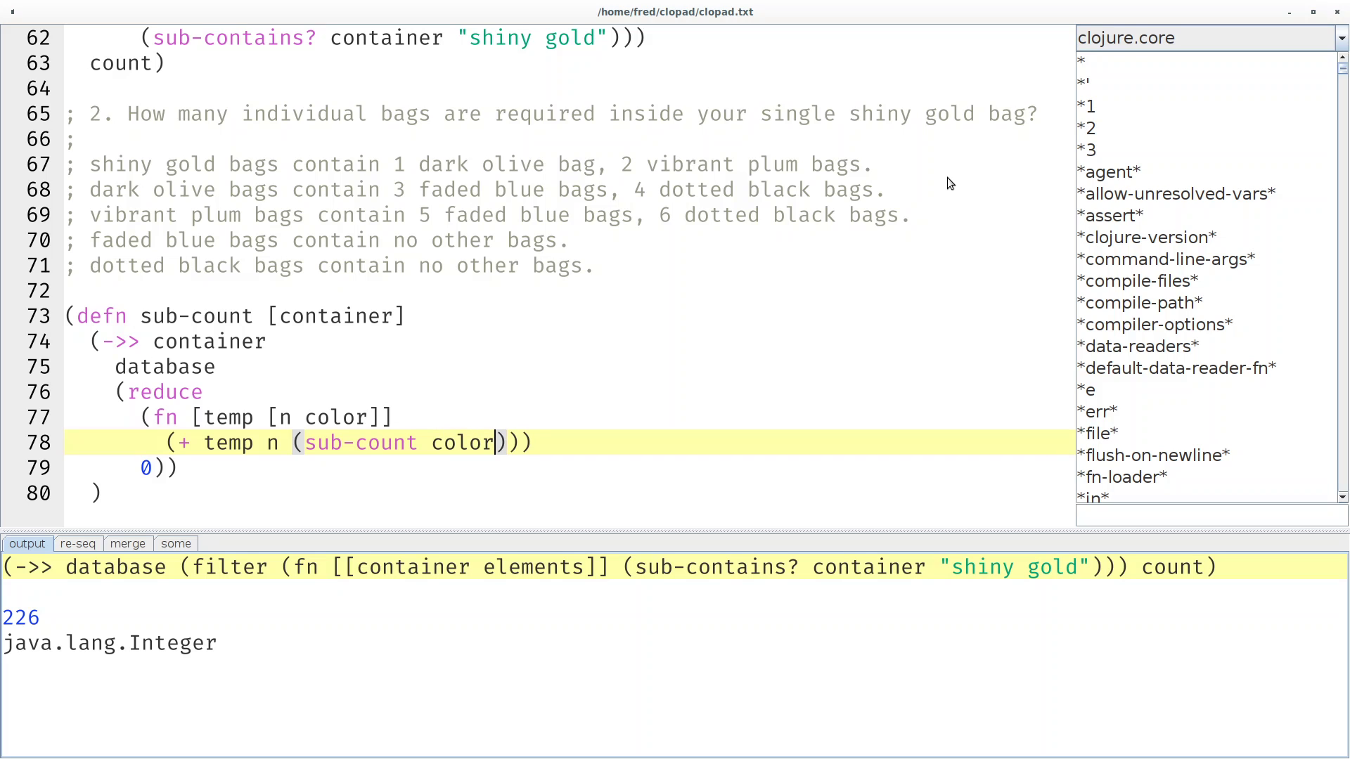
mouse_move(765, 183)
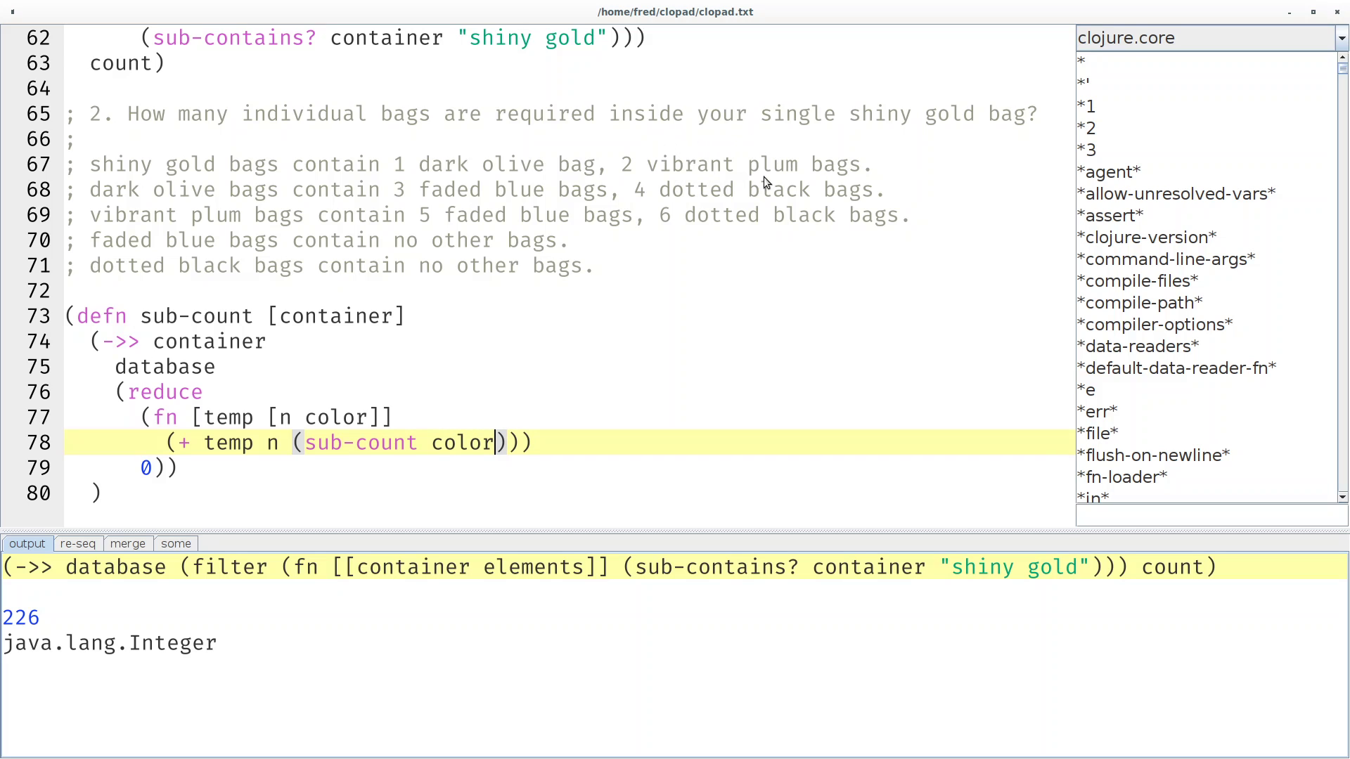
mouse_move(692, 177)
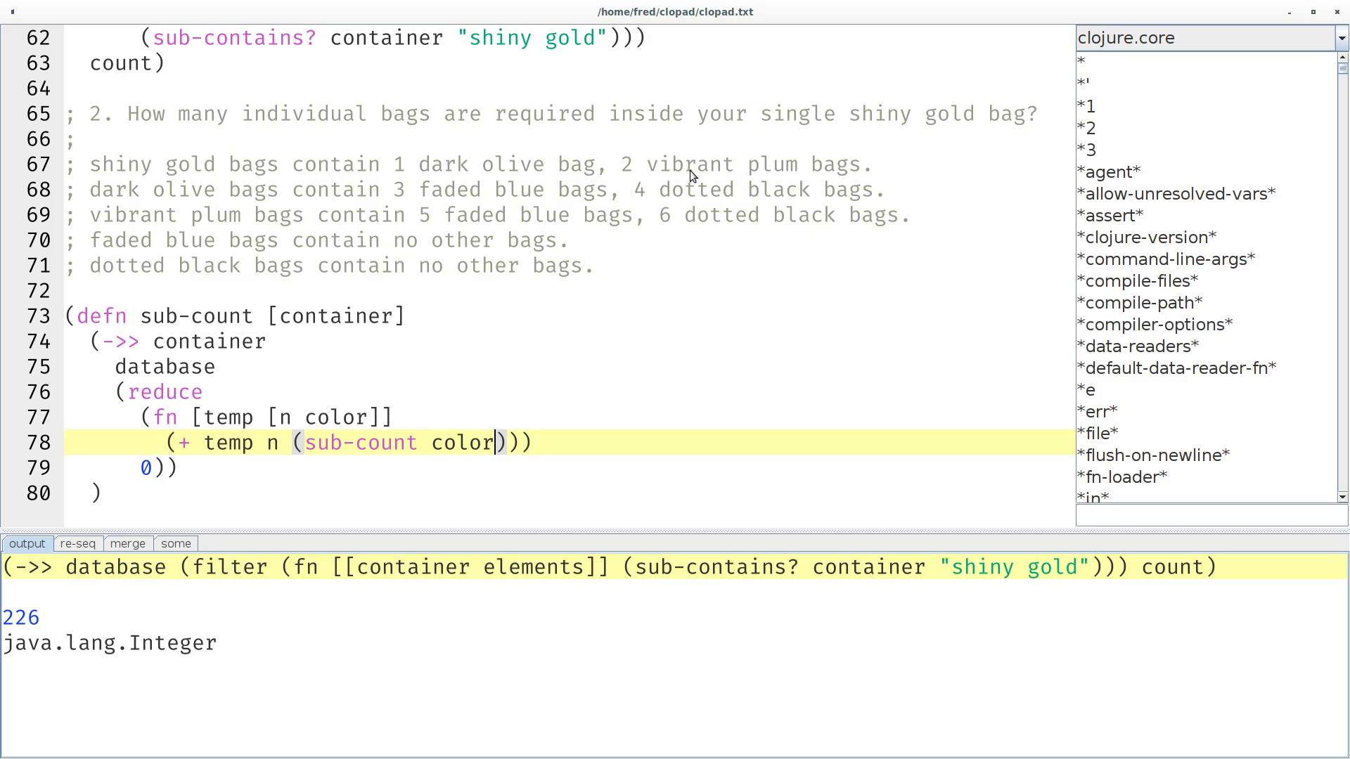
mouse_move(816, 217)
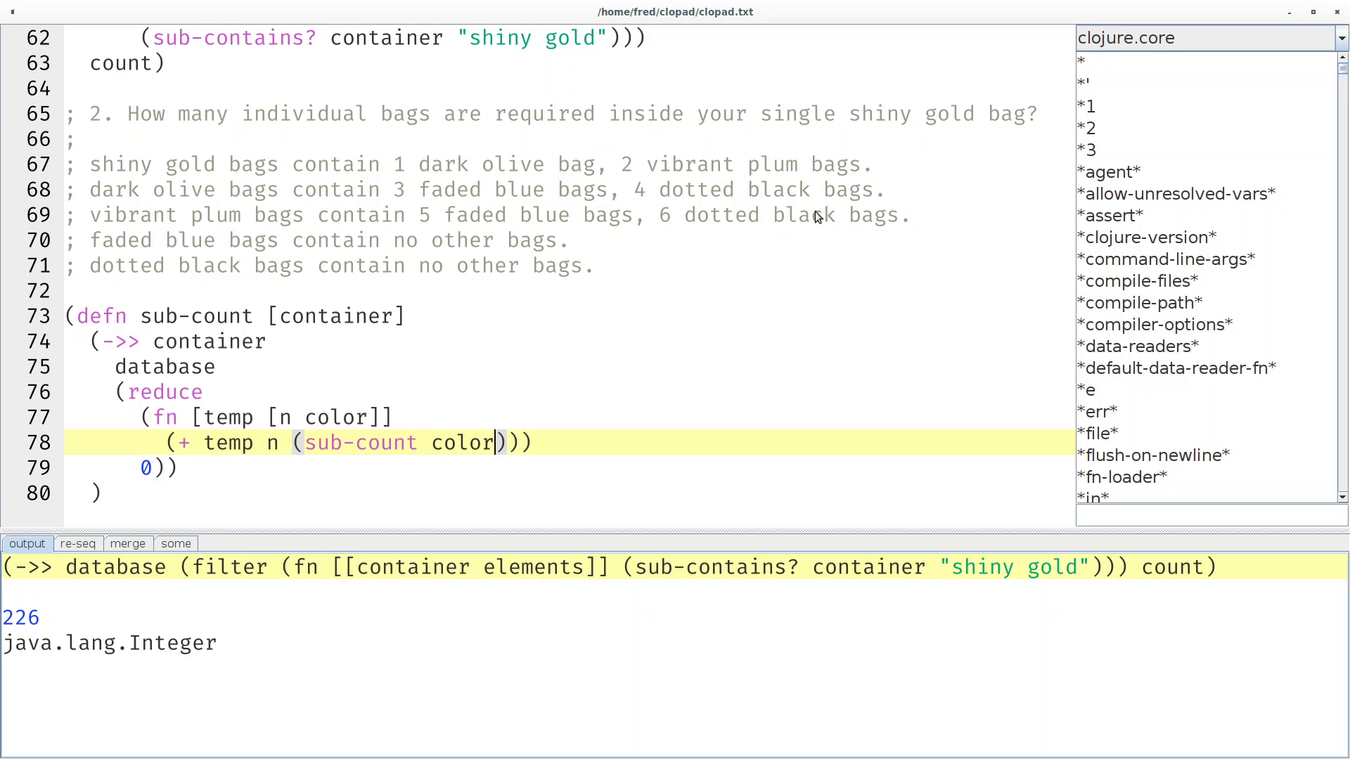
Wrap the recursive call in (* 2 …) and evaluate the sub-count definition.
type("(*")
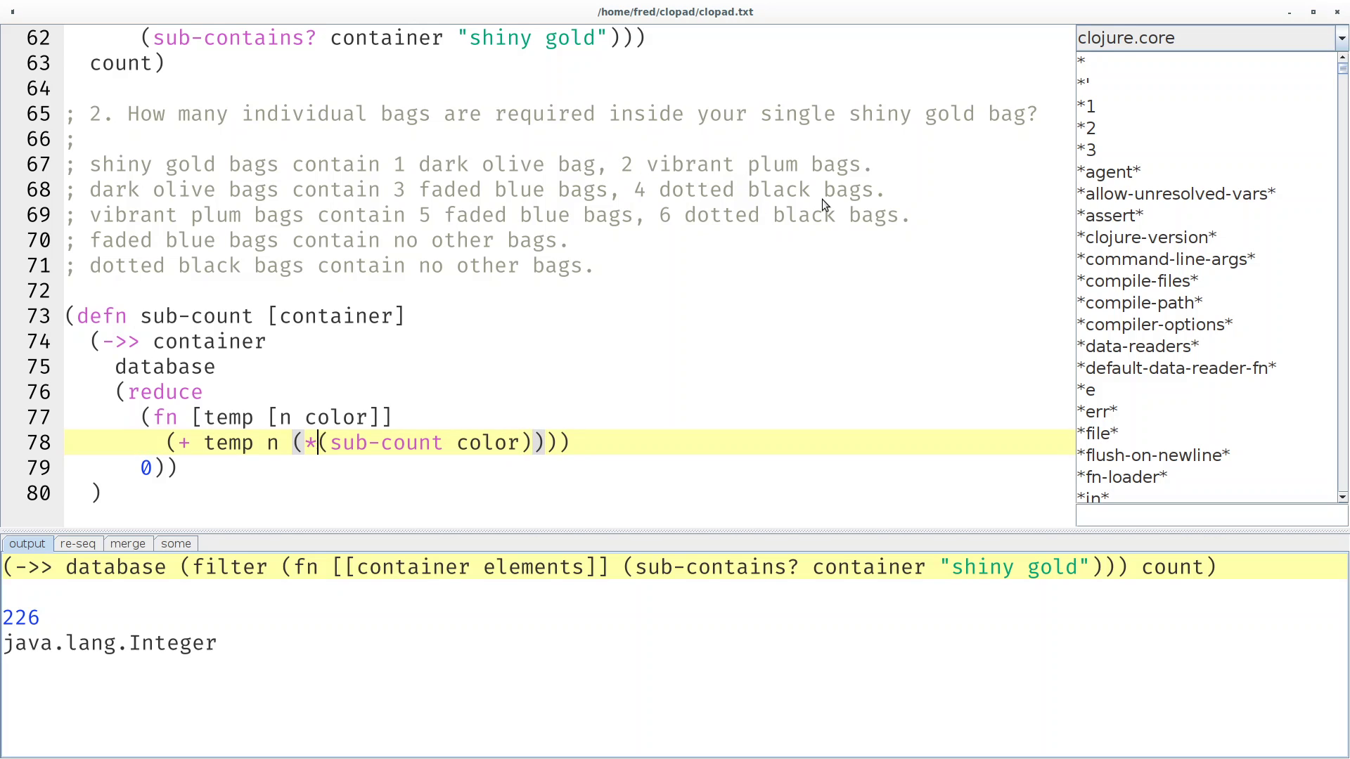
type("2")
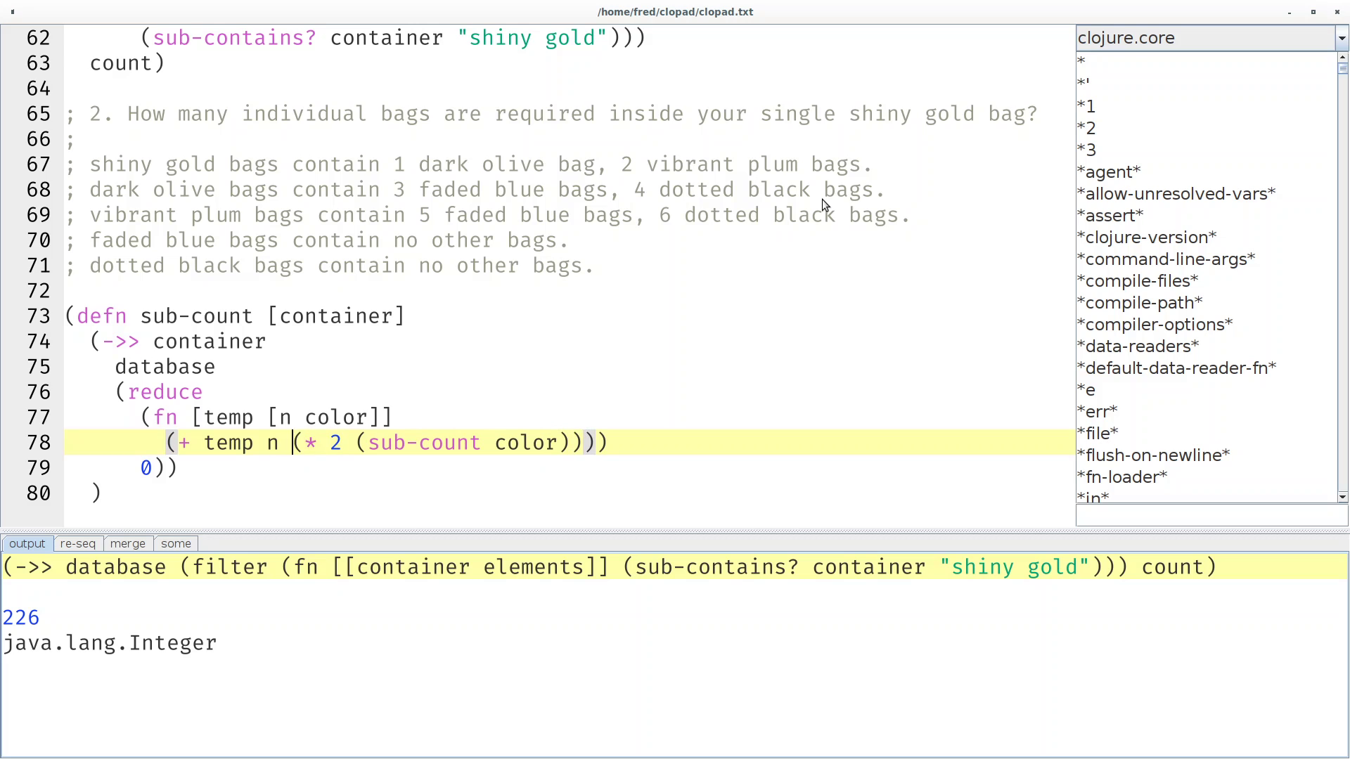
key("Return")
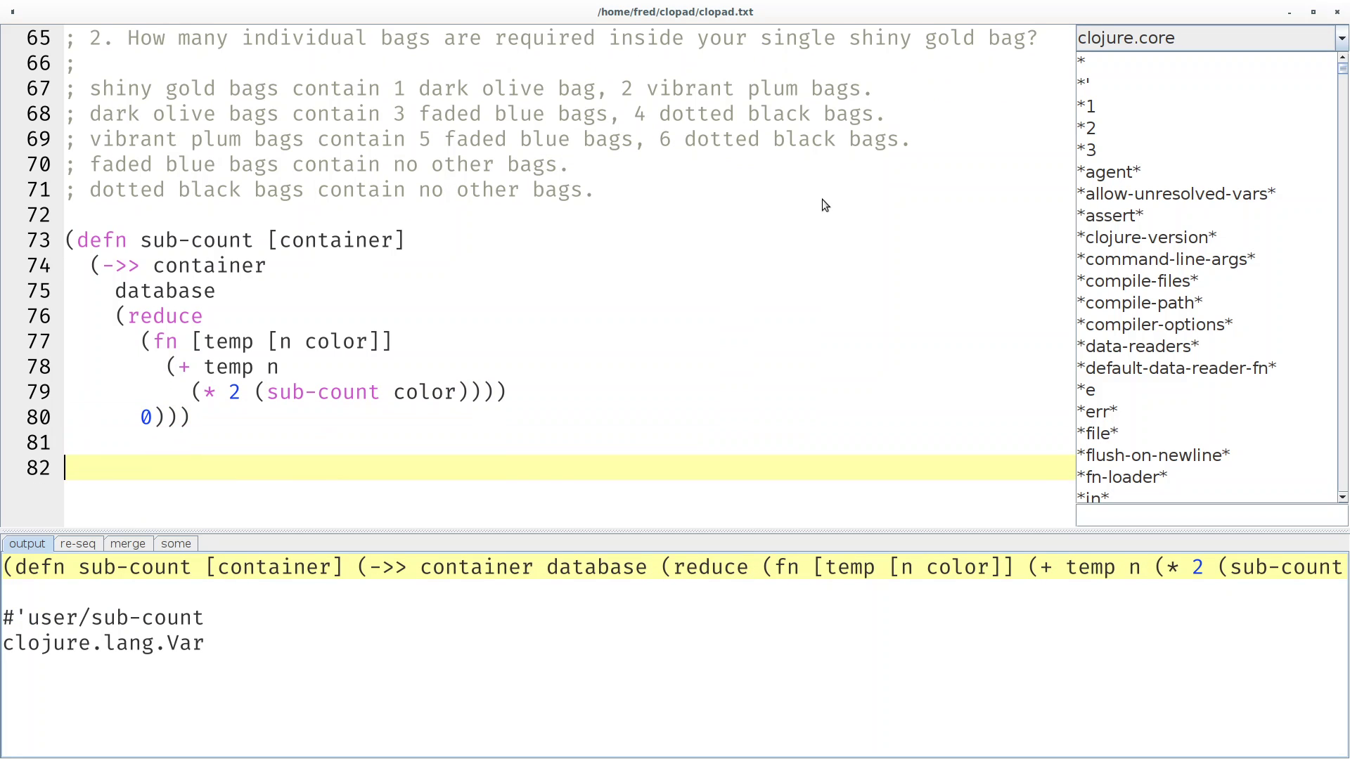
Evaluate (sub-count "shiny gold"), change the multiplier from 2 to n and re-run to get 9569.
type("(sub-count \"\")")
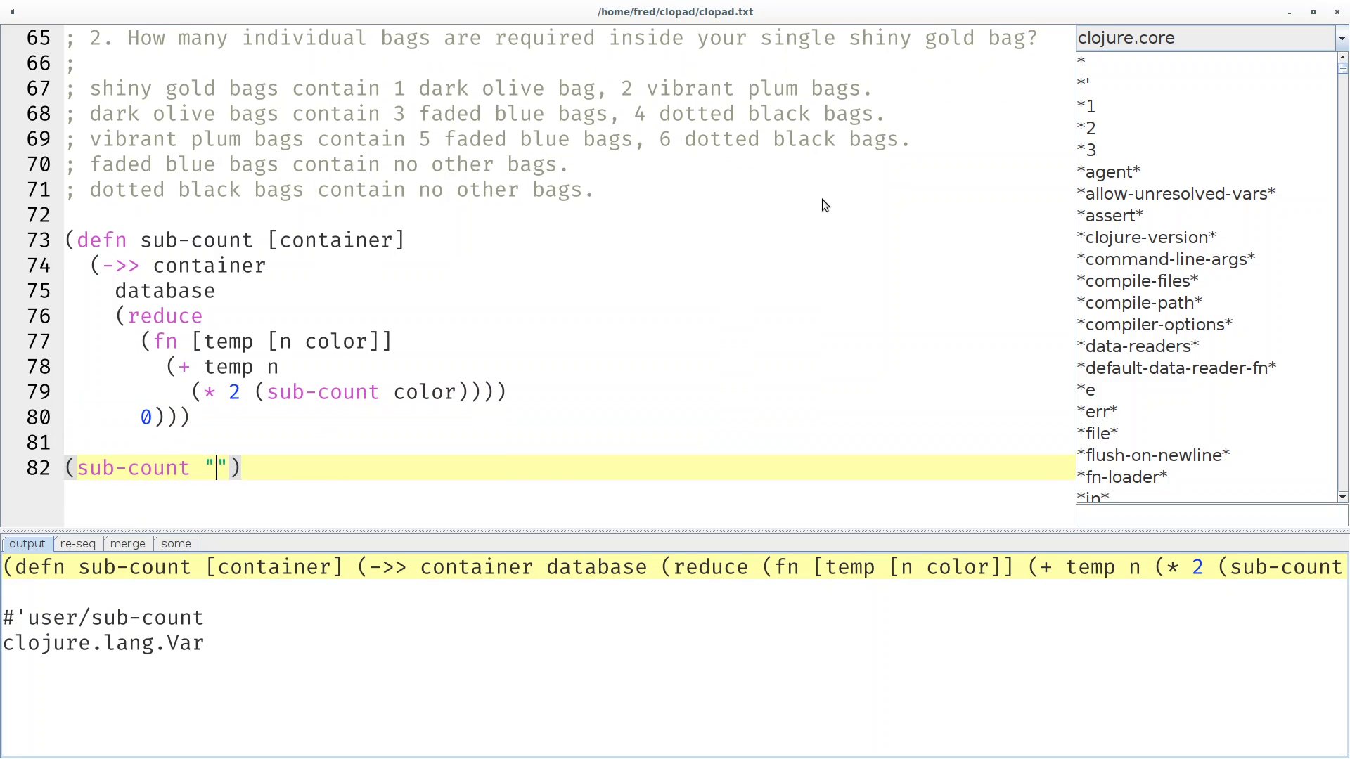
type("shiny gold")
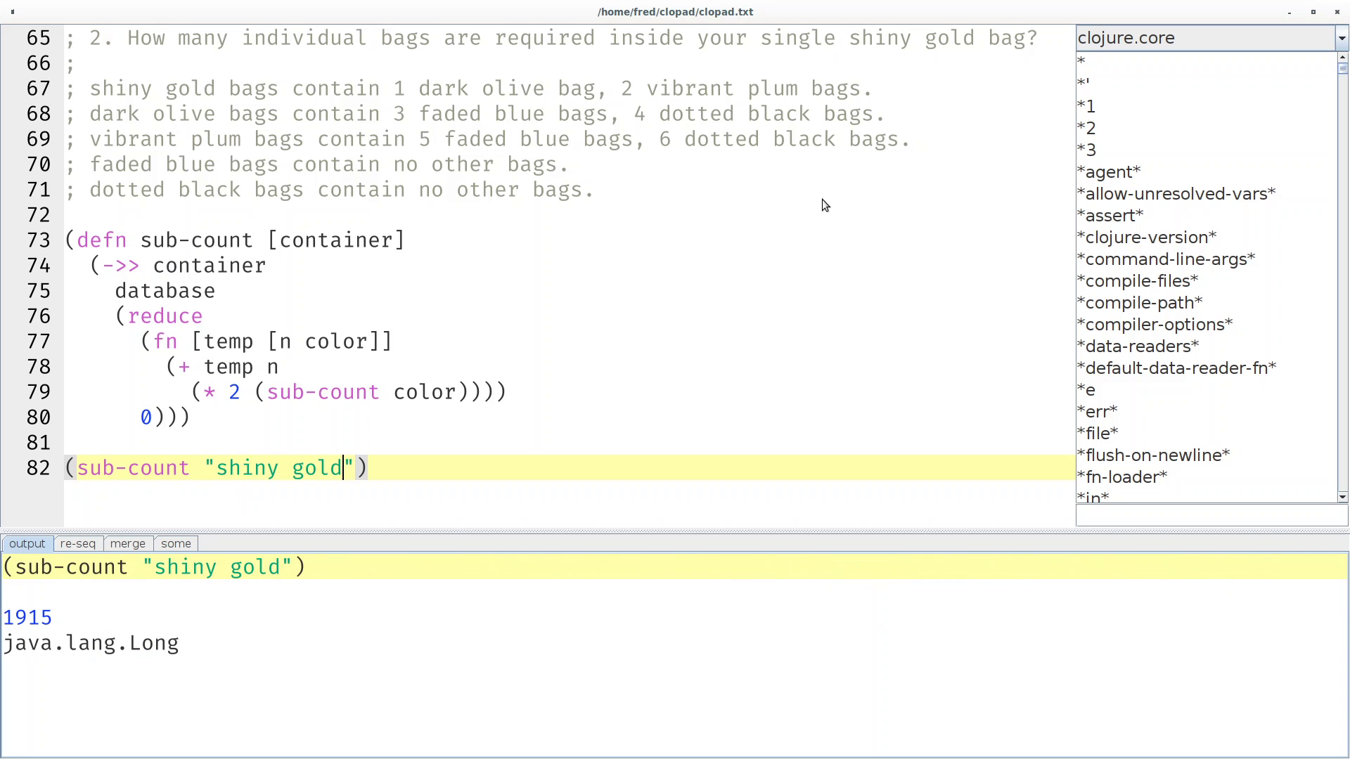
key("Home")
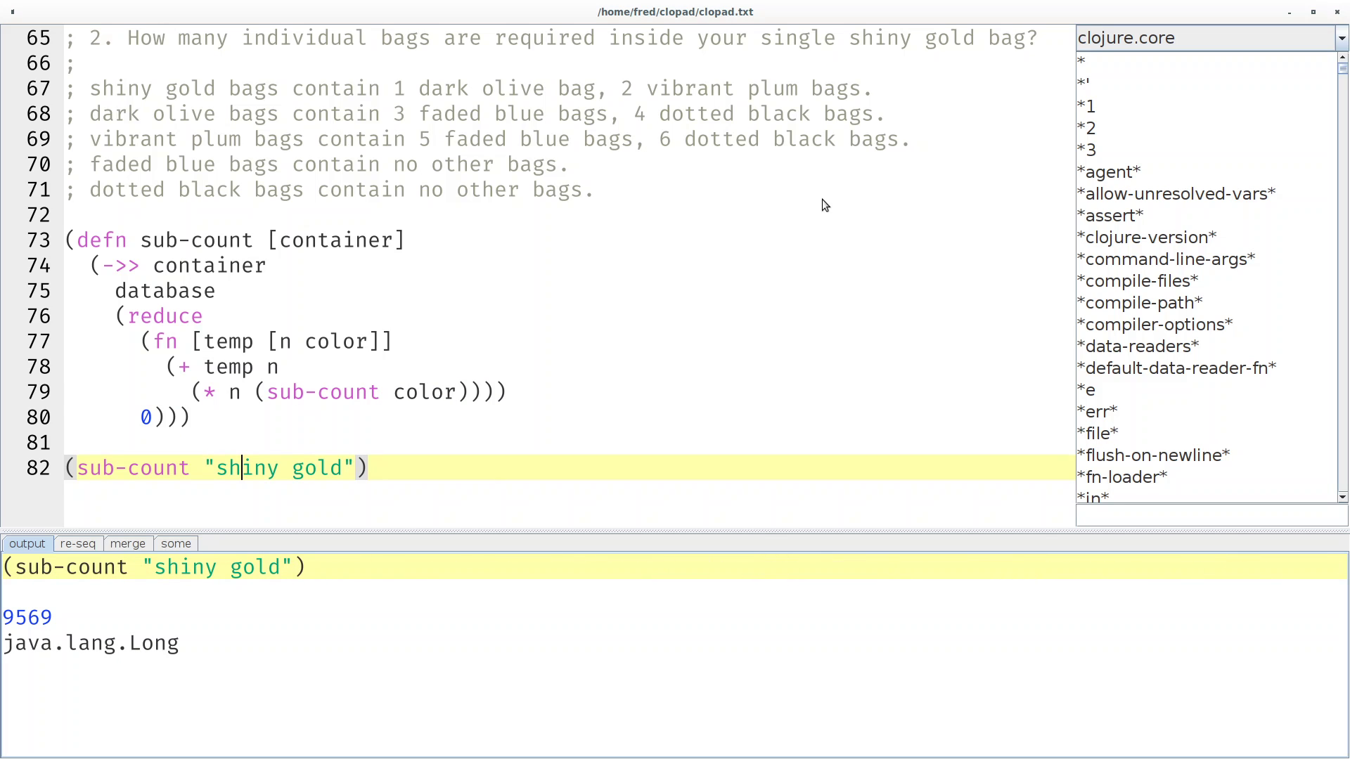
key("Return")
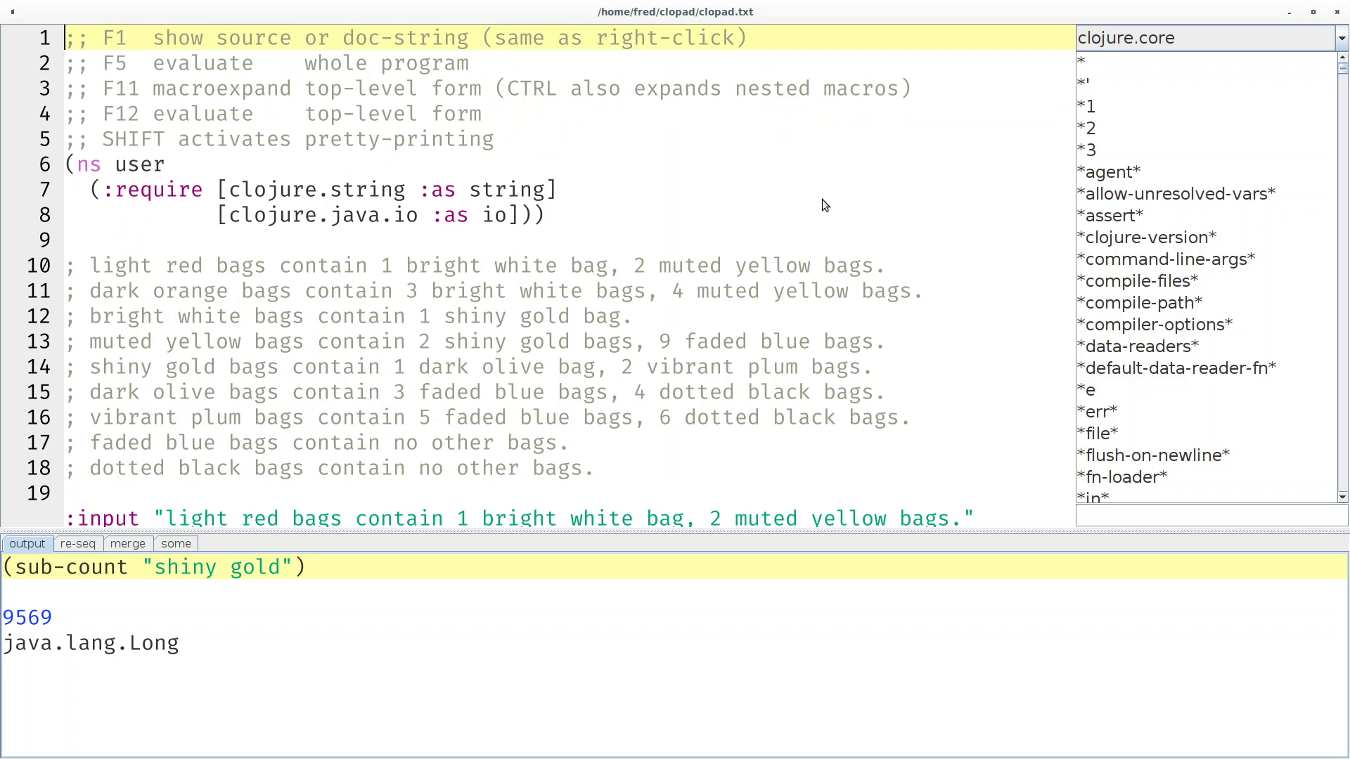
Review parse-bag and the database definition, bringing up the docs for re-seq and merge.
scroll("down", 3)
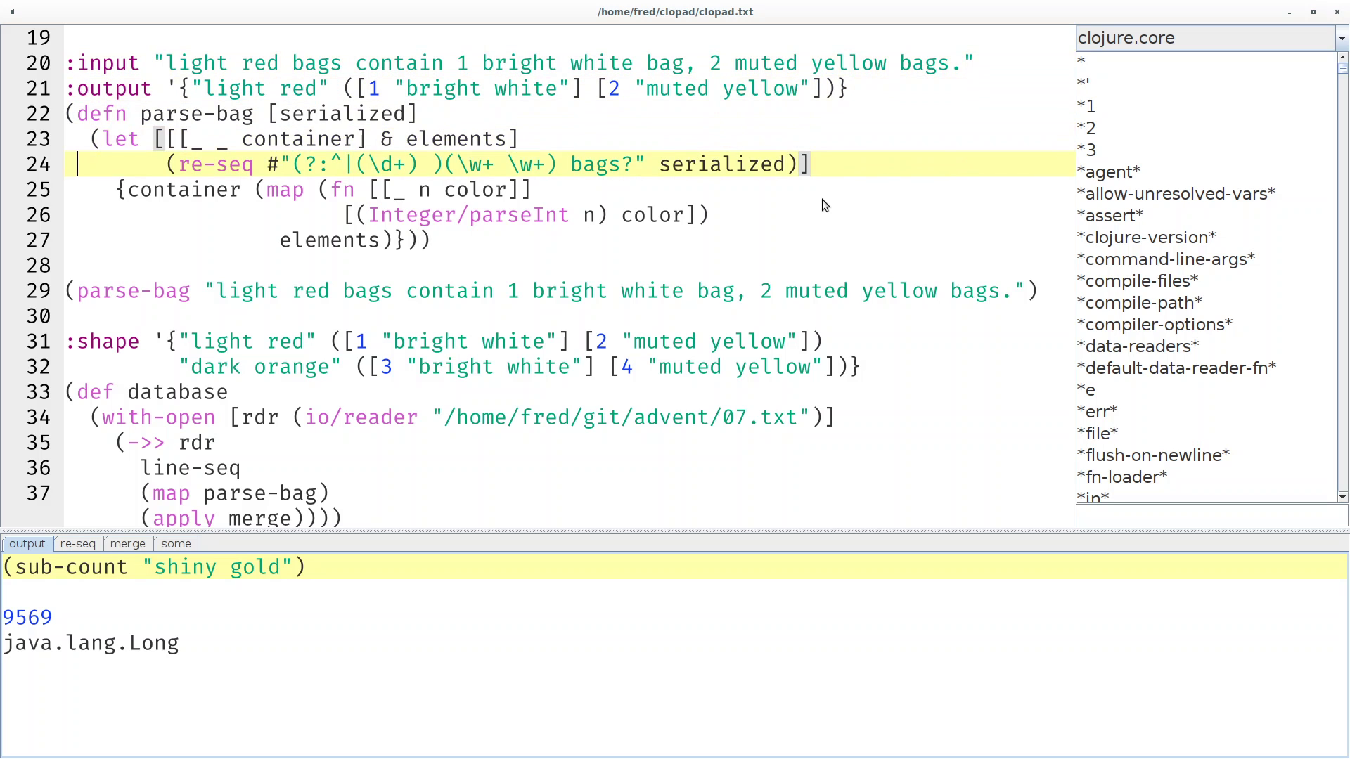
left_click(77, 543)
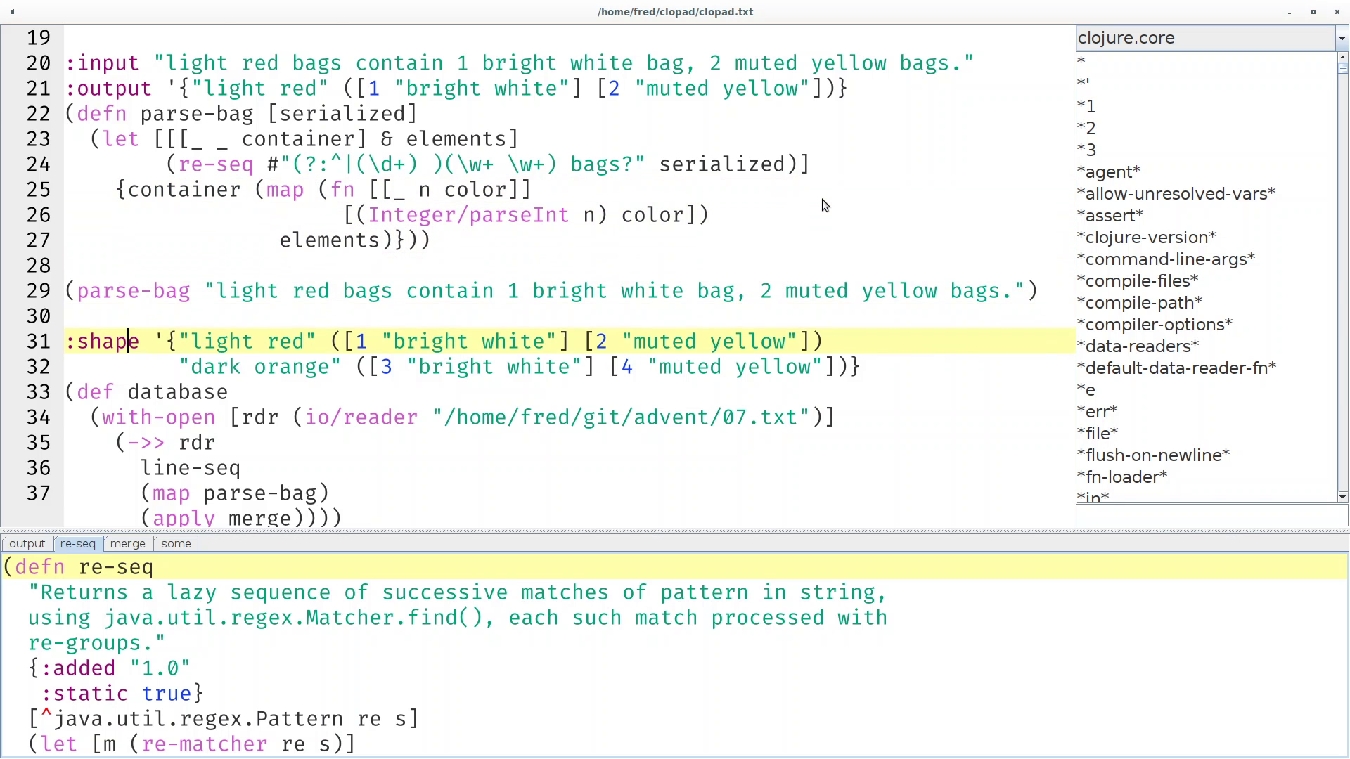
scroll("down", 3)
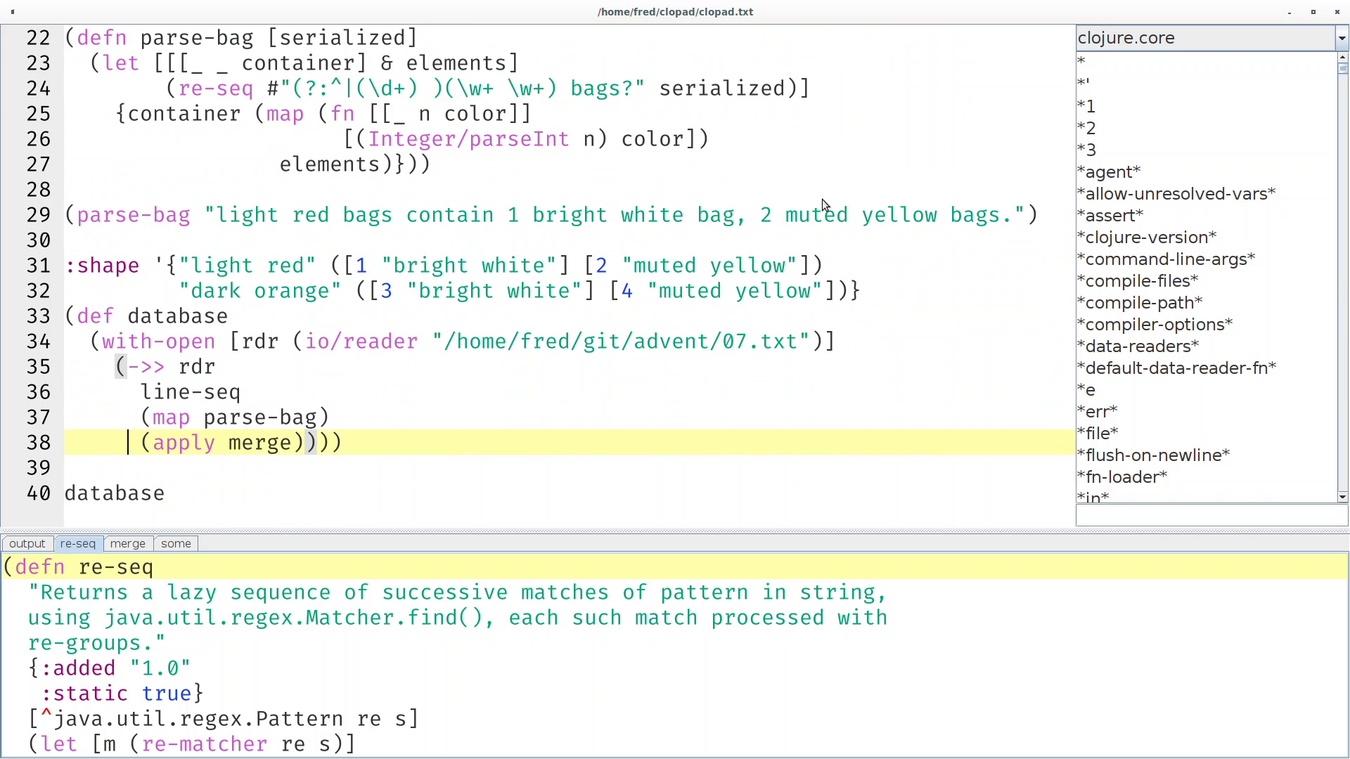
left_click(128, 542)
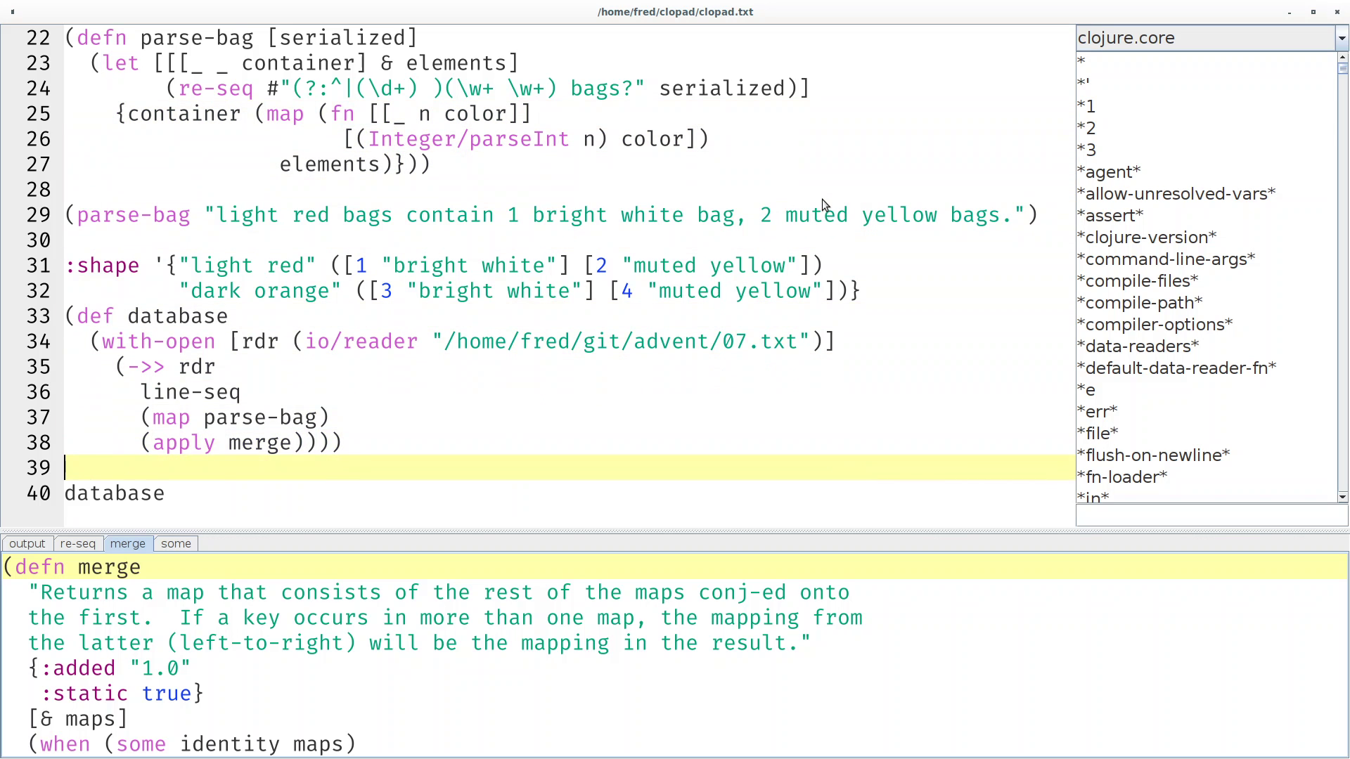
scroll("down", 3)
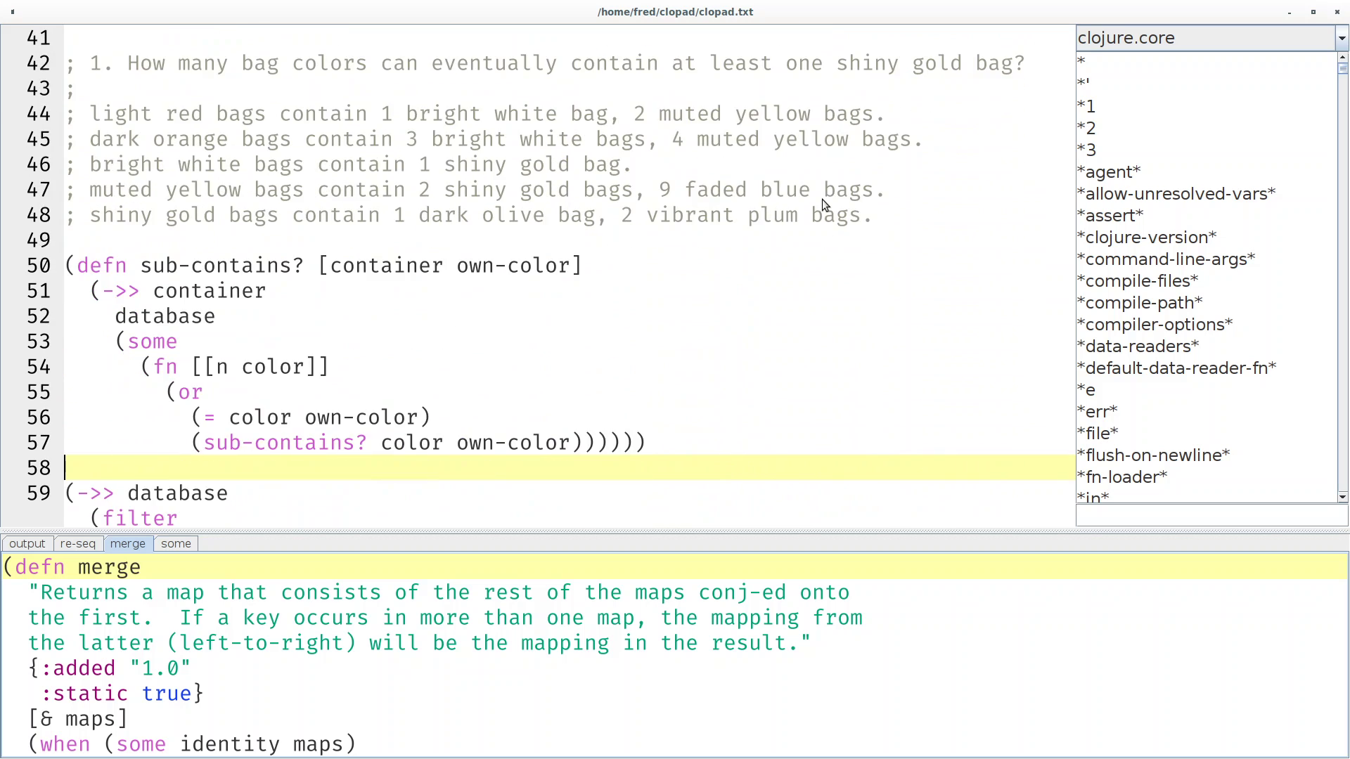
Review sub-contains? and bring up the documentation for some, then move toward part 2.
left_click(178, 340)
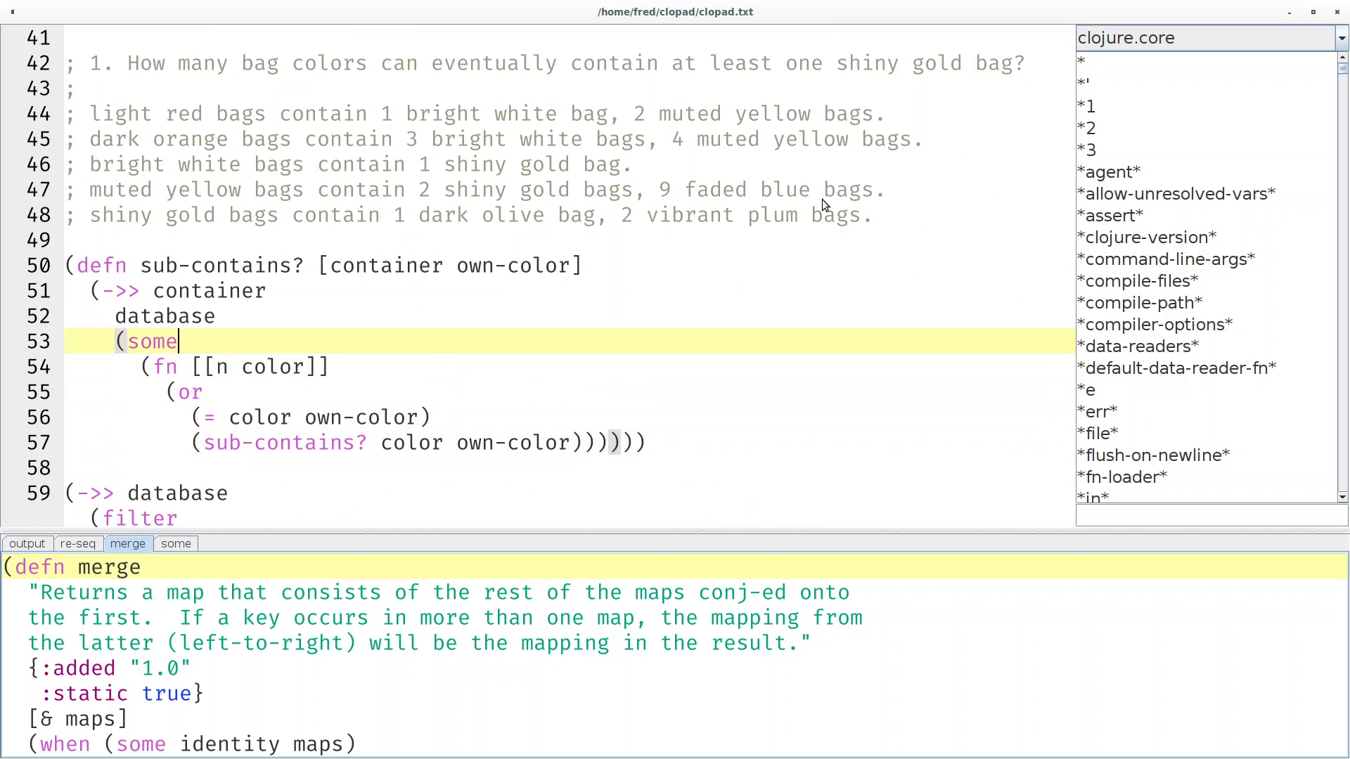
left_click(175, 543)
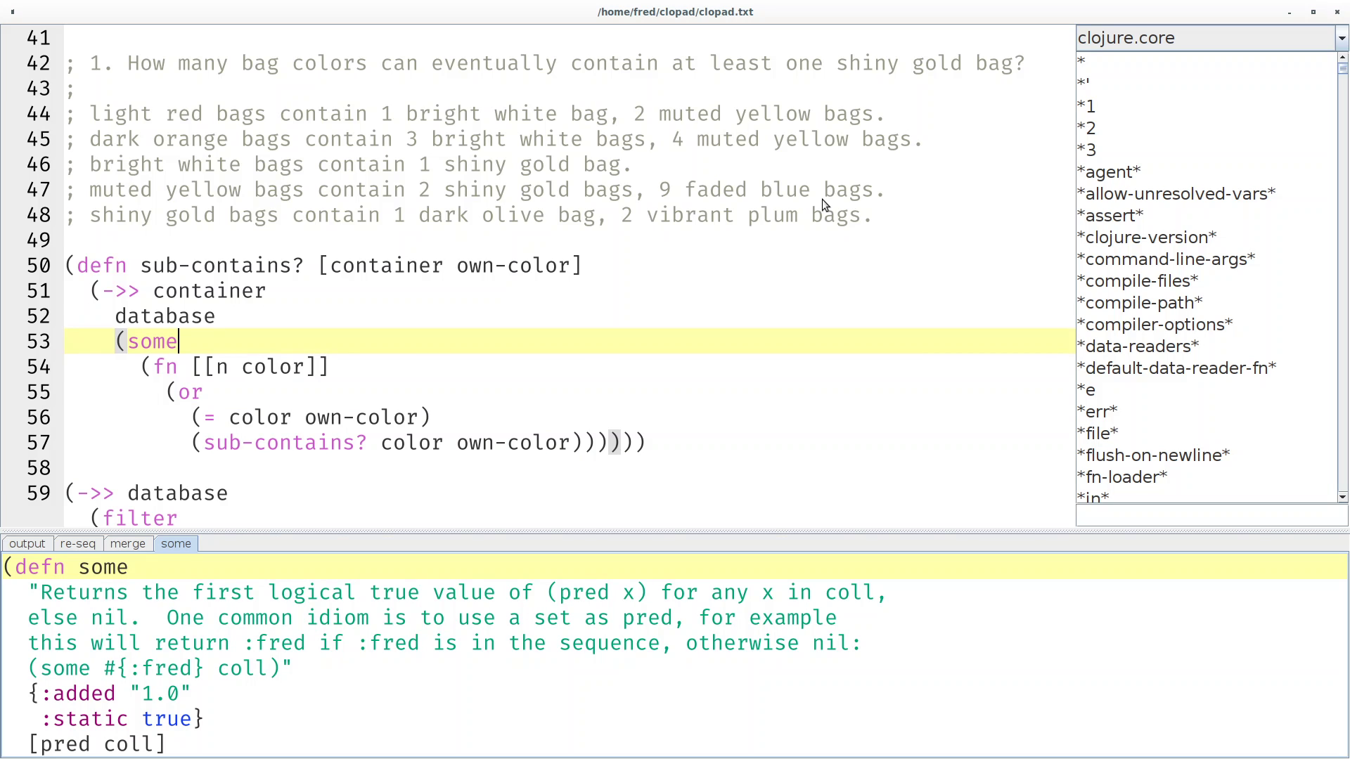
key("Down")
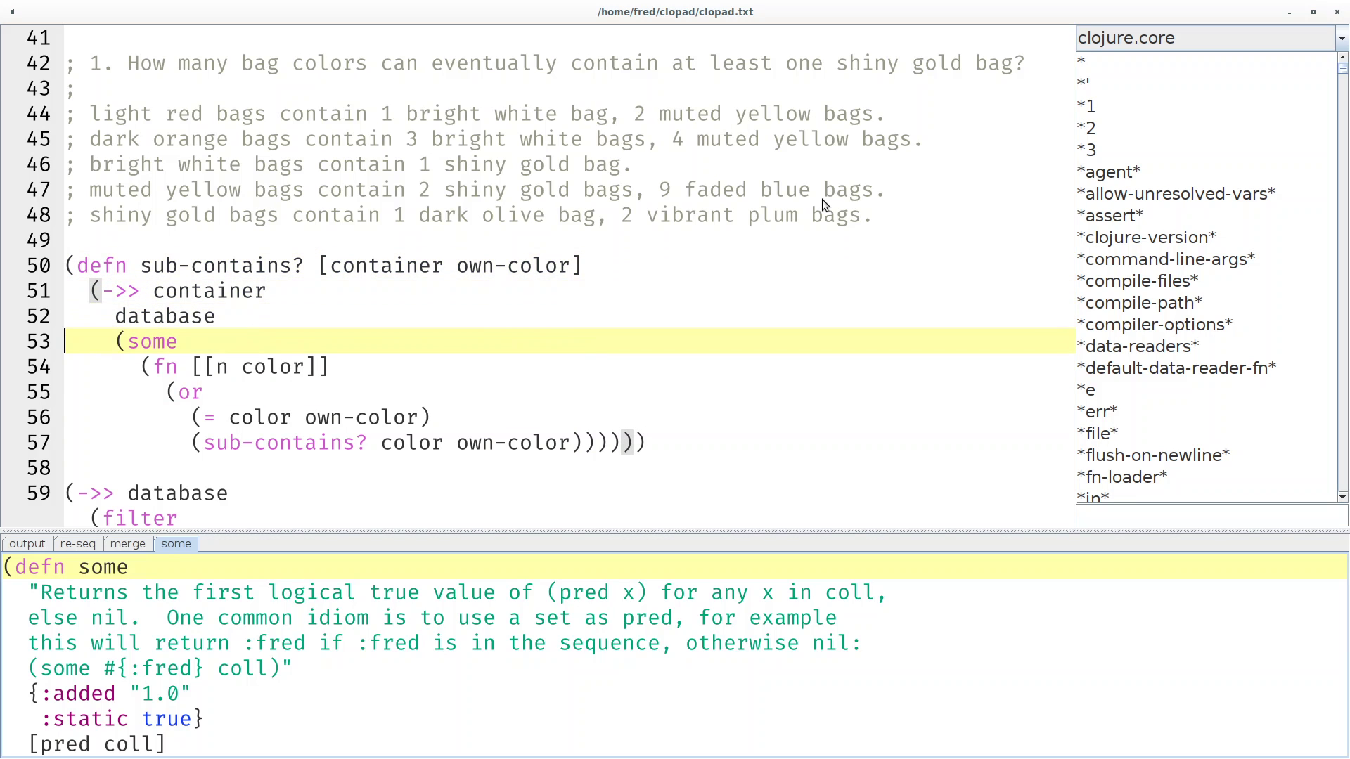
scroll("down", 3)
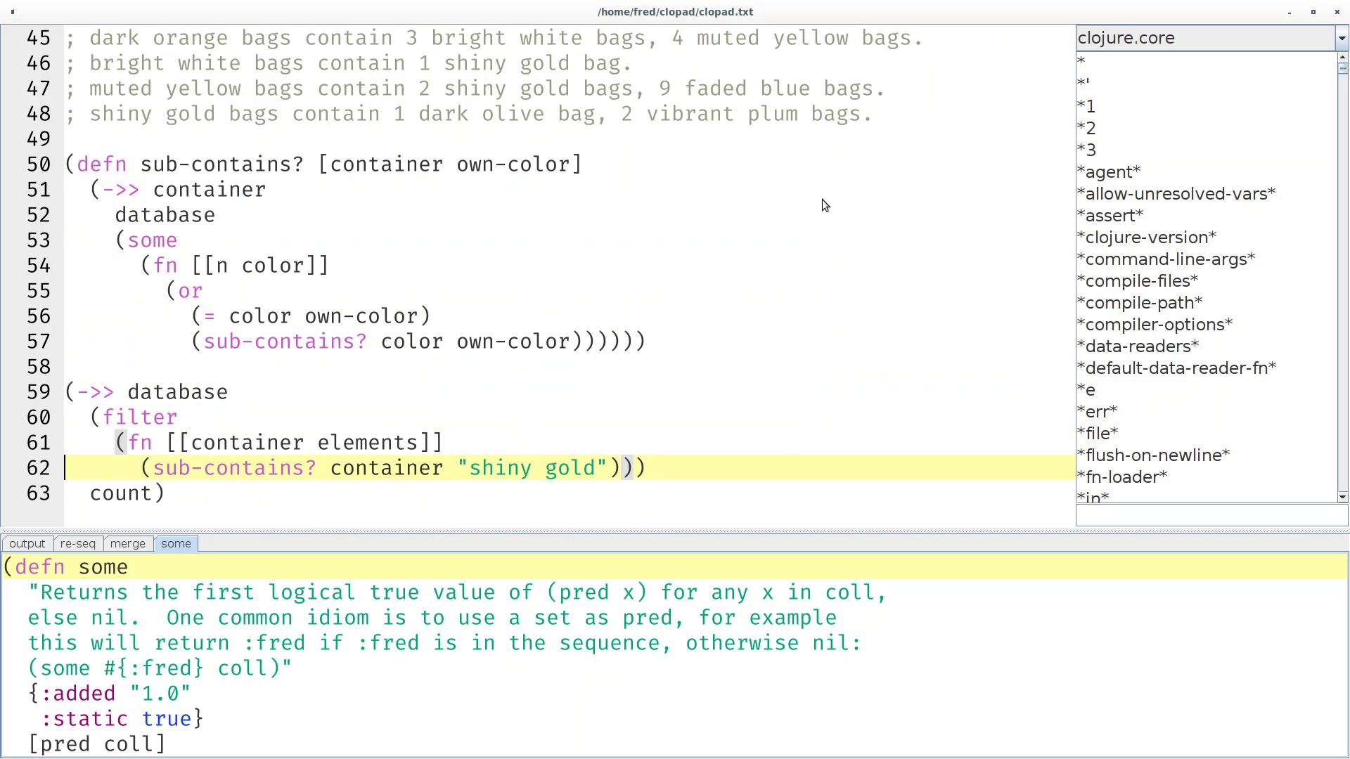
scroll("down", 3)
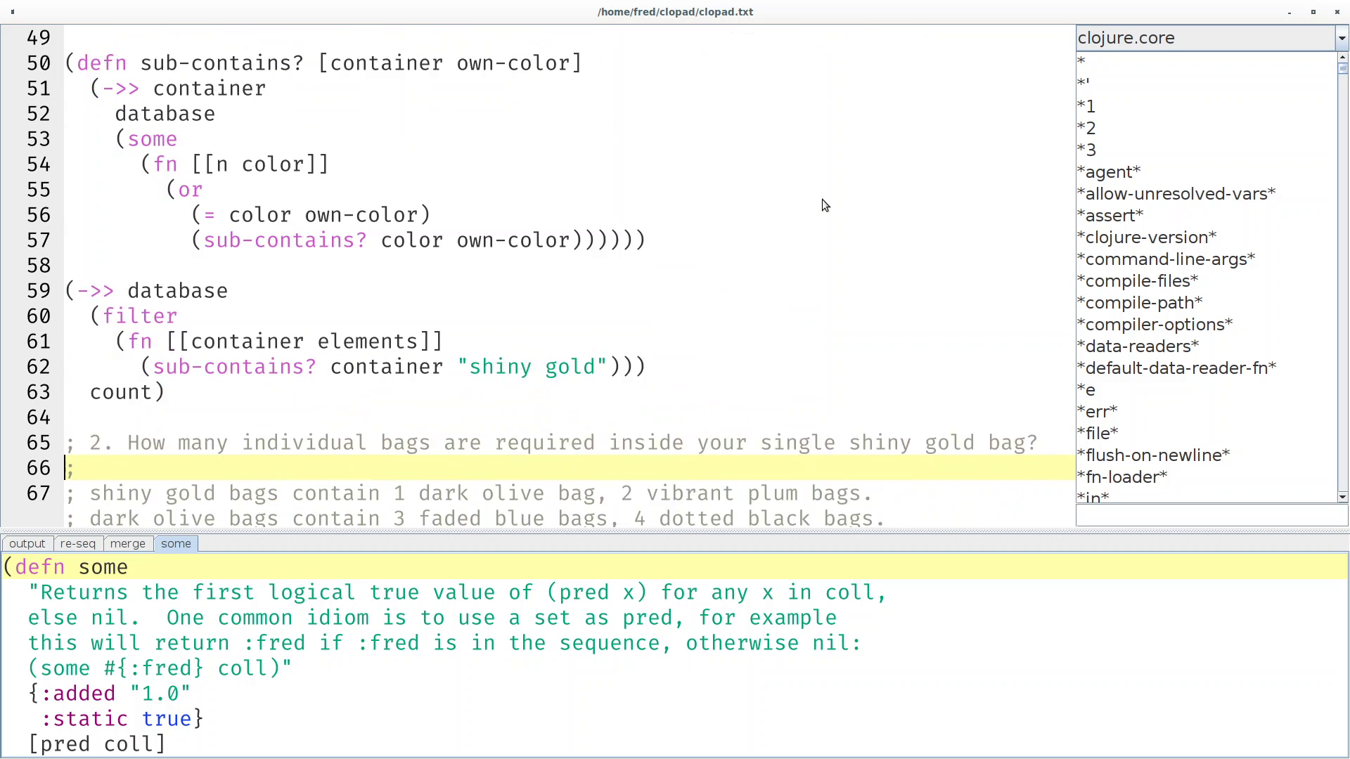
Review sub-count, showing the reduce documentation and the recursive sub-count multiplication.
scroll("down", 3)
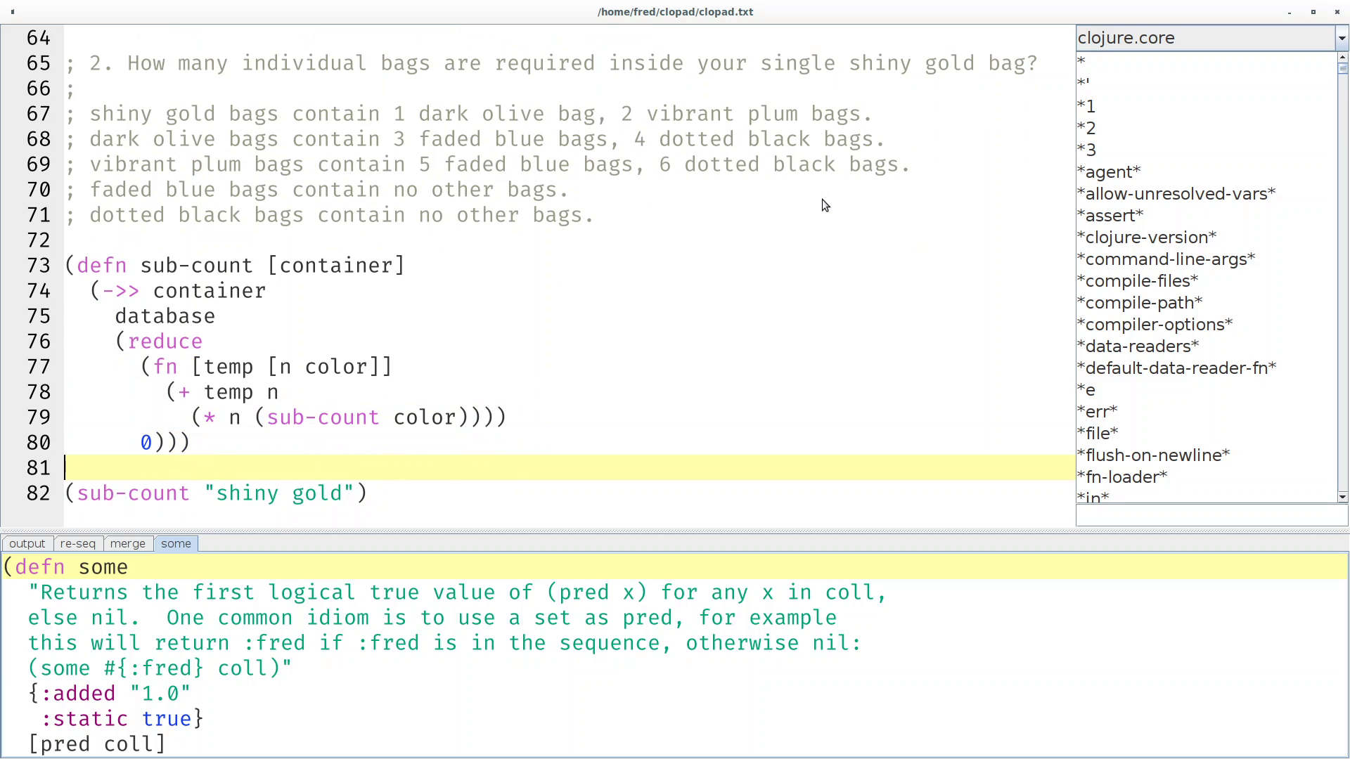
left_click(166, 340)
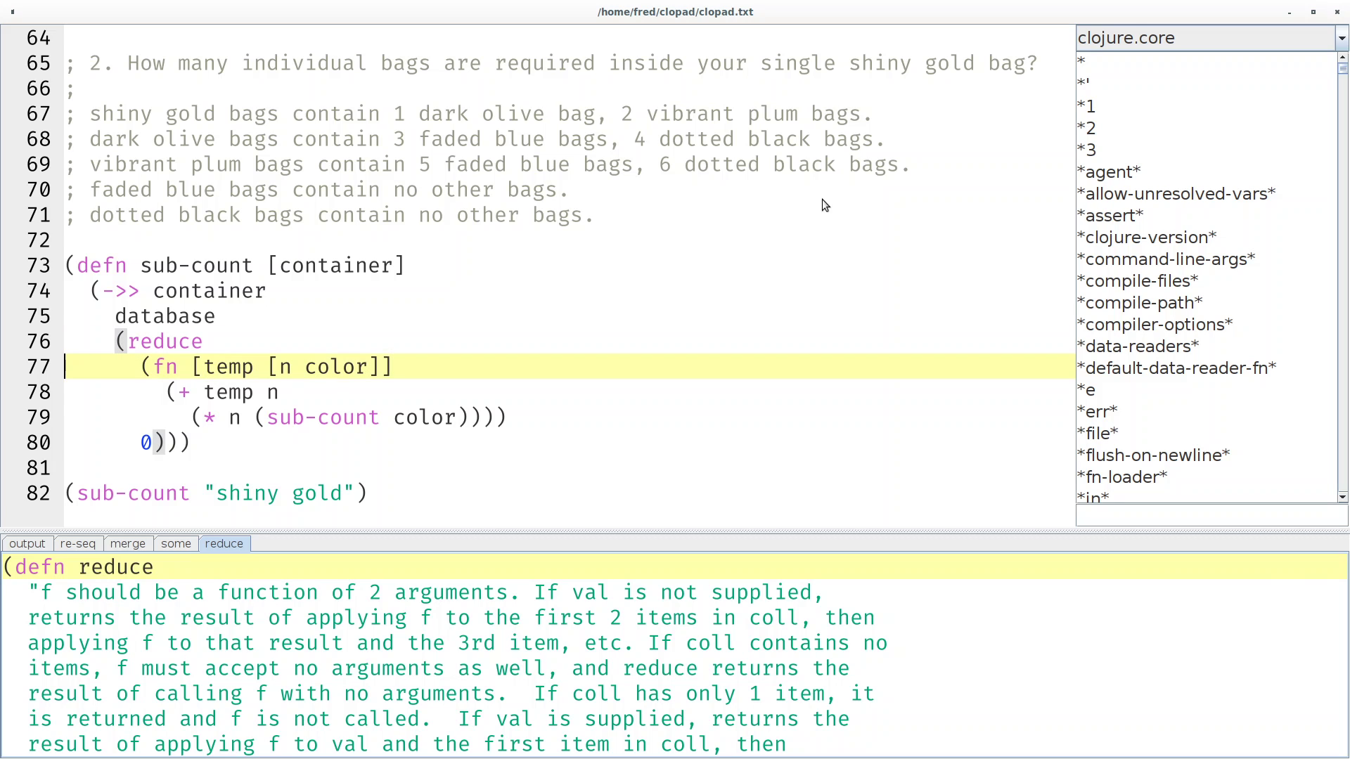
left_click(267, 418)
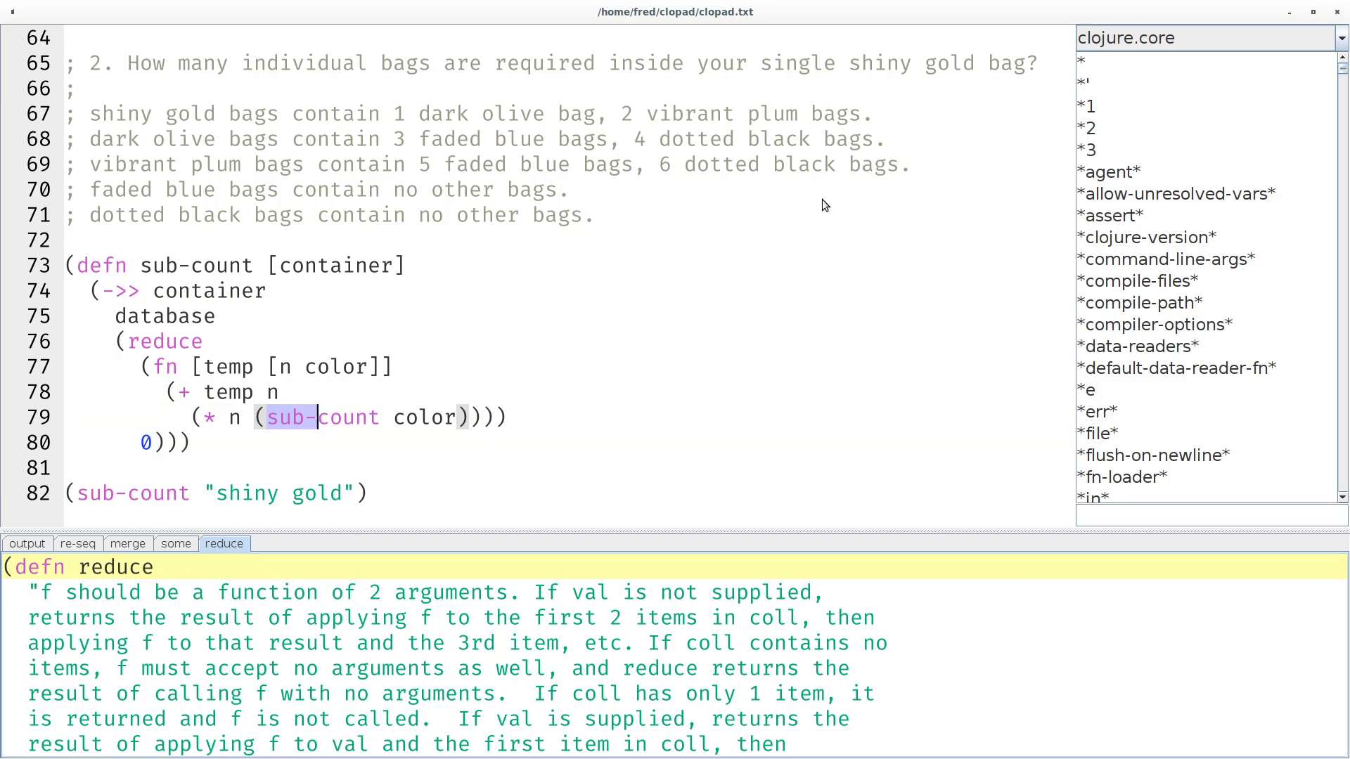
left_click(203, 418)
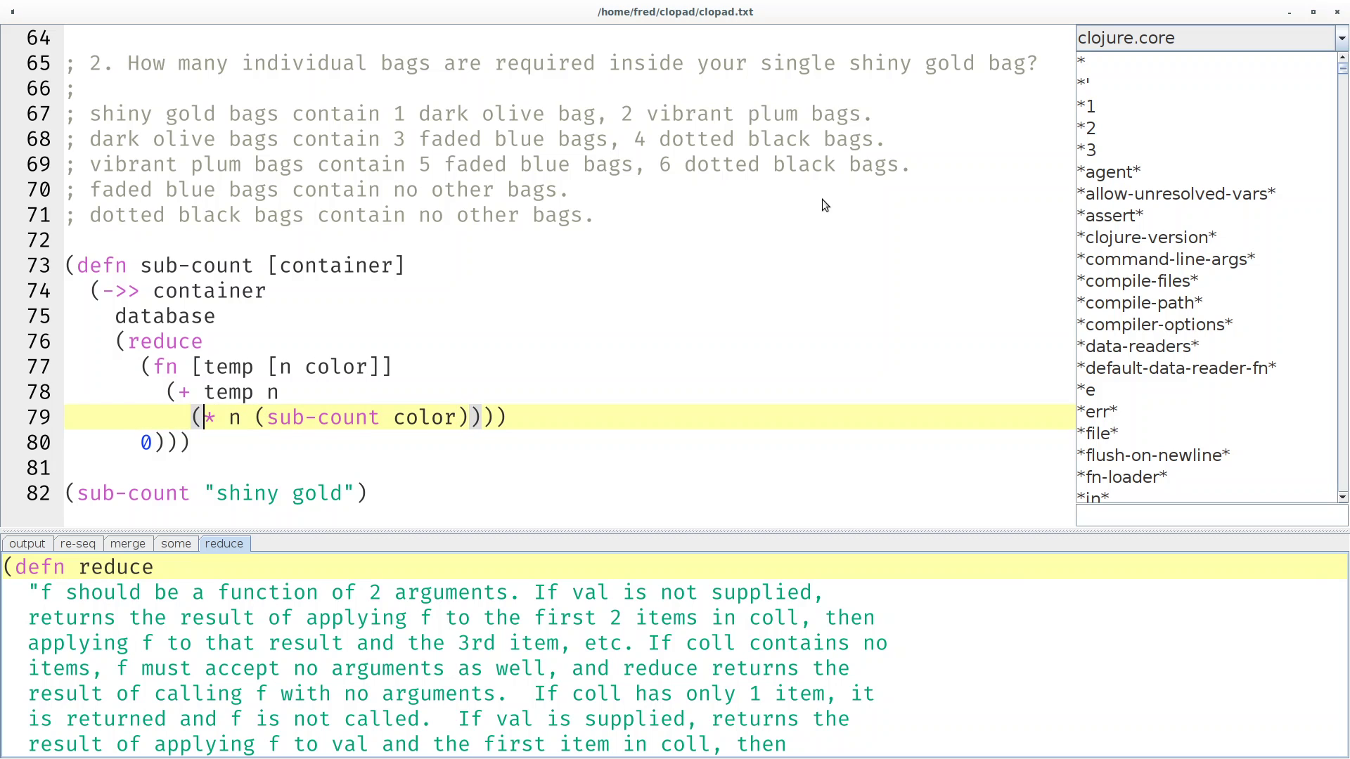